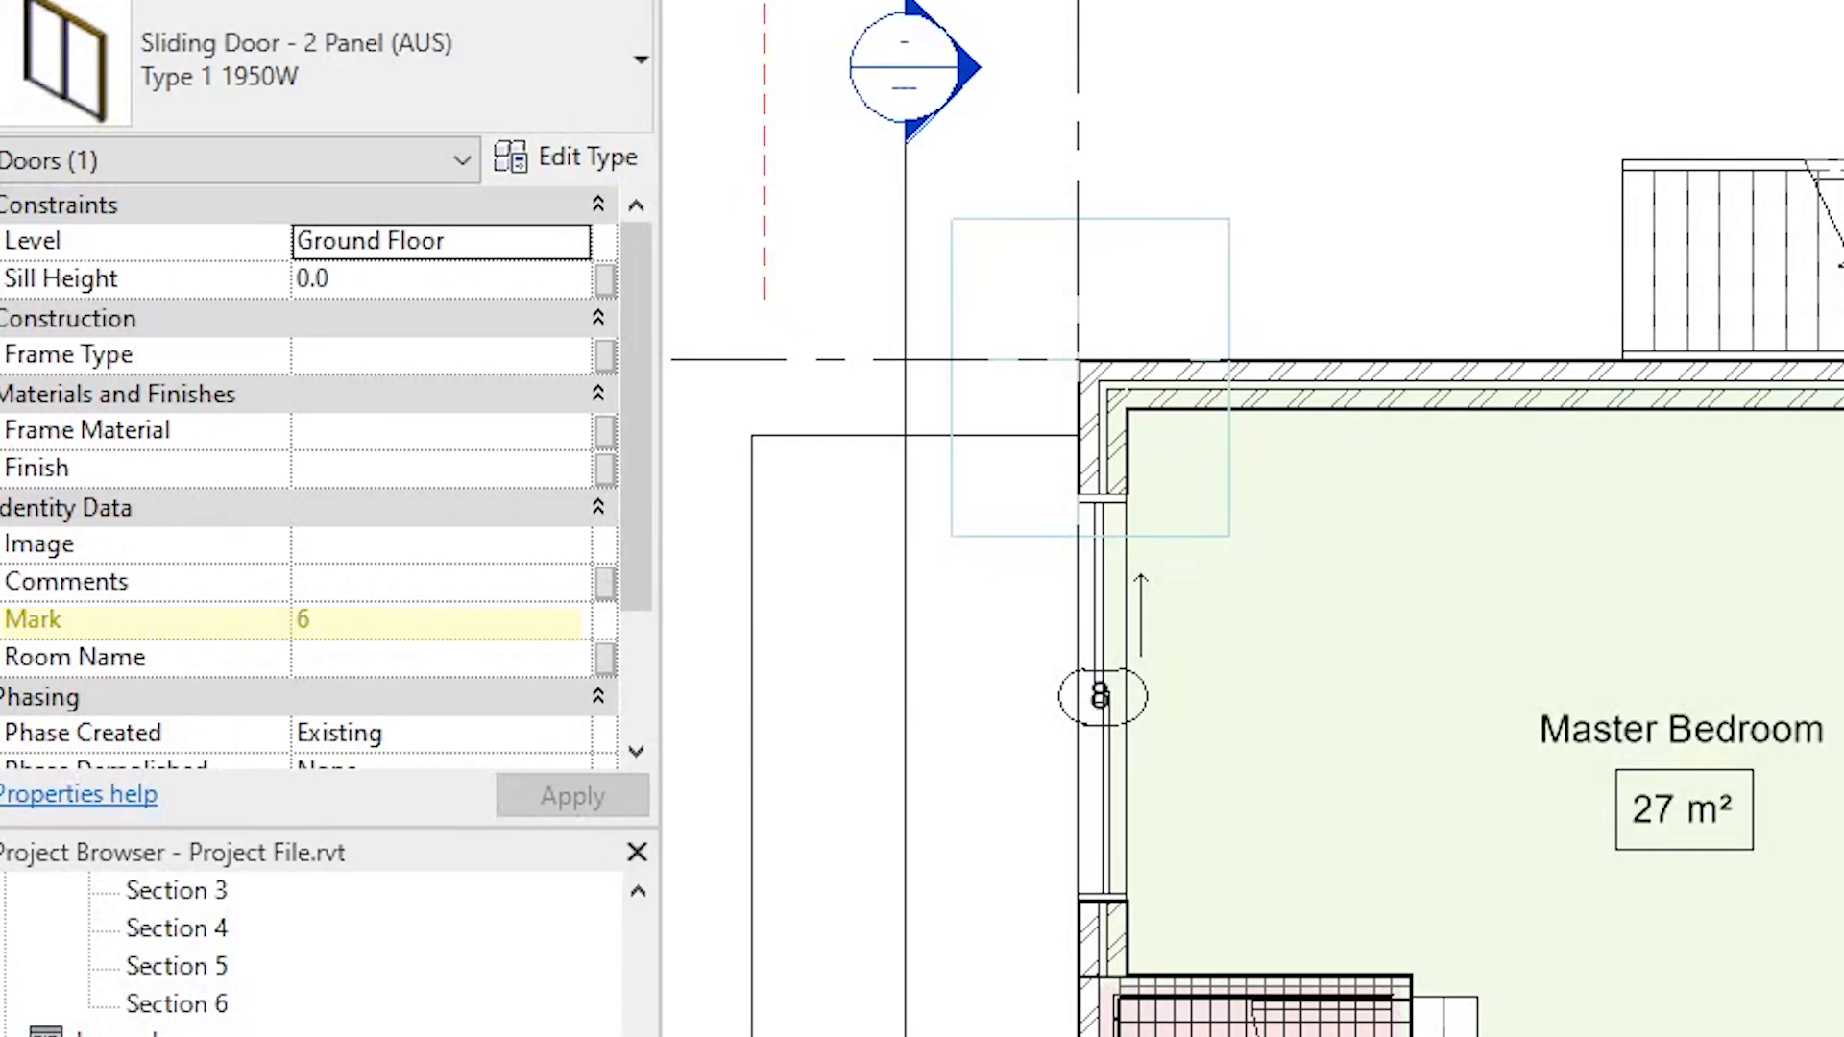
# Step: Activate Tag by Category on the Annotate tab in the ground floor plan
pyautogui.scroll(-3)
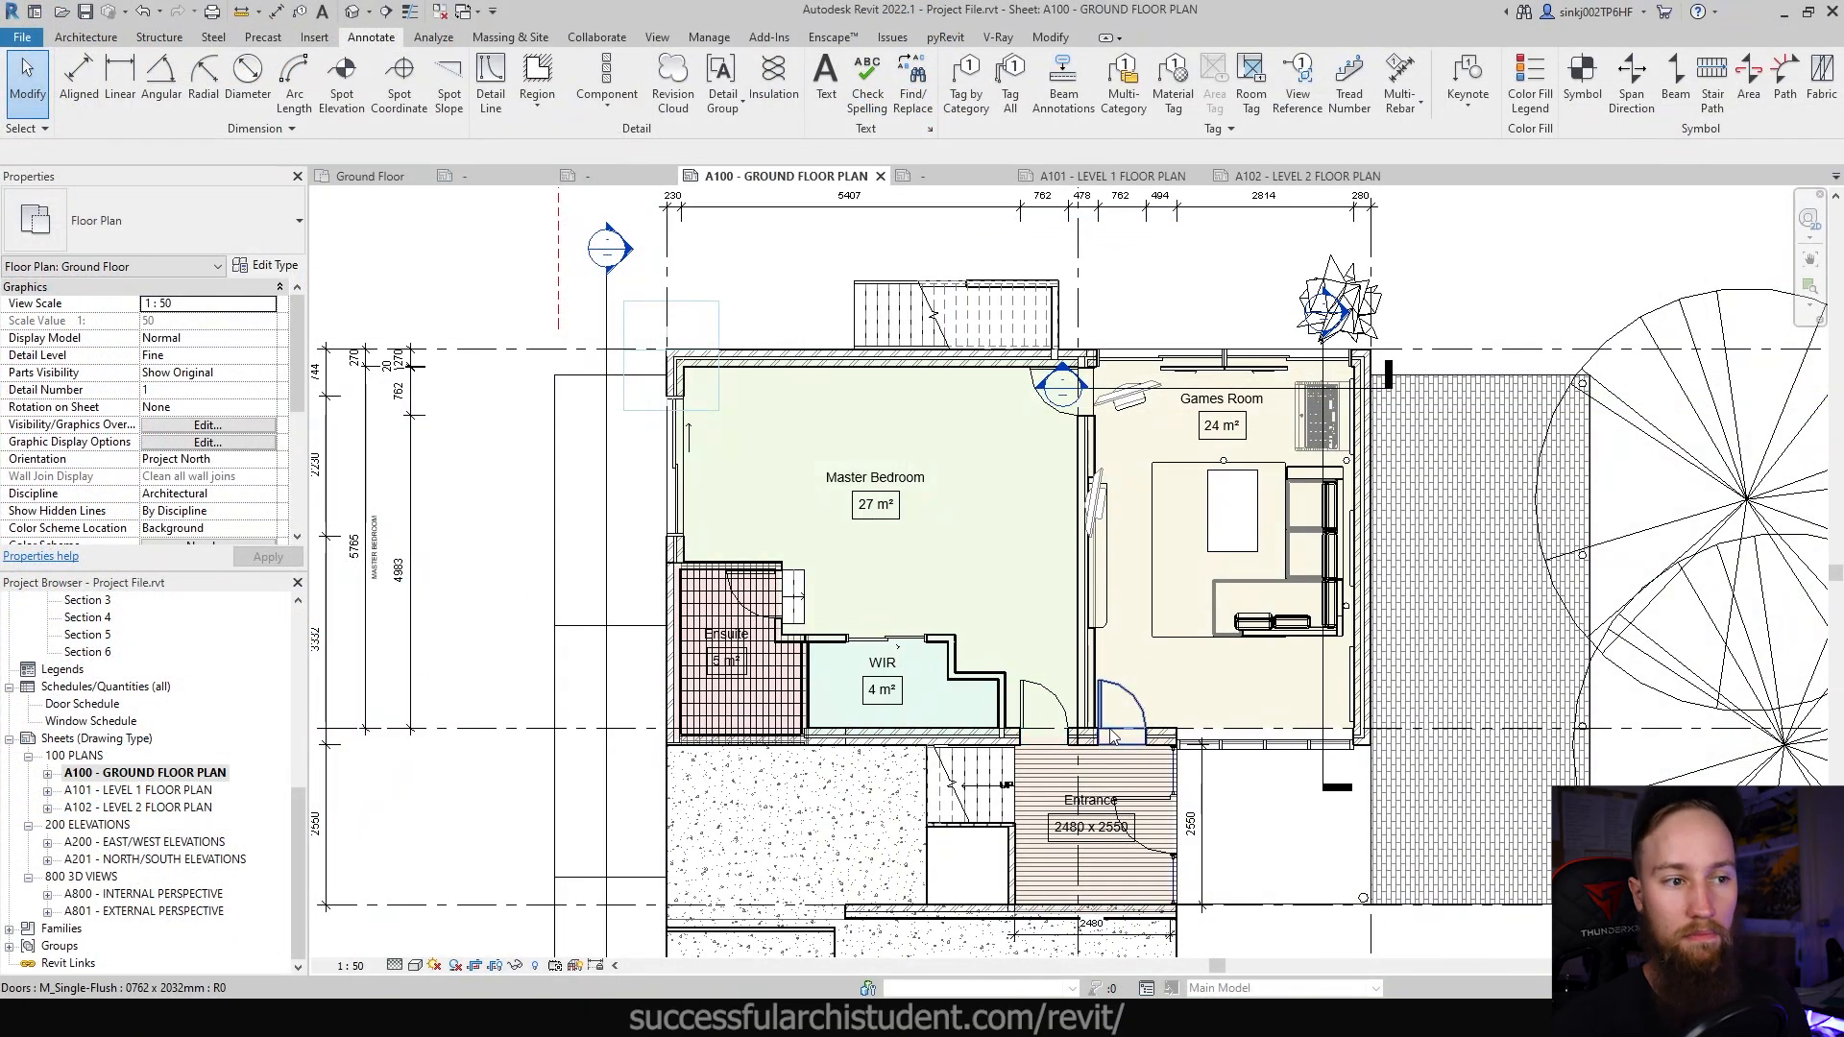
pyautogui.moveTo(1117, 706)
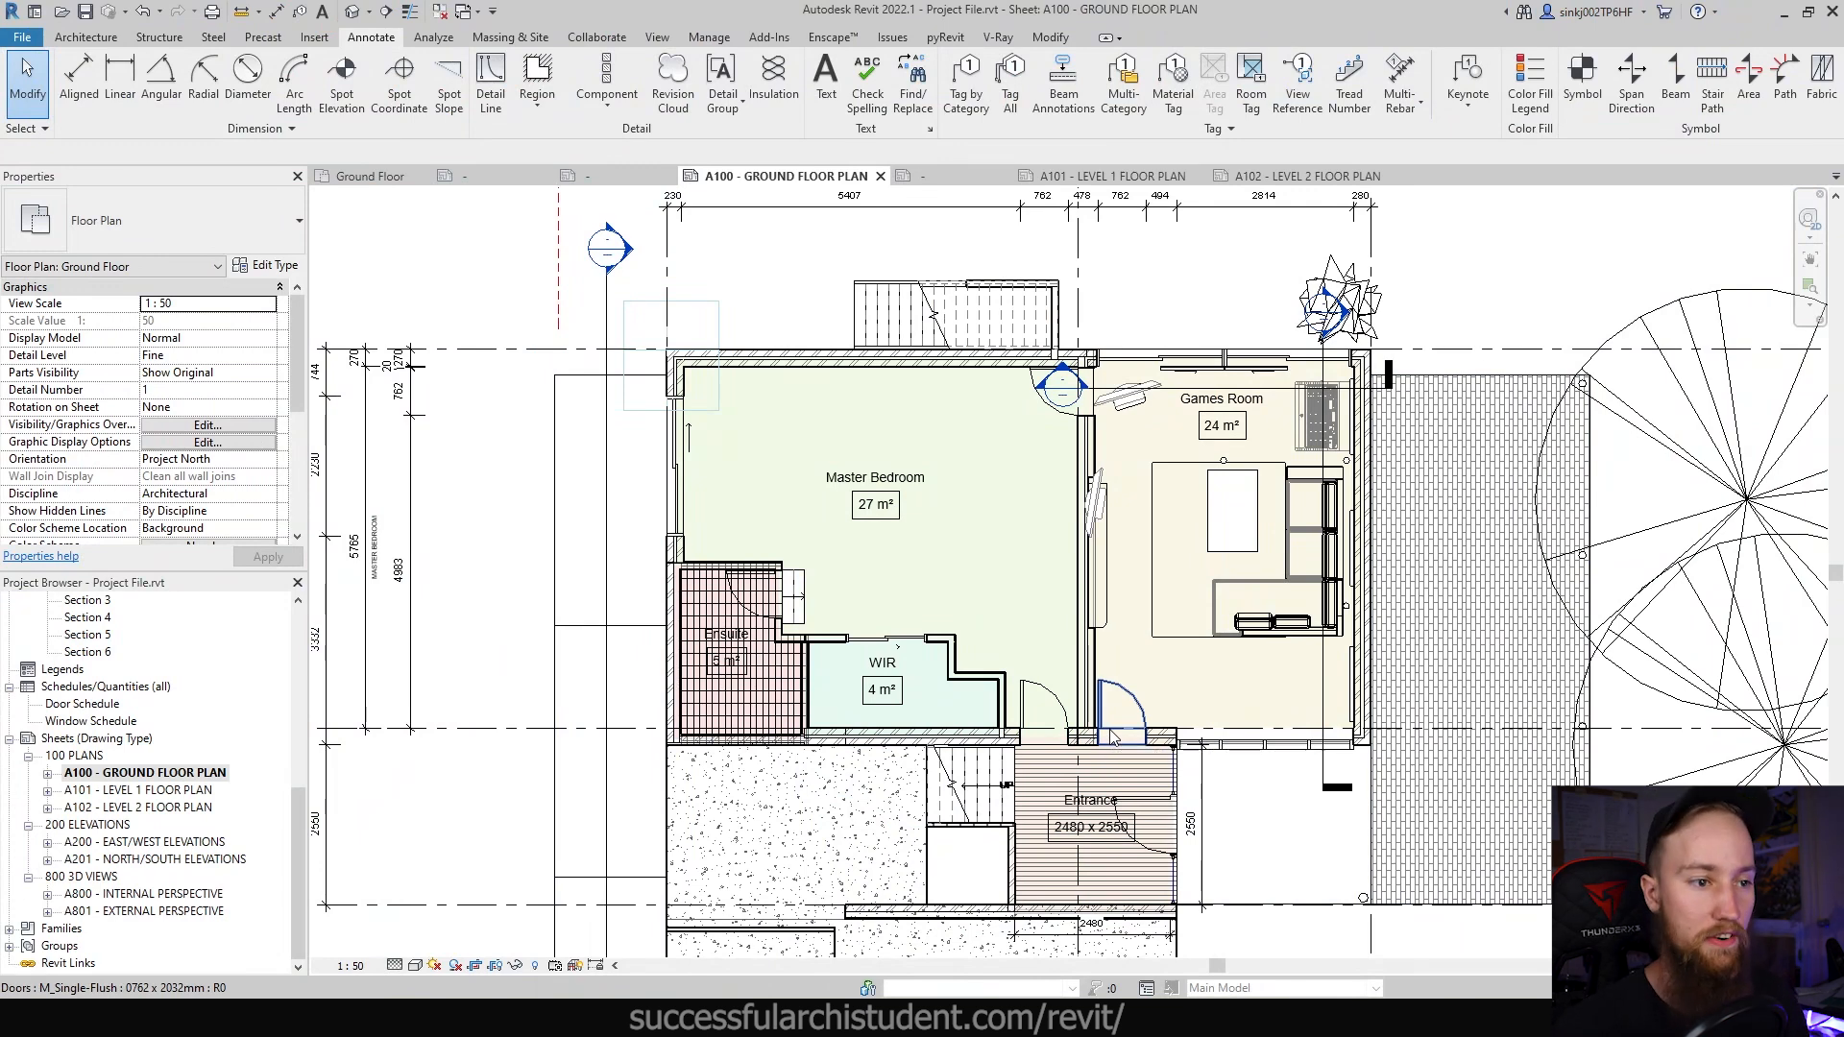
pyautogui.moveTo(1141, 723)
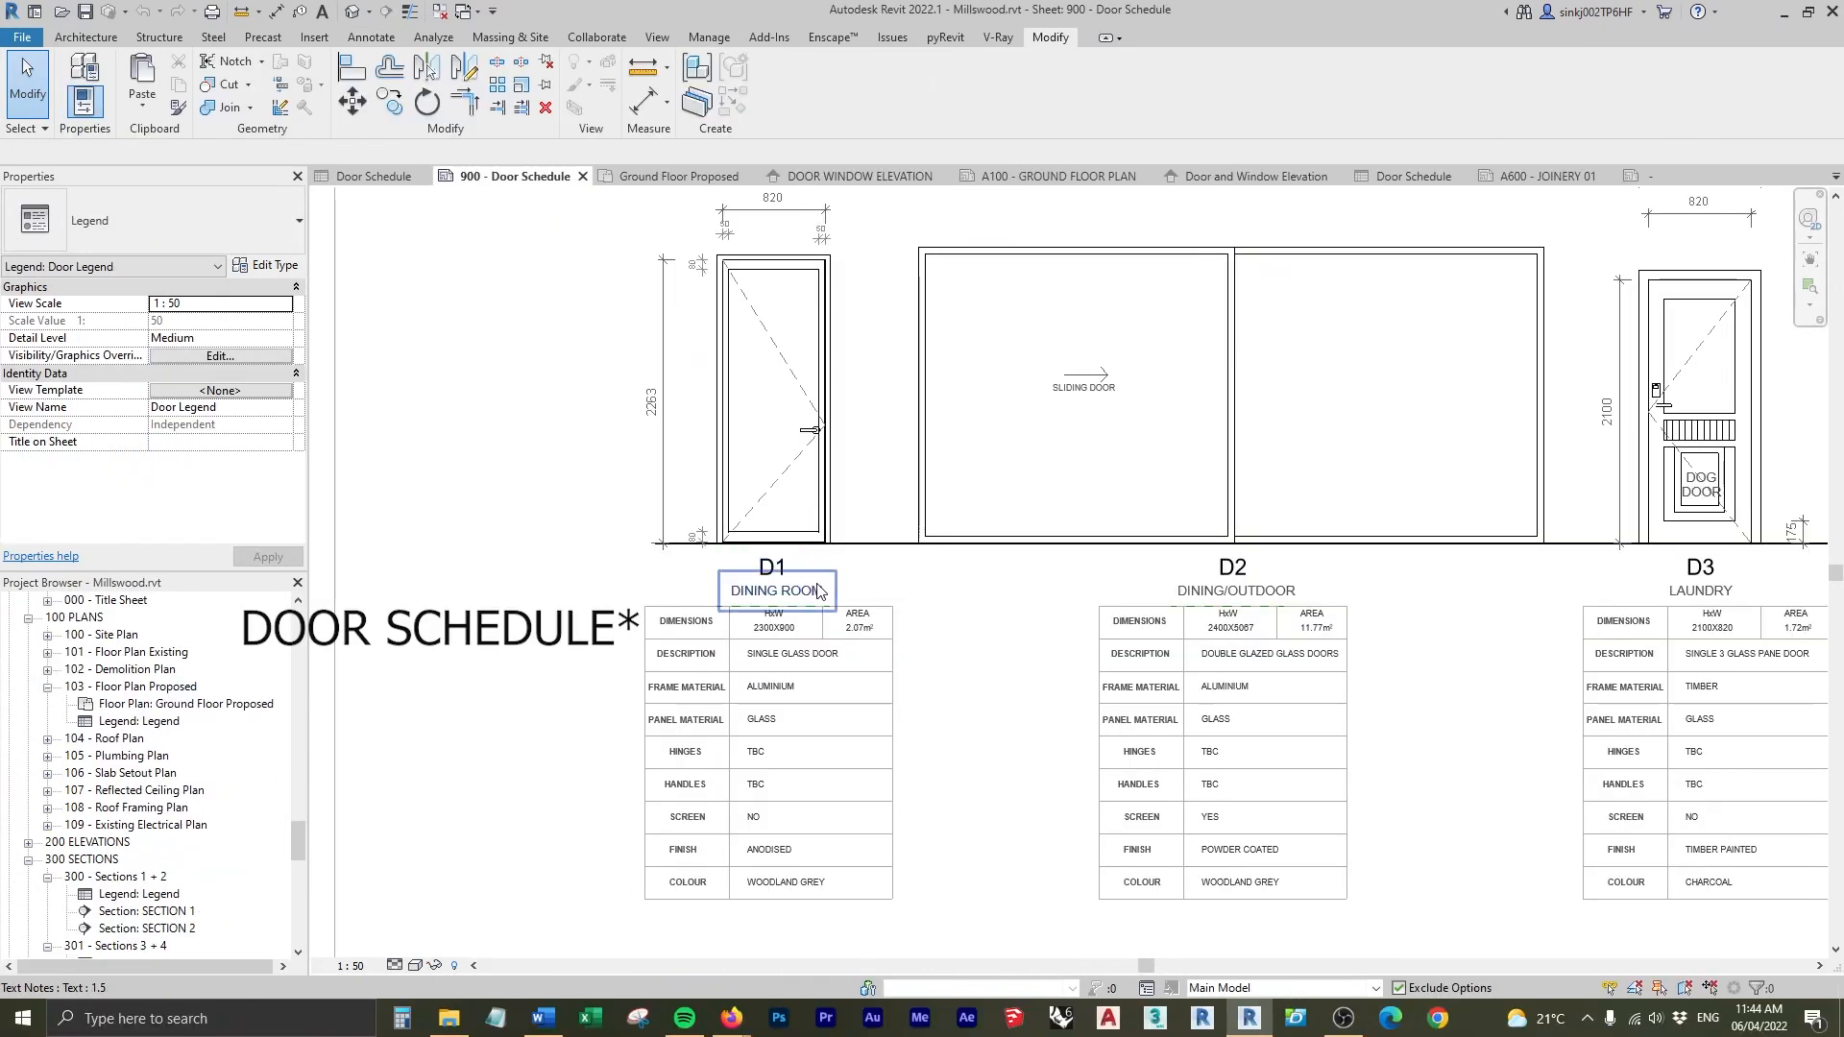
pyautogui.click(685, 621)
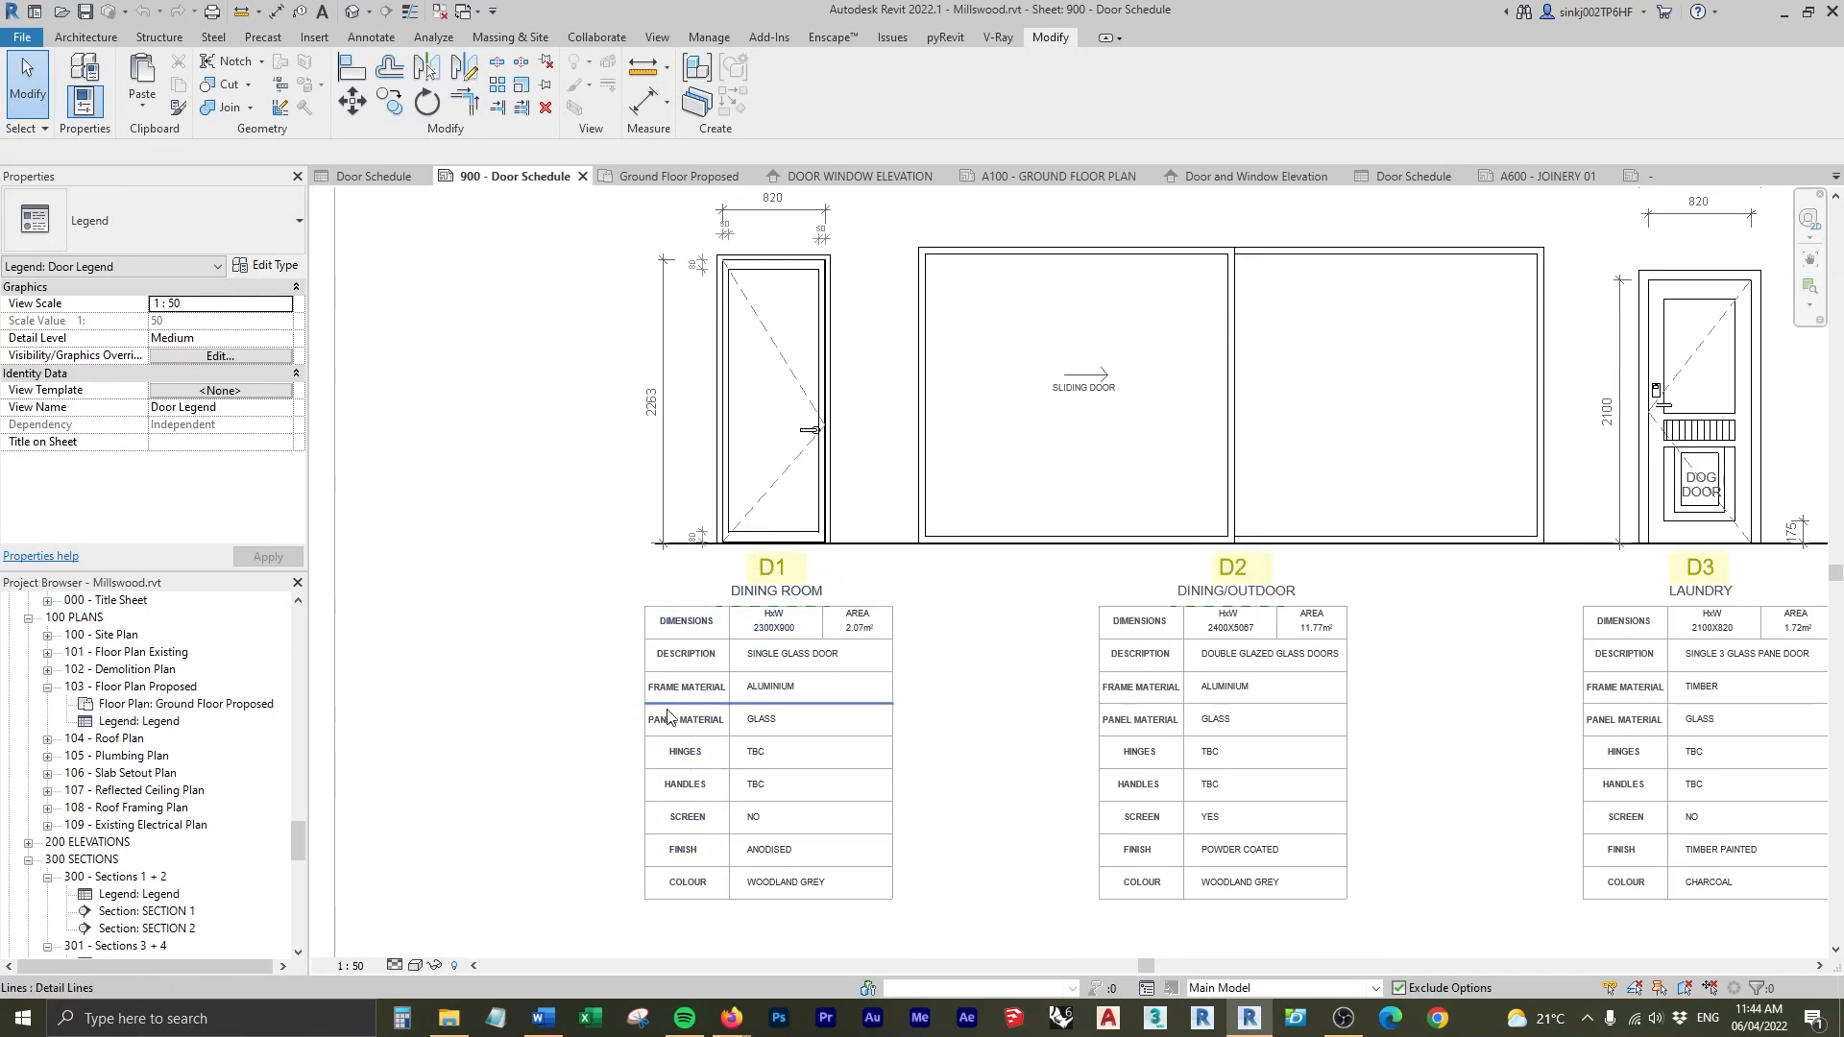
pyautogui.click(787, 175)
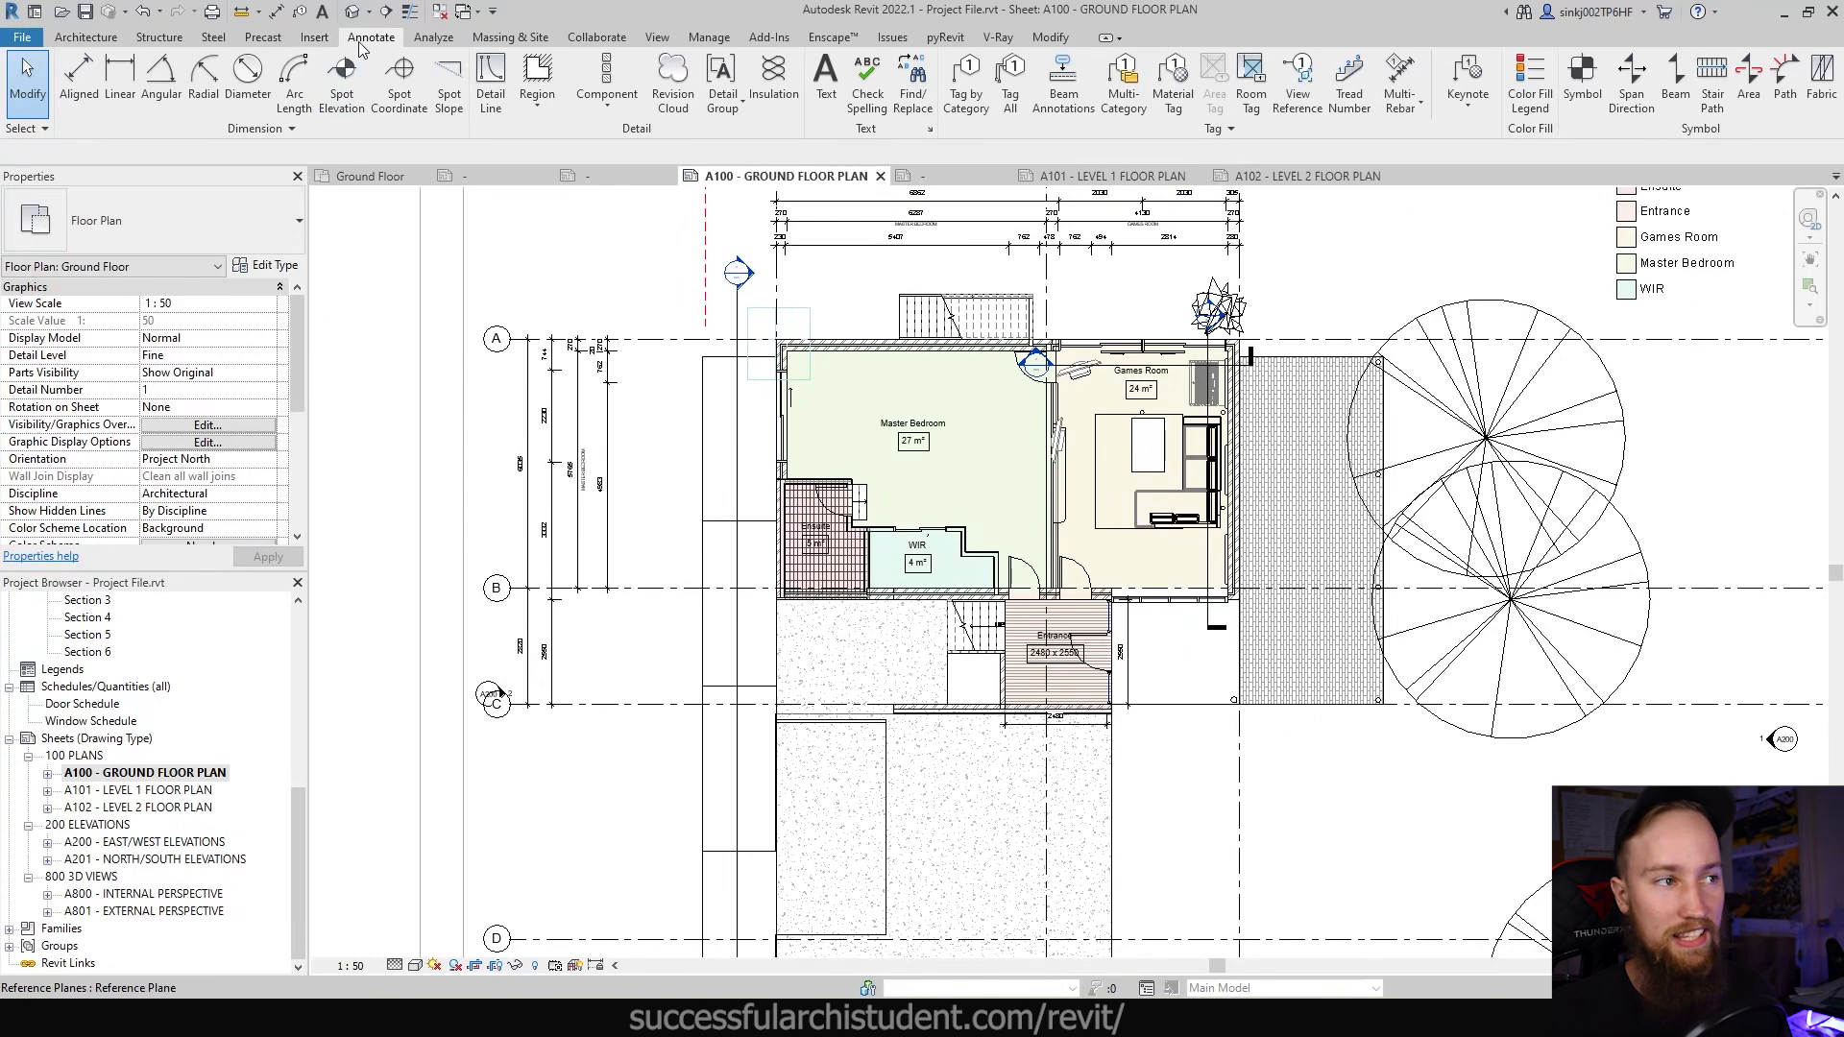
pyautogui.click(1217, 128)
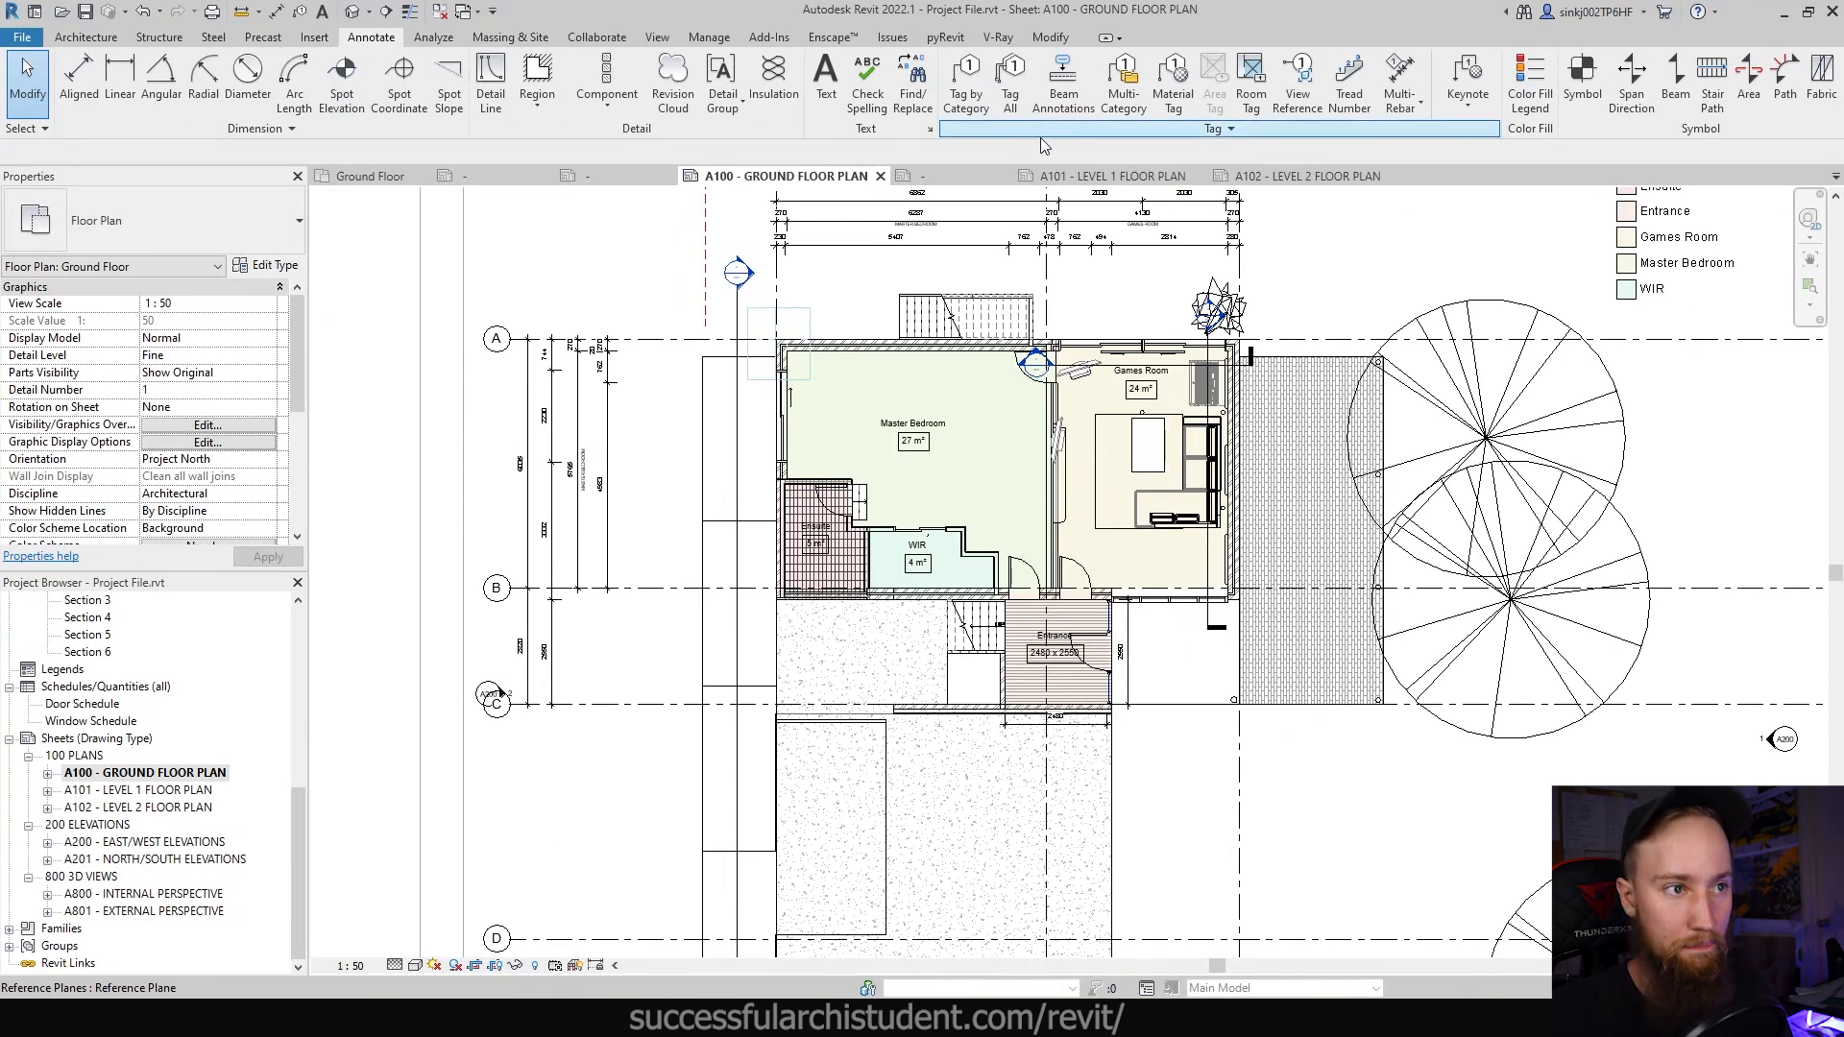
pyautogui.moveTo(965, 77)
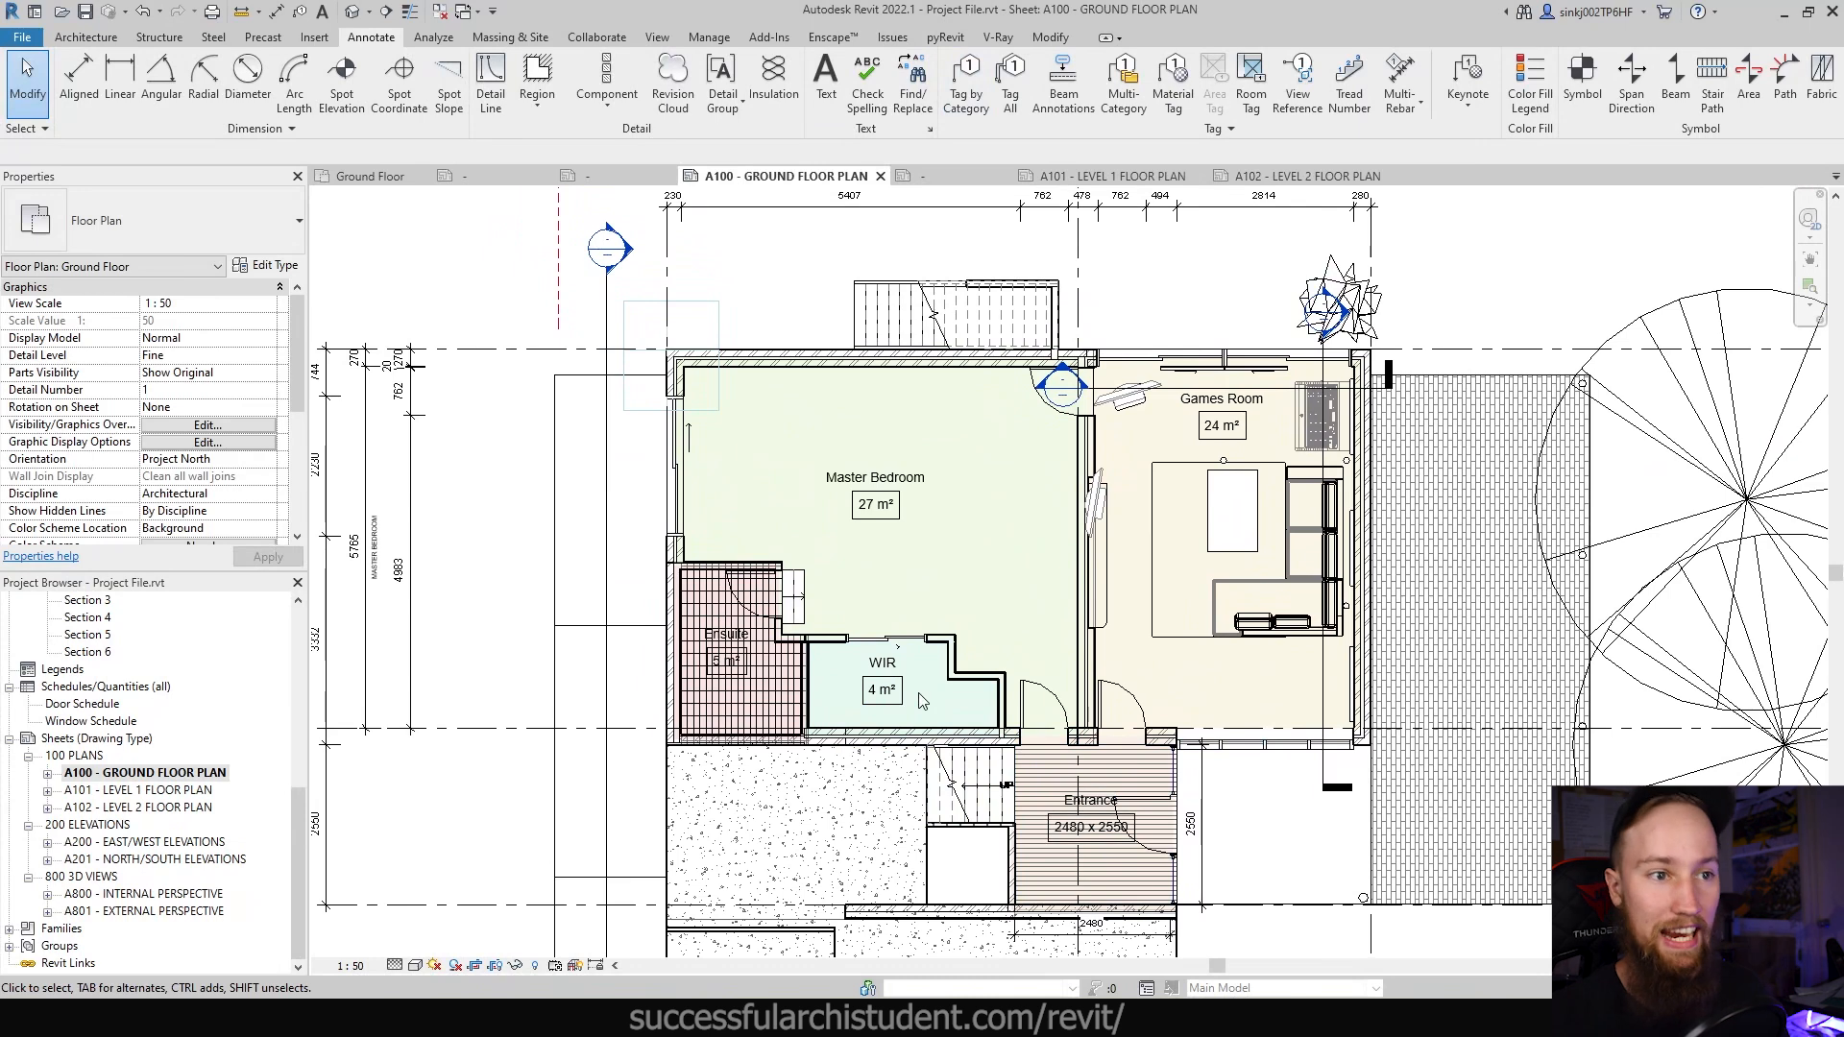
pyautogui.moveTo(964, 80)
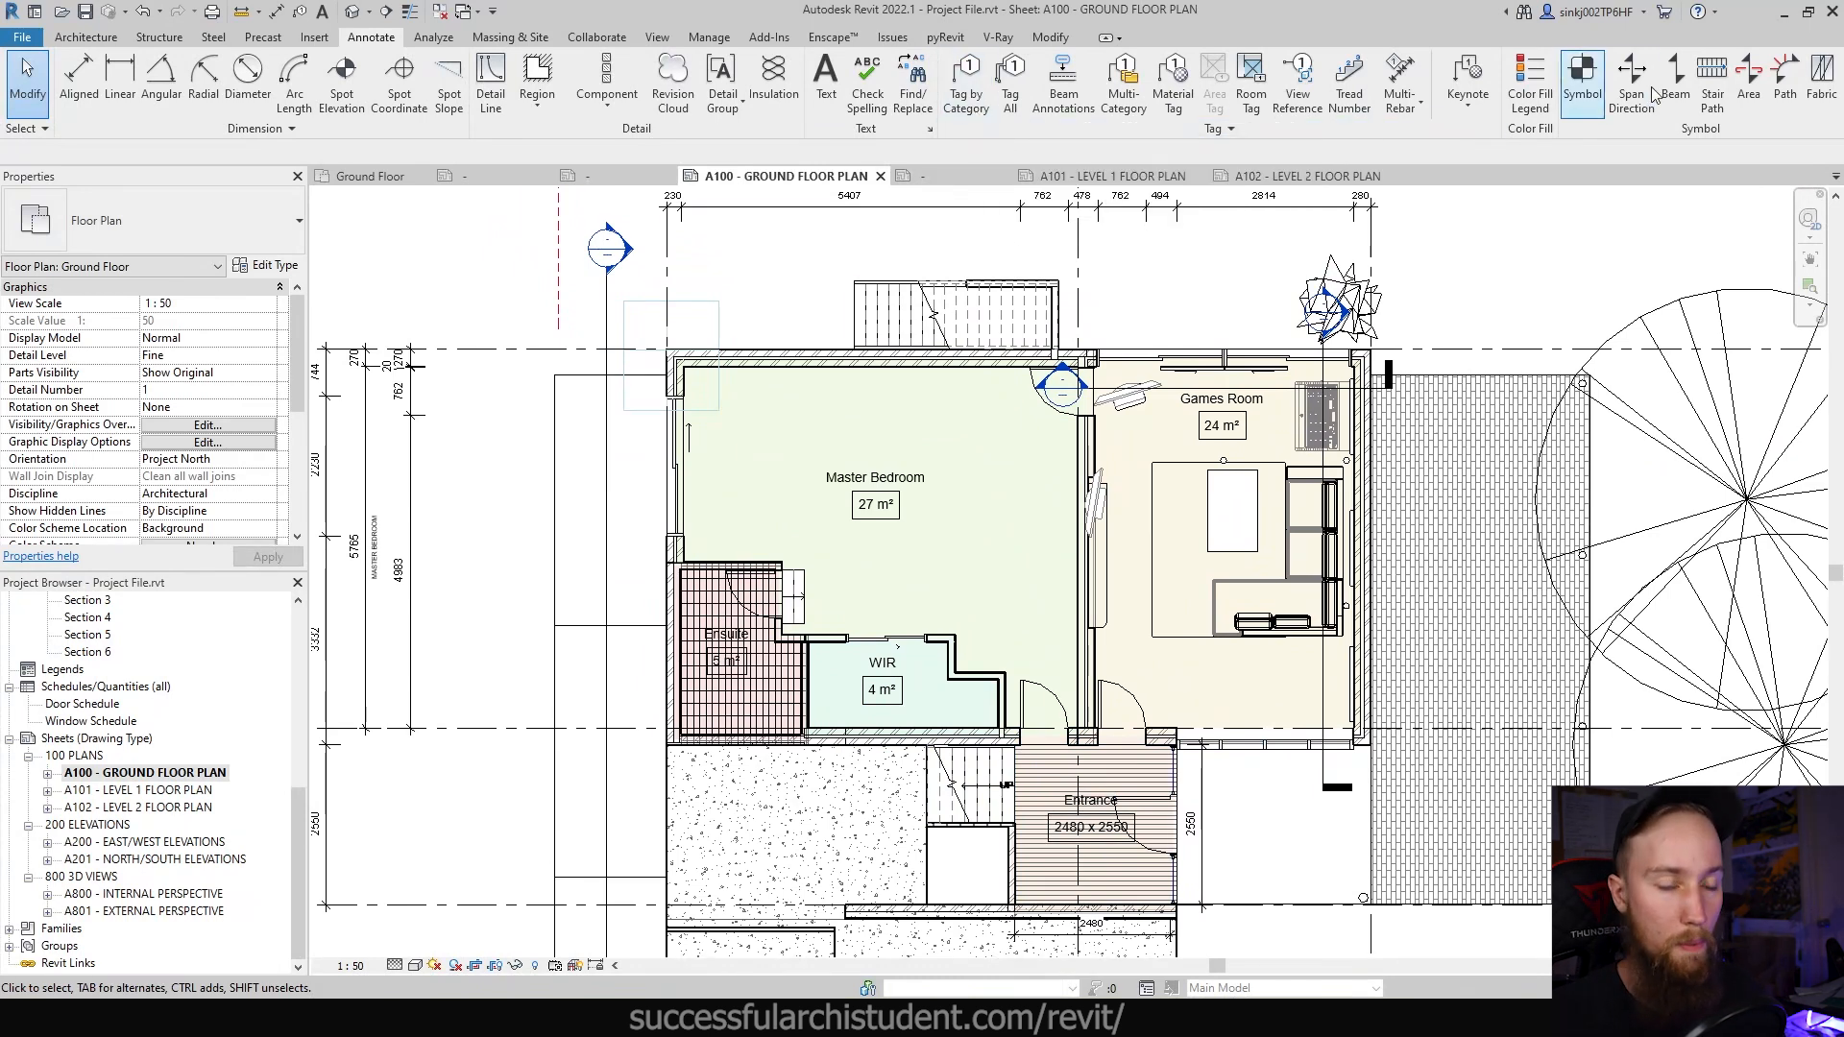
pyautogui.moveTo(1465, 83)
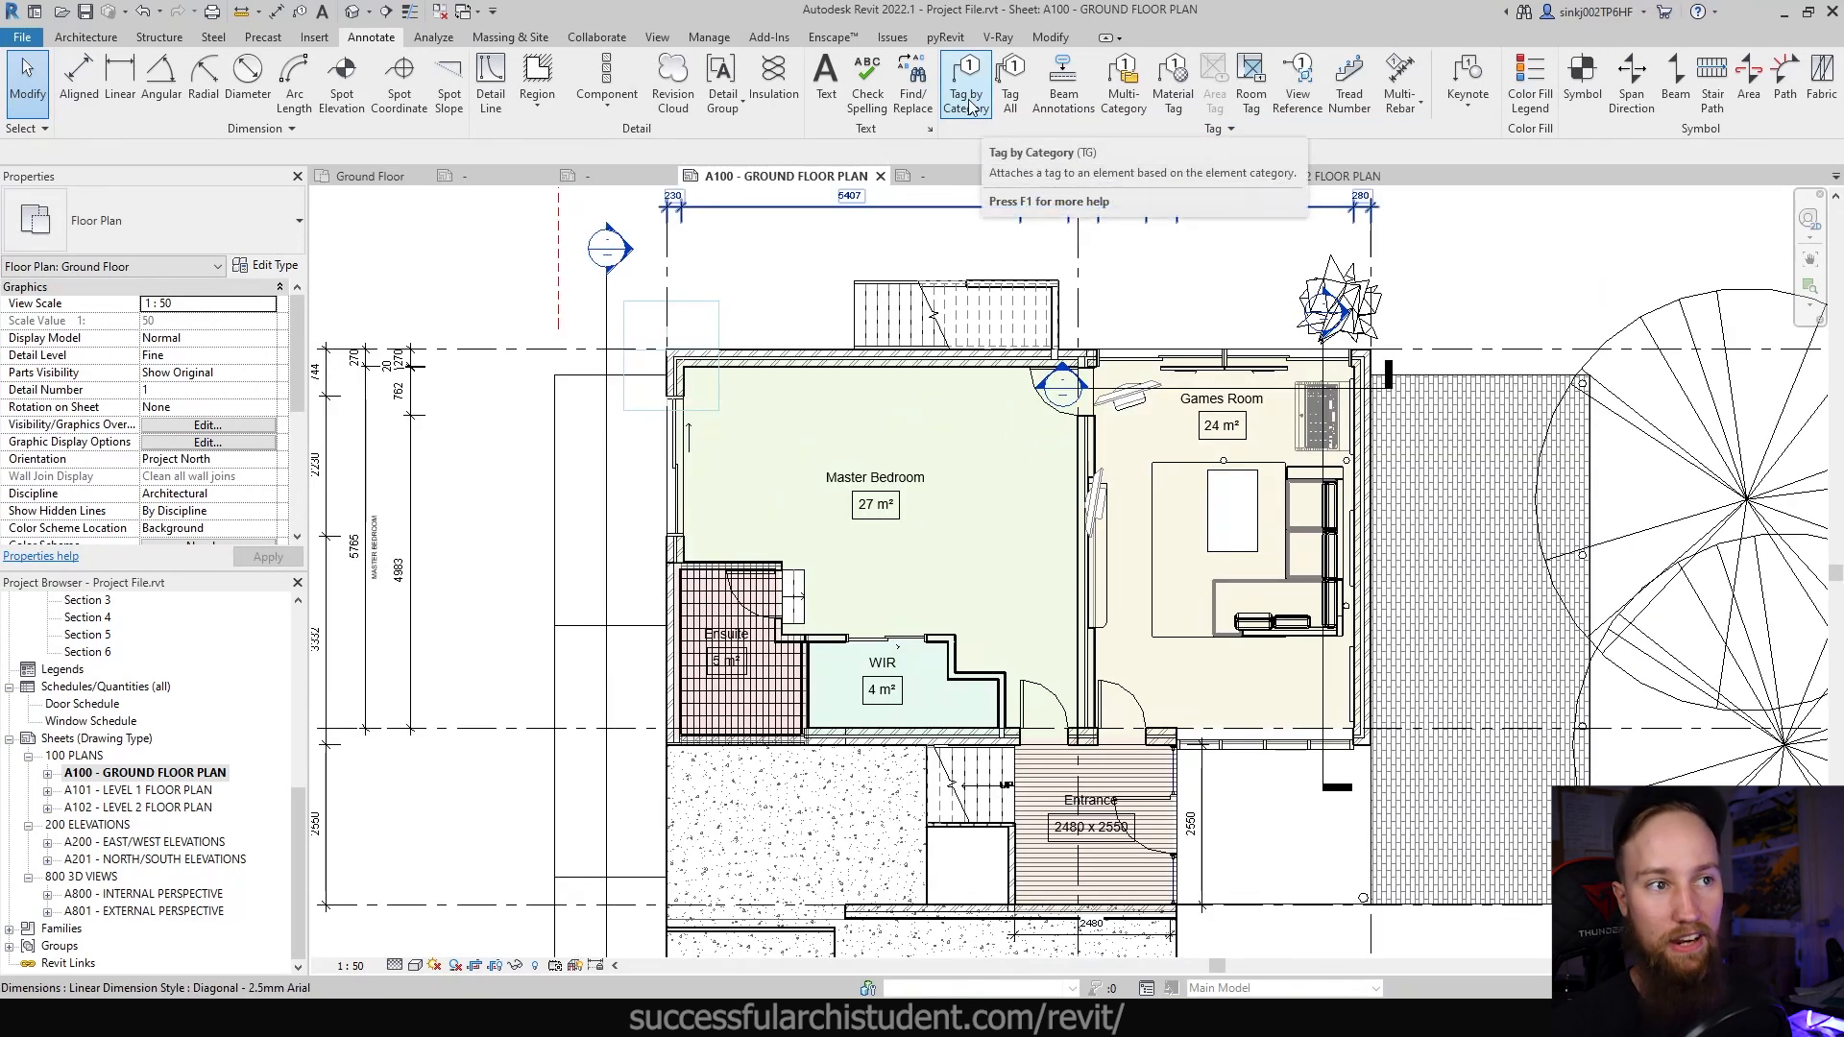
pyautogui.click(965, 77)
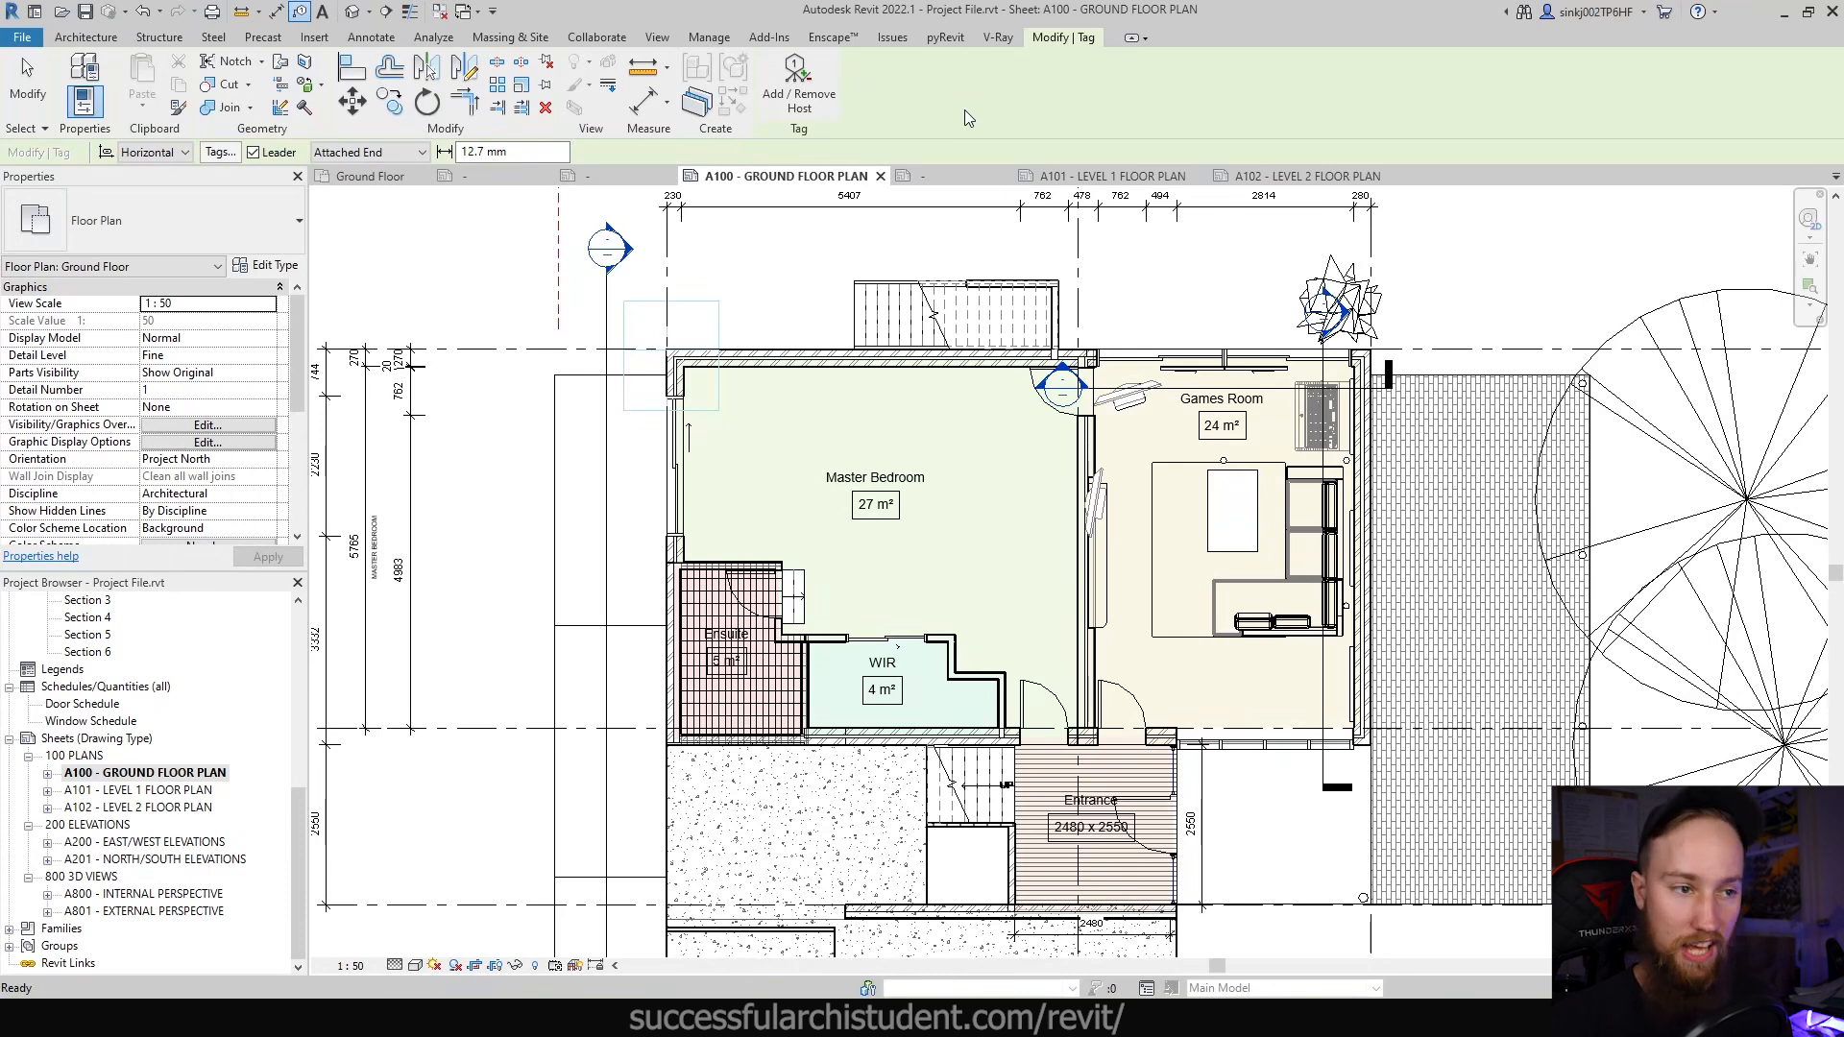
# Step: Turn off leaders and tag the ground floor doors, including the Ensuite and WIR doors
pyautogui.click(1122, 723)
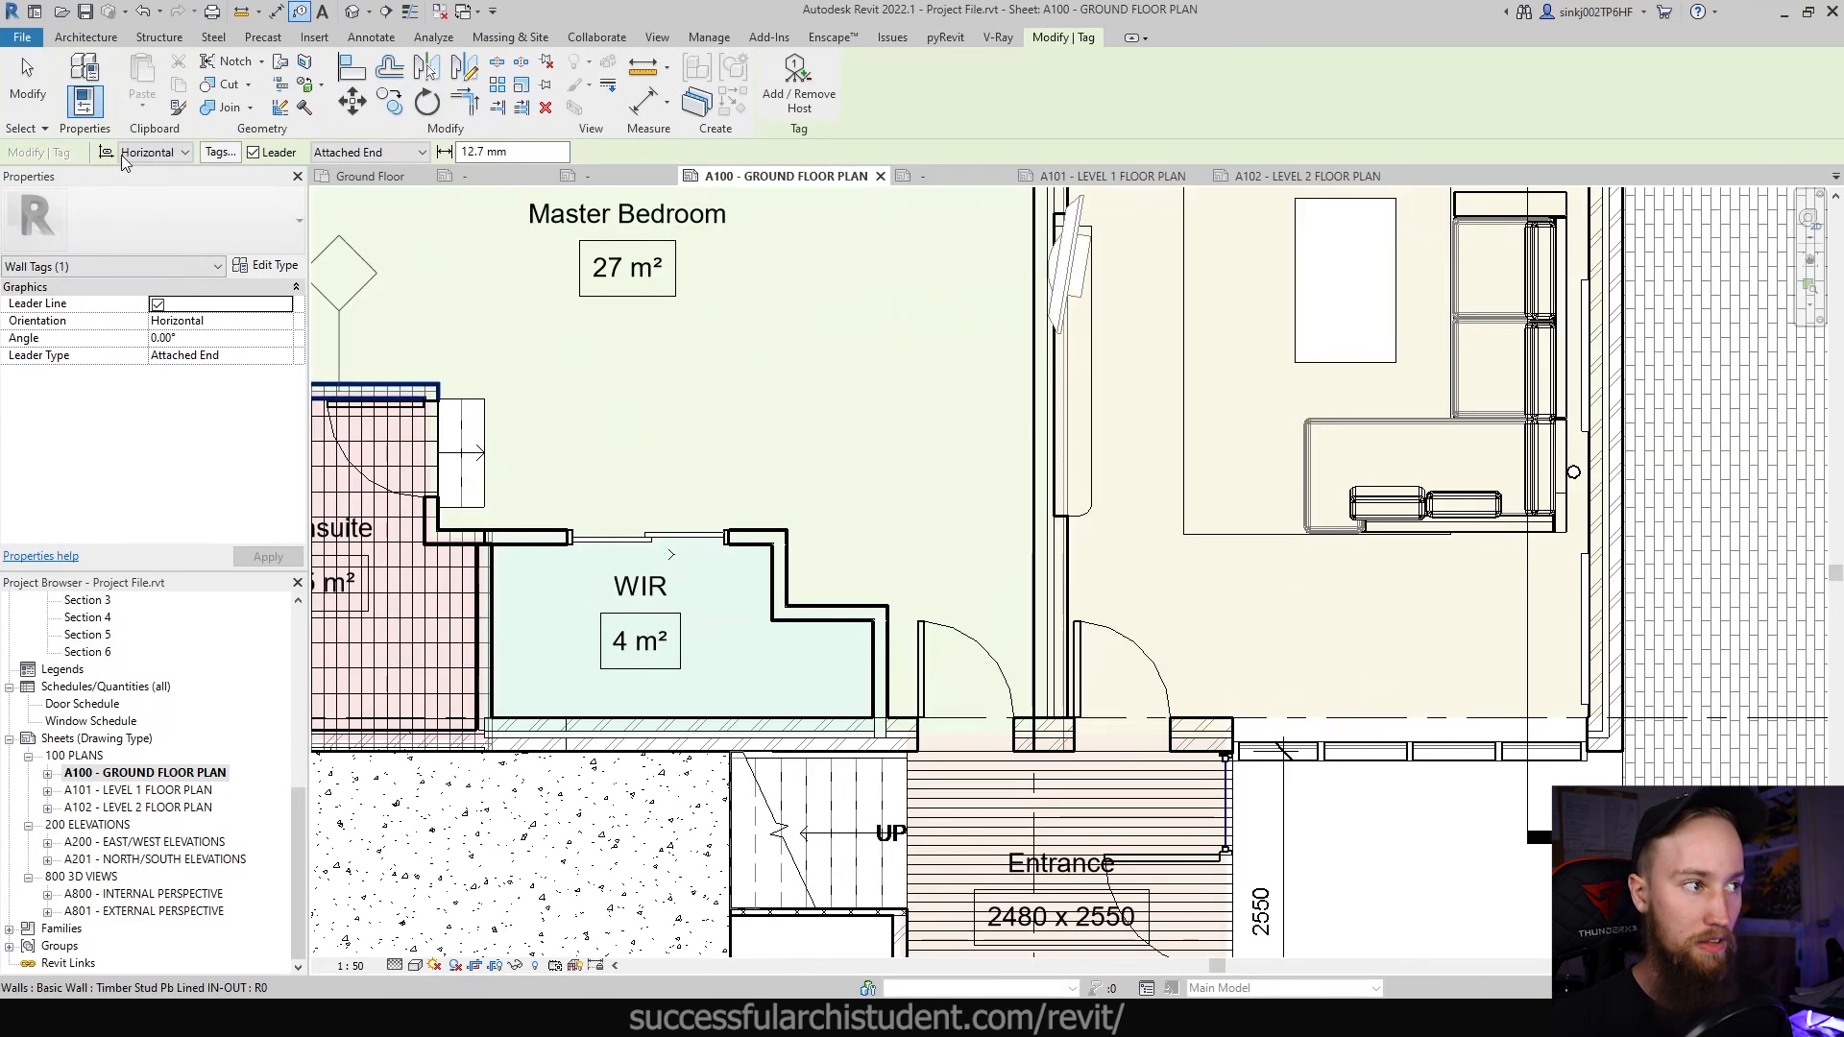
pyautogui.click(183, 152)
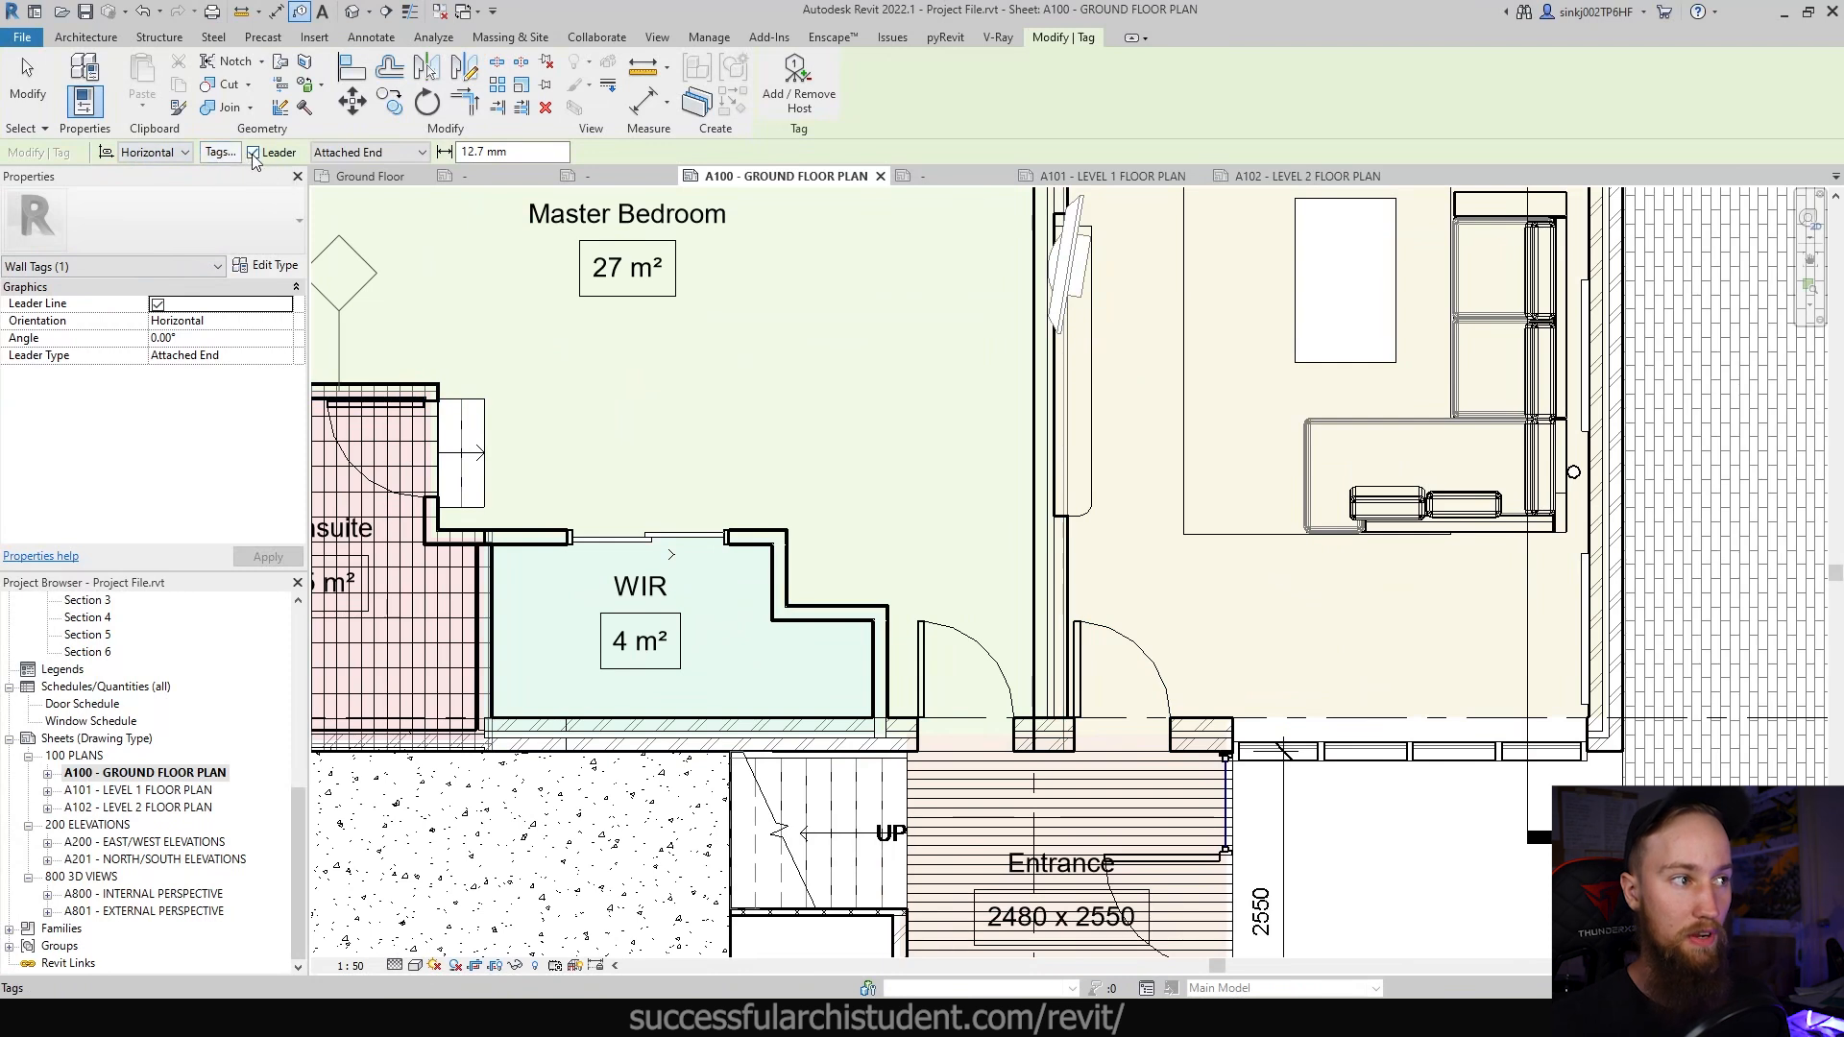
pyautogui.moveTo(253, 151)
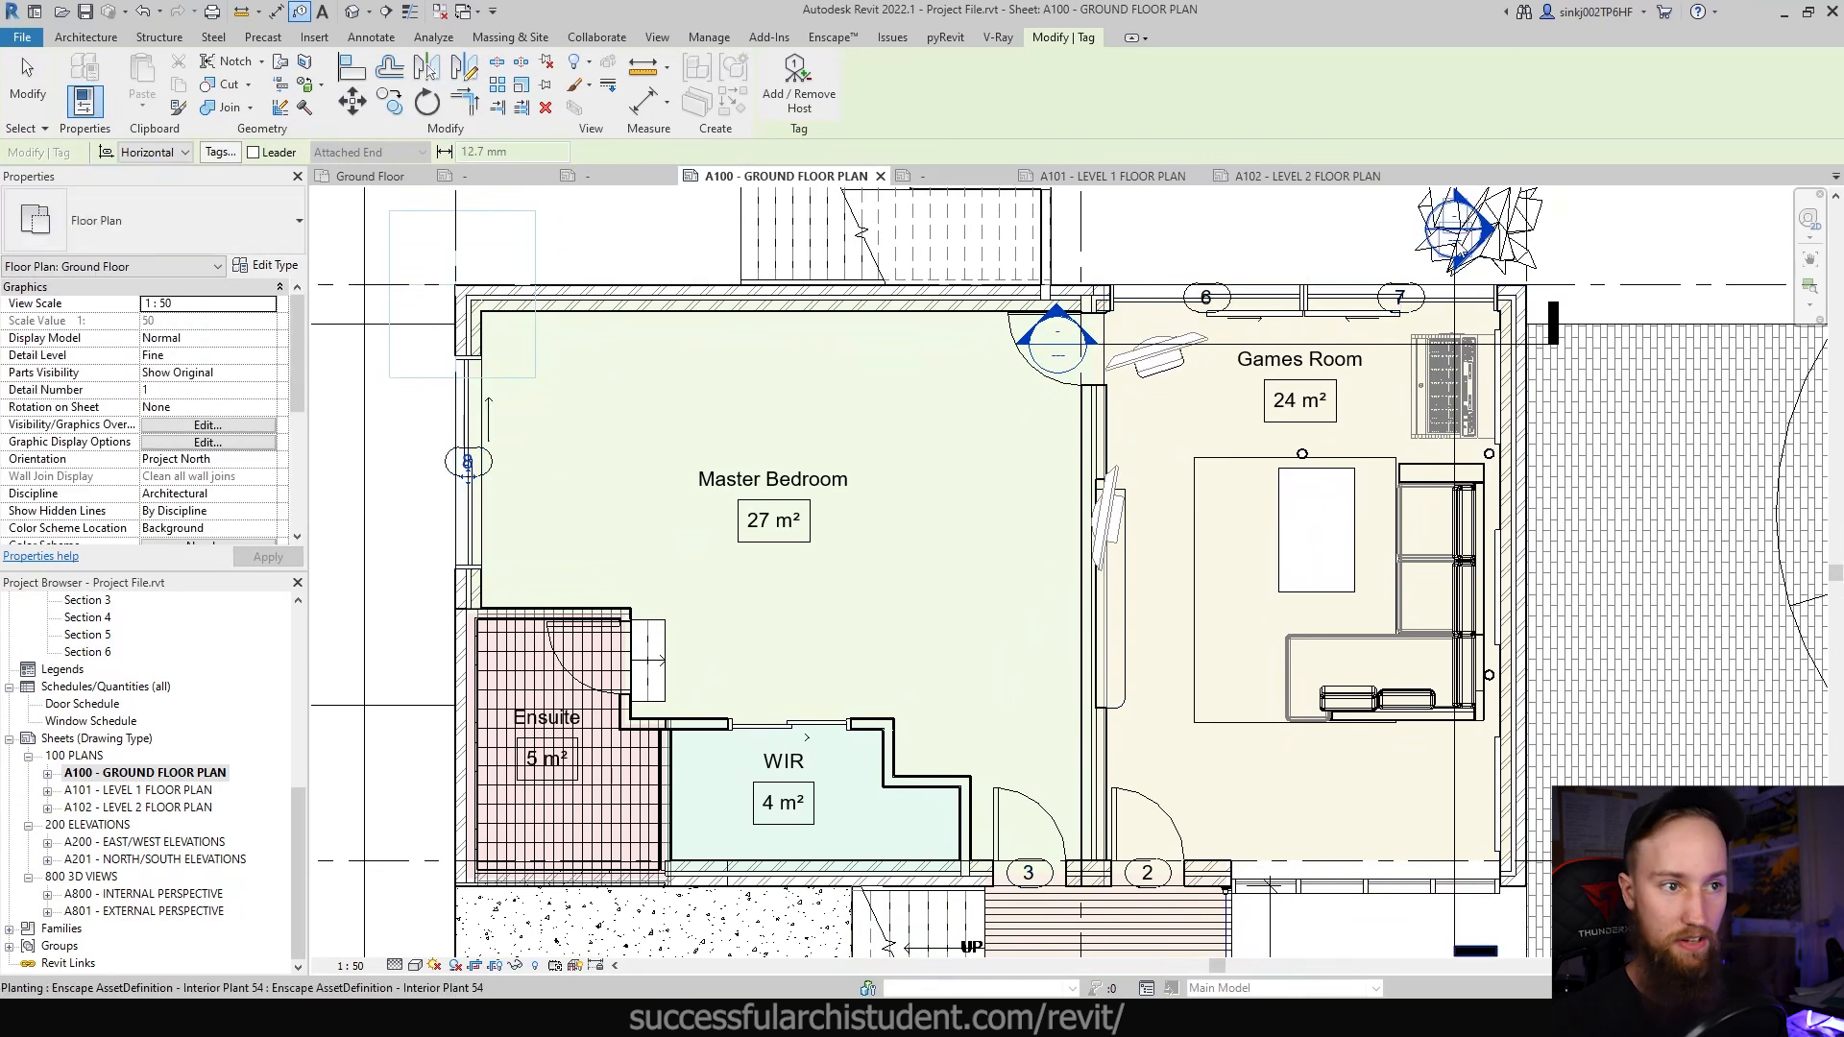
pyautogui.scroll(-3)
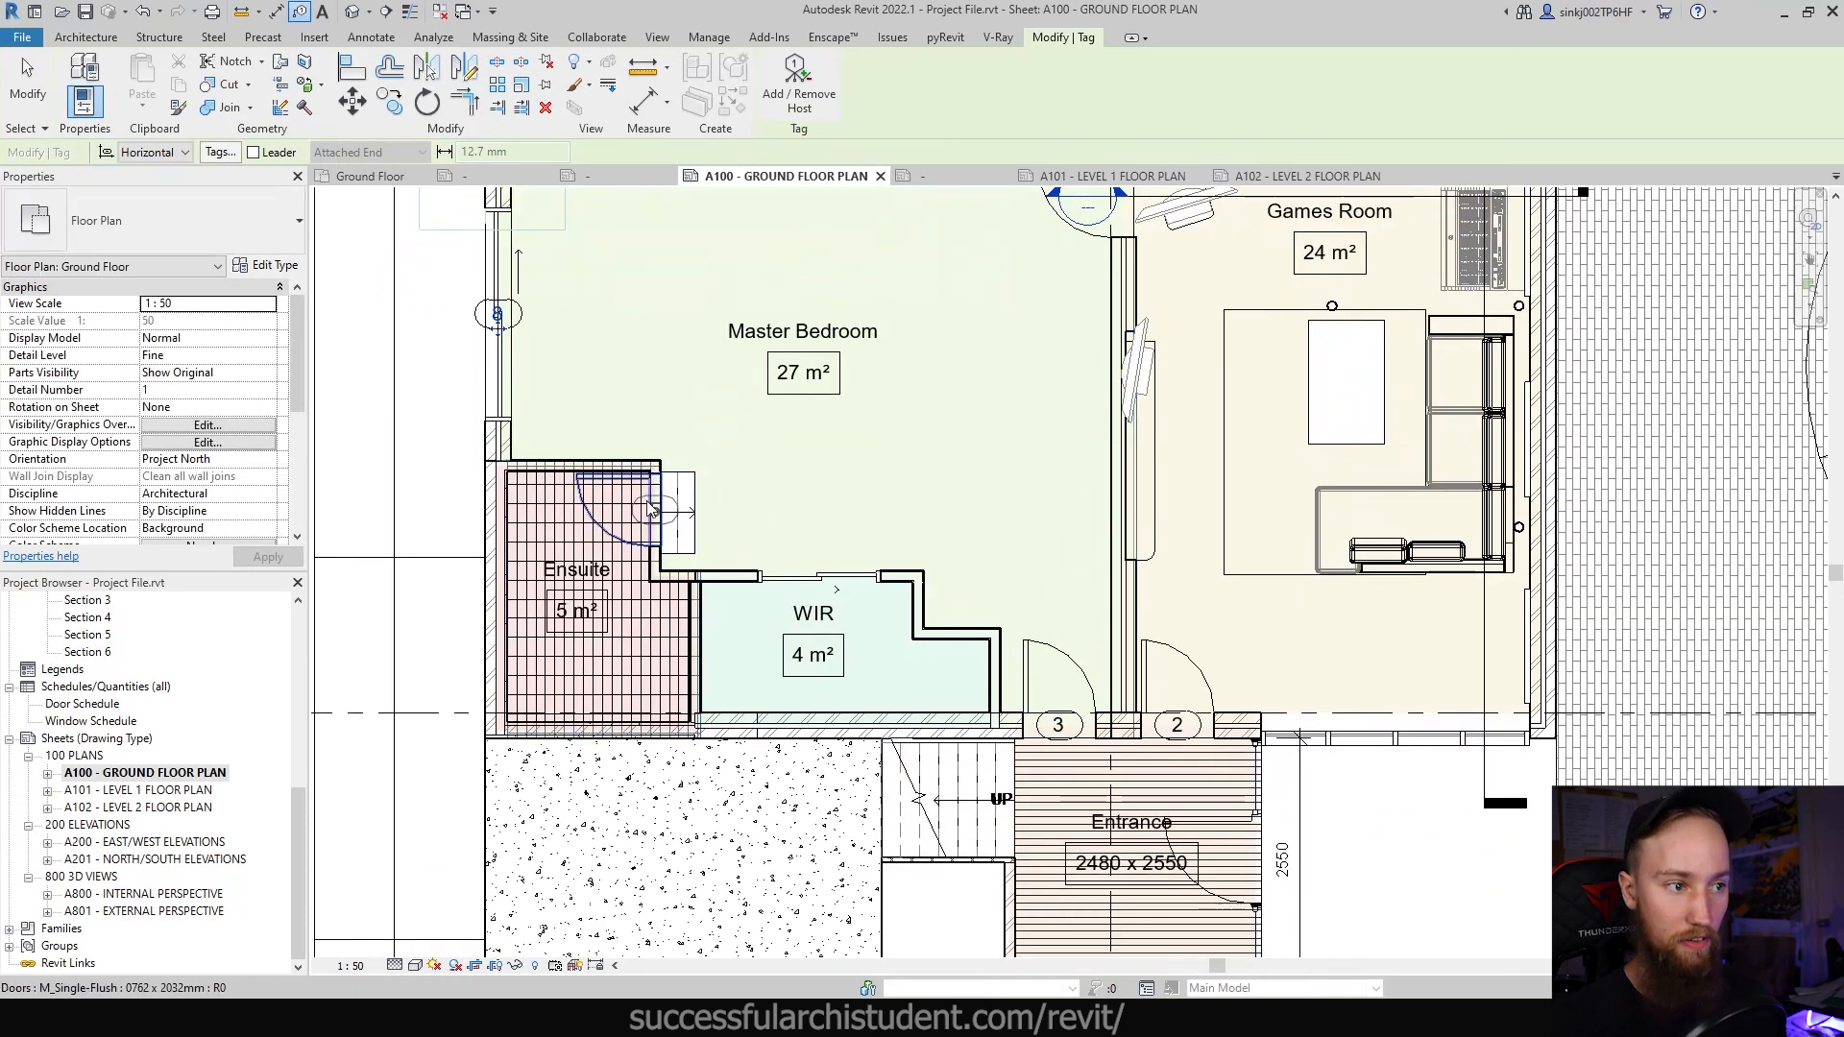
pyautogui.click(894, 722)
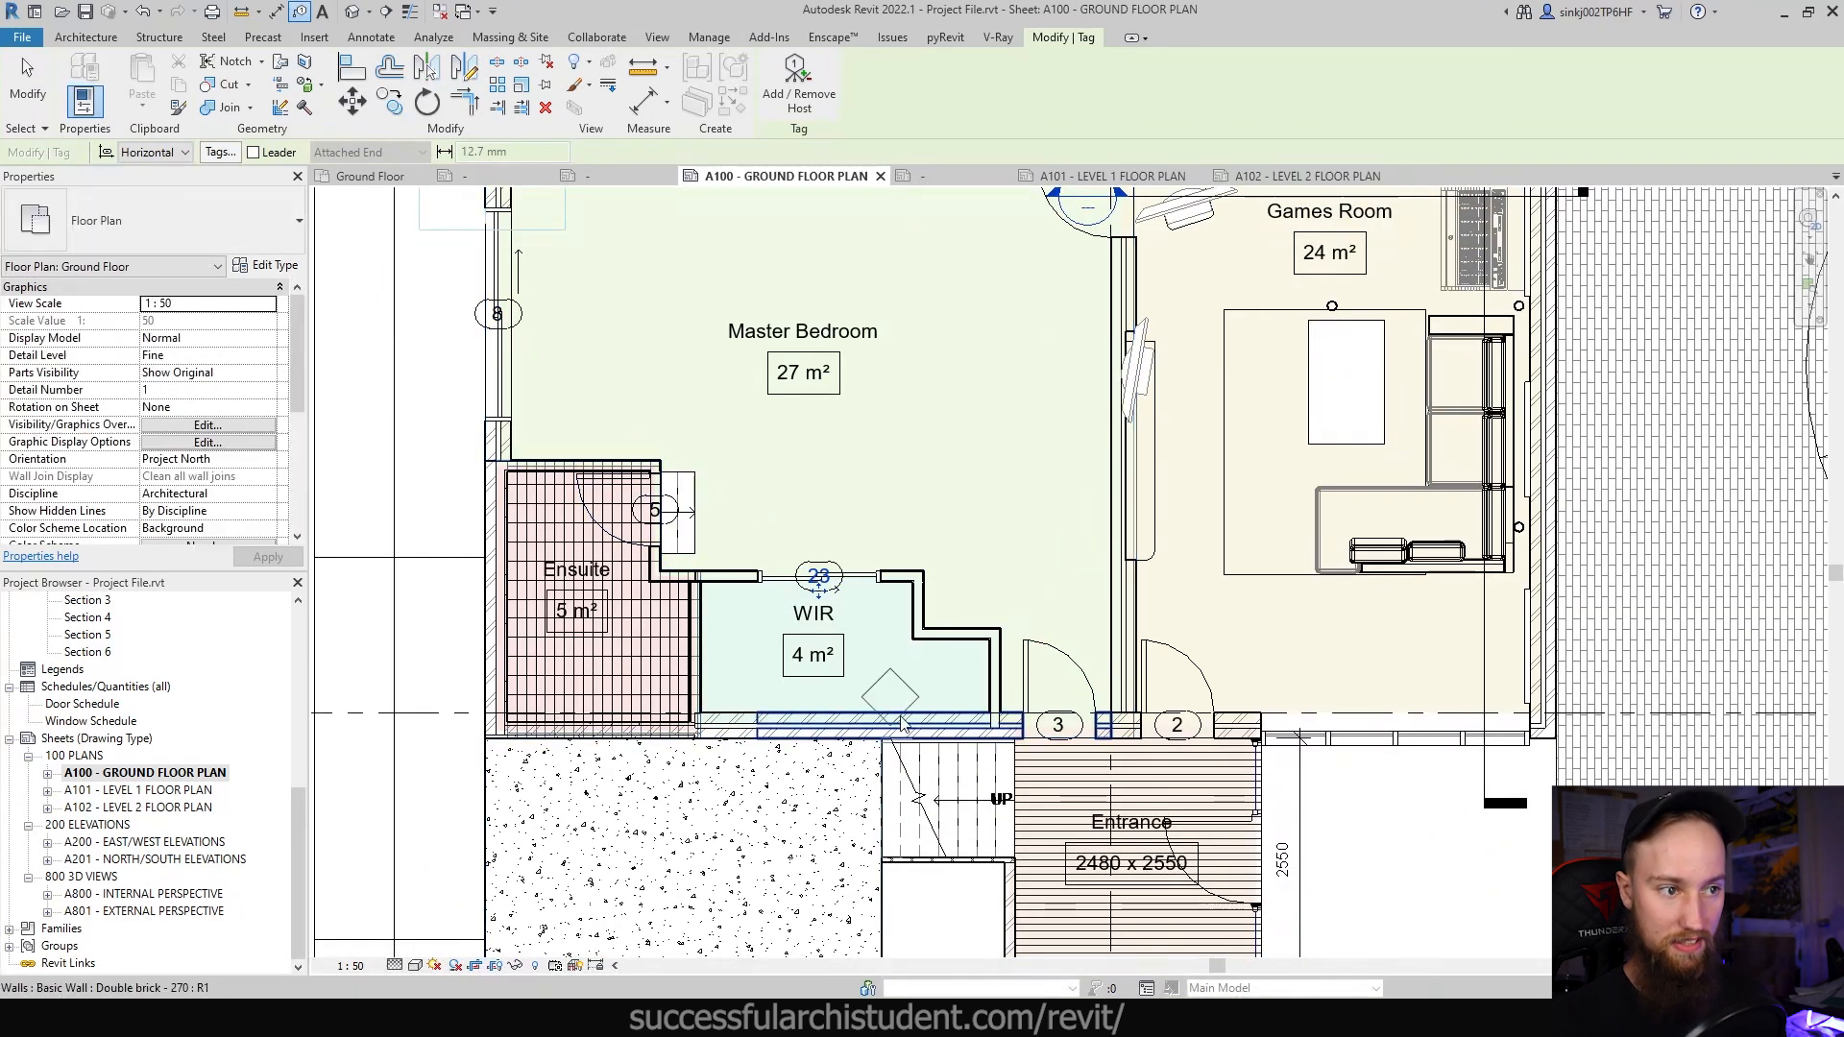
pyautogui.click(369, 37)
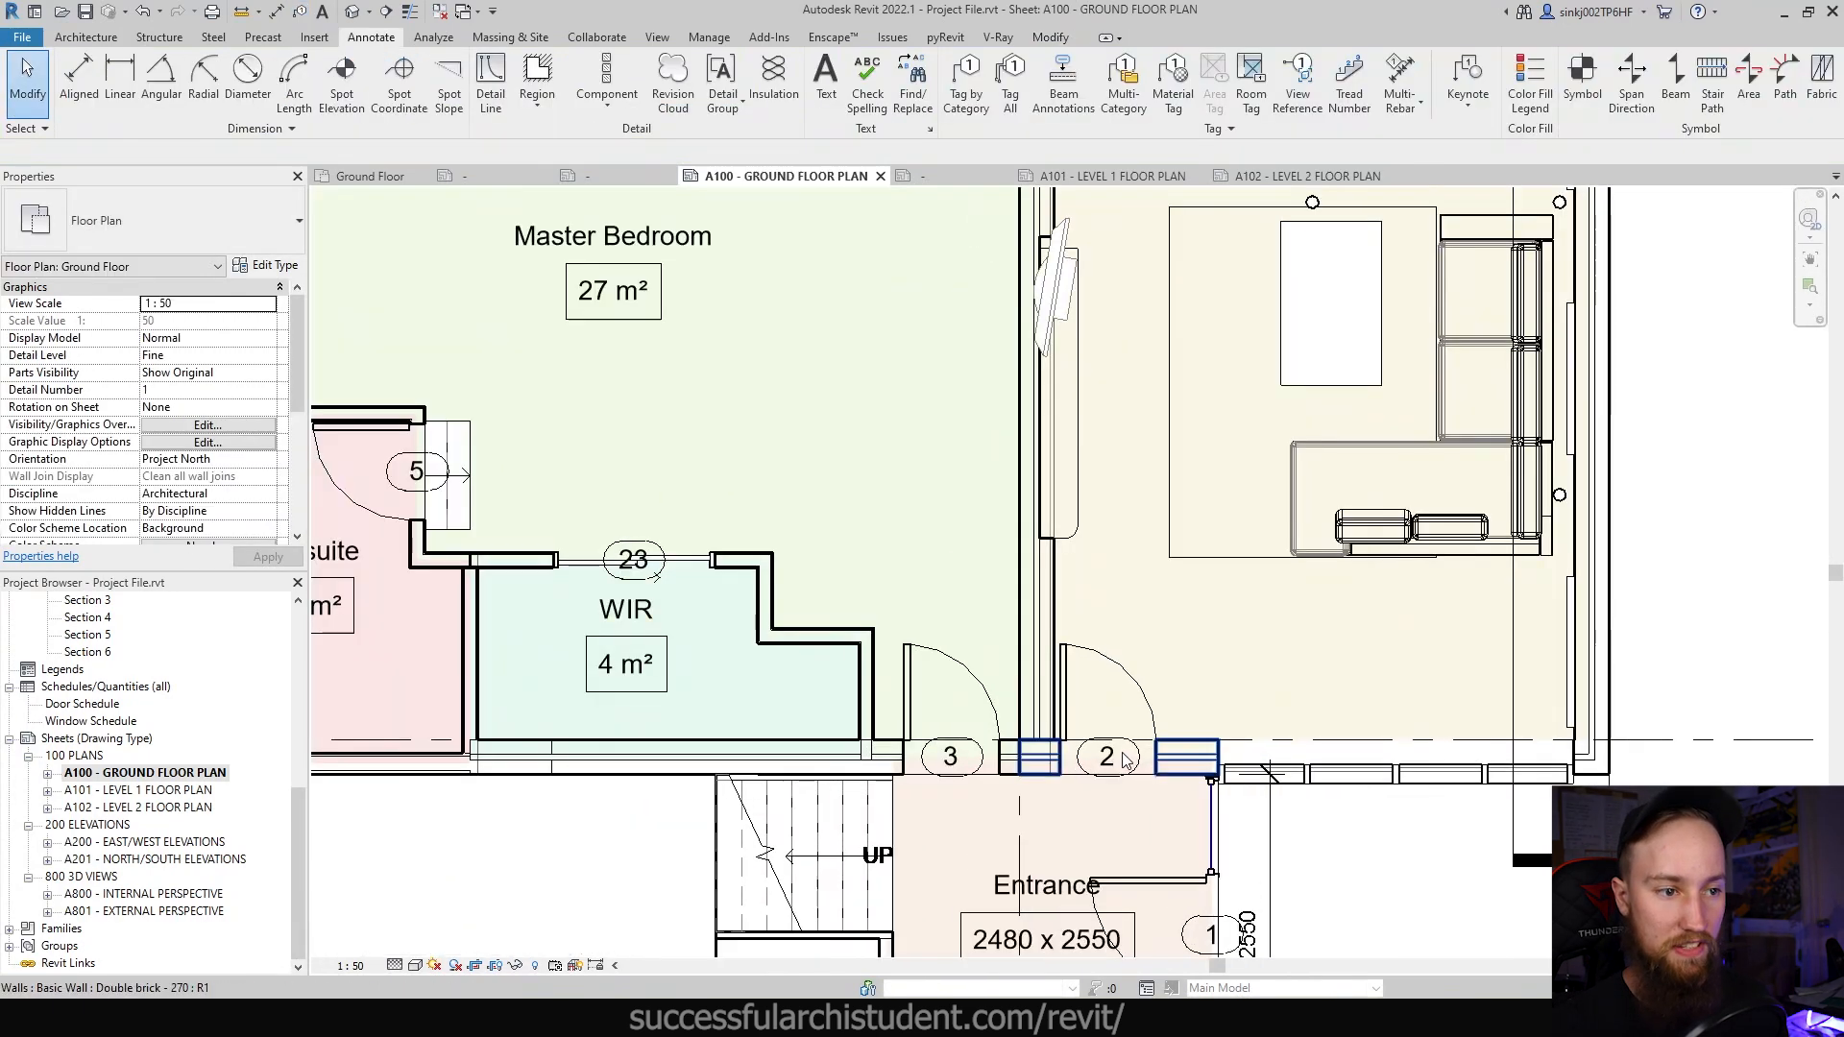
# Step: Select the Master Bedroom and inspect the Games Room sliding door, whose Mark is 6
pyautogui.scroll(-3)
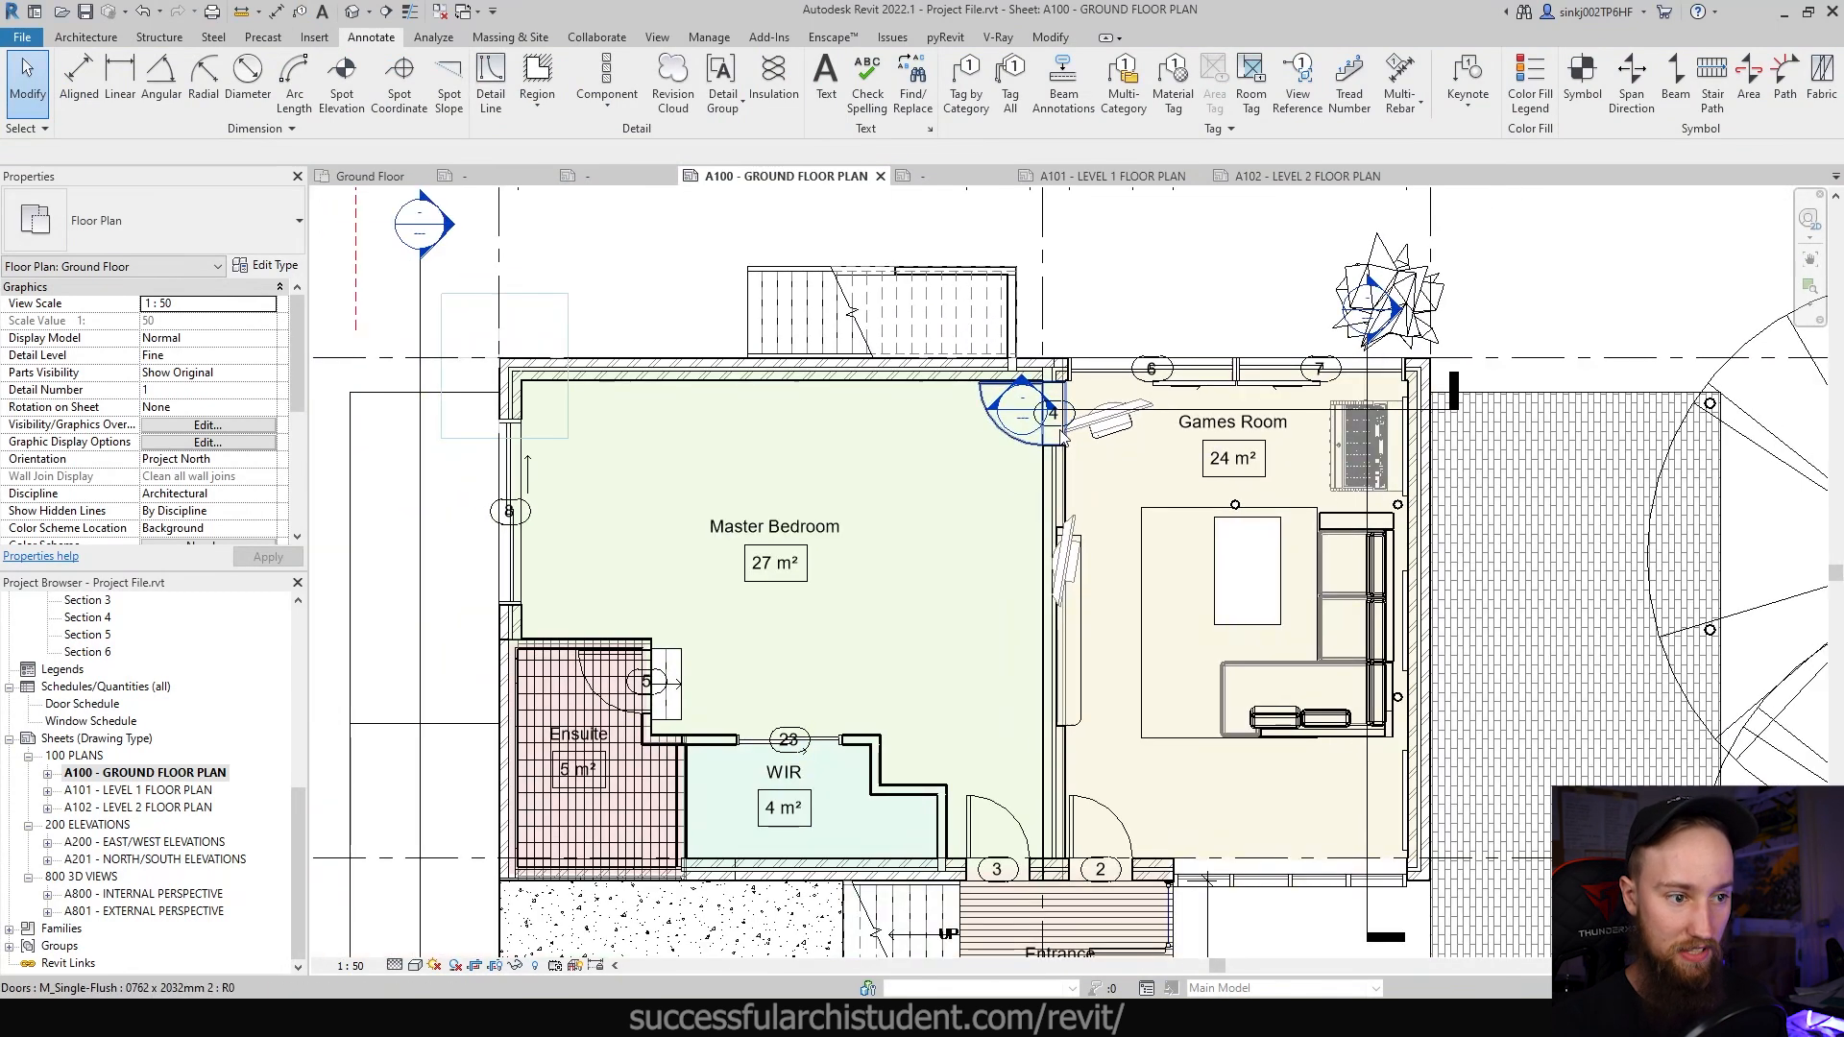
pyautogui.moveTo(640, 676)
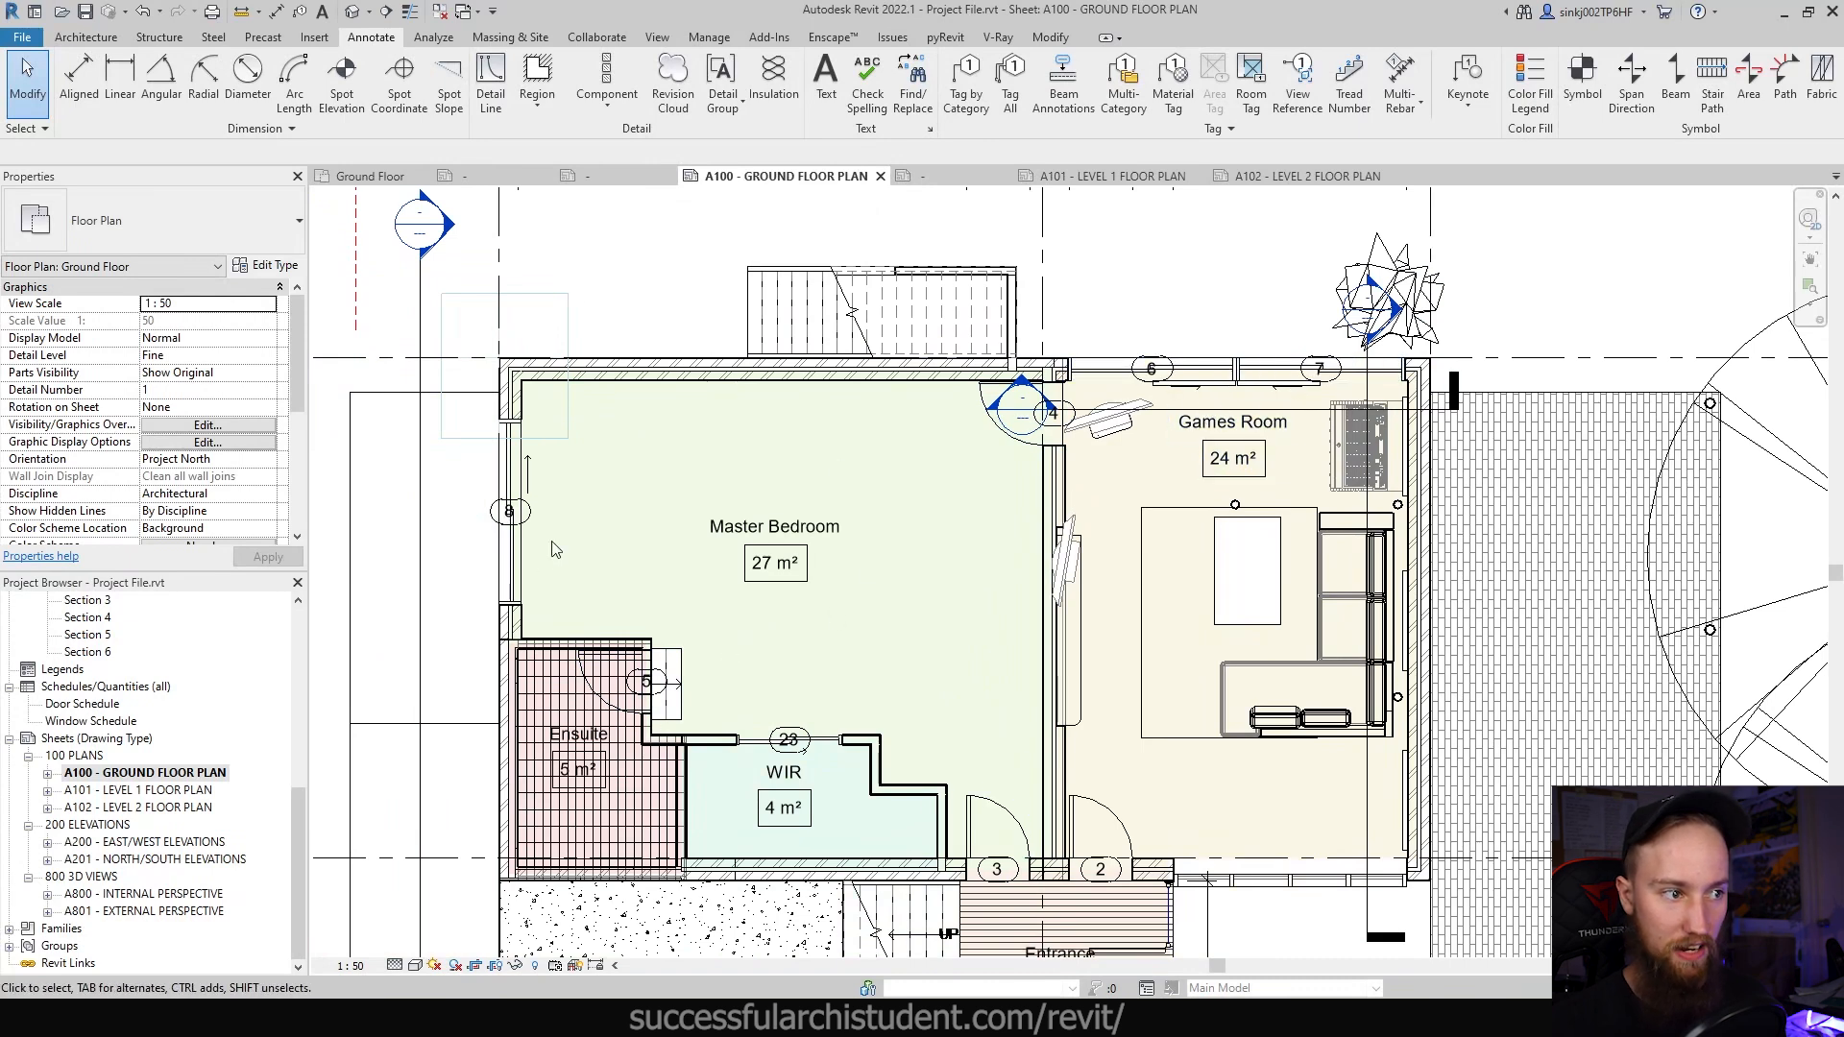
pyautogui.click(774, 525)
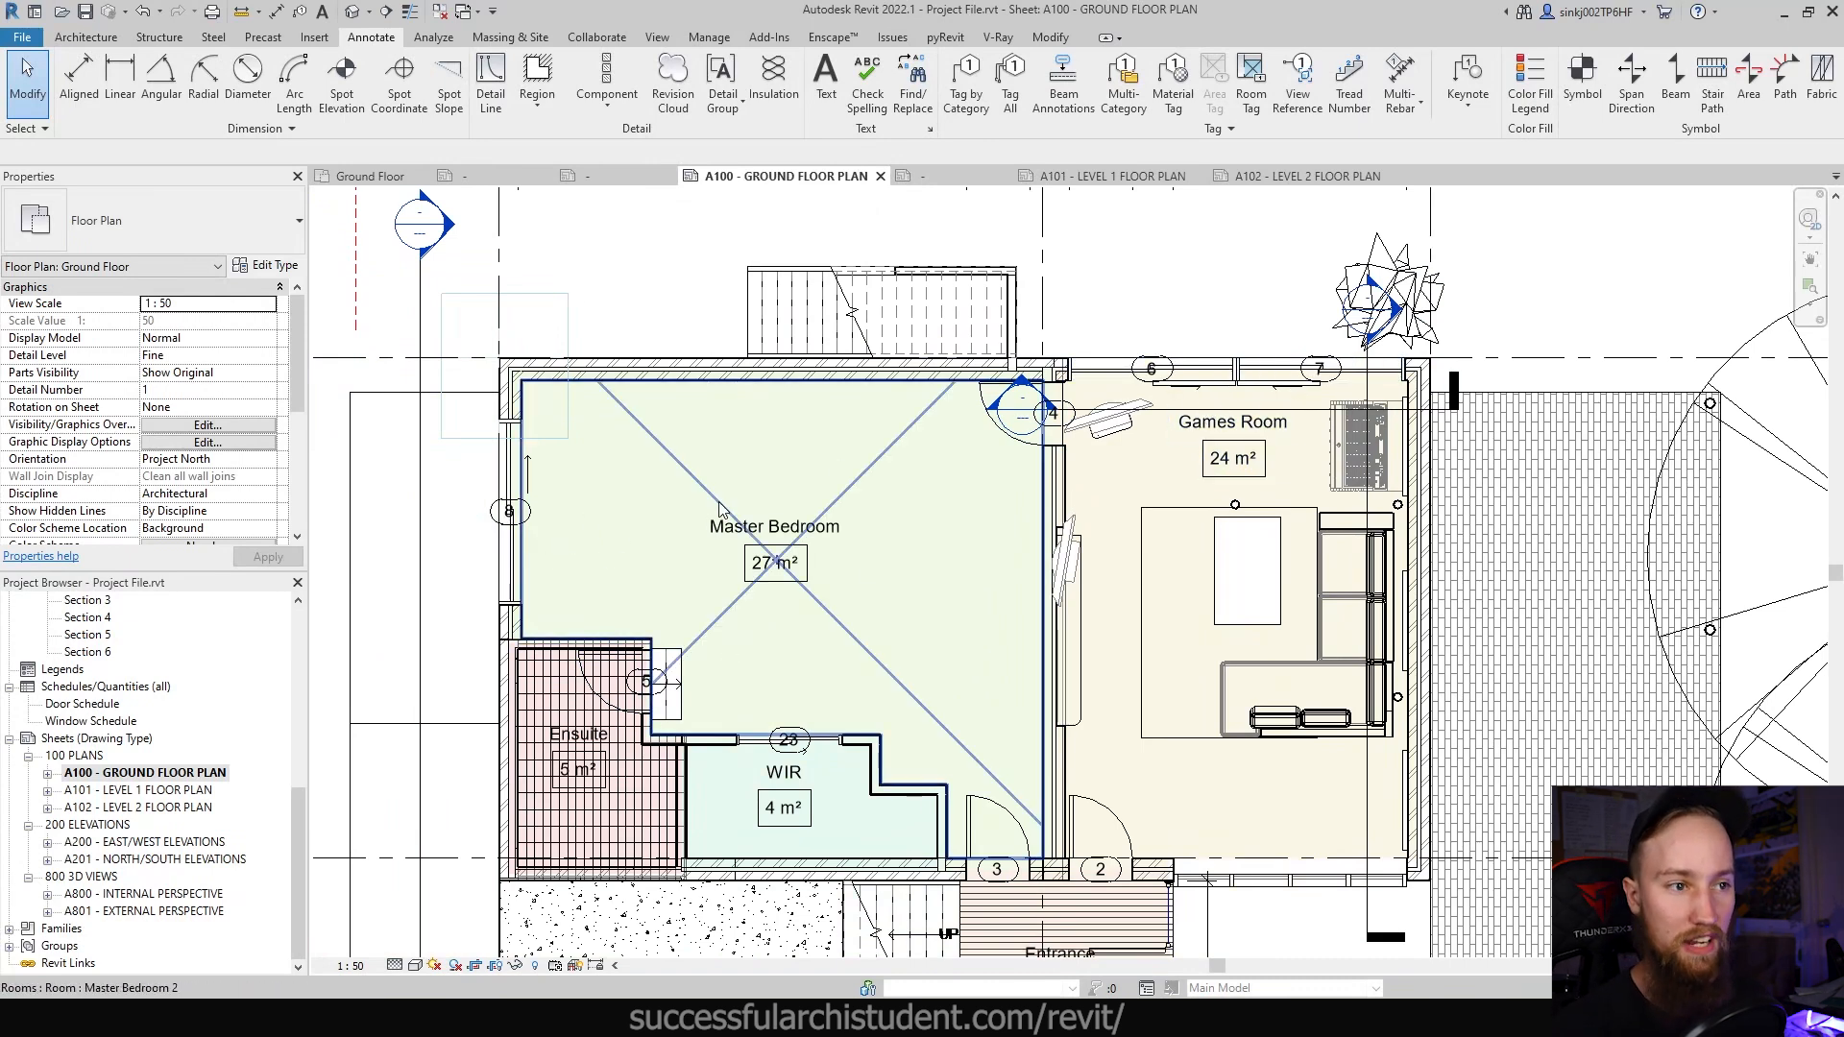
pyautogui.moveTo(653, 682)
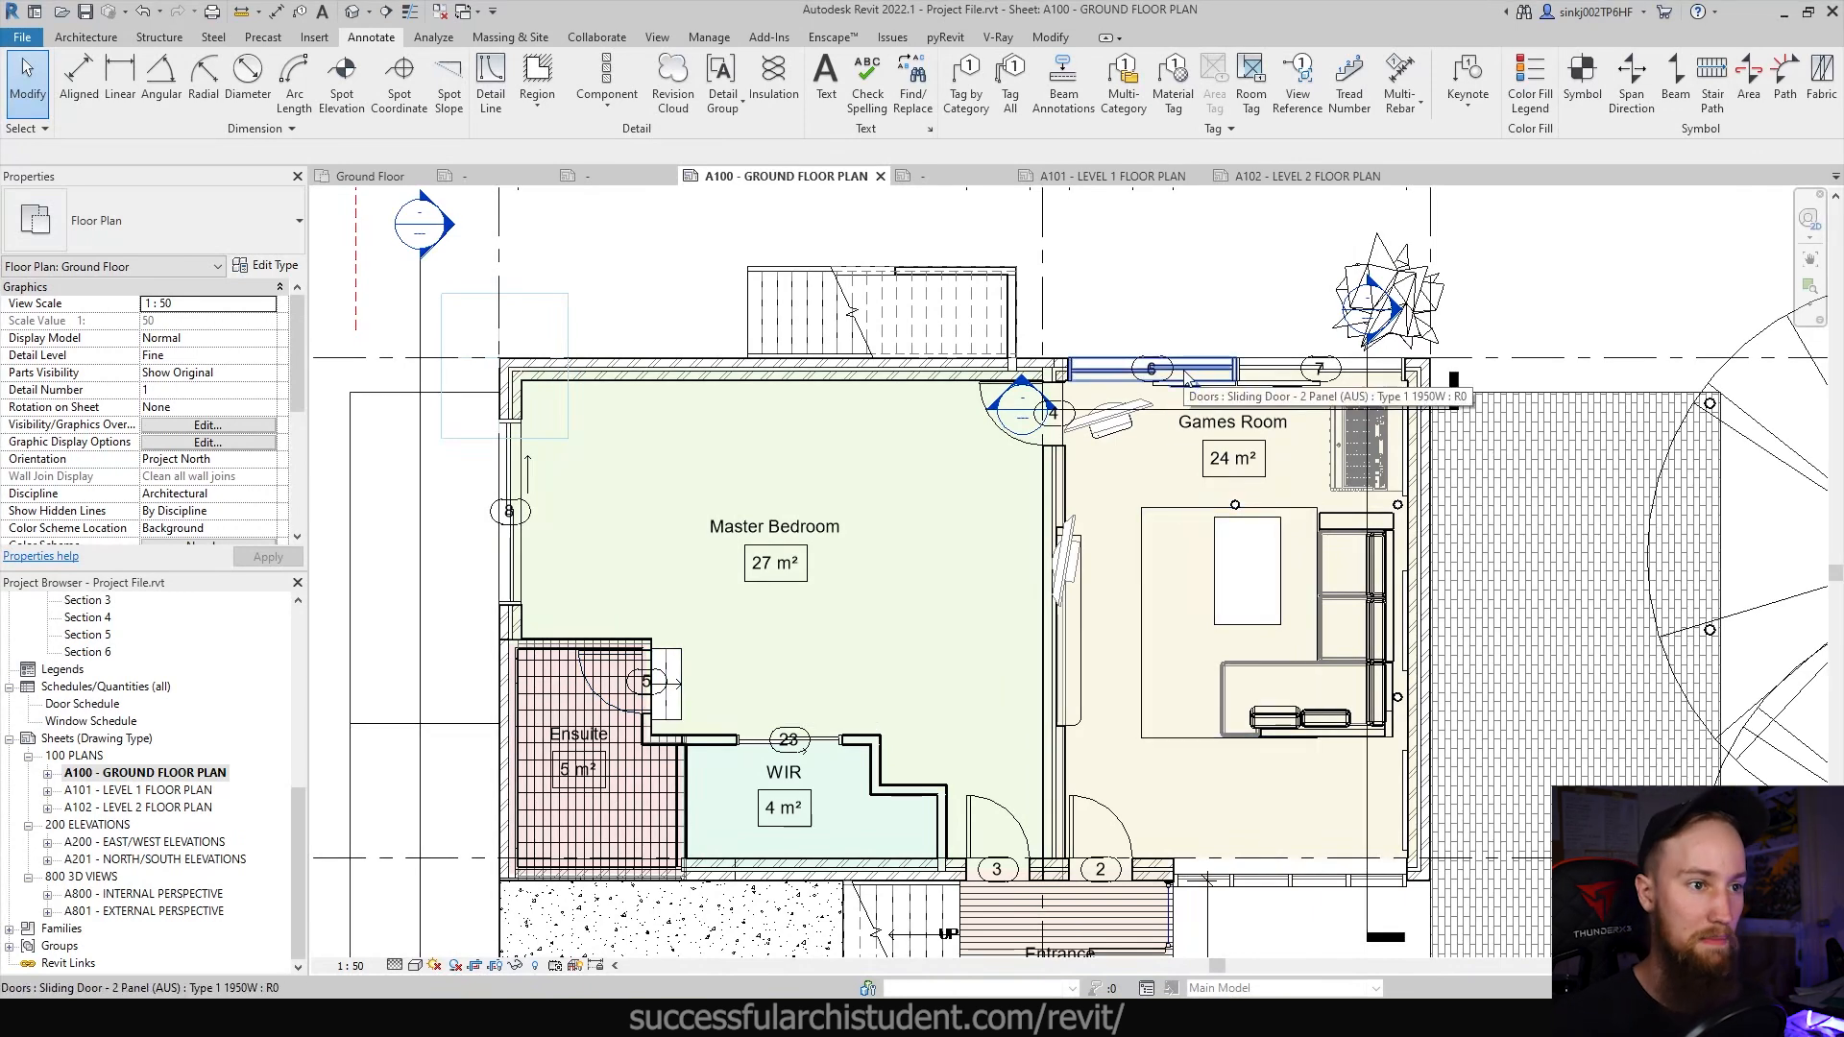
pyautogui.click(1150, 369)
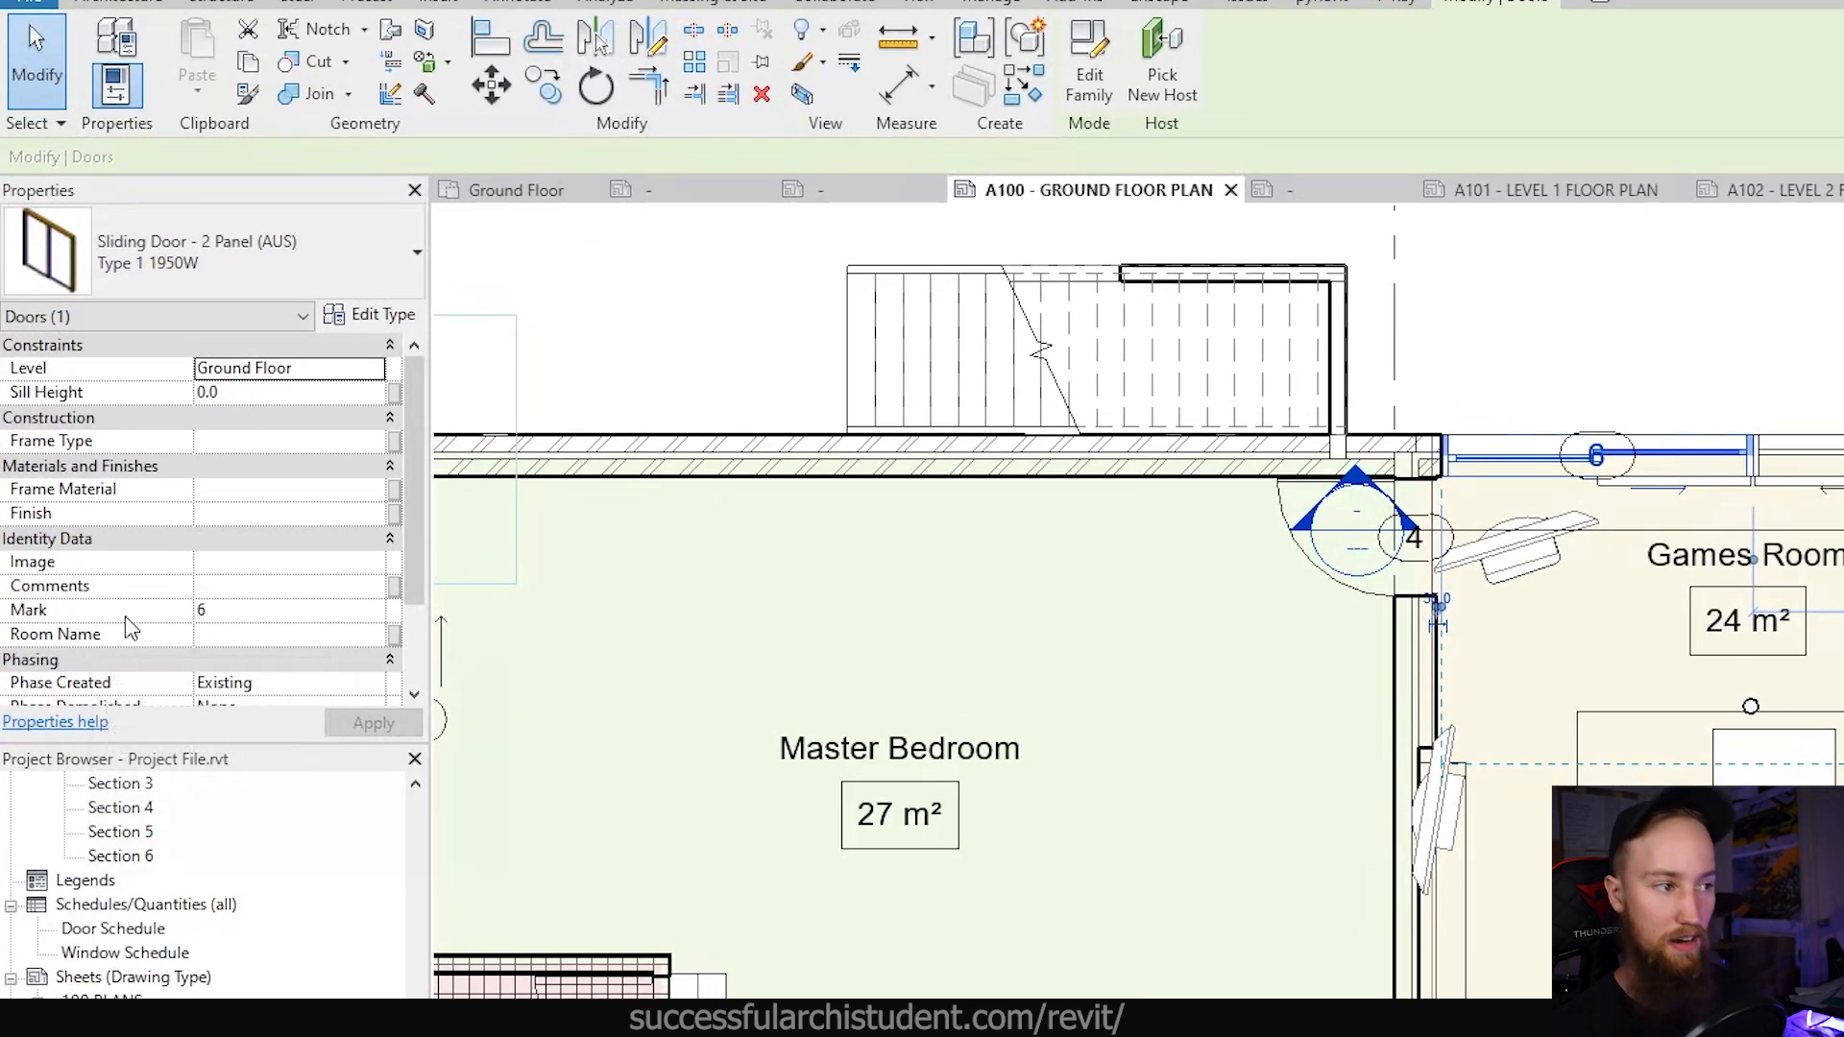
pyautogui.moveTo(246, 627)
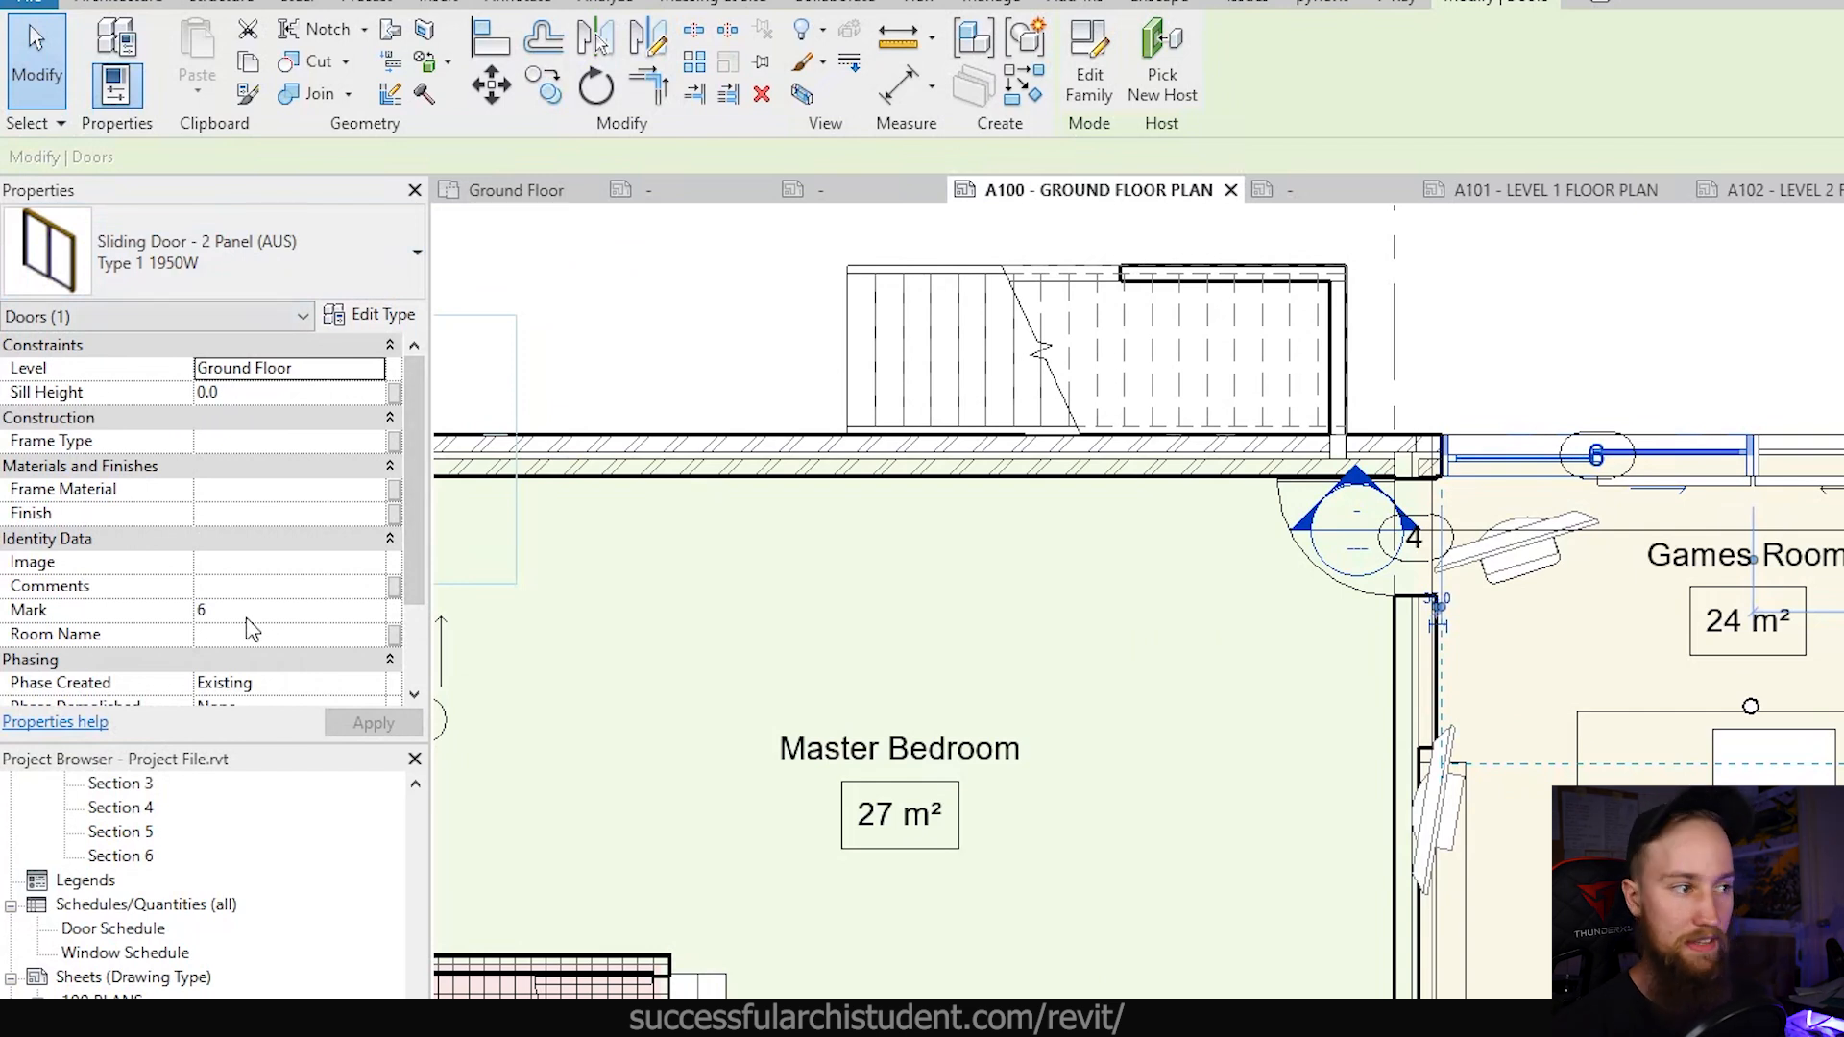
pyautogui.click(288, 609)
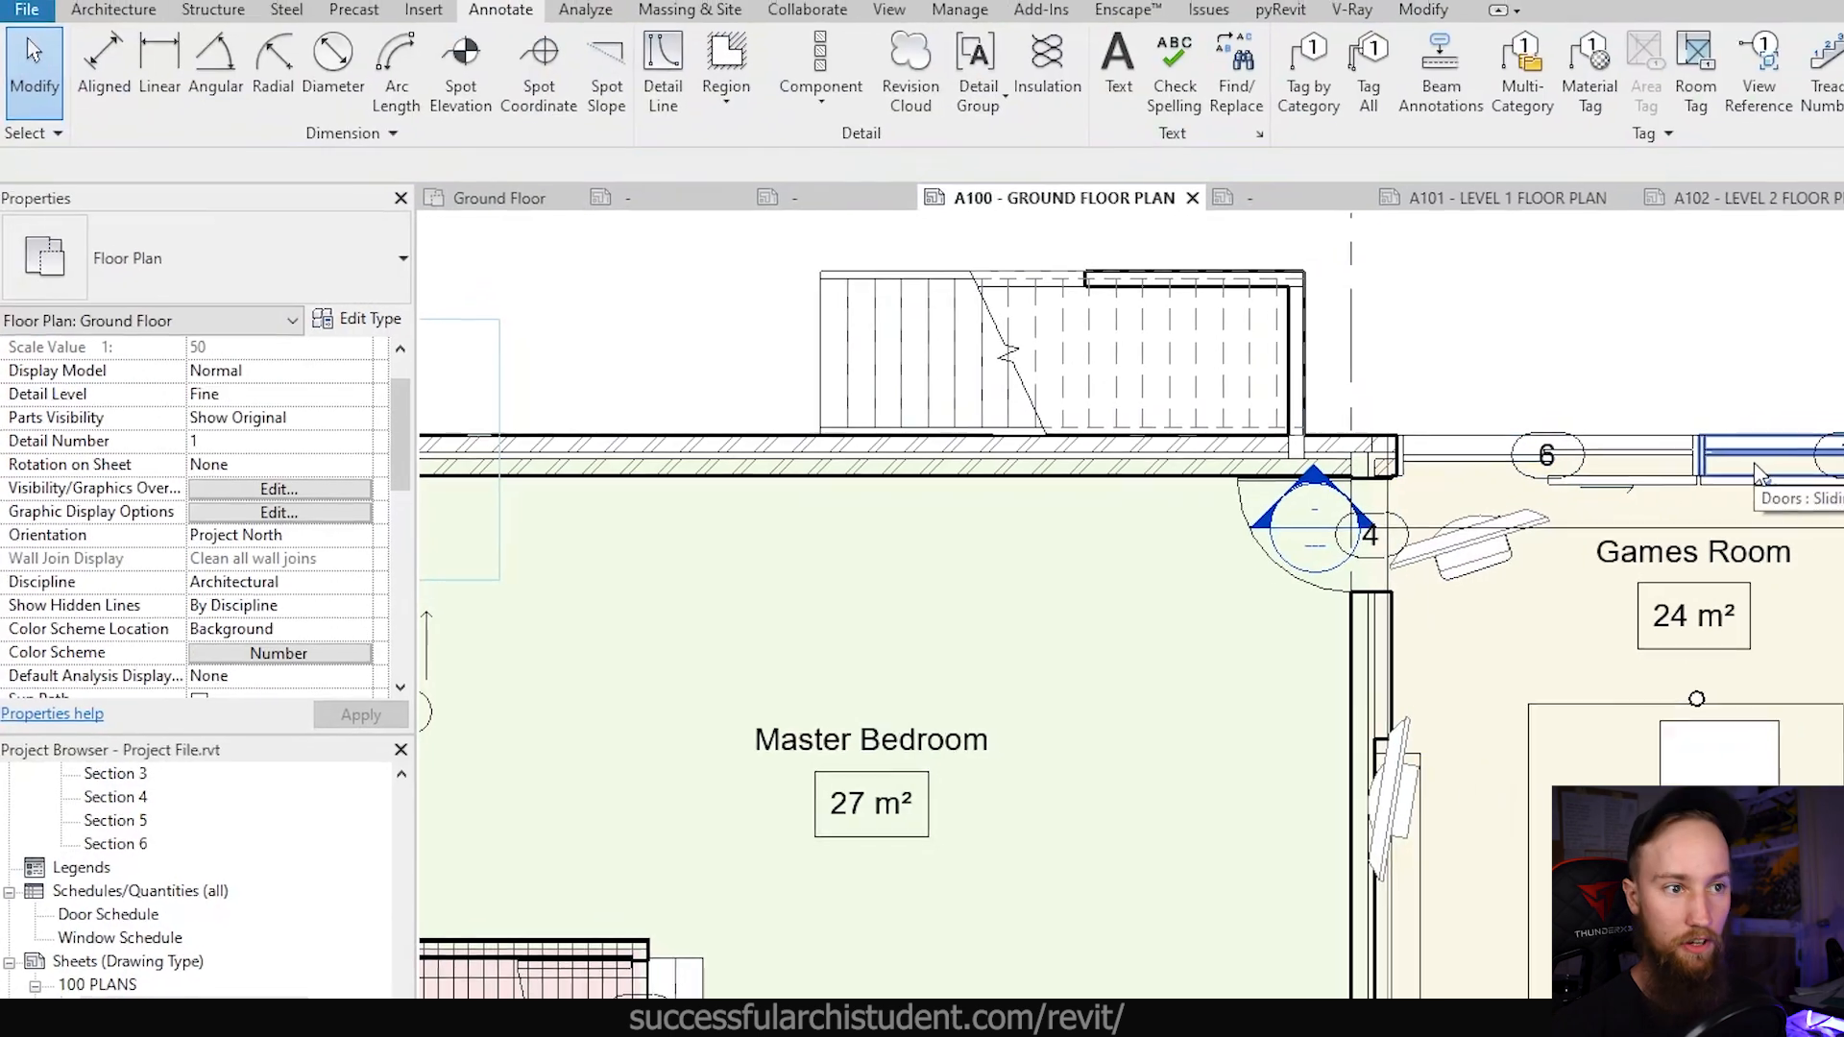
pyautogui.click(1764, 452)
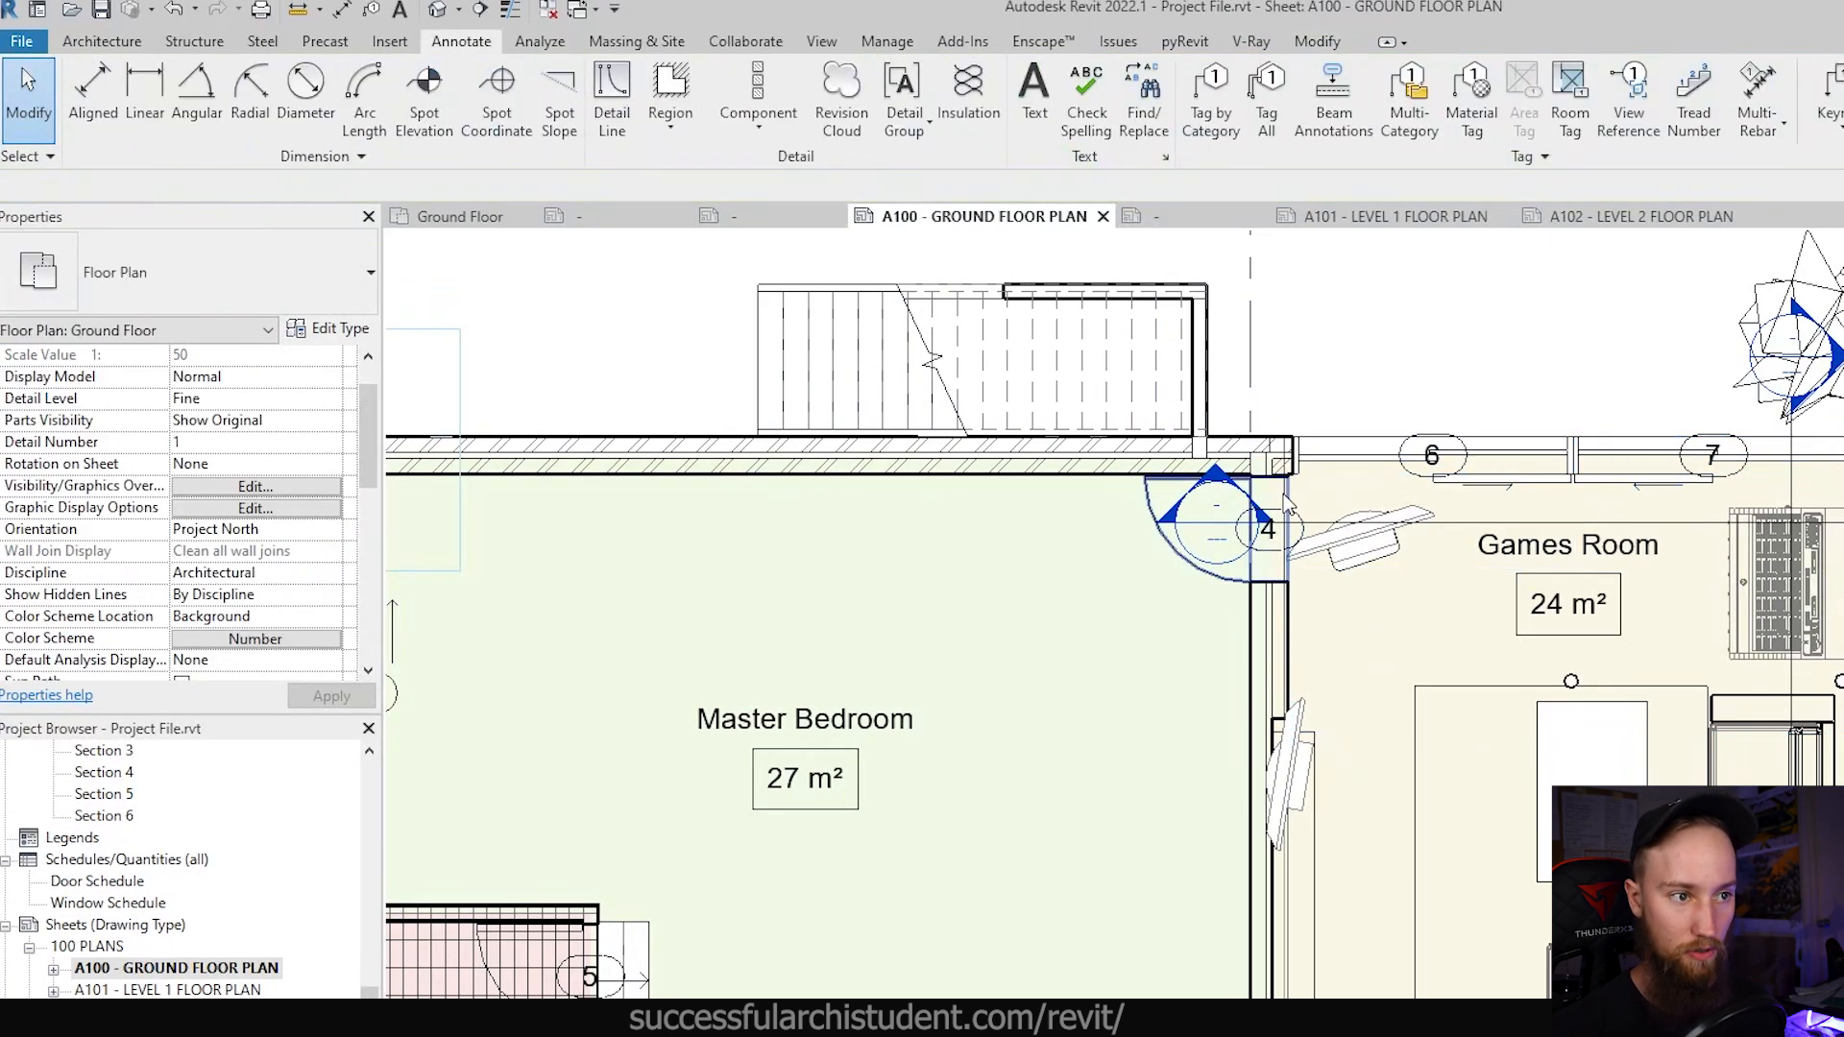
pyautogui.click(1264, 527)
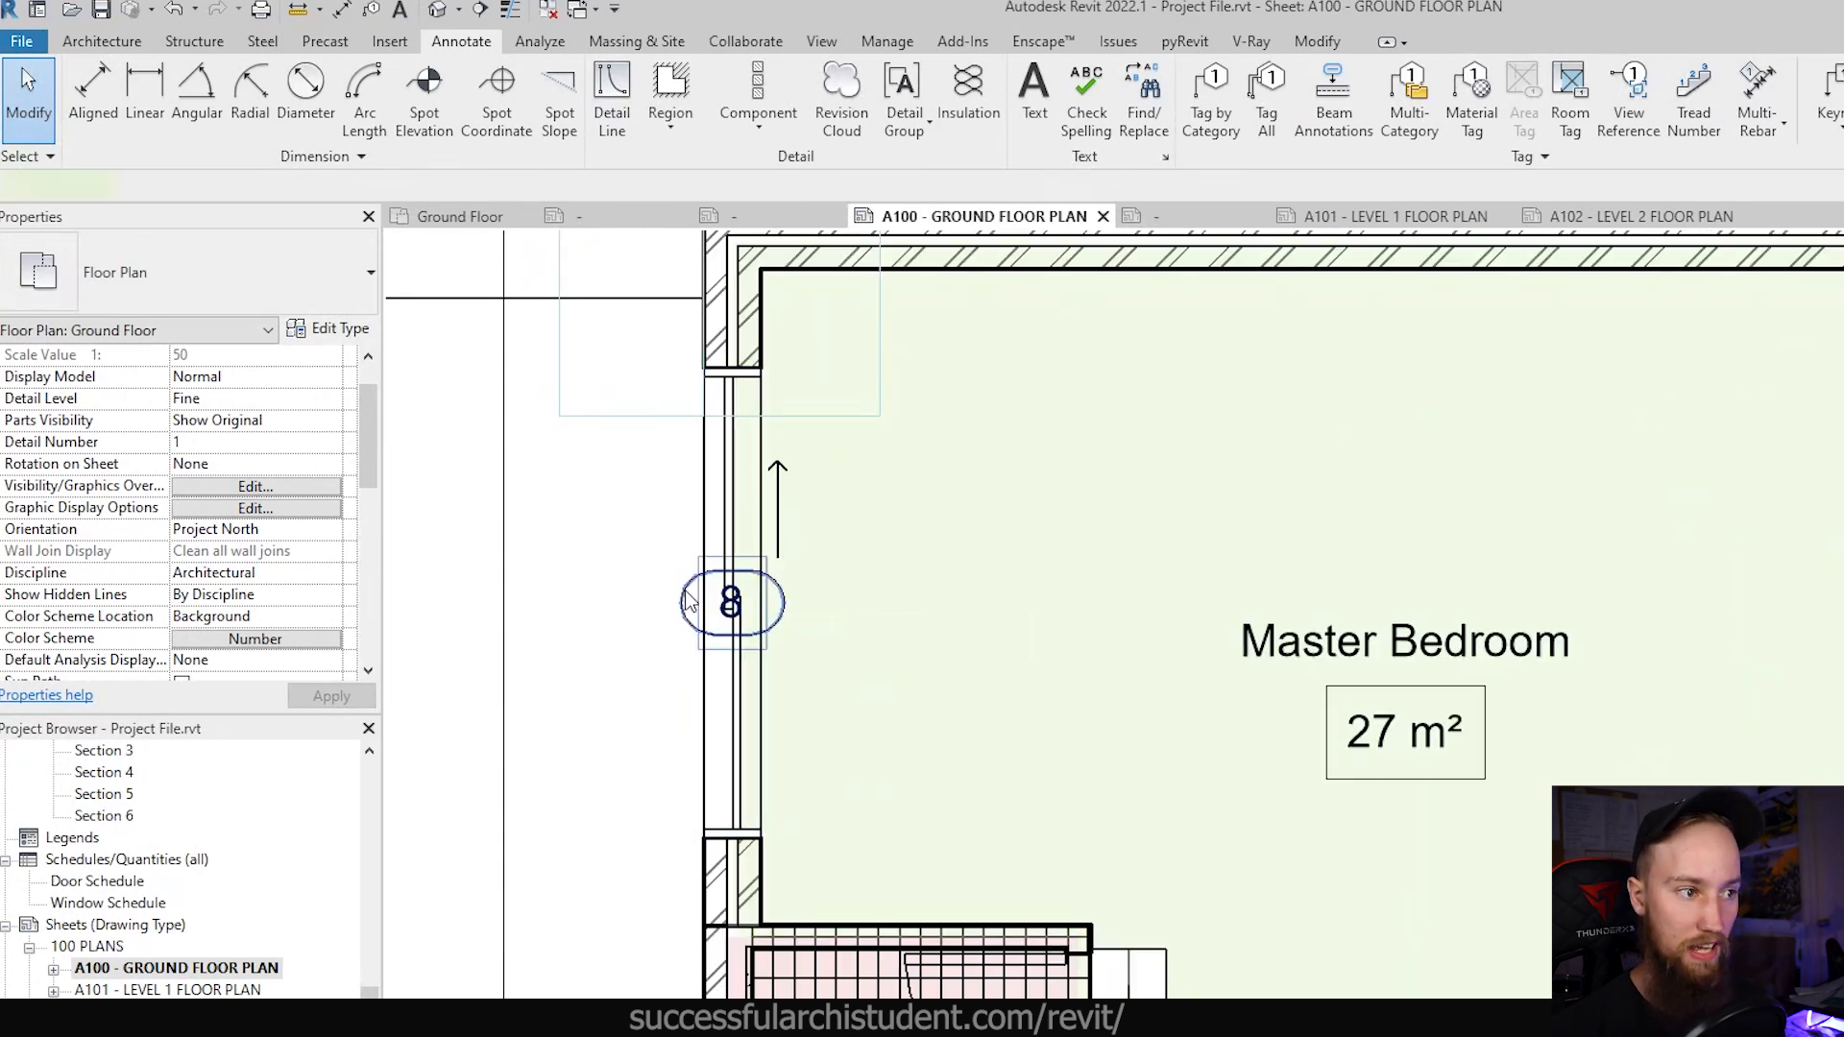
pyautogui.click(729, 602)
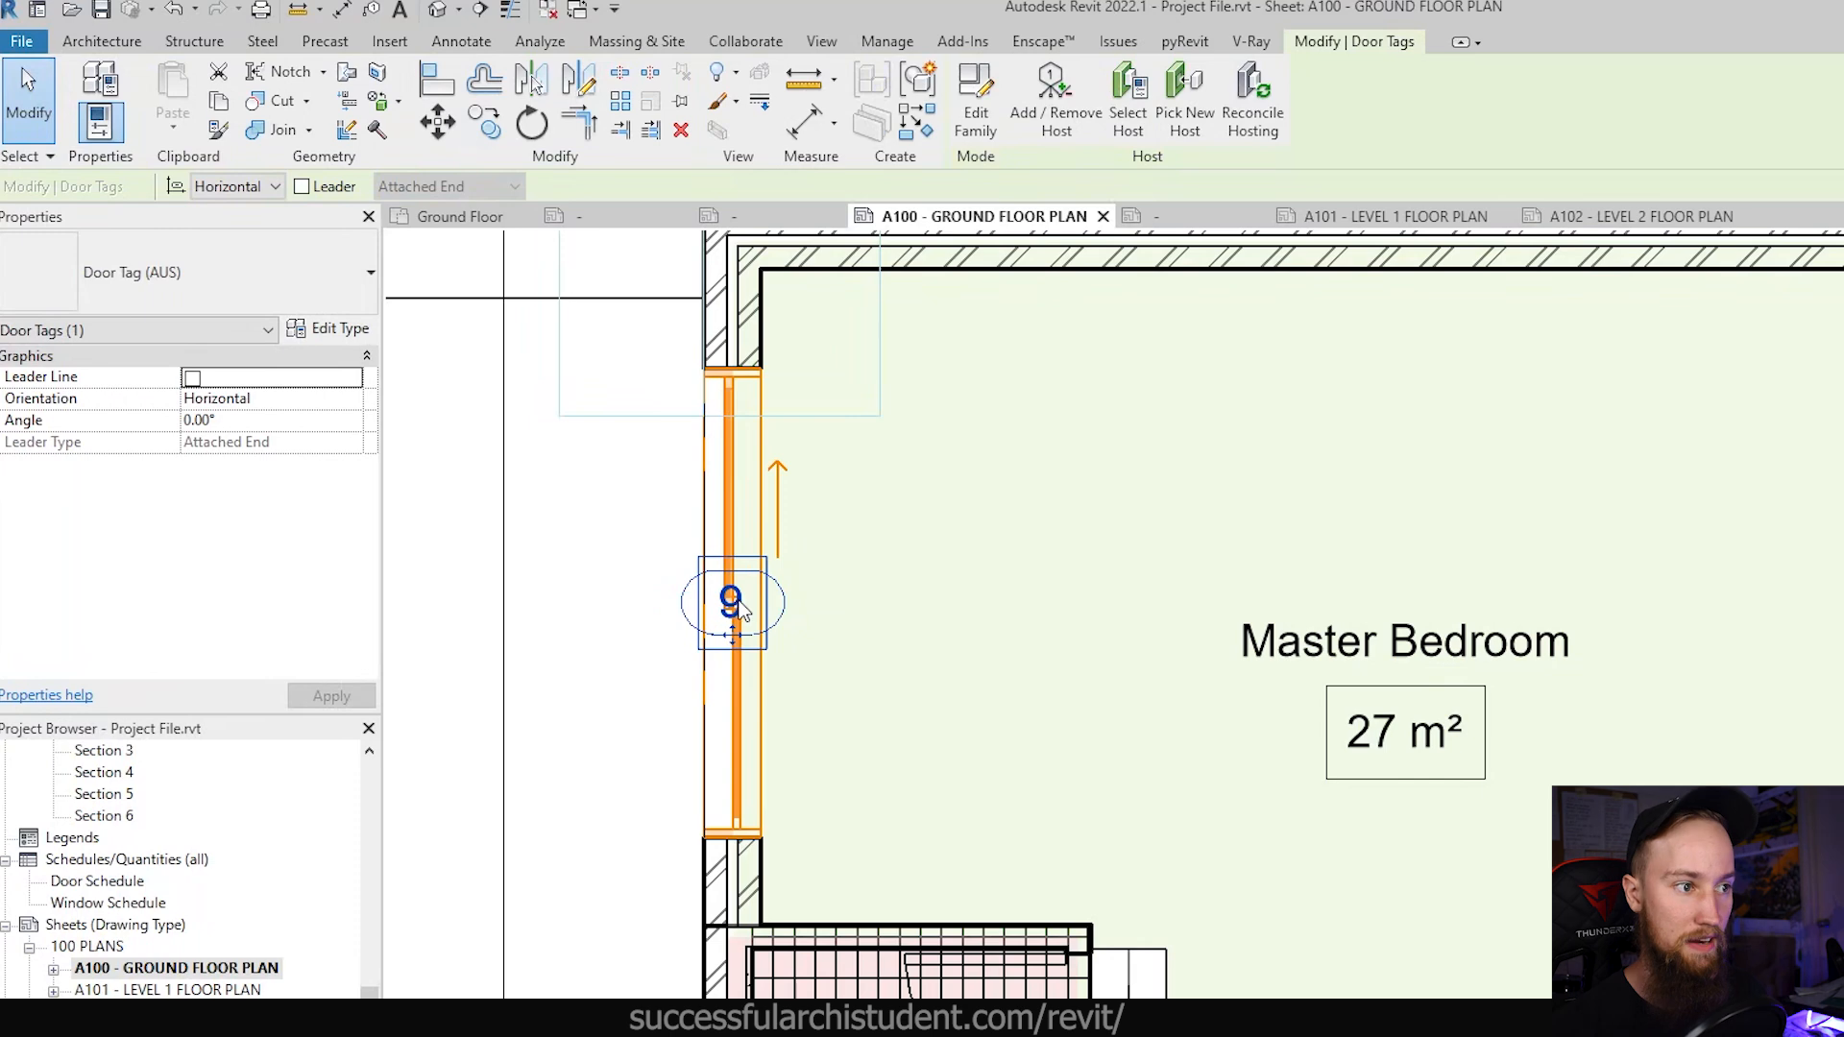
pyautogui.click(732, 599)
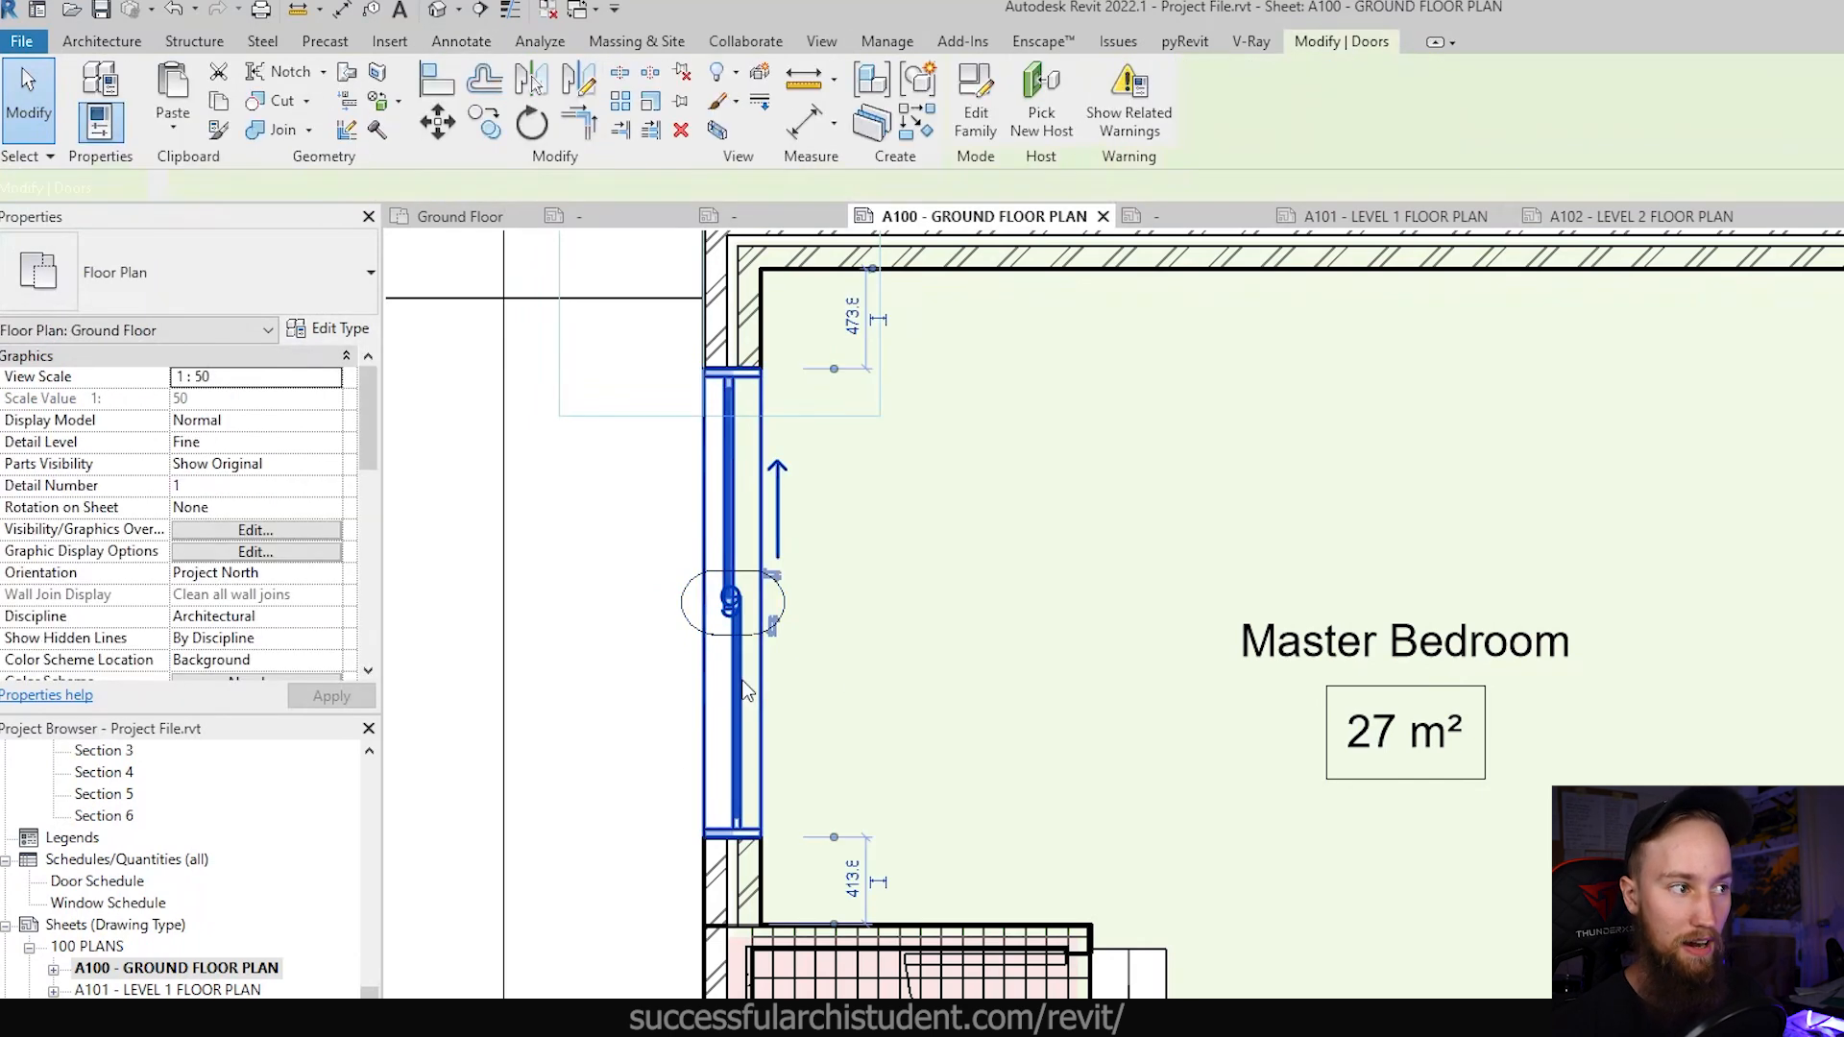
pyautogui.click(732, 603)
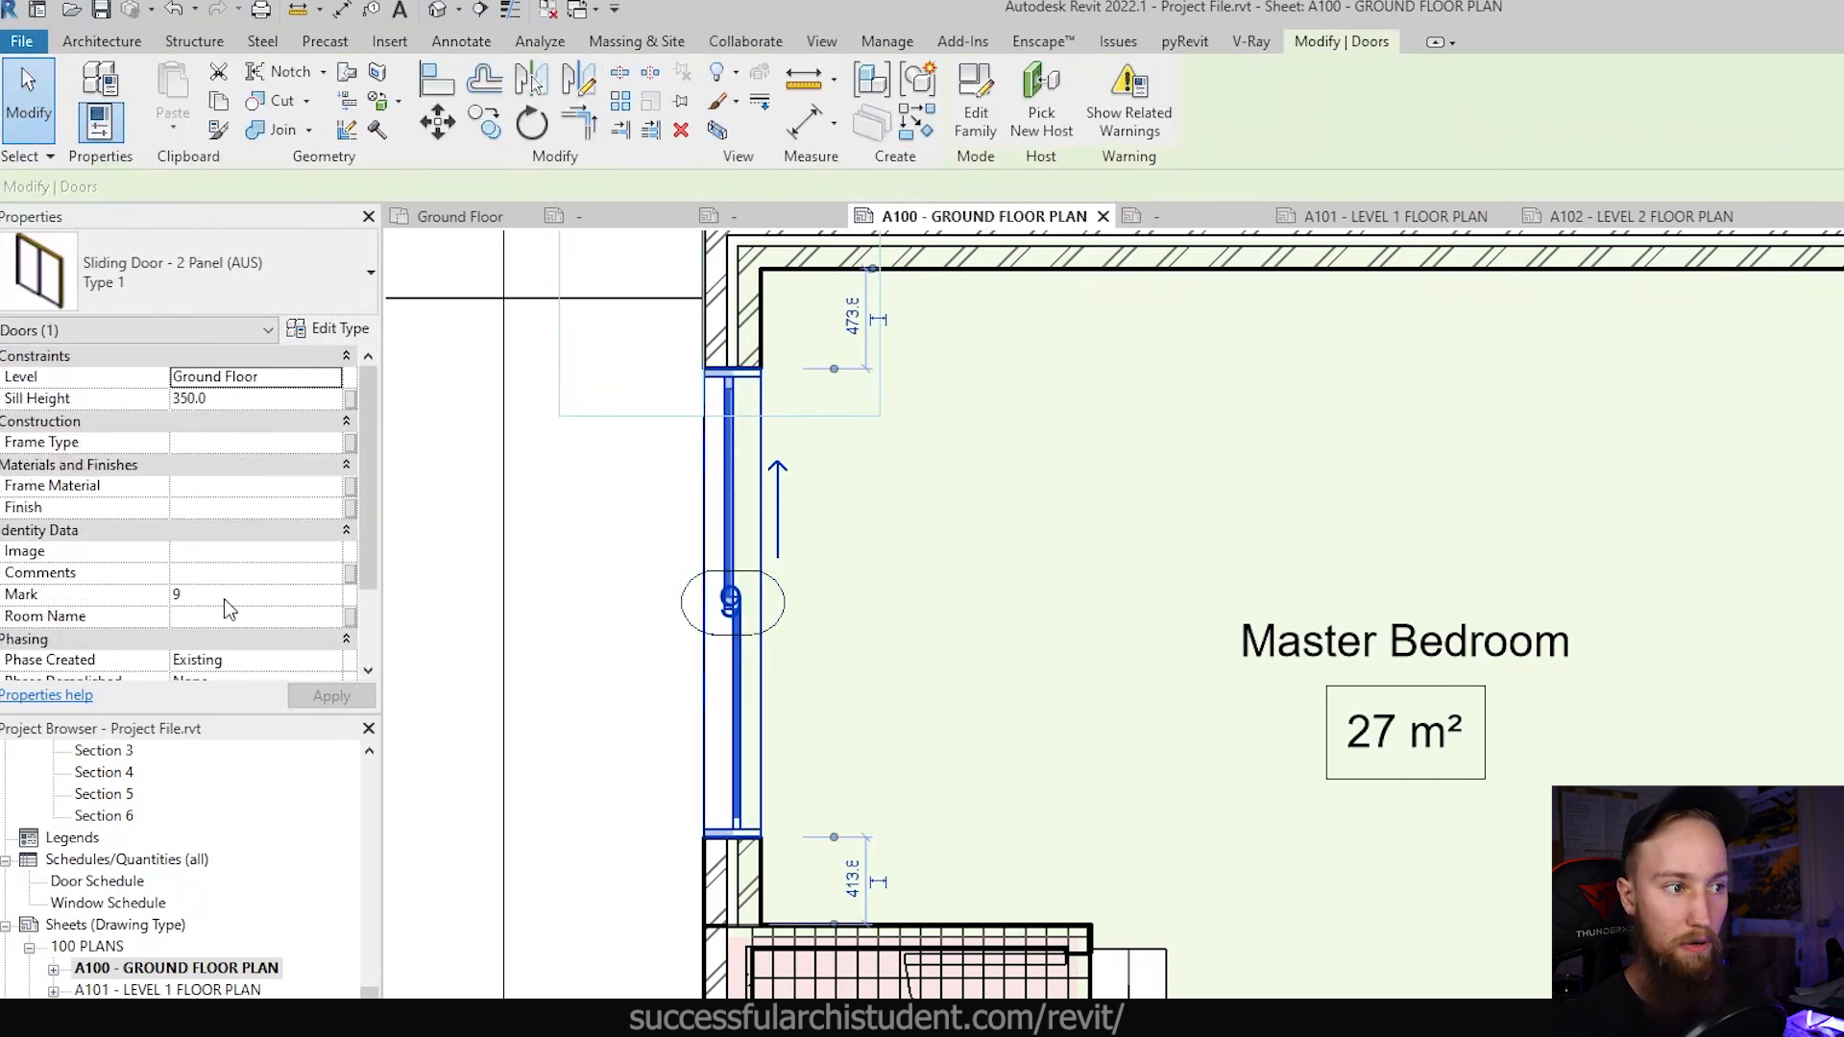
pyautogui.moveTo(823, 677)
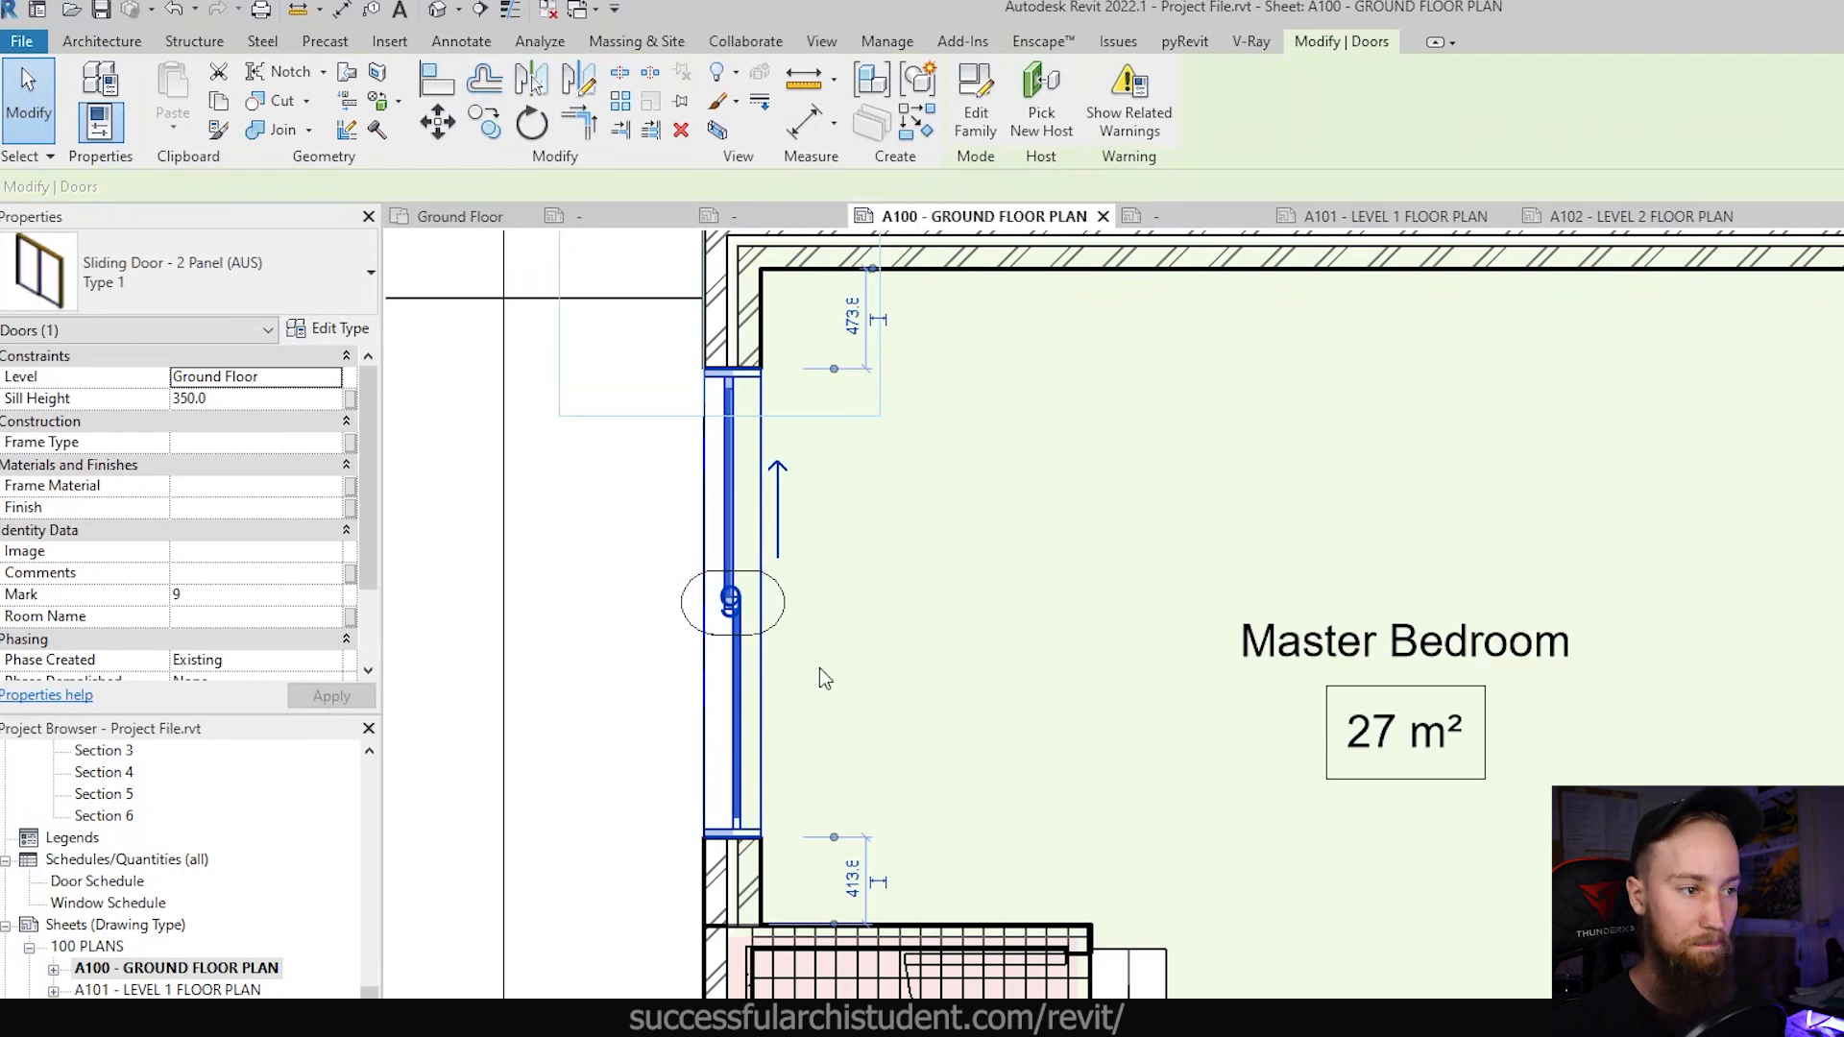
pyautogui.click(1014, 582)
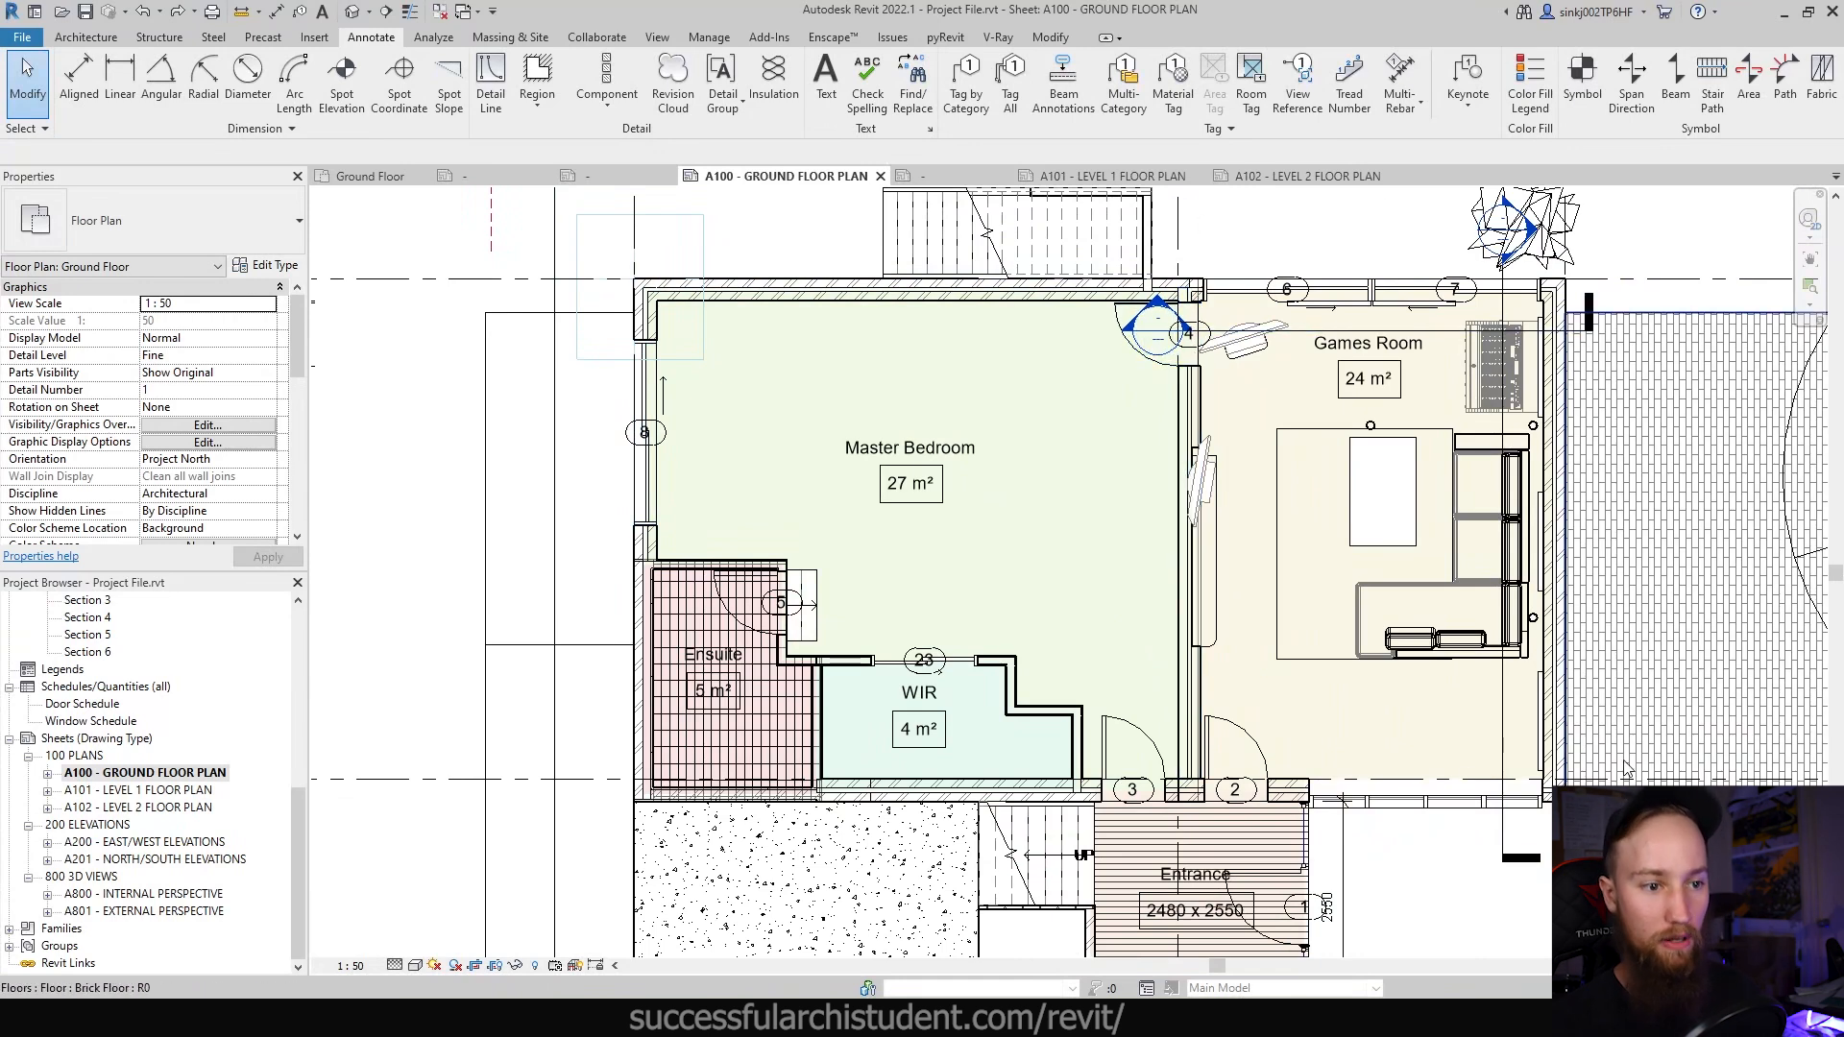
# Step: Edit door tag numbers: Games Room doors 2, 3, 4, WIR 8, Ensuite 9
pyautogui.click(644, 435)
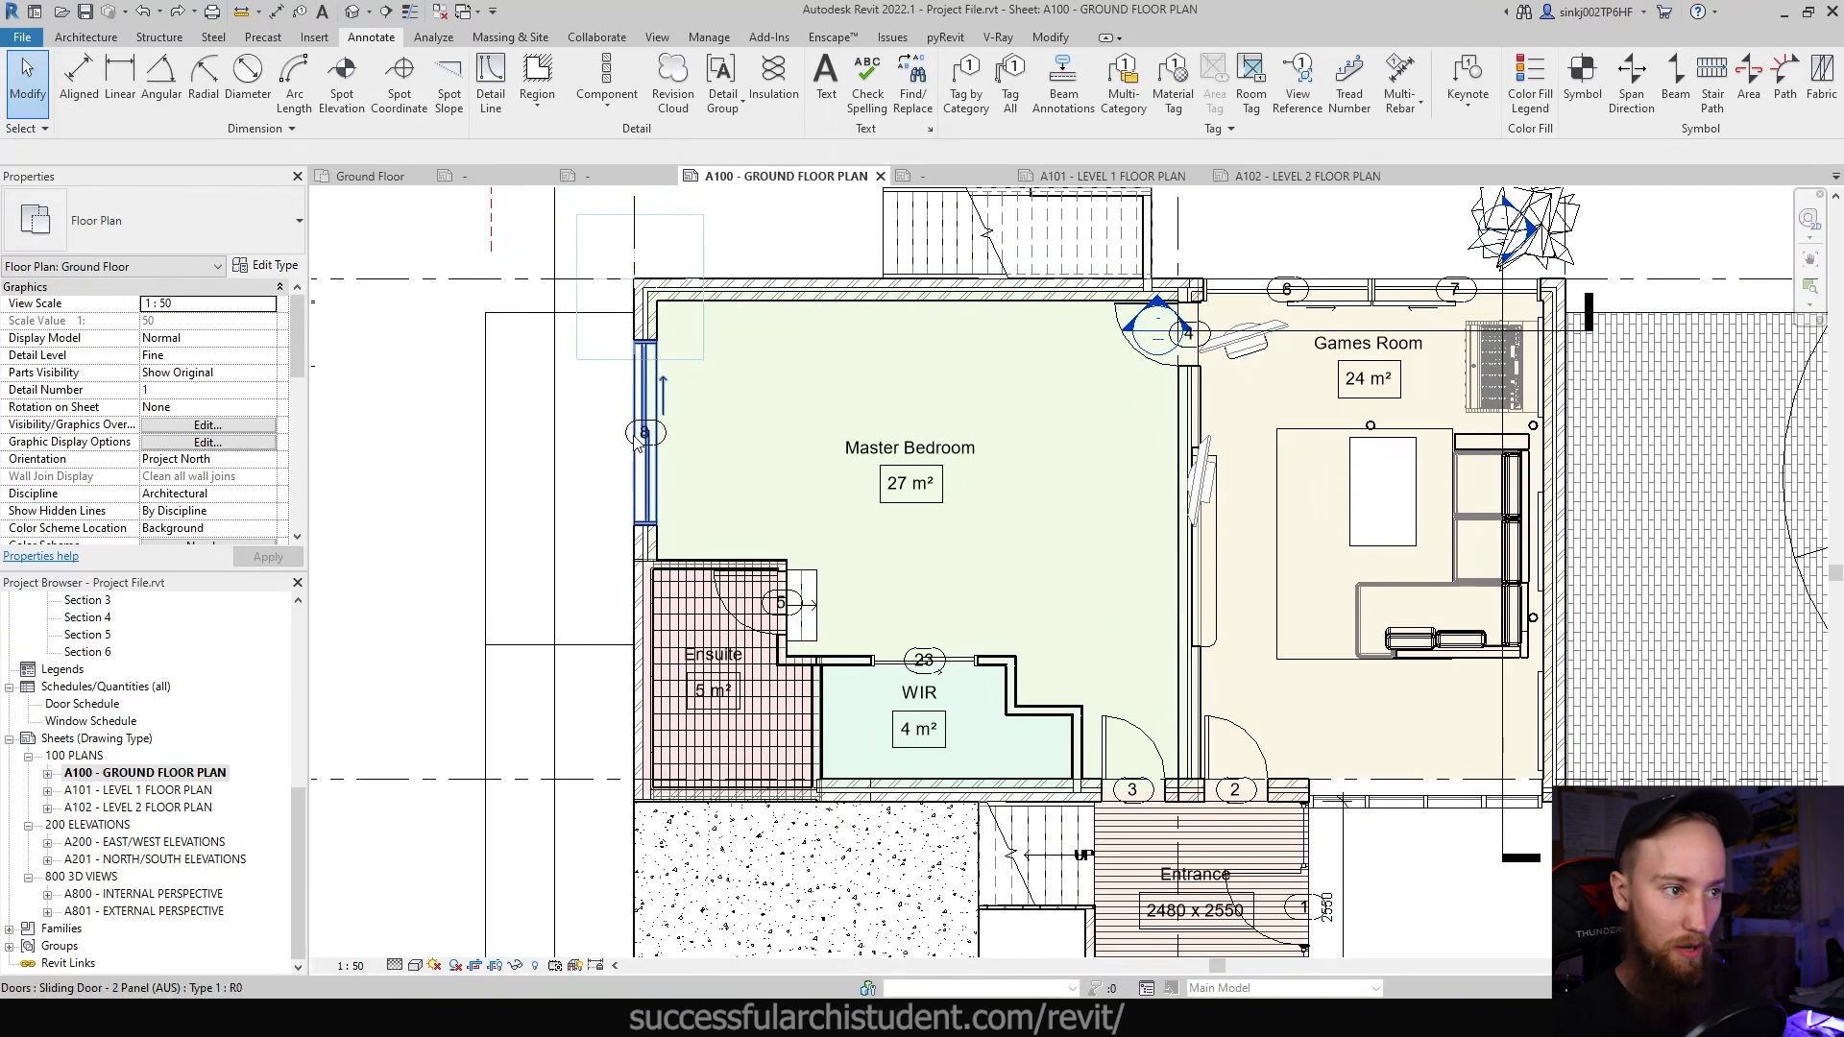
pyautogui.click(644, 433)
pyautogui.write('5')
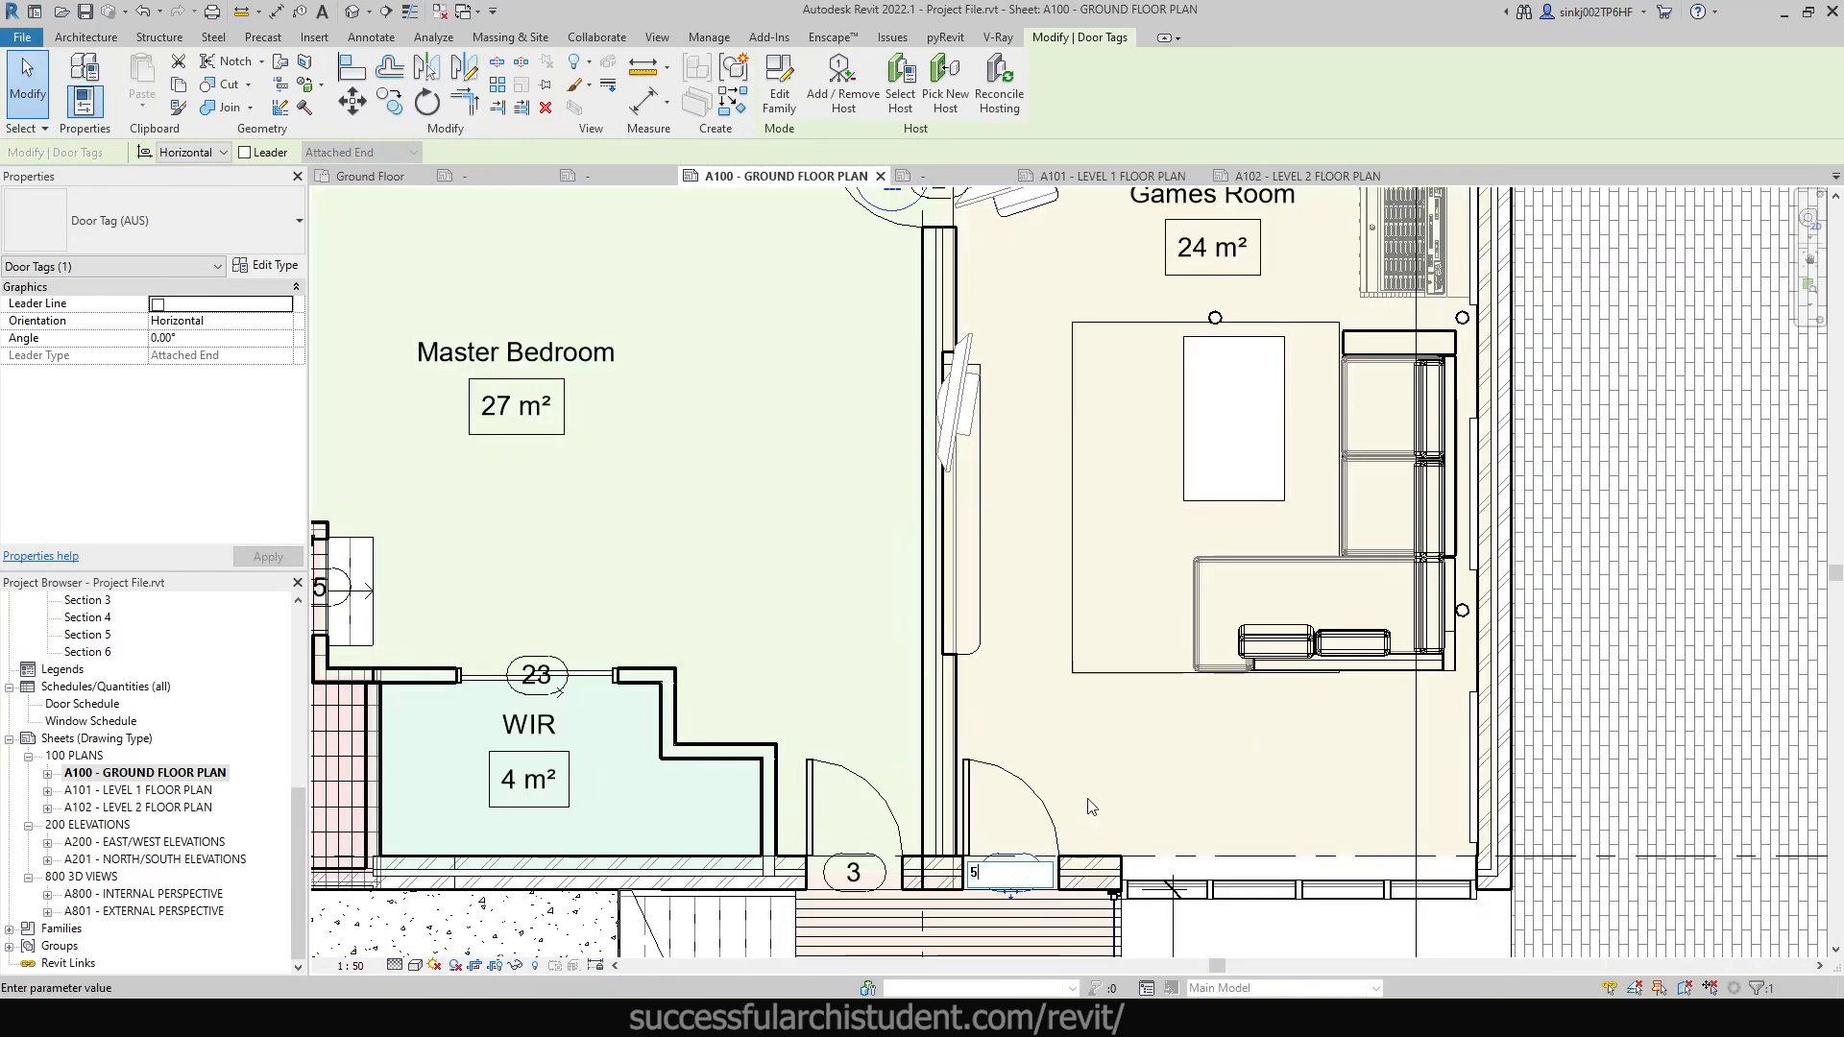
pyautogui.scroll(-3)
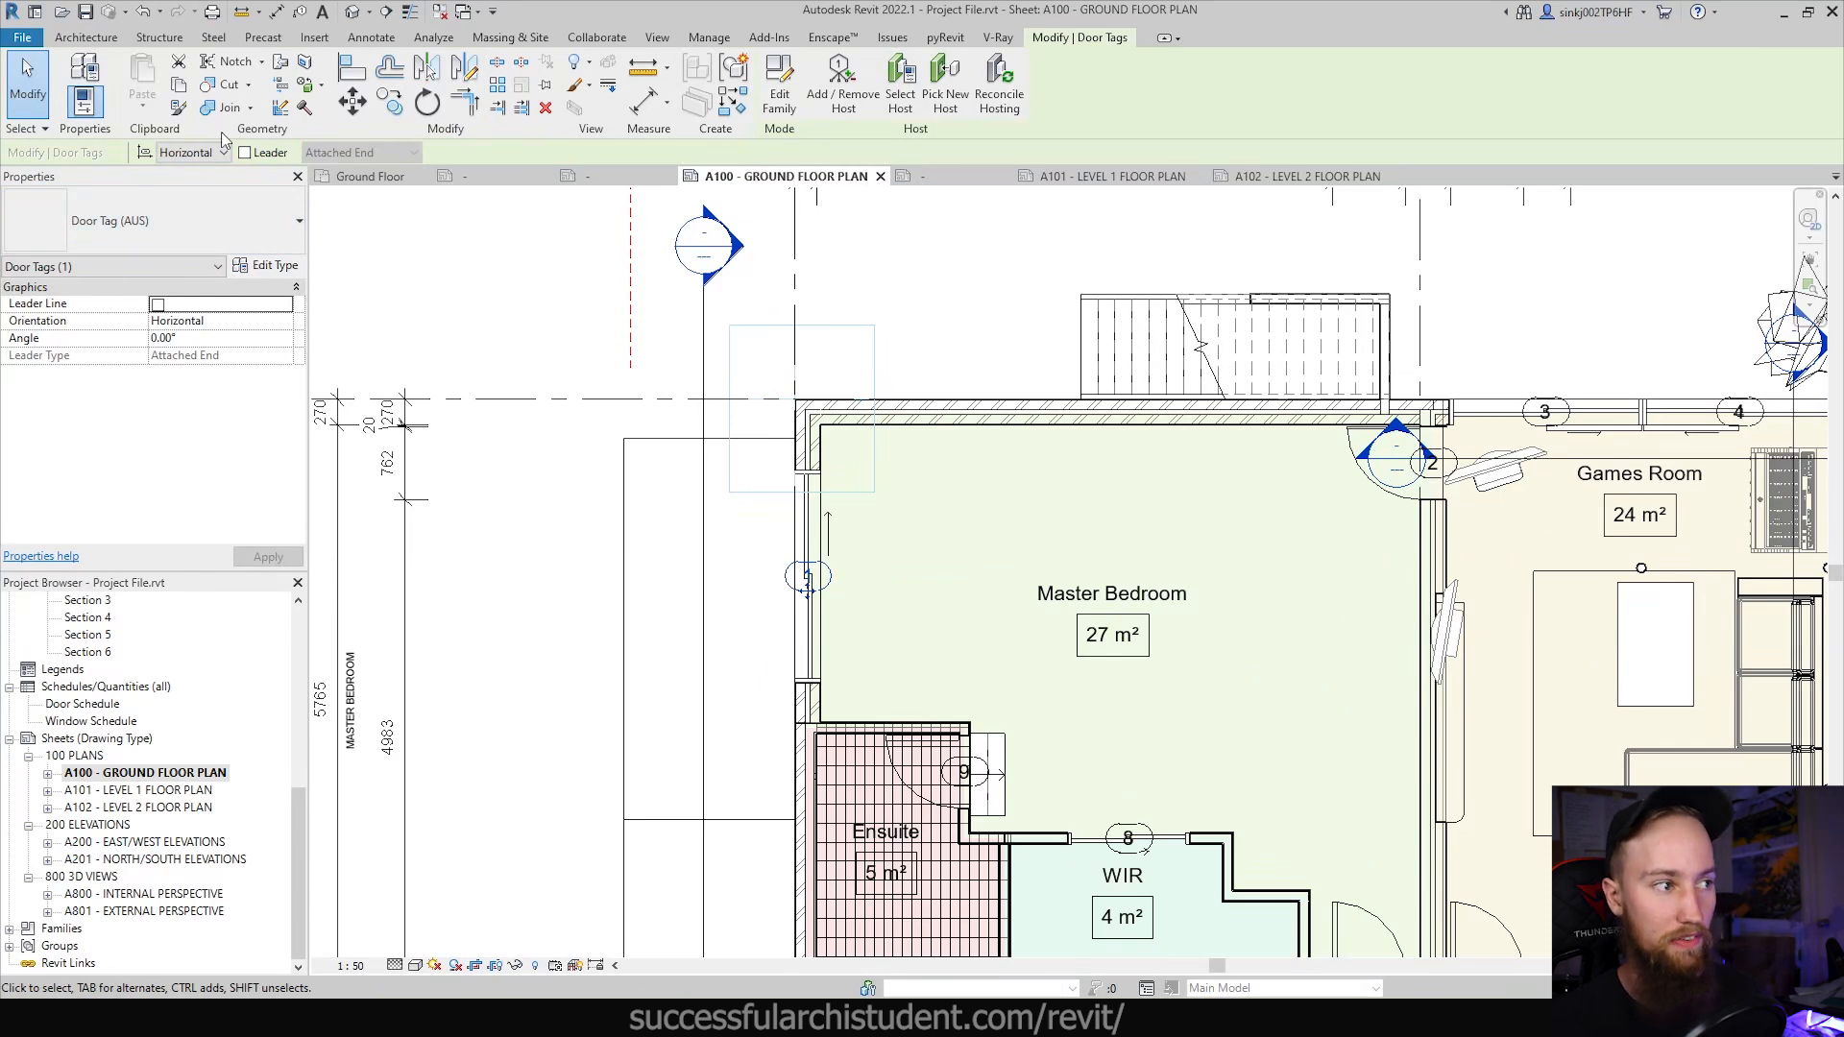
pyautogui.click(807, 577)
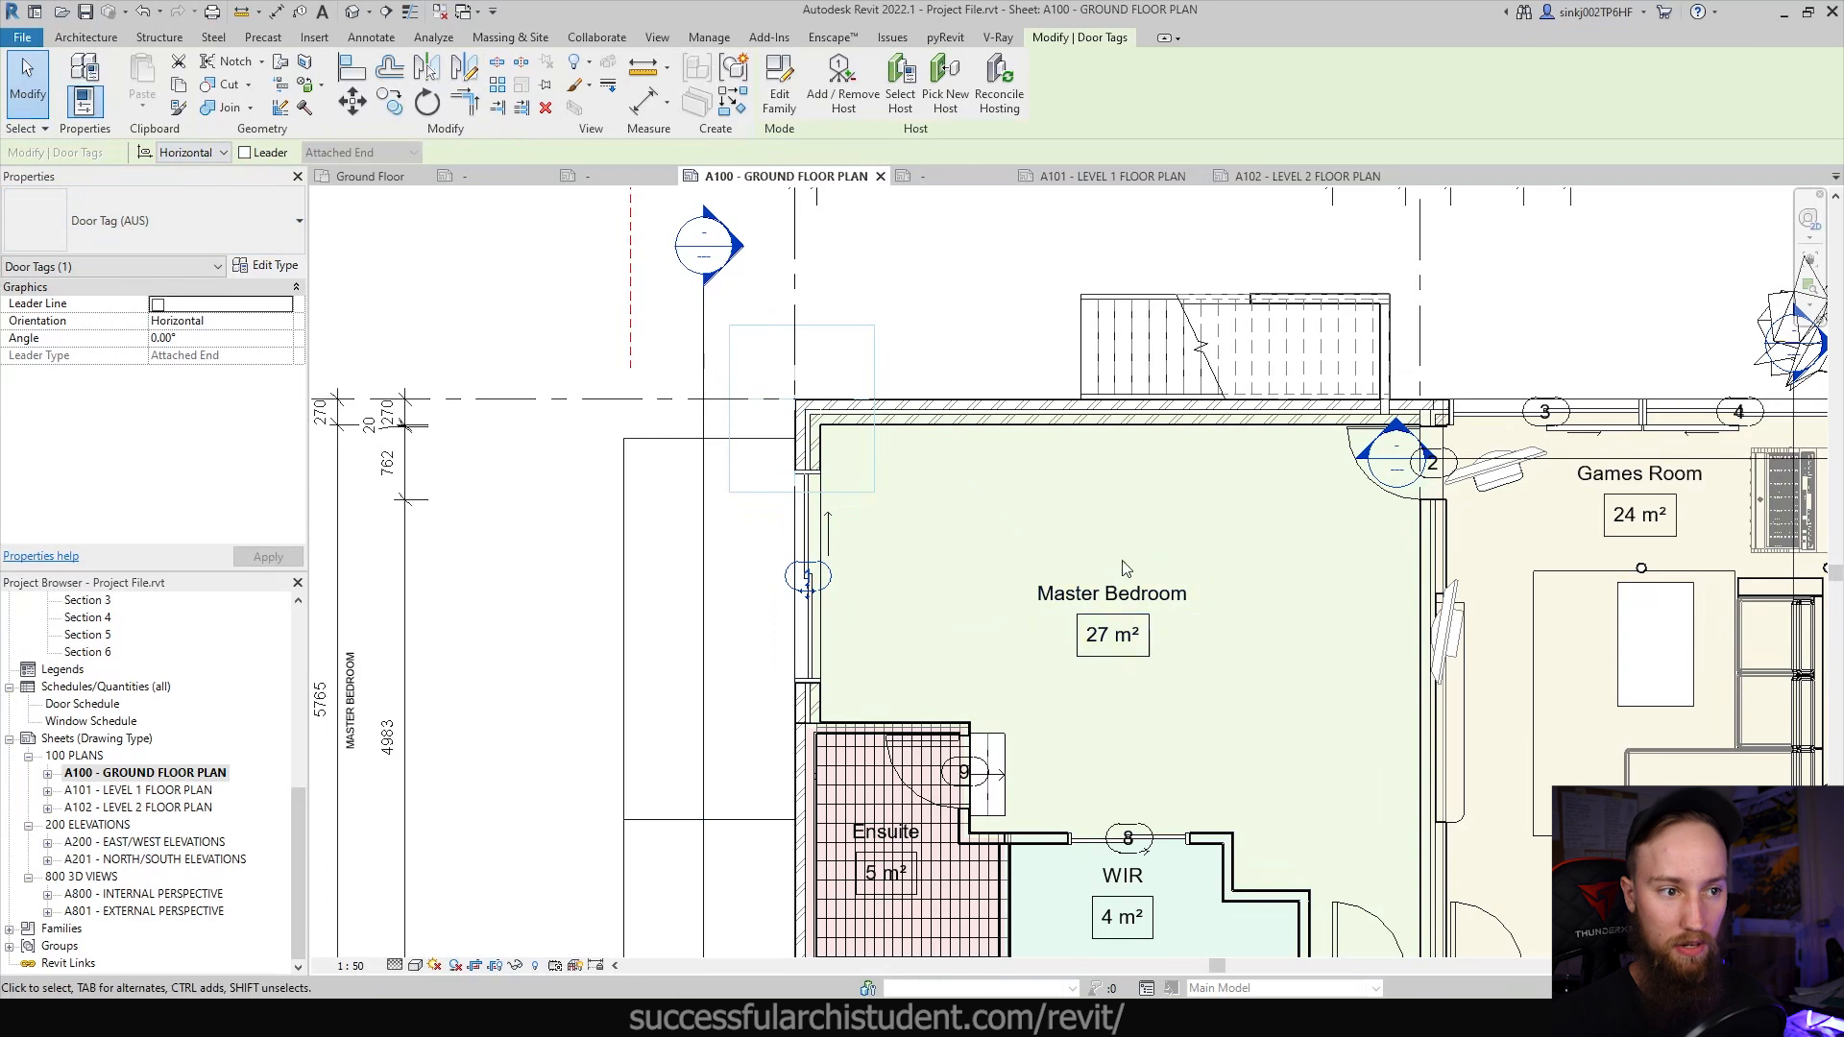
pyautogui.moveTo(780, 82)
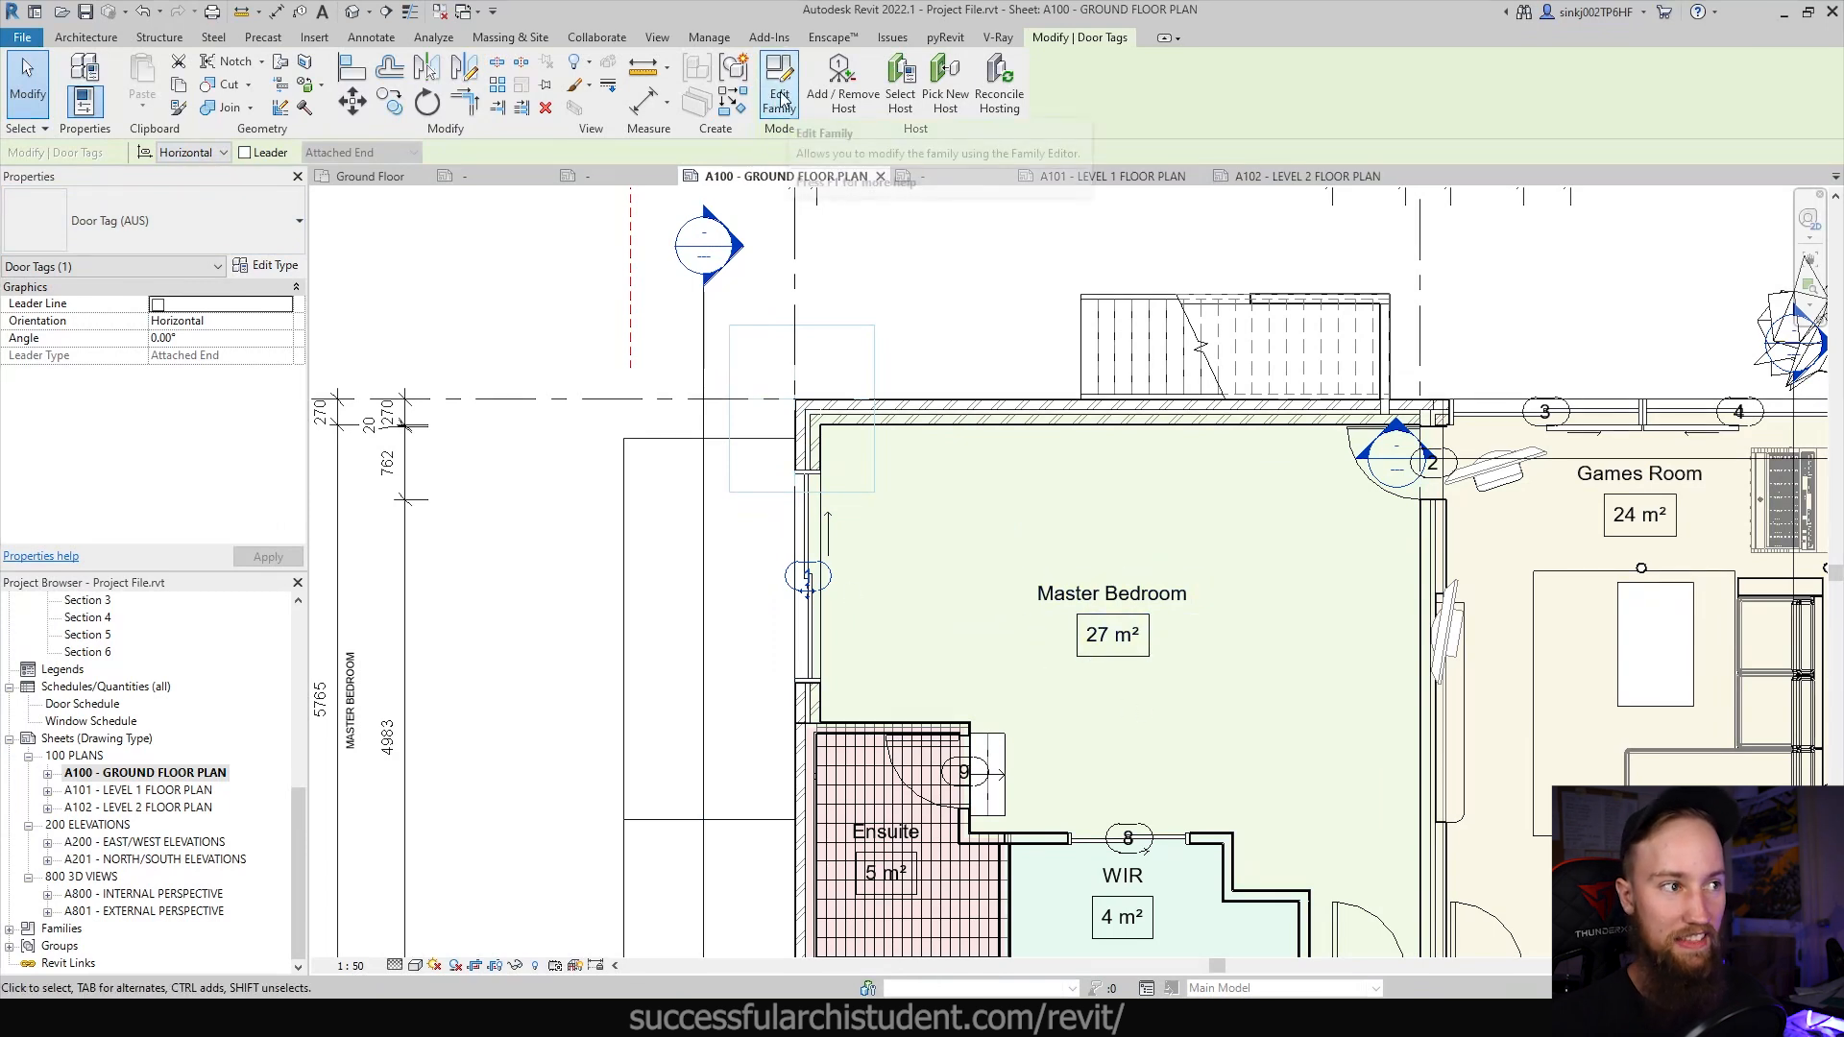
pyautogui.moveTo(843, 76)
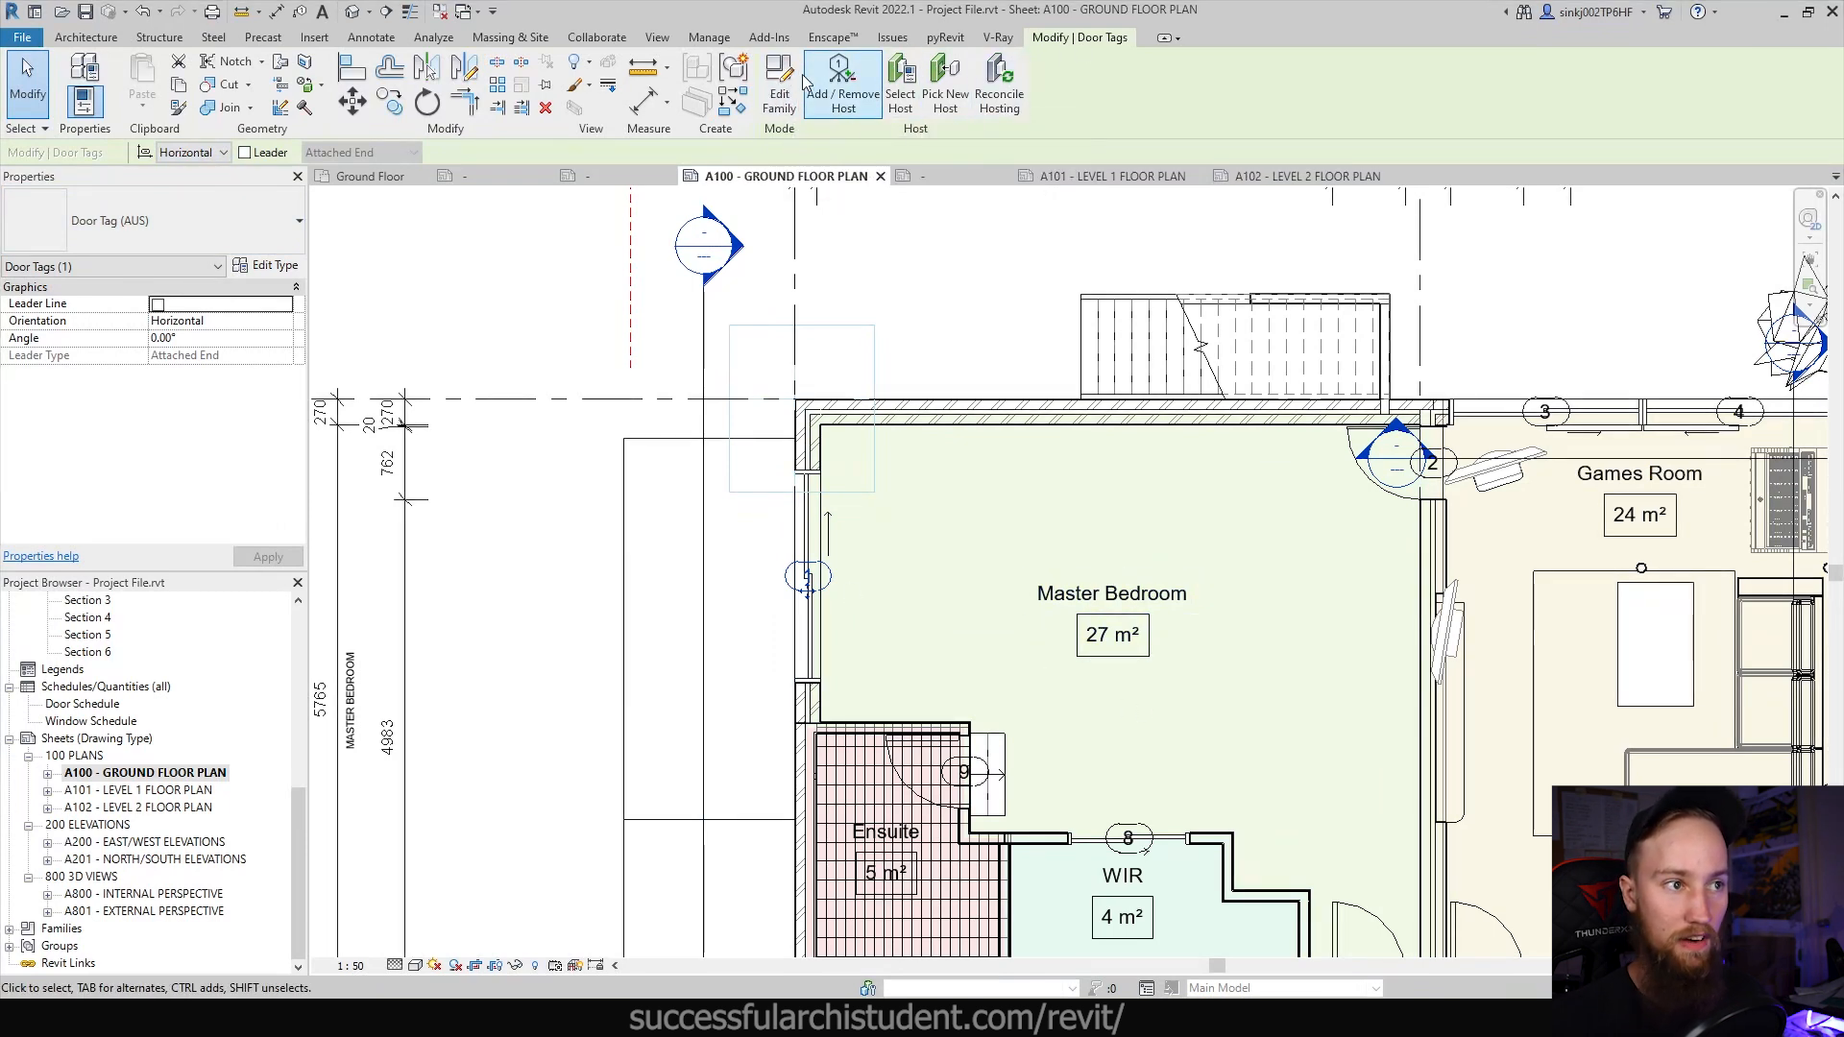
# Step: Add a 'D.' prefix to the door tag family's Mark label and reload it into the project
pyautogui.click(779, 85)
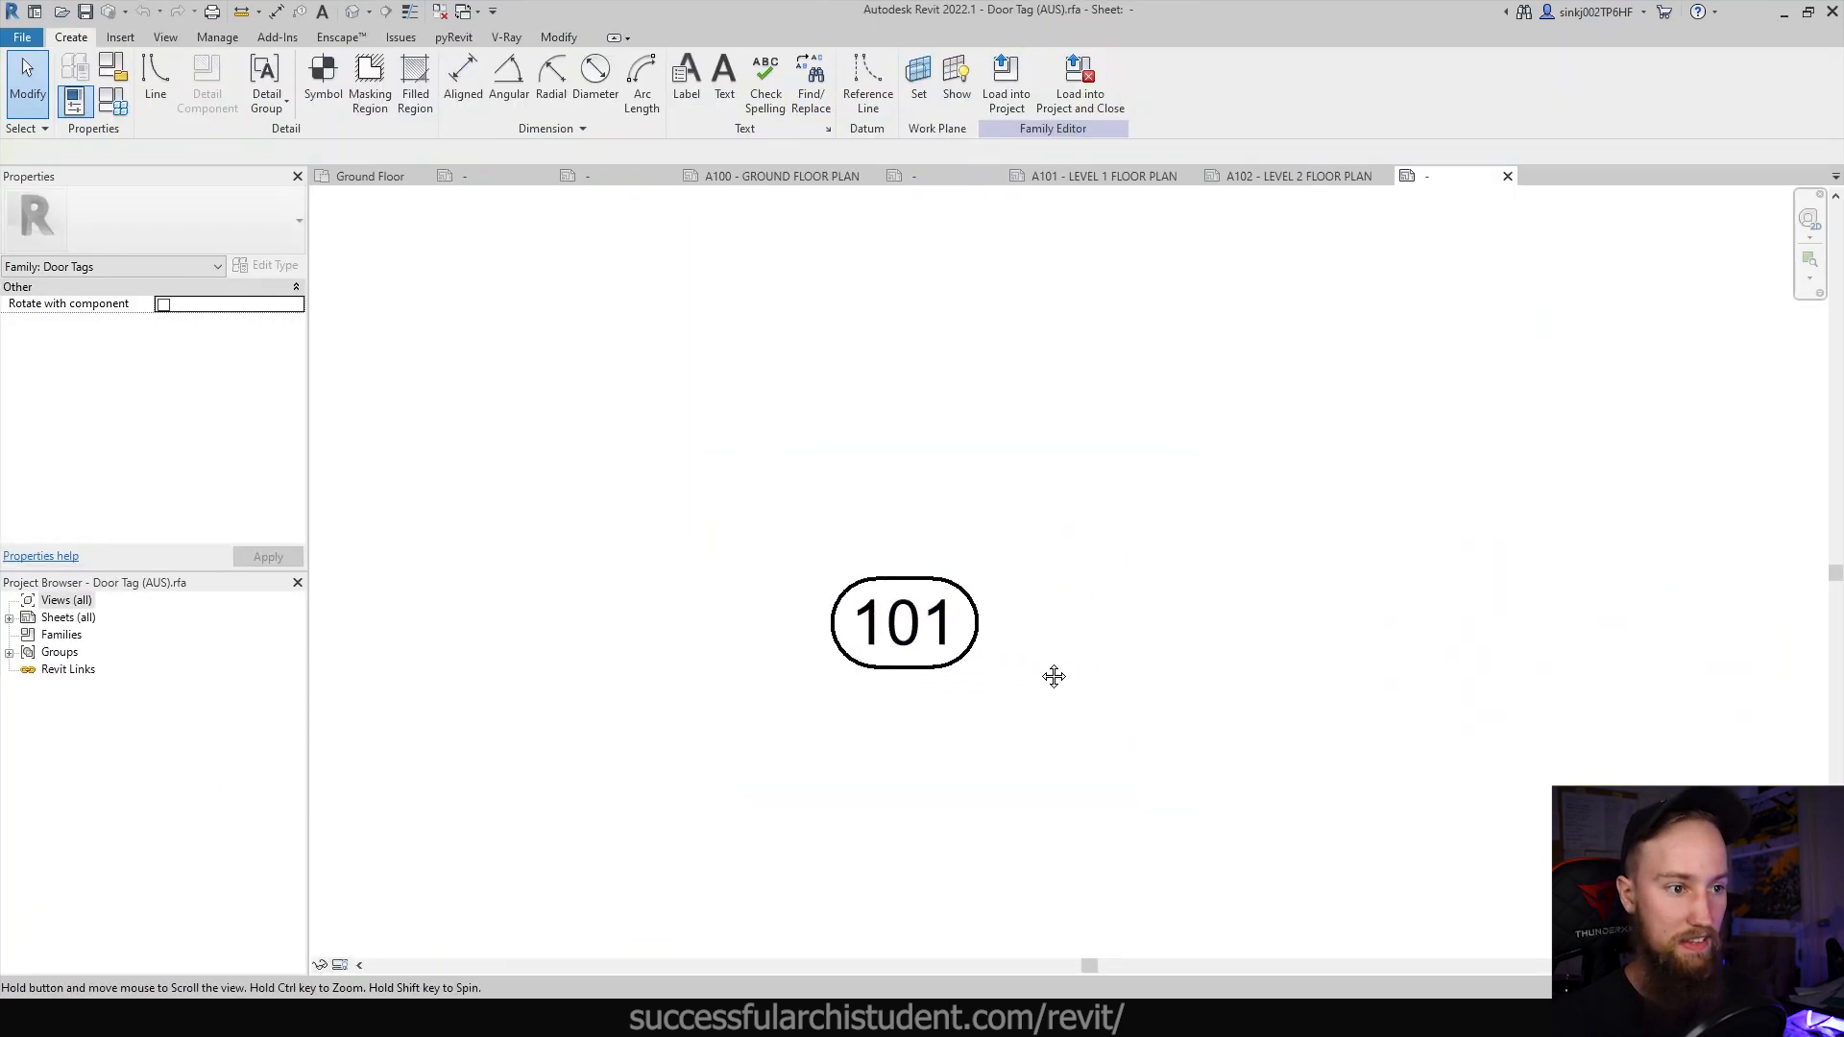
pyautogui.click(905, 623)
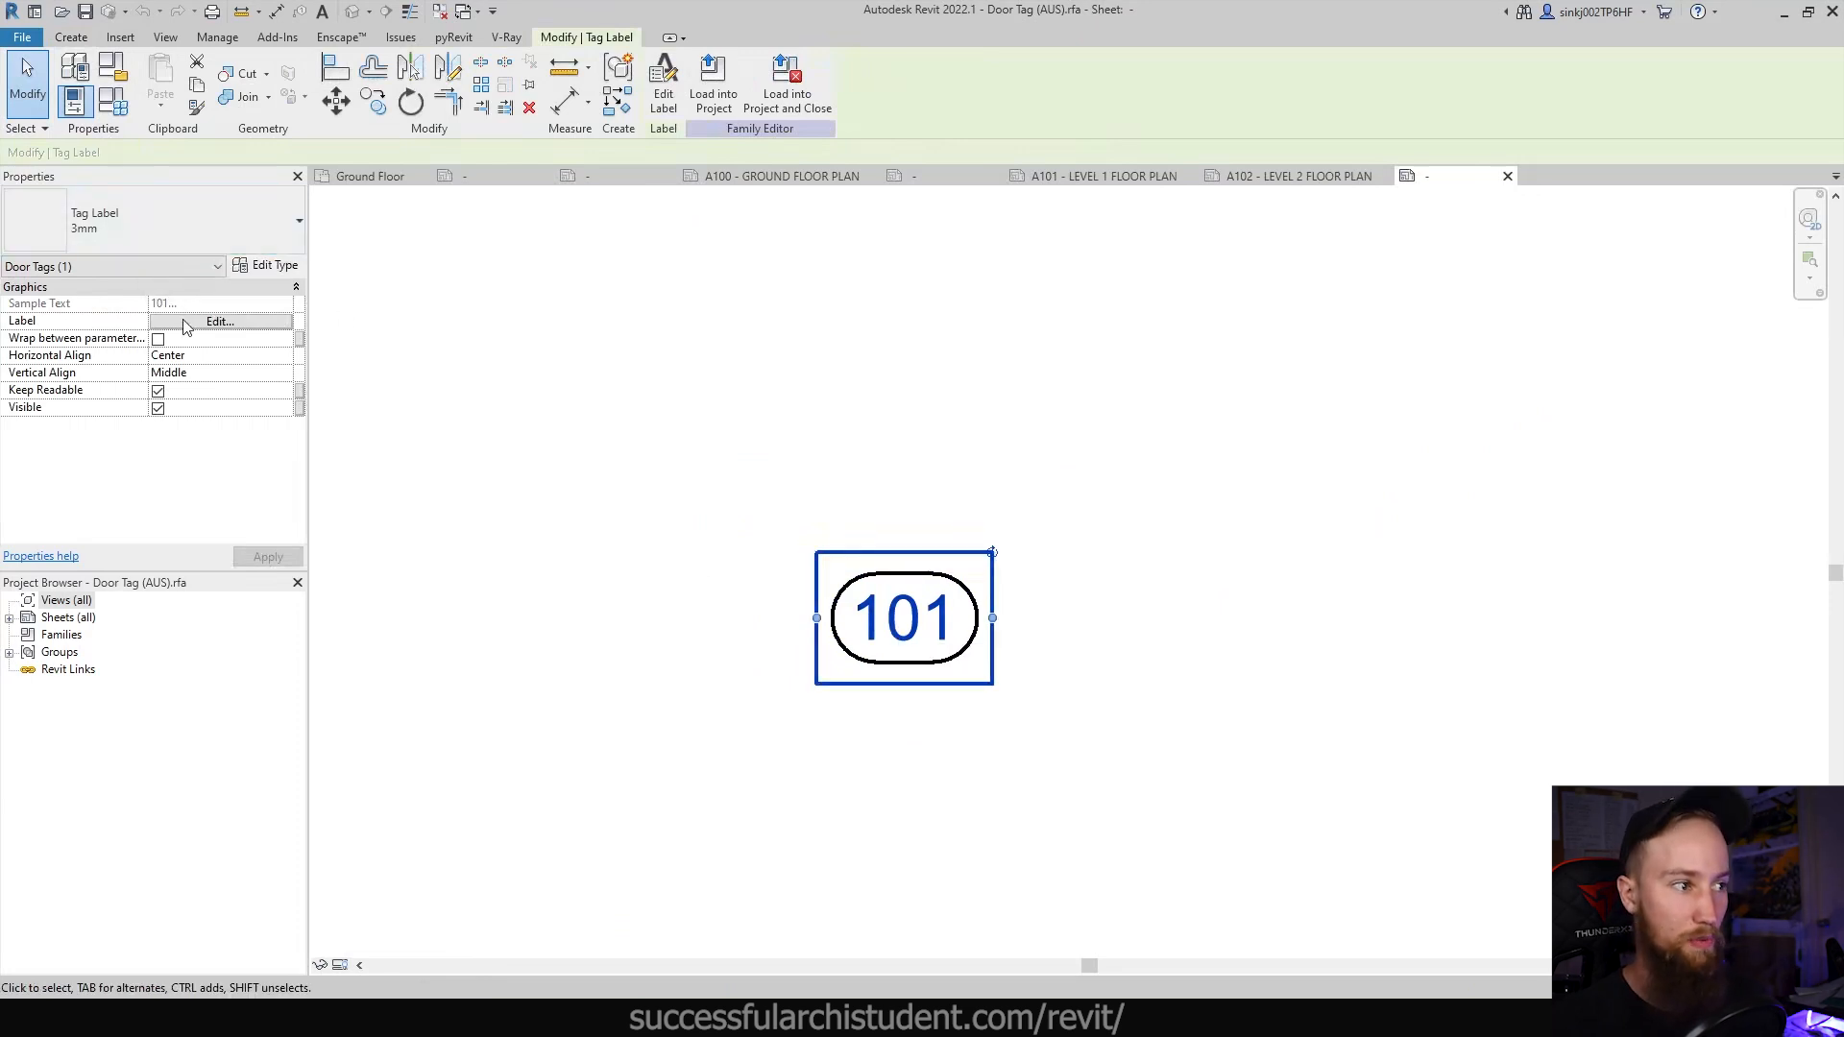
pyautogui.click(220, 321)
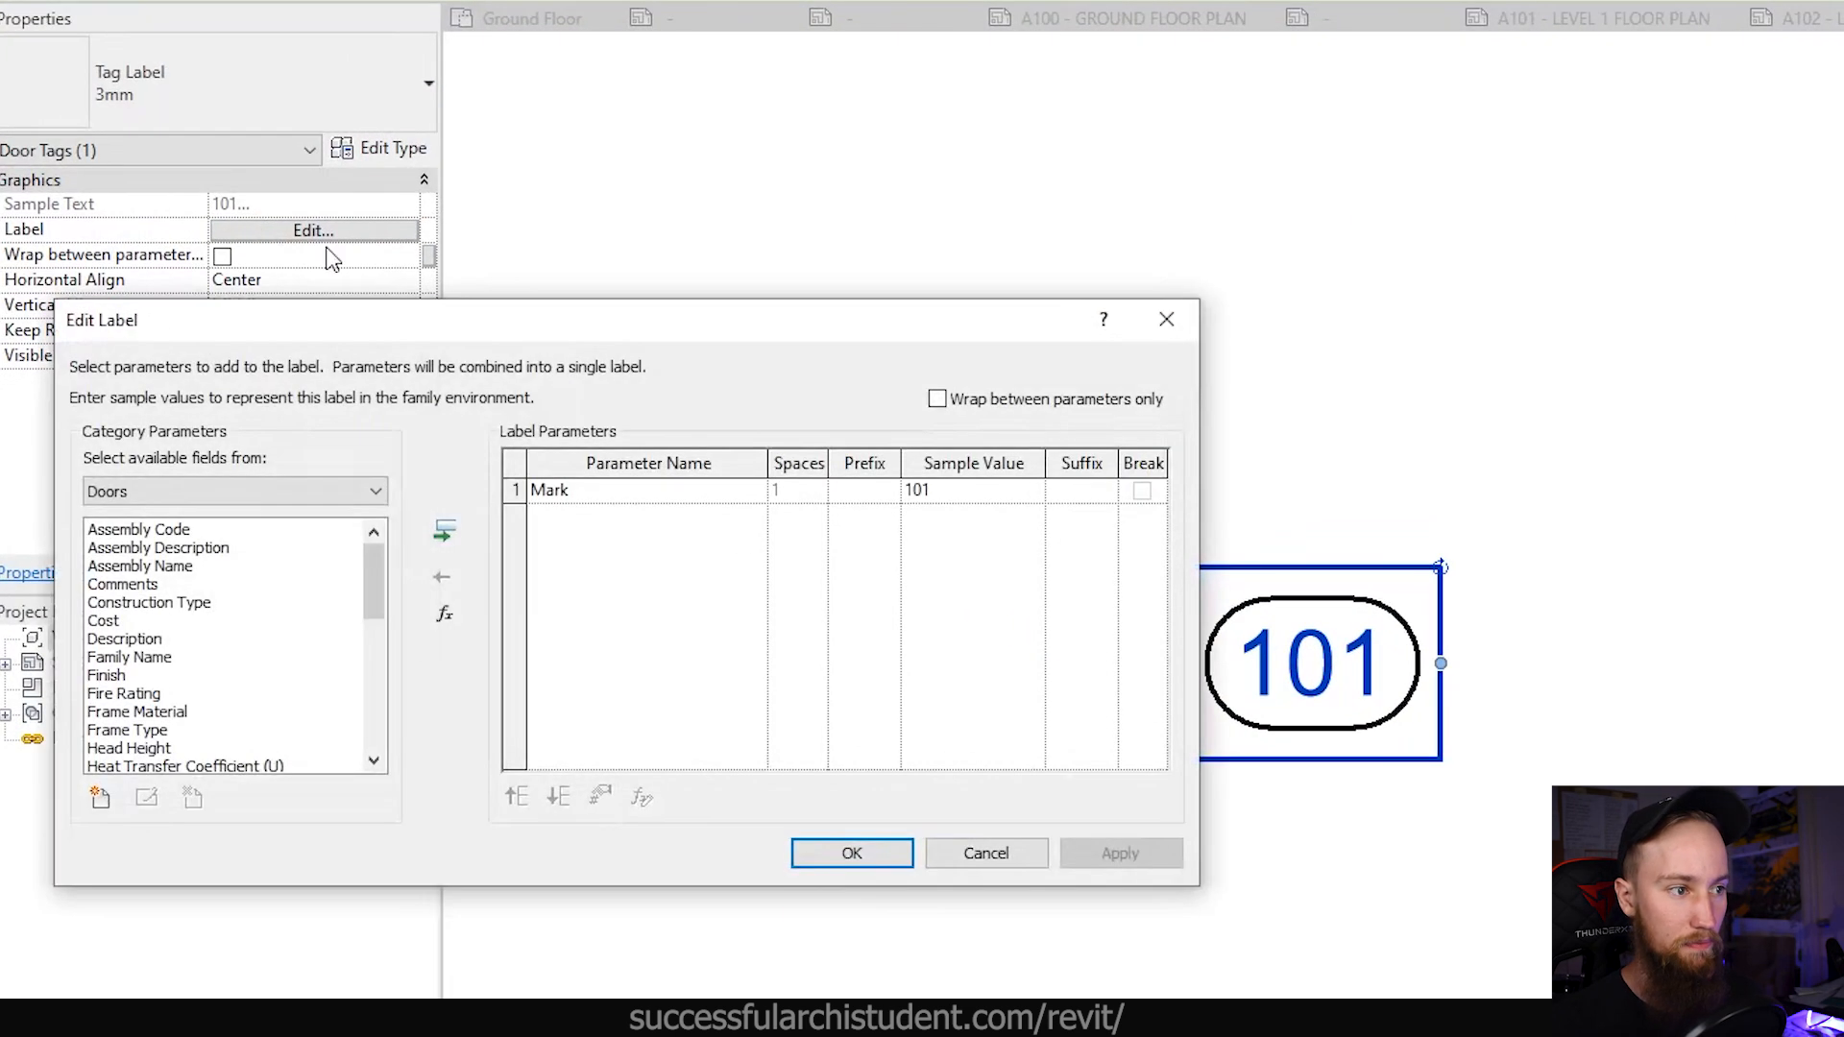
pyautogui.moveTo(623, 320); pyautogui.dragTo(561, 304)
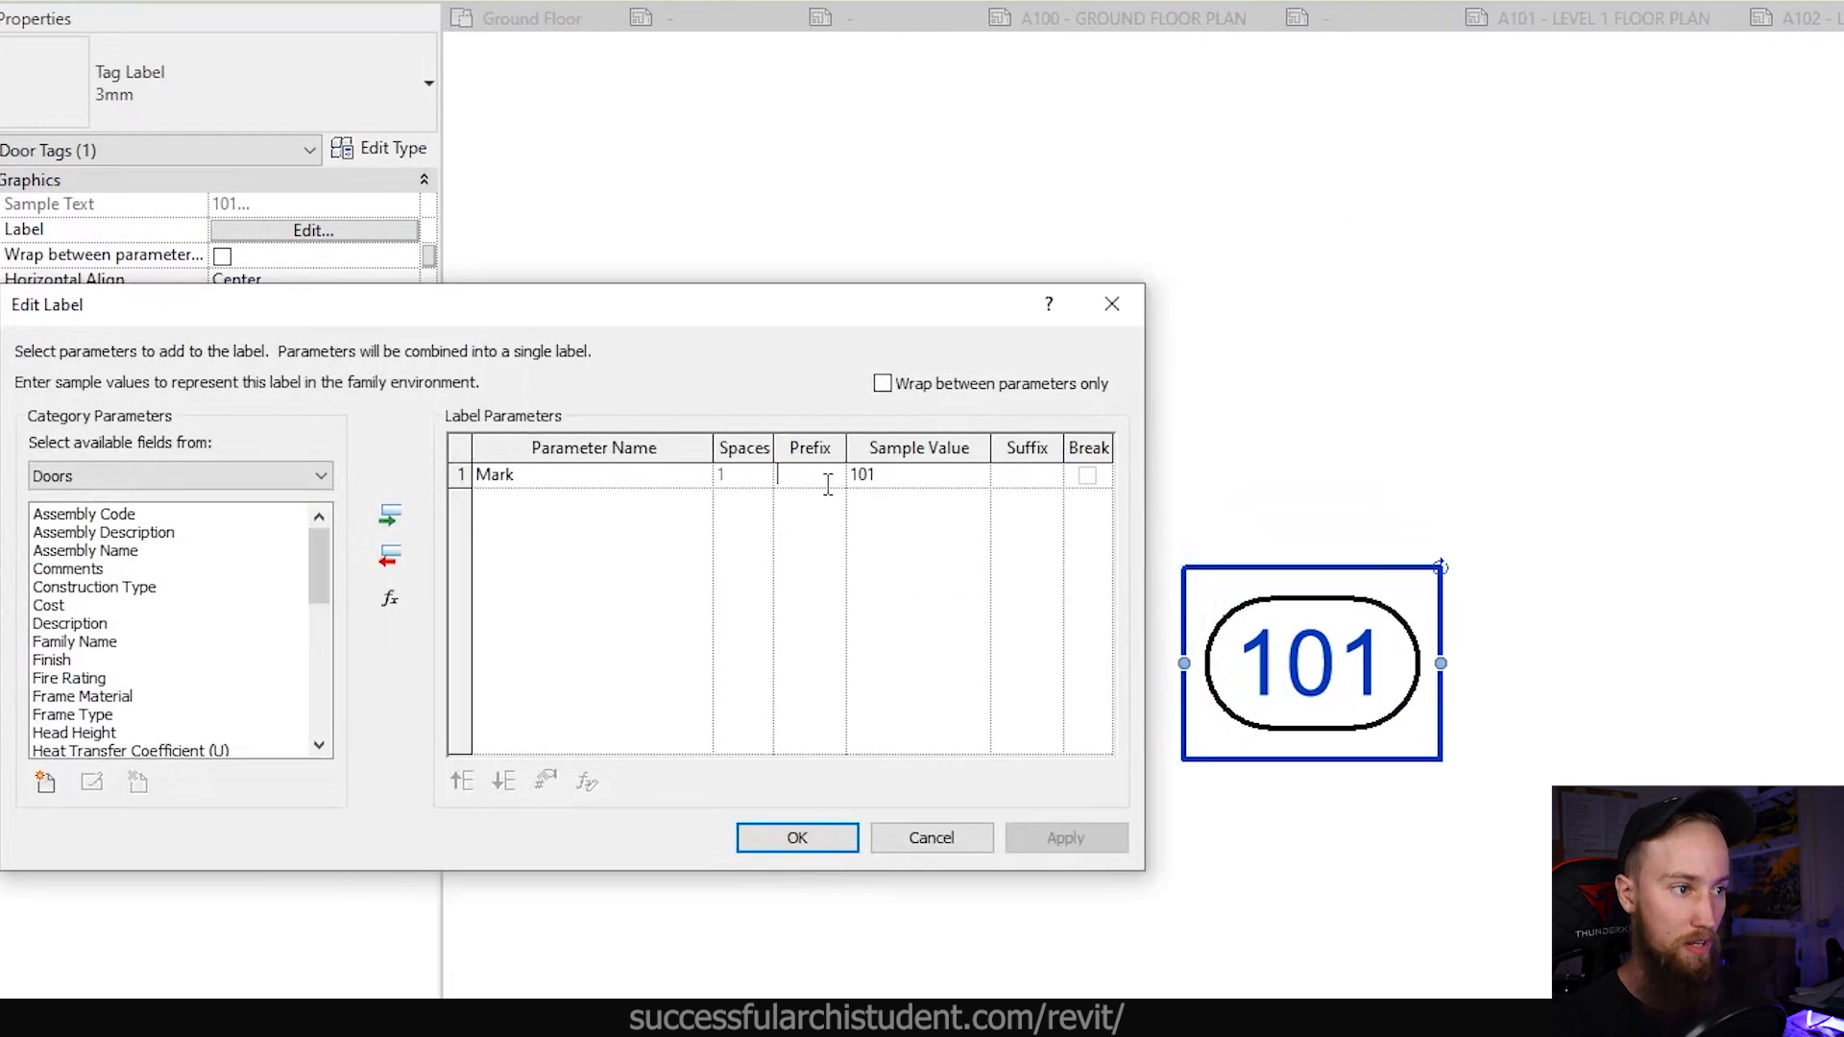
pyautogui.write('D.')
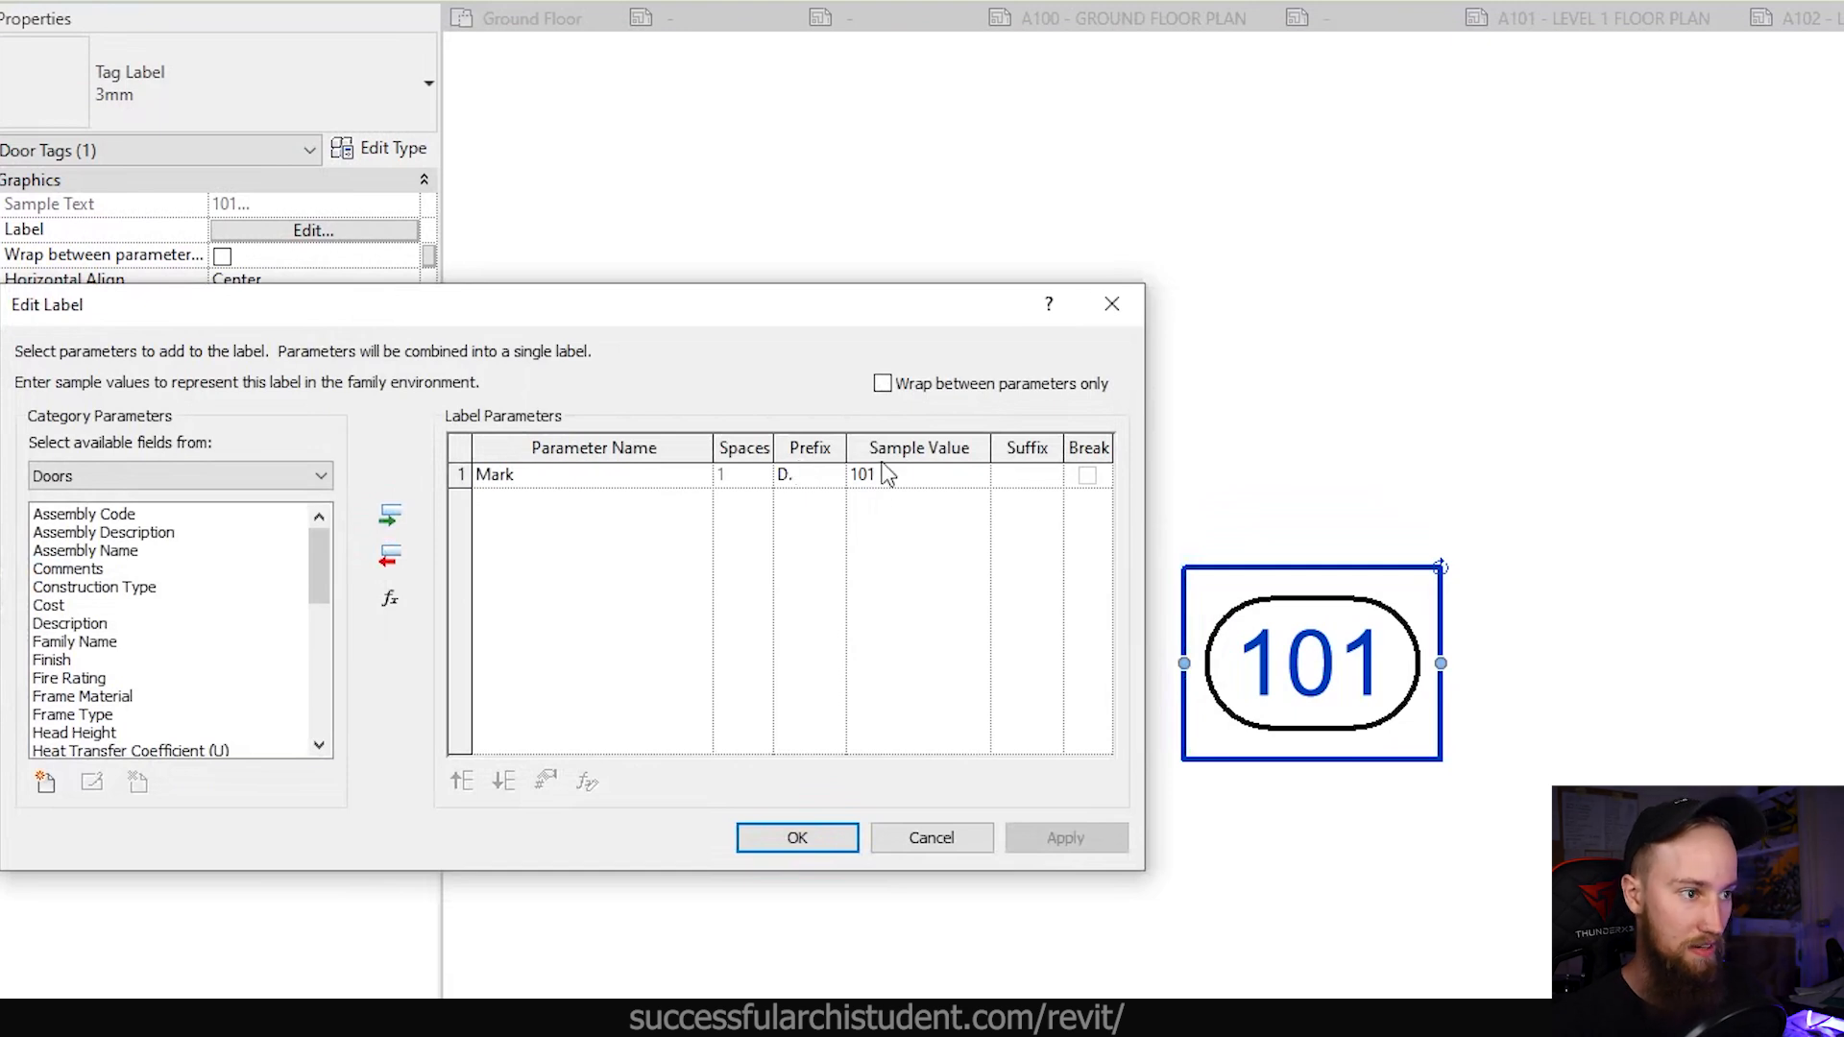
pyautogui.moveTo(902, 477)
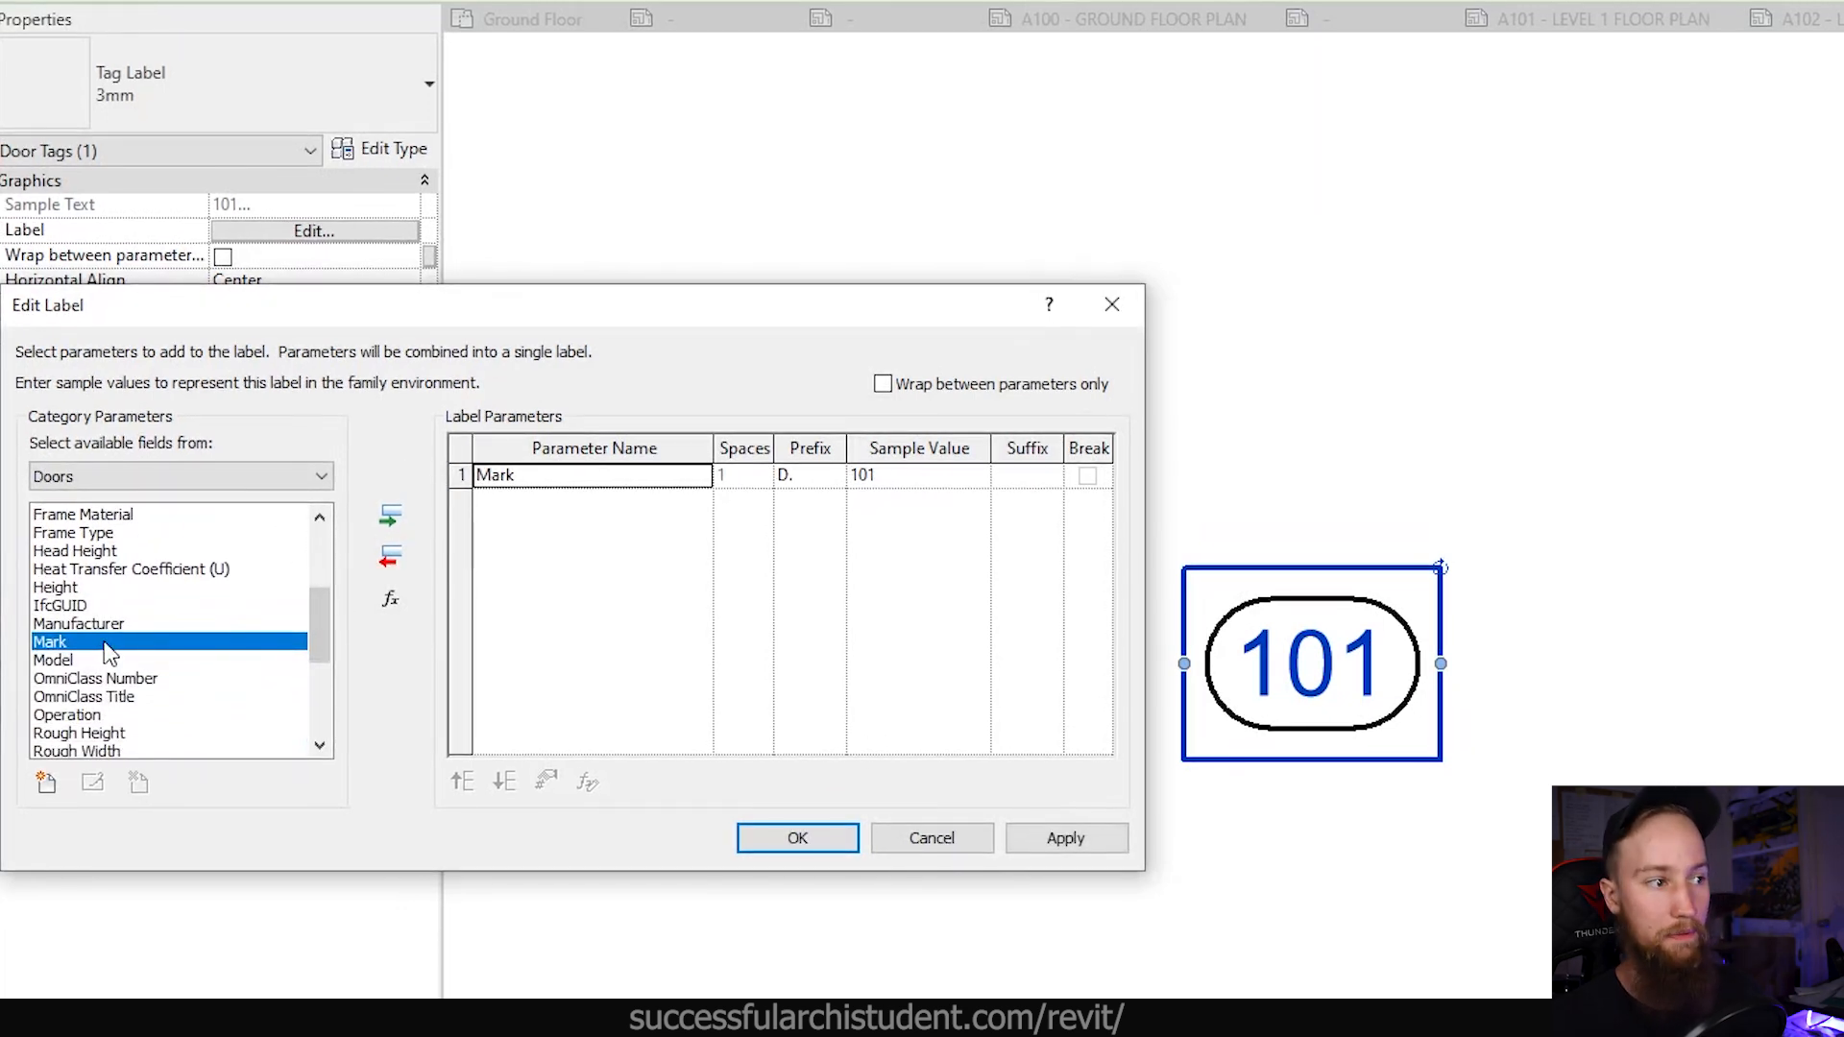
pyautogui.click(797, 838)
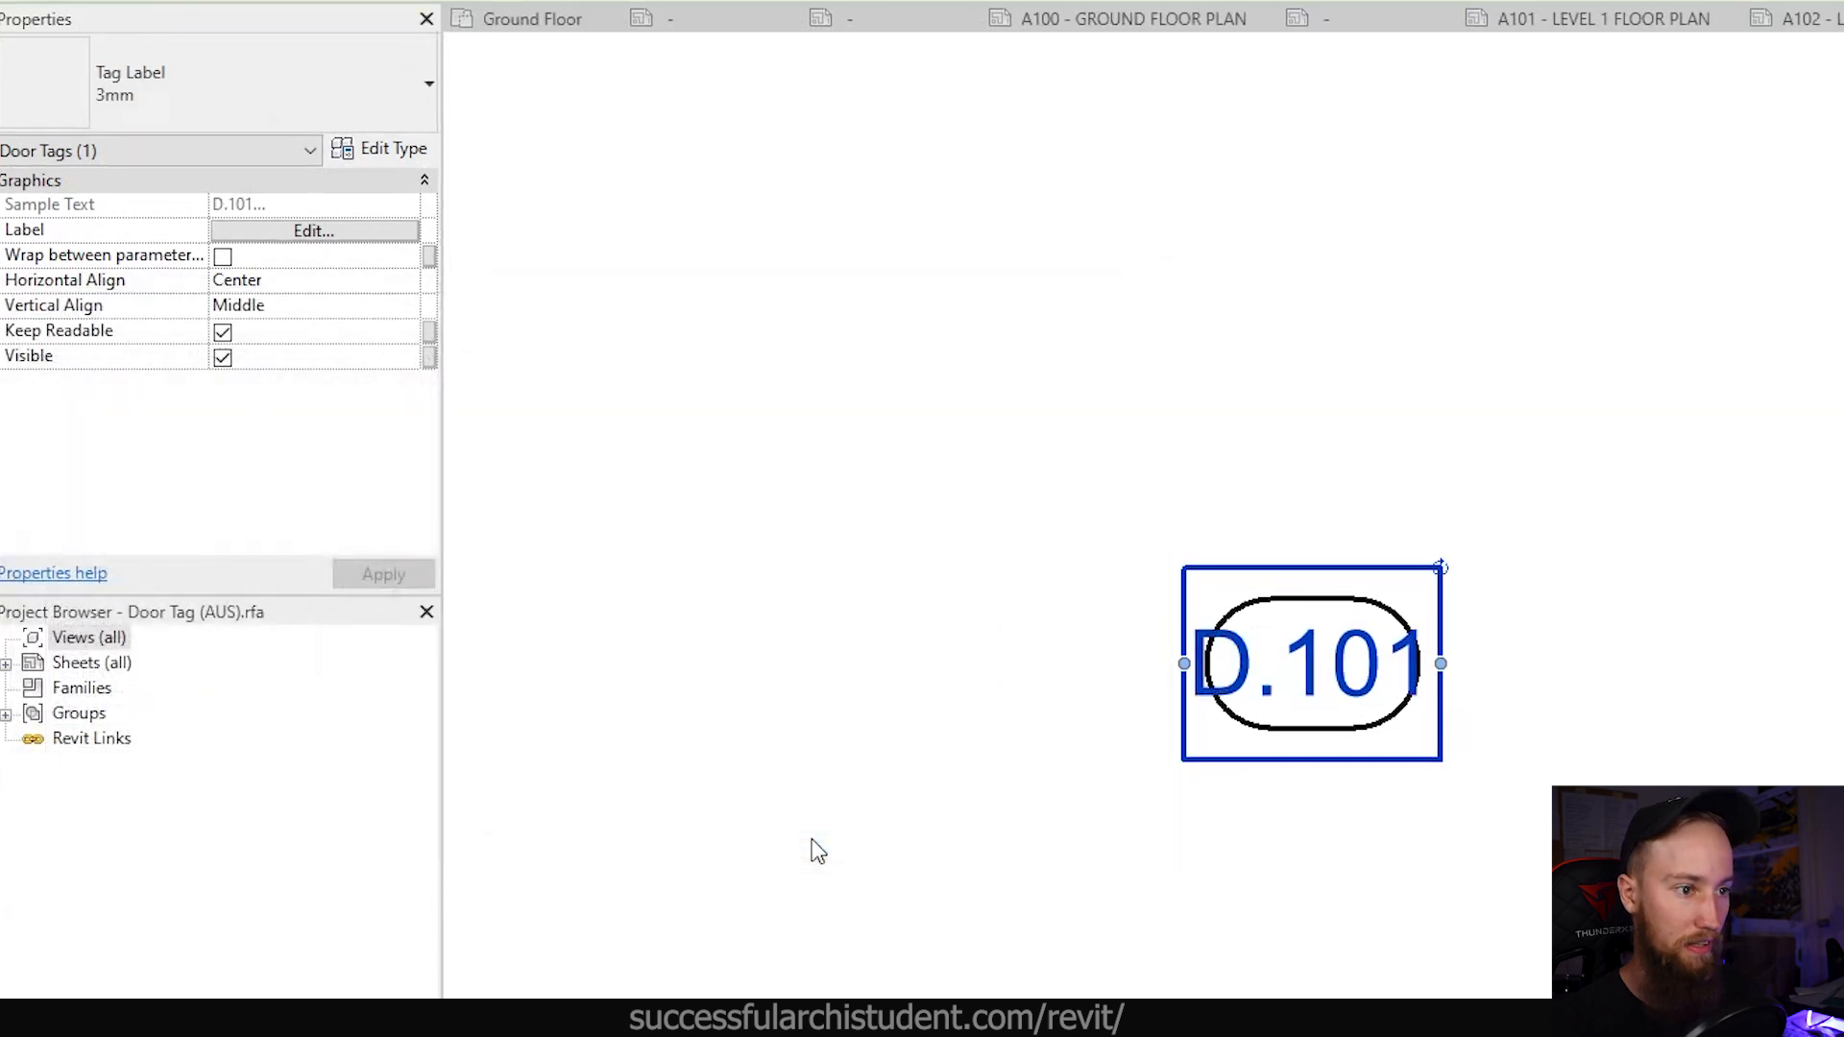
pyautogui.click(668, 80)
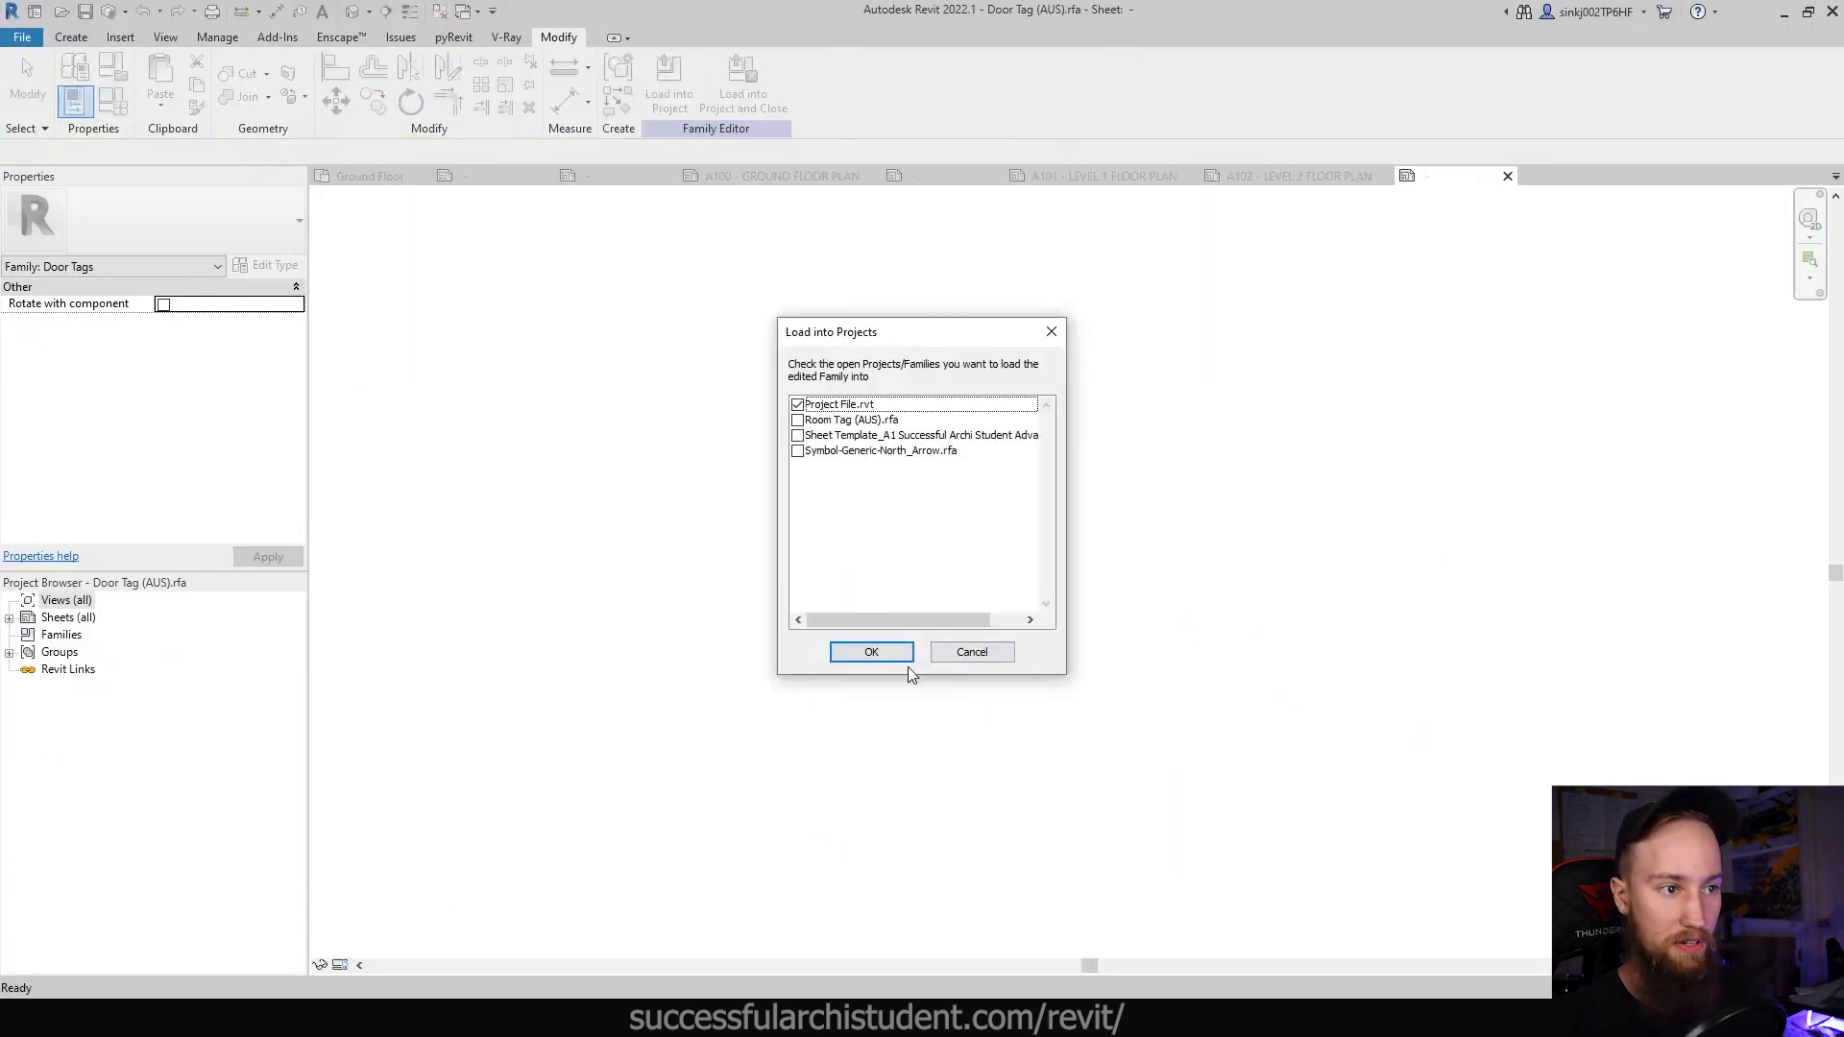
pyautogui.click(870, 651)
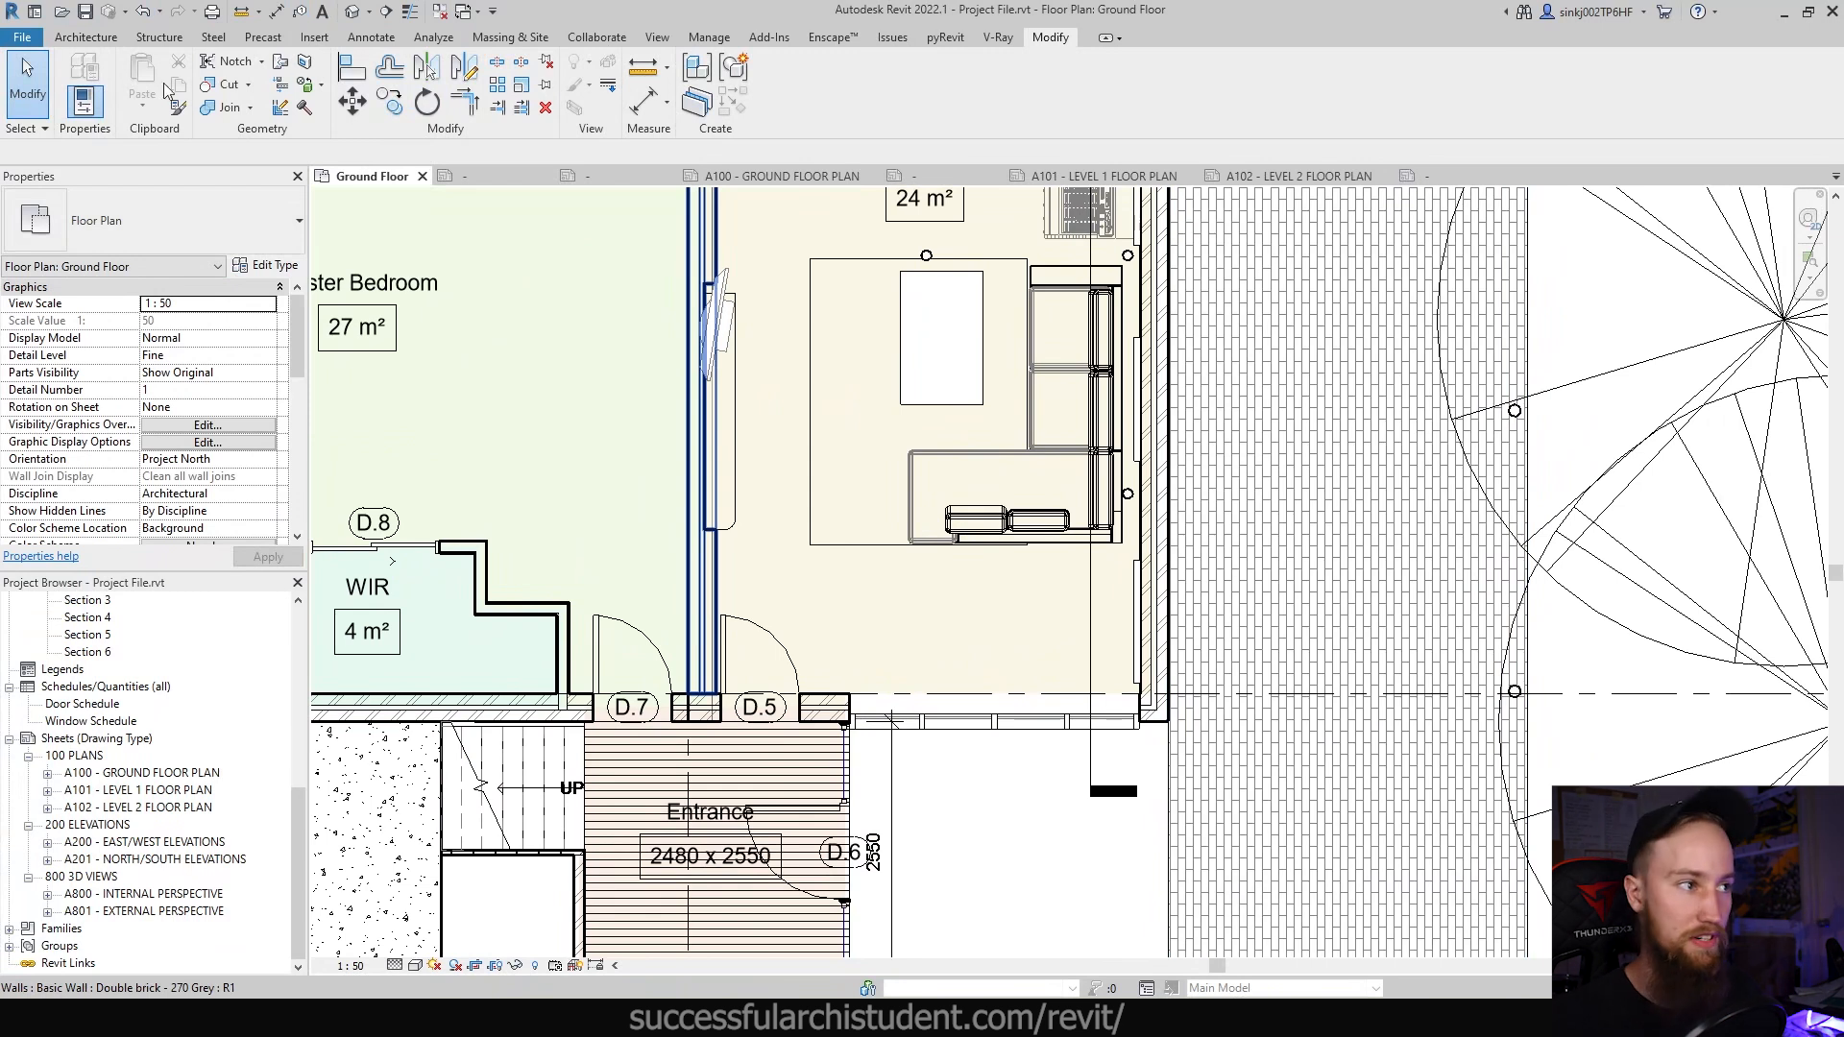
# Step: Select hexagonal window tag 6 and open the window tag family for editing
pyautogui.click(371, 36)
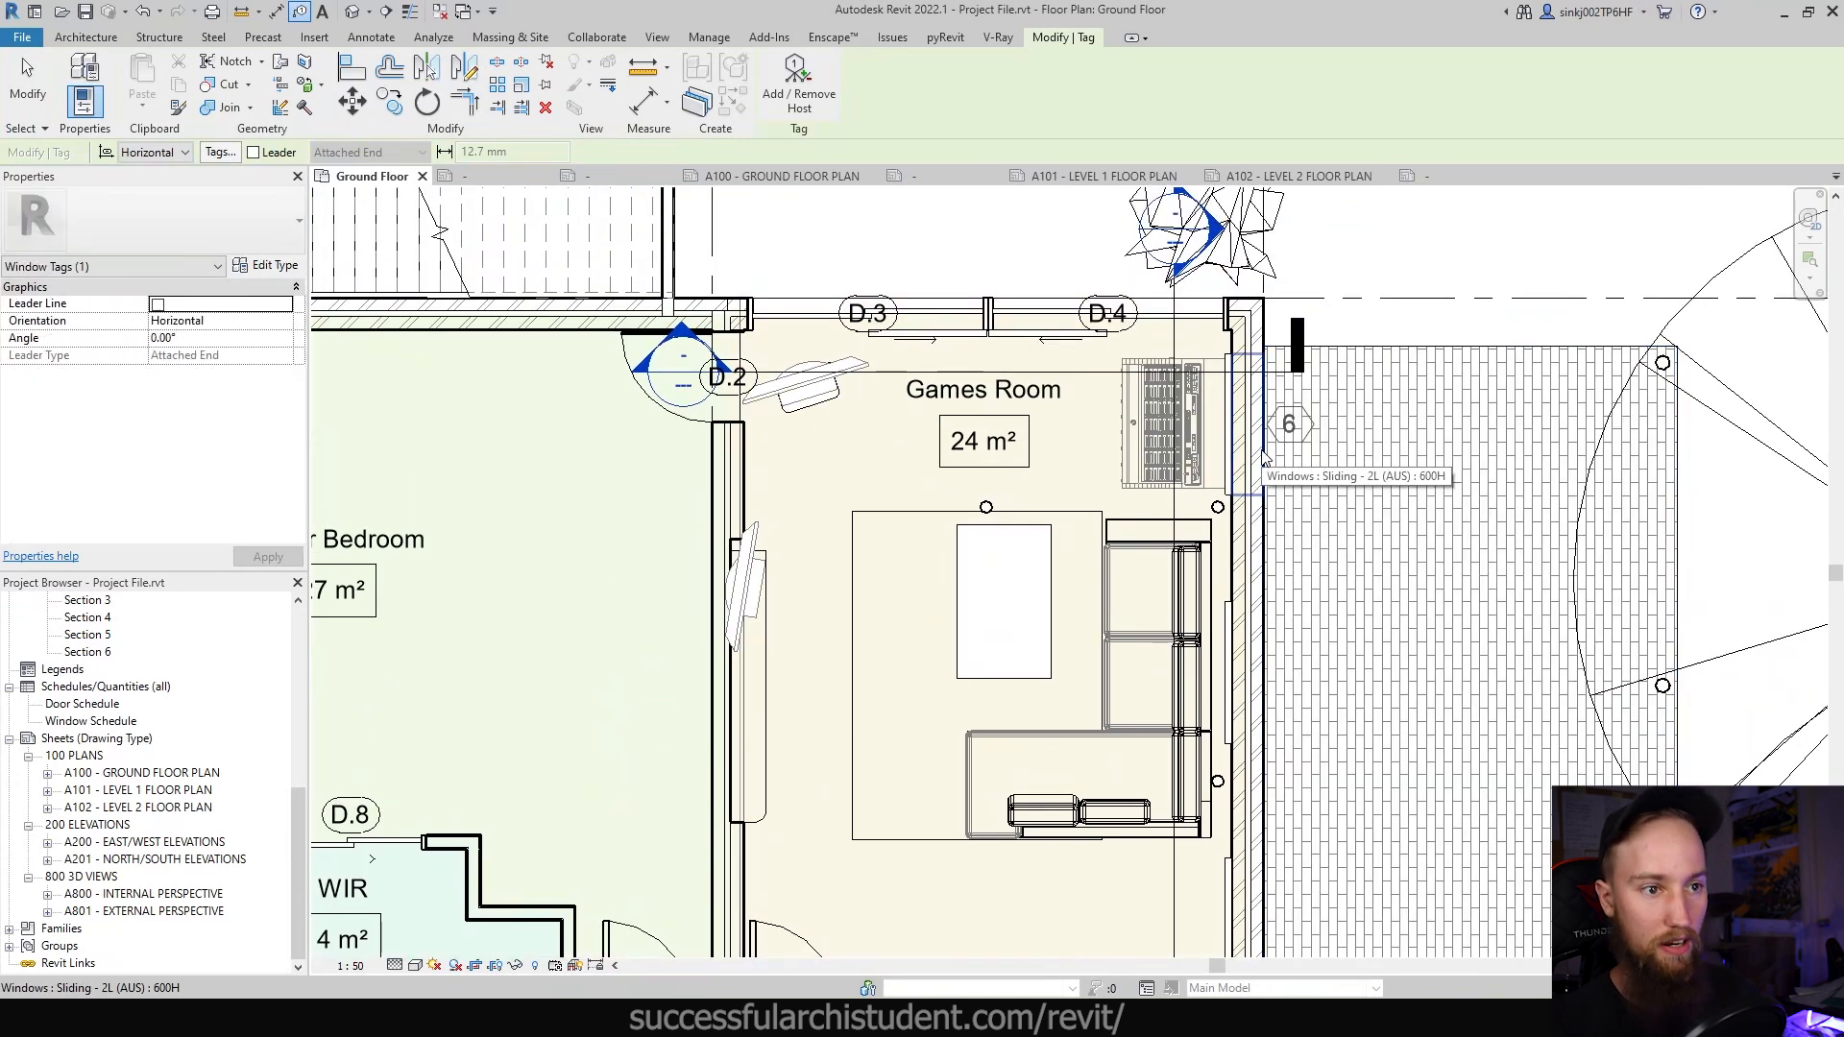
pyautogui.scroll(-3)
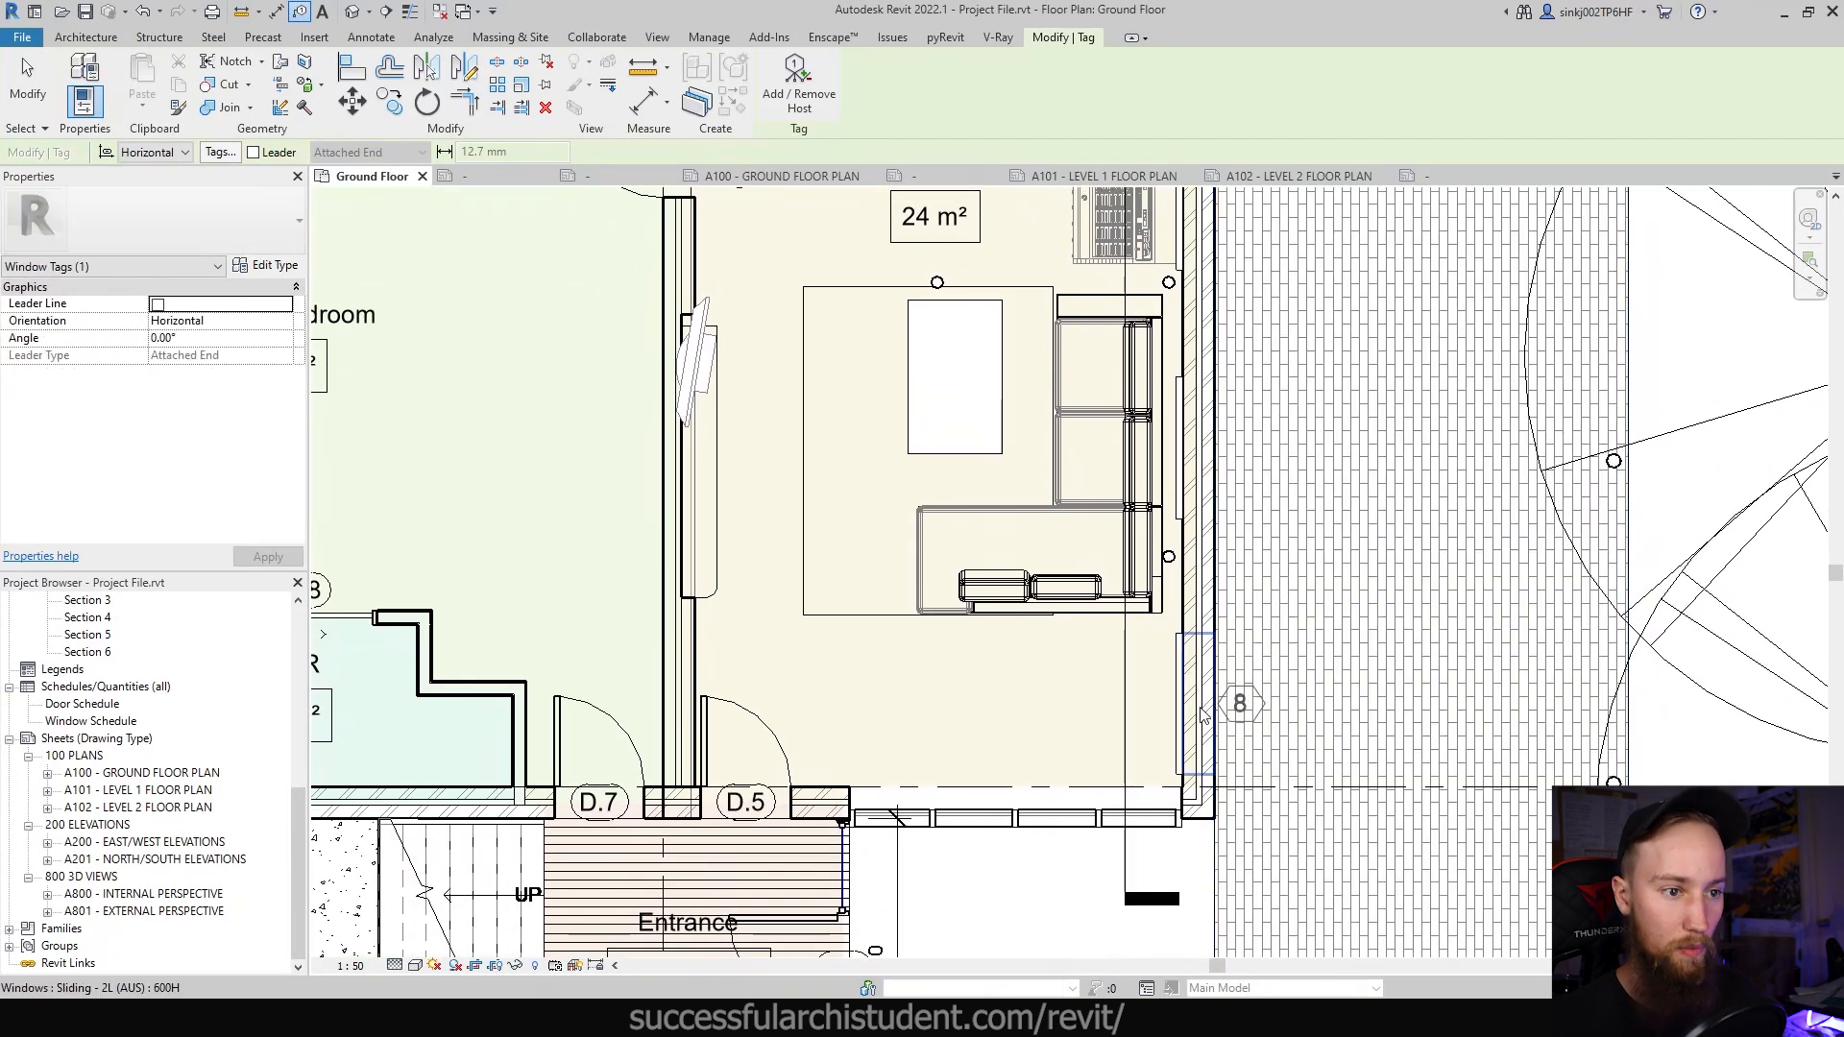
pyautogui.moveTo(1197, 714)
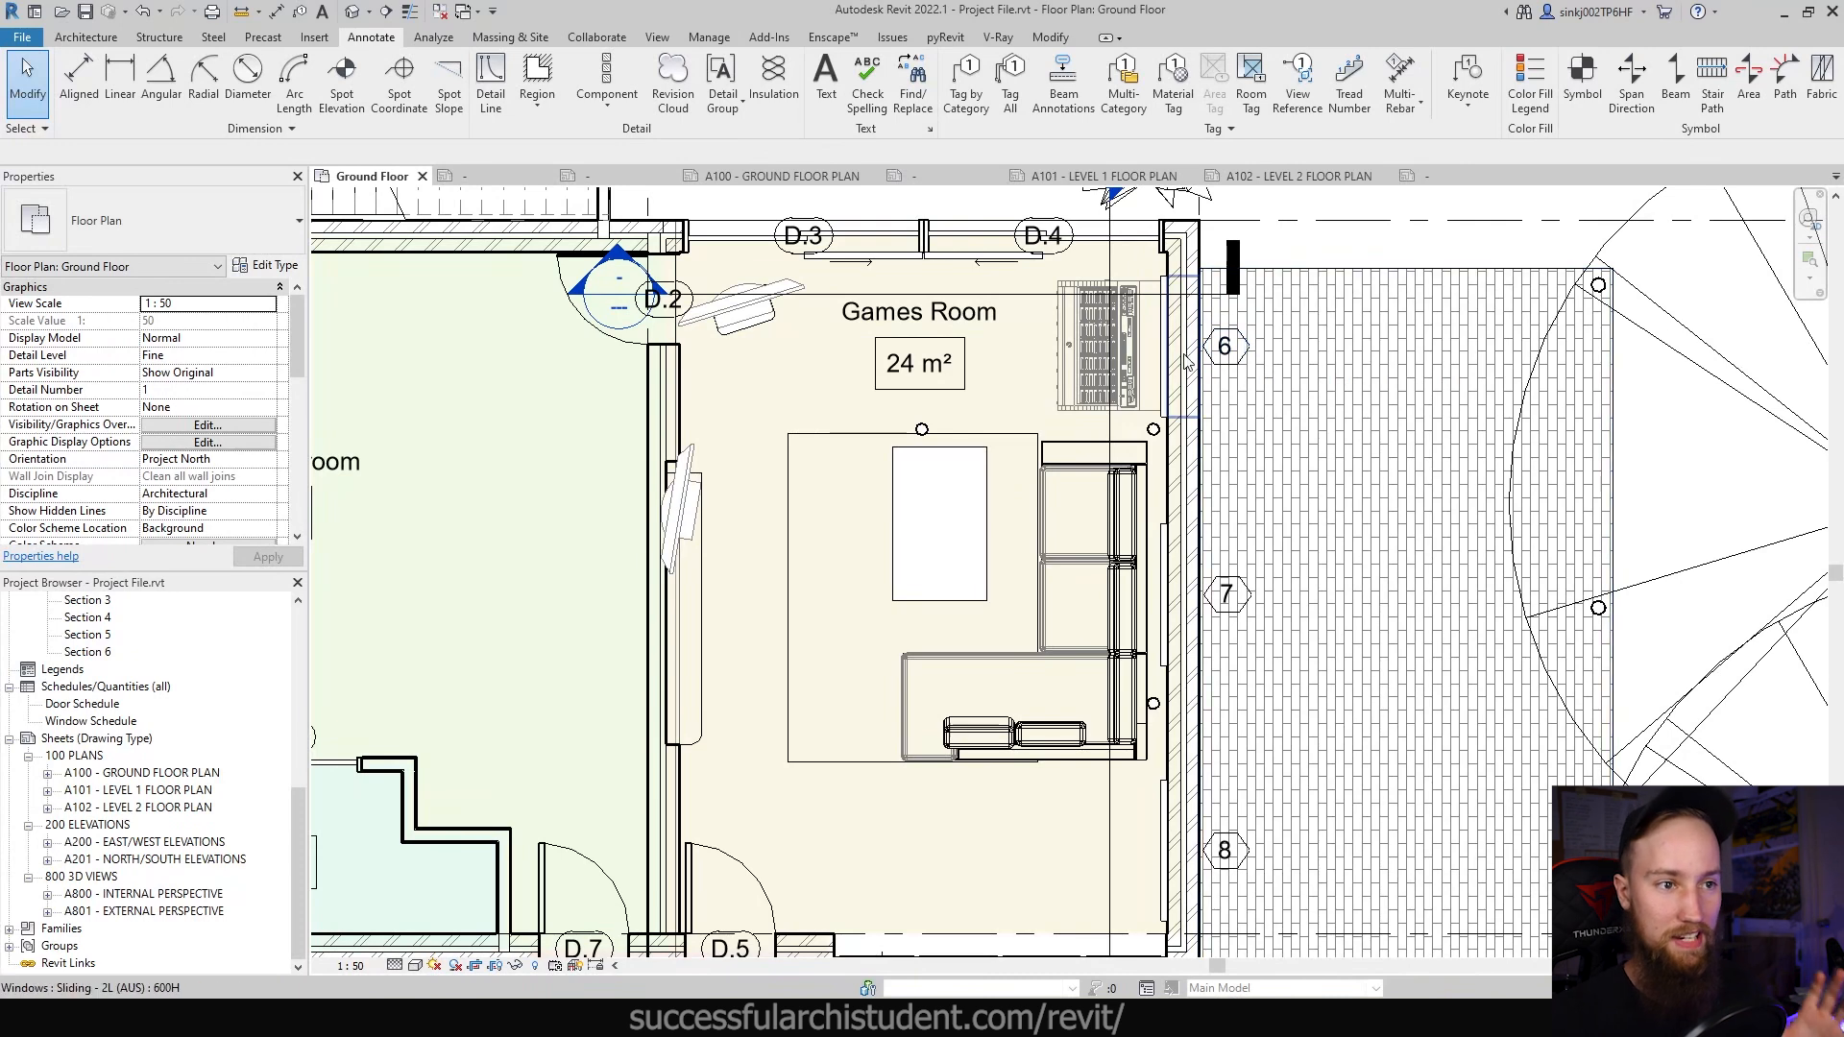
pyautogui.click(1226, 346)
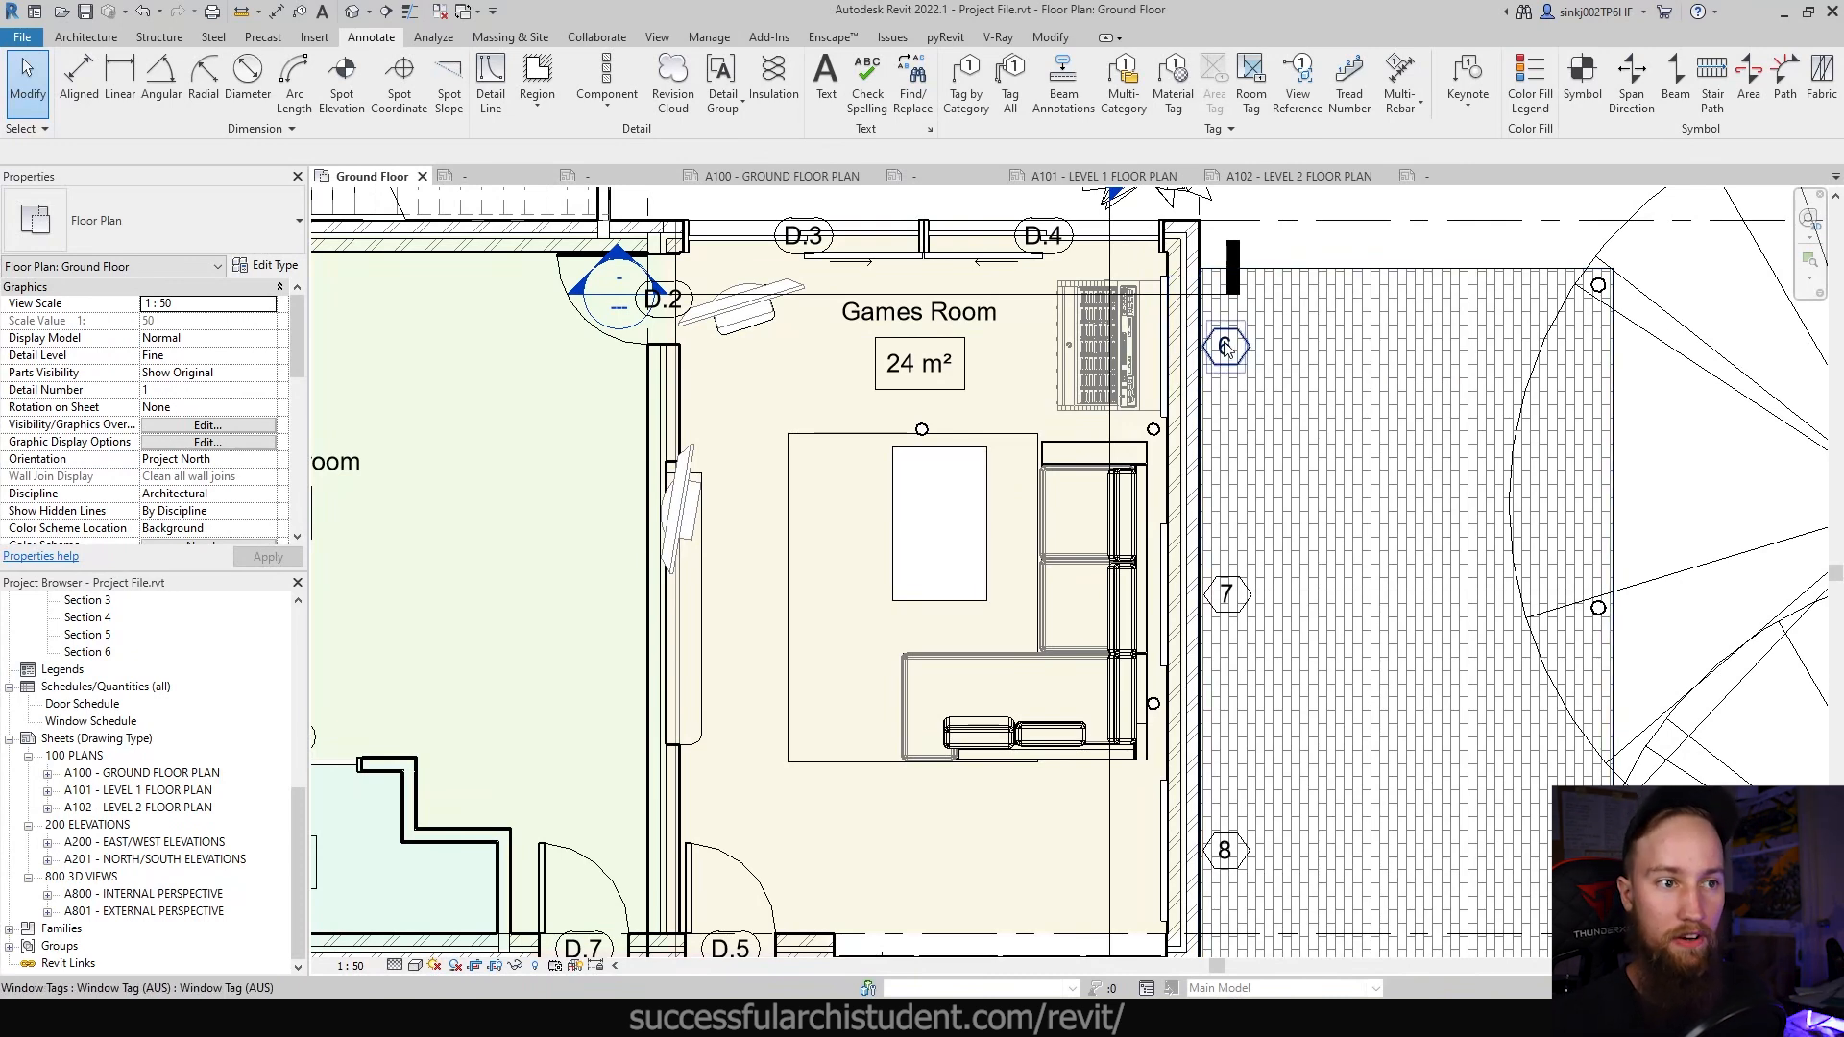
pyautogui.moveTo(1224, 345)
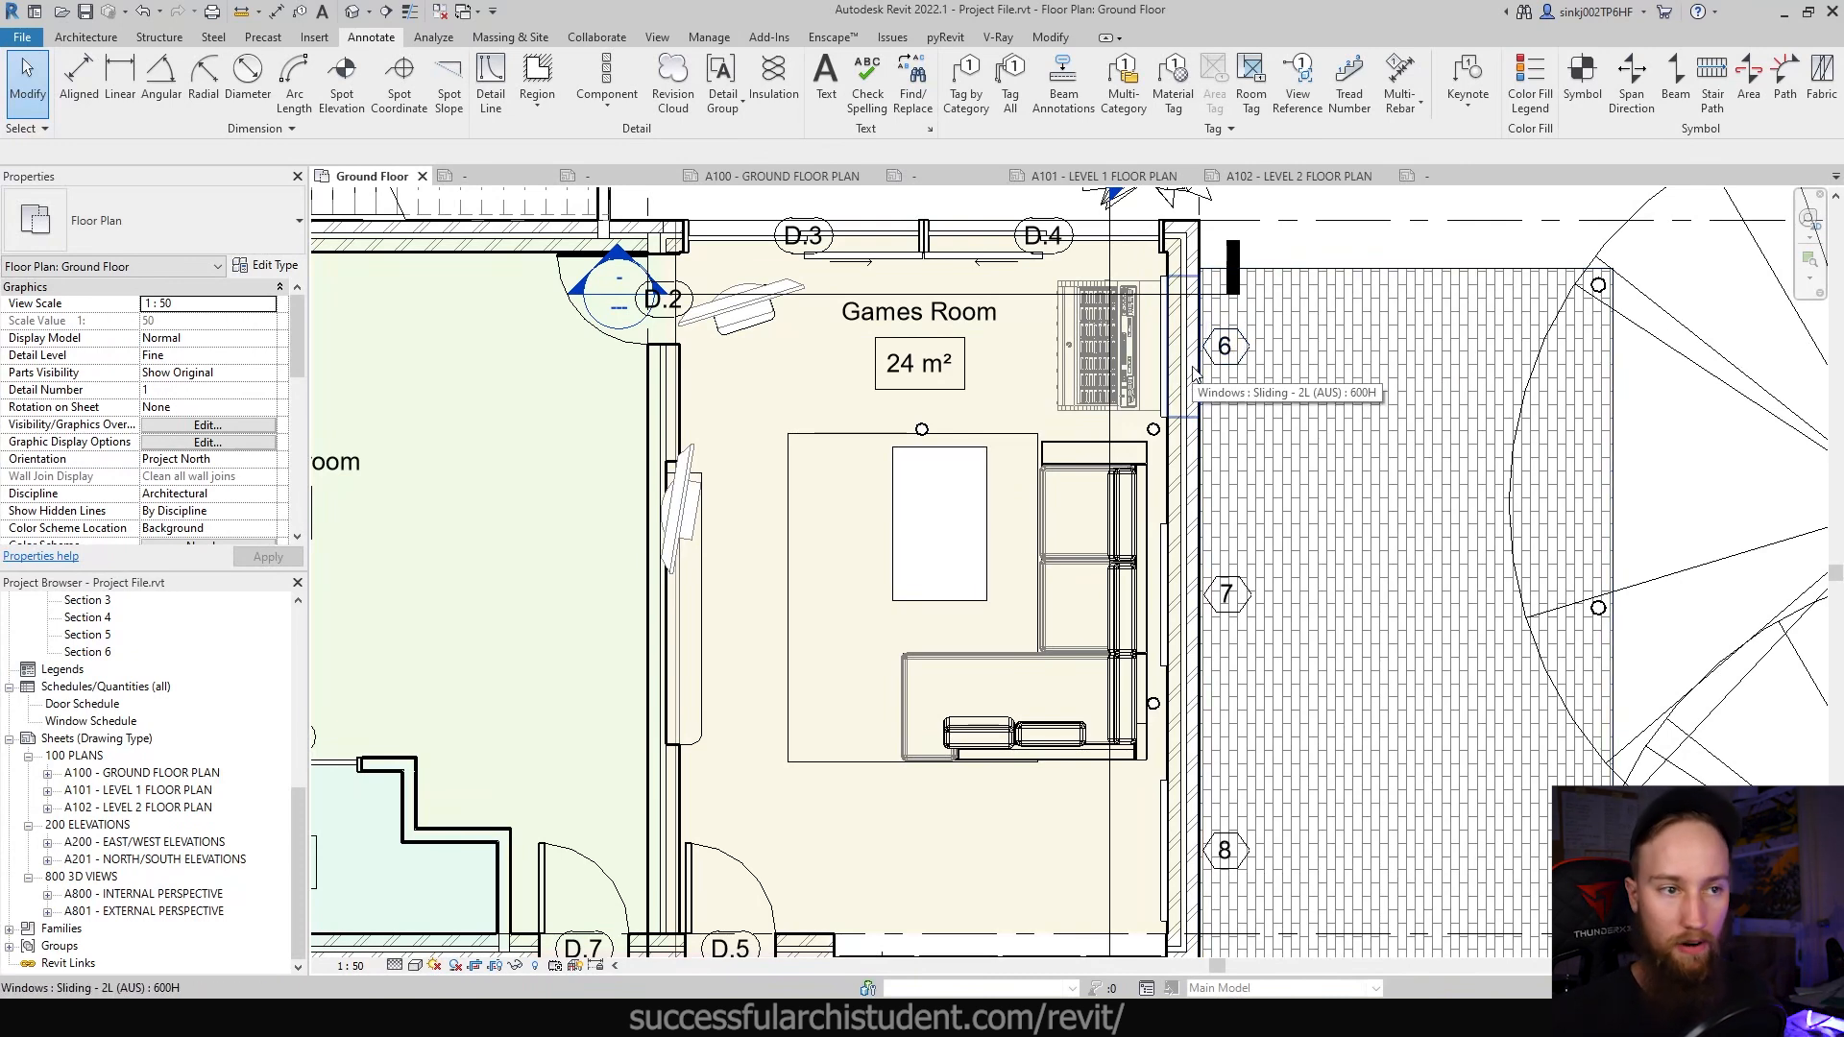
pyautogui.moveTo(1225, 346)
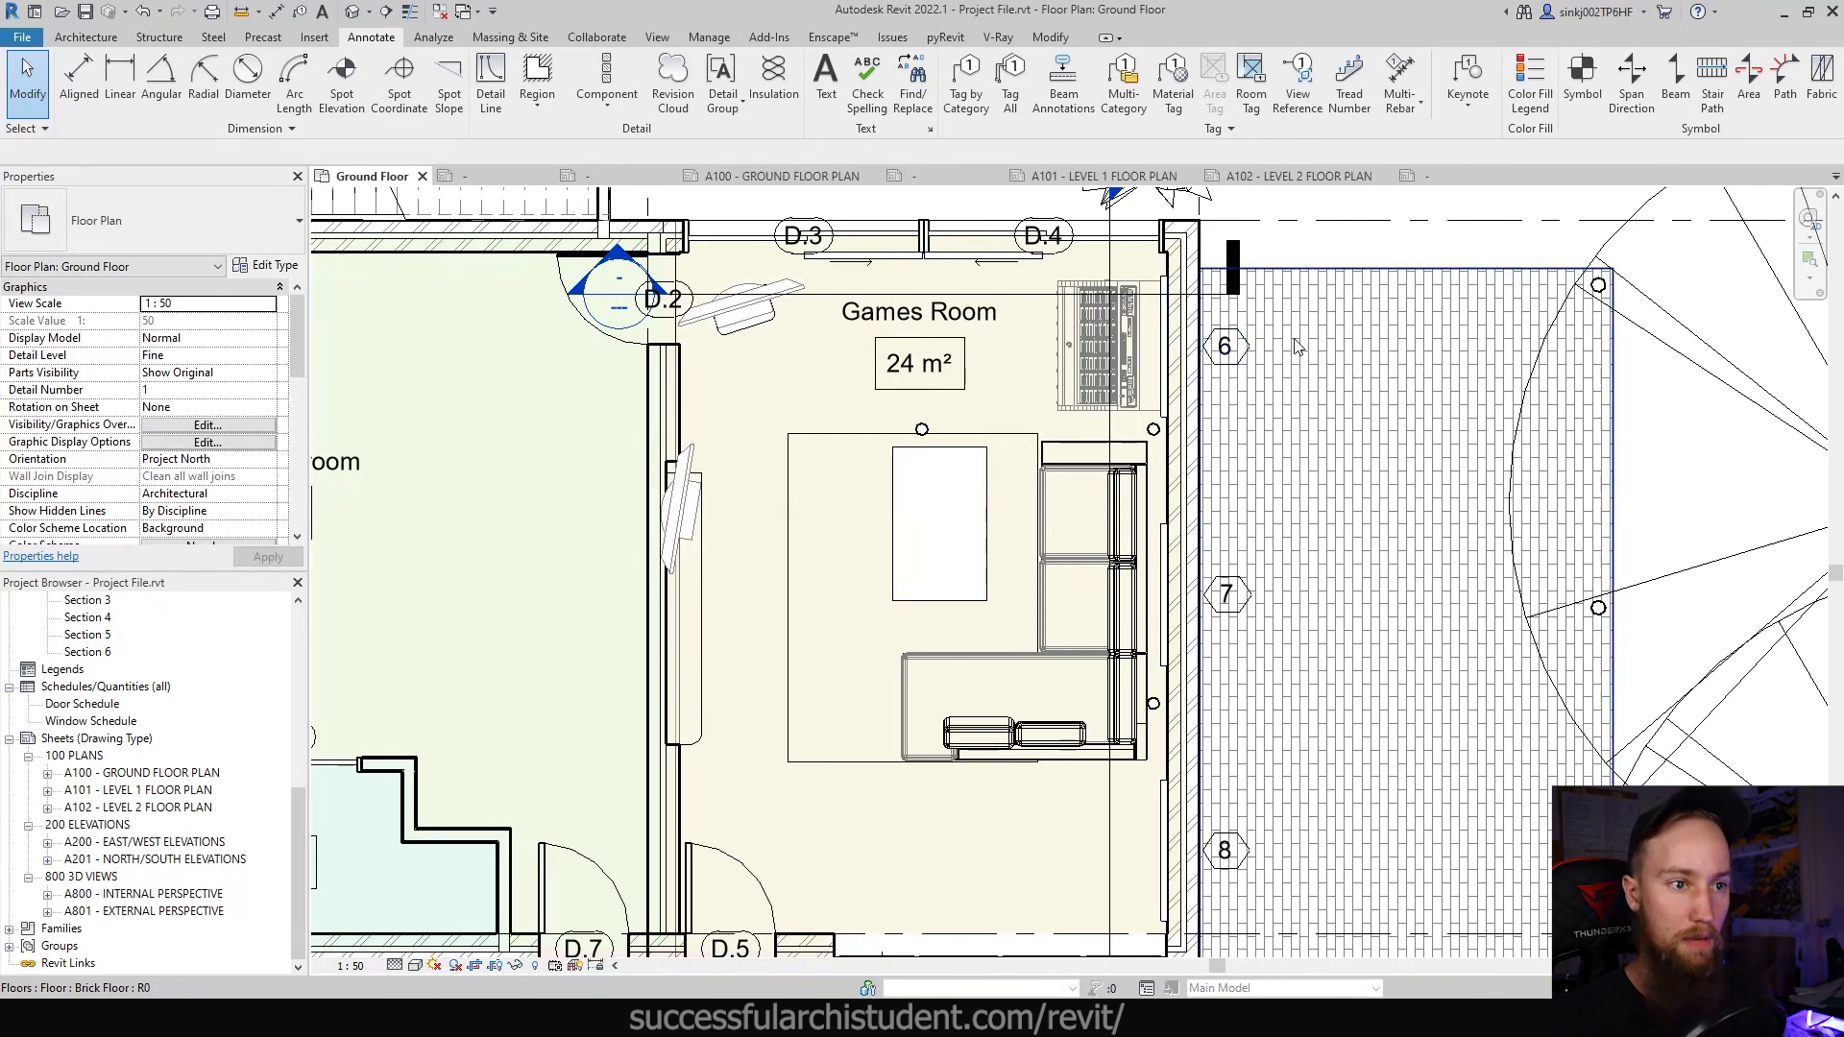
pyautogui.click(1041, 238)
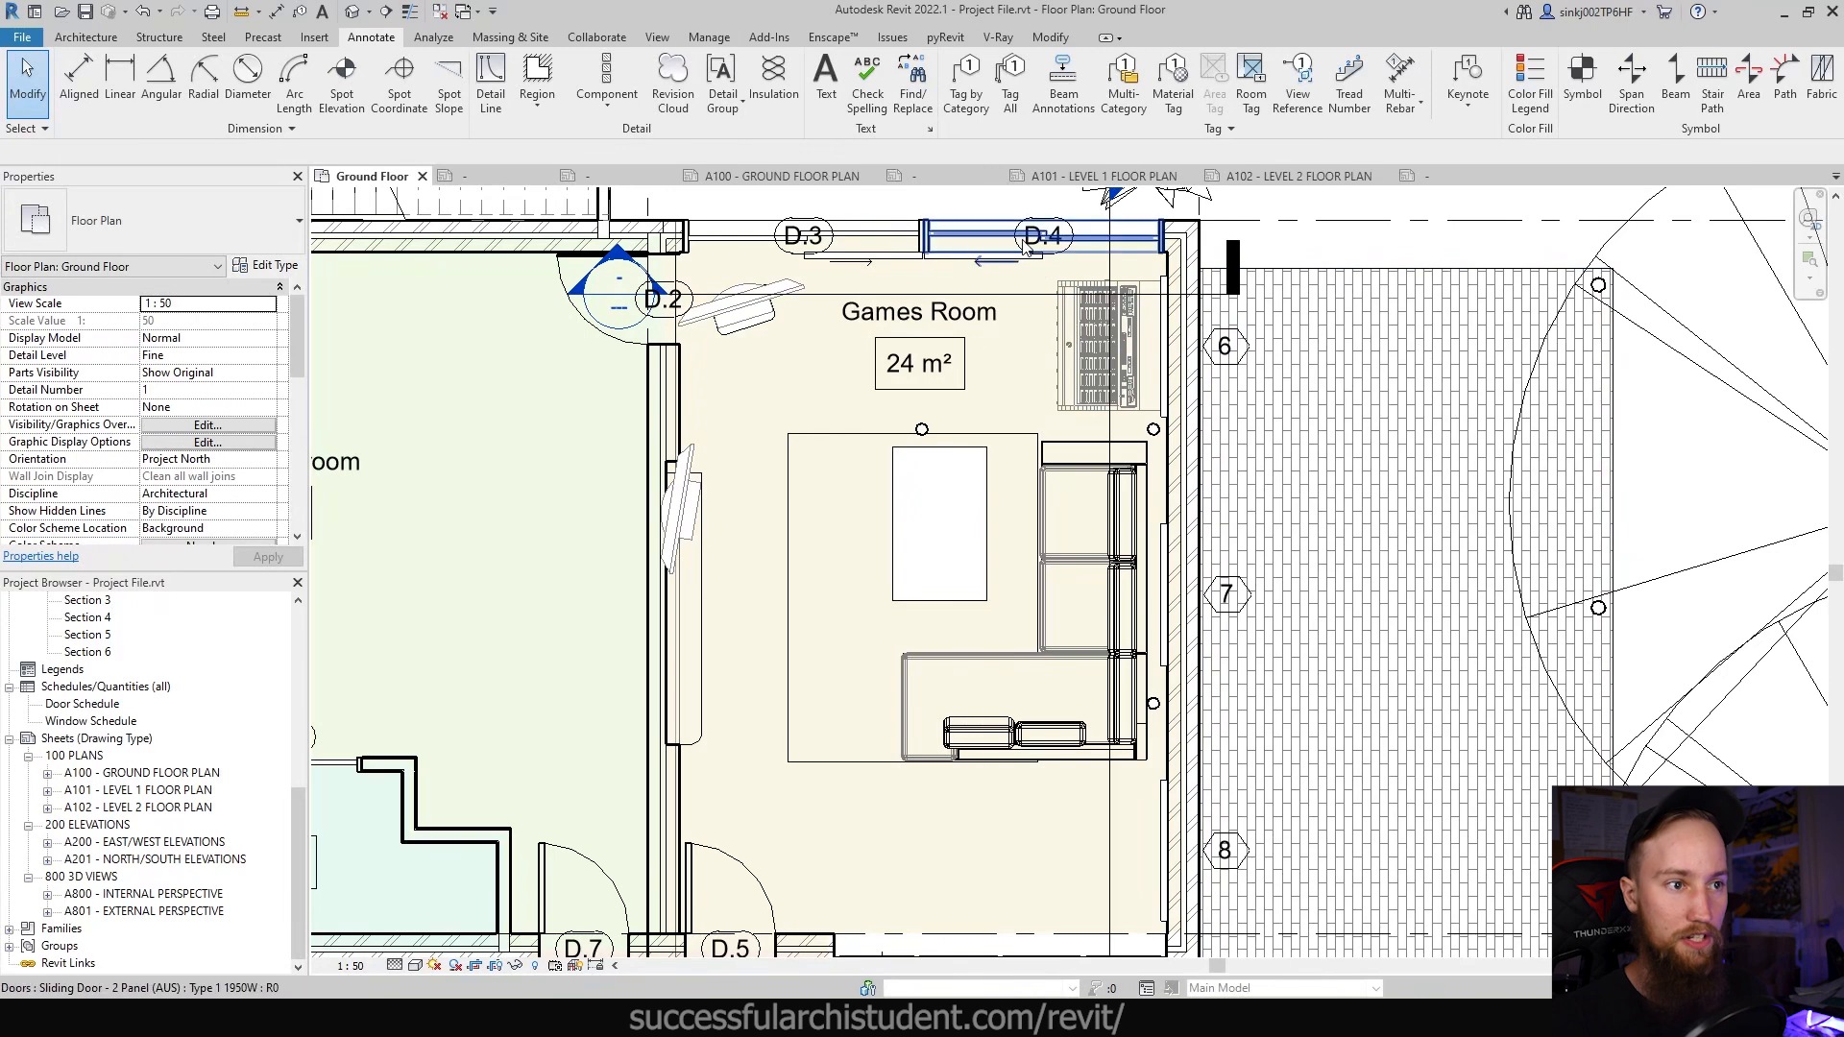
pyautogui.click(1225, 346)
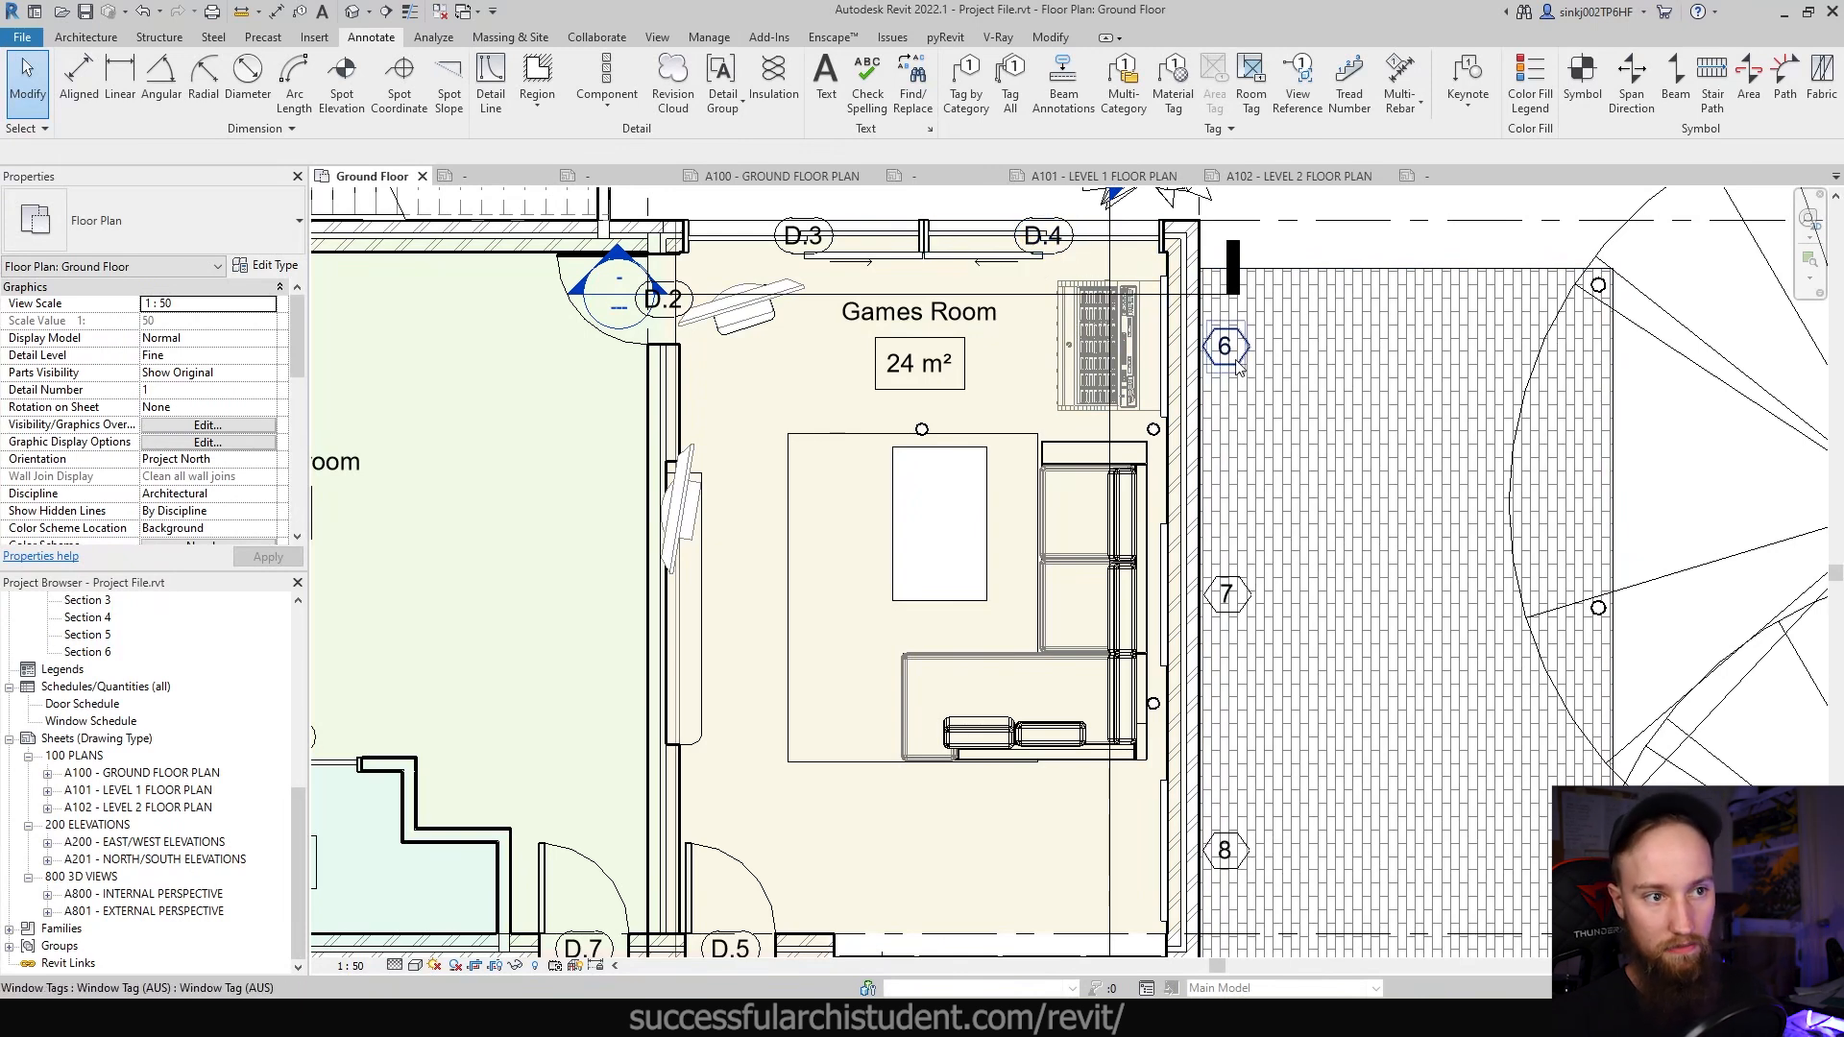
pyautogui.moveTo(1226, 358)
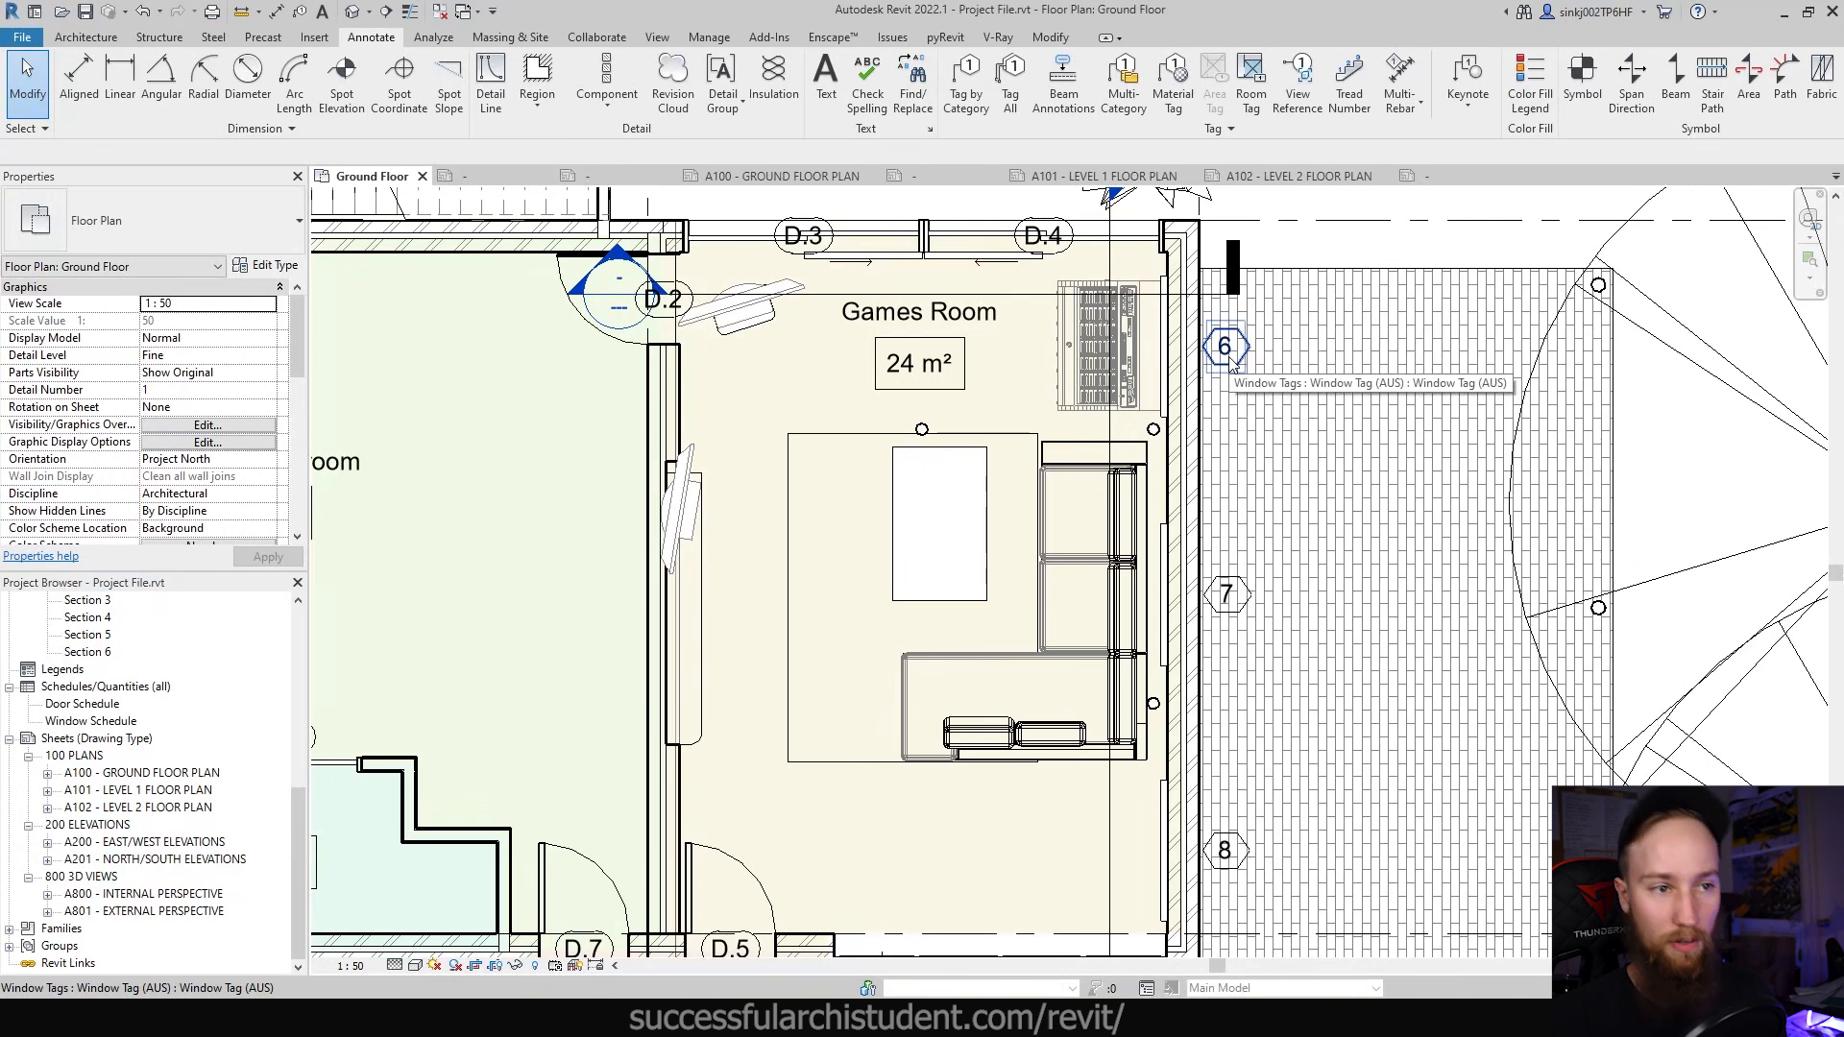
pyautogui.click(1226, 347)
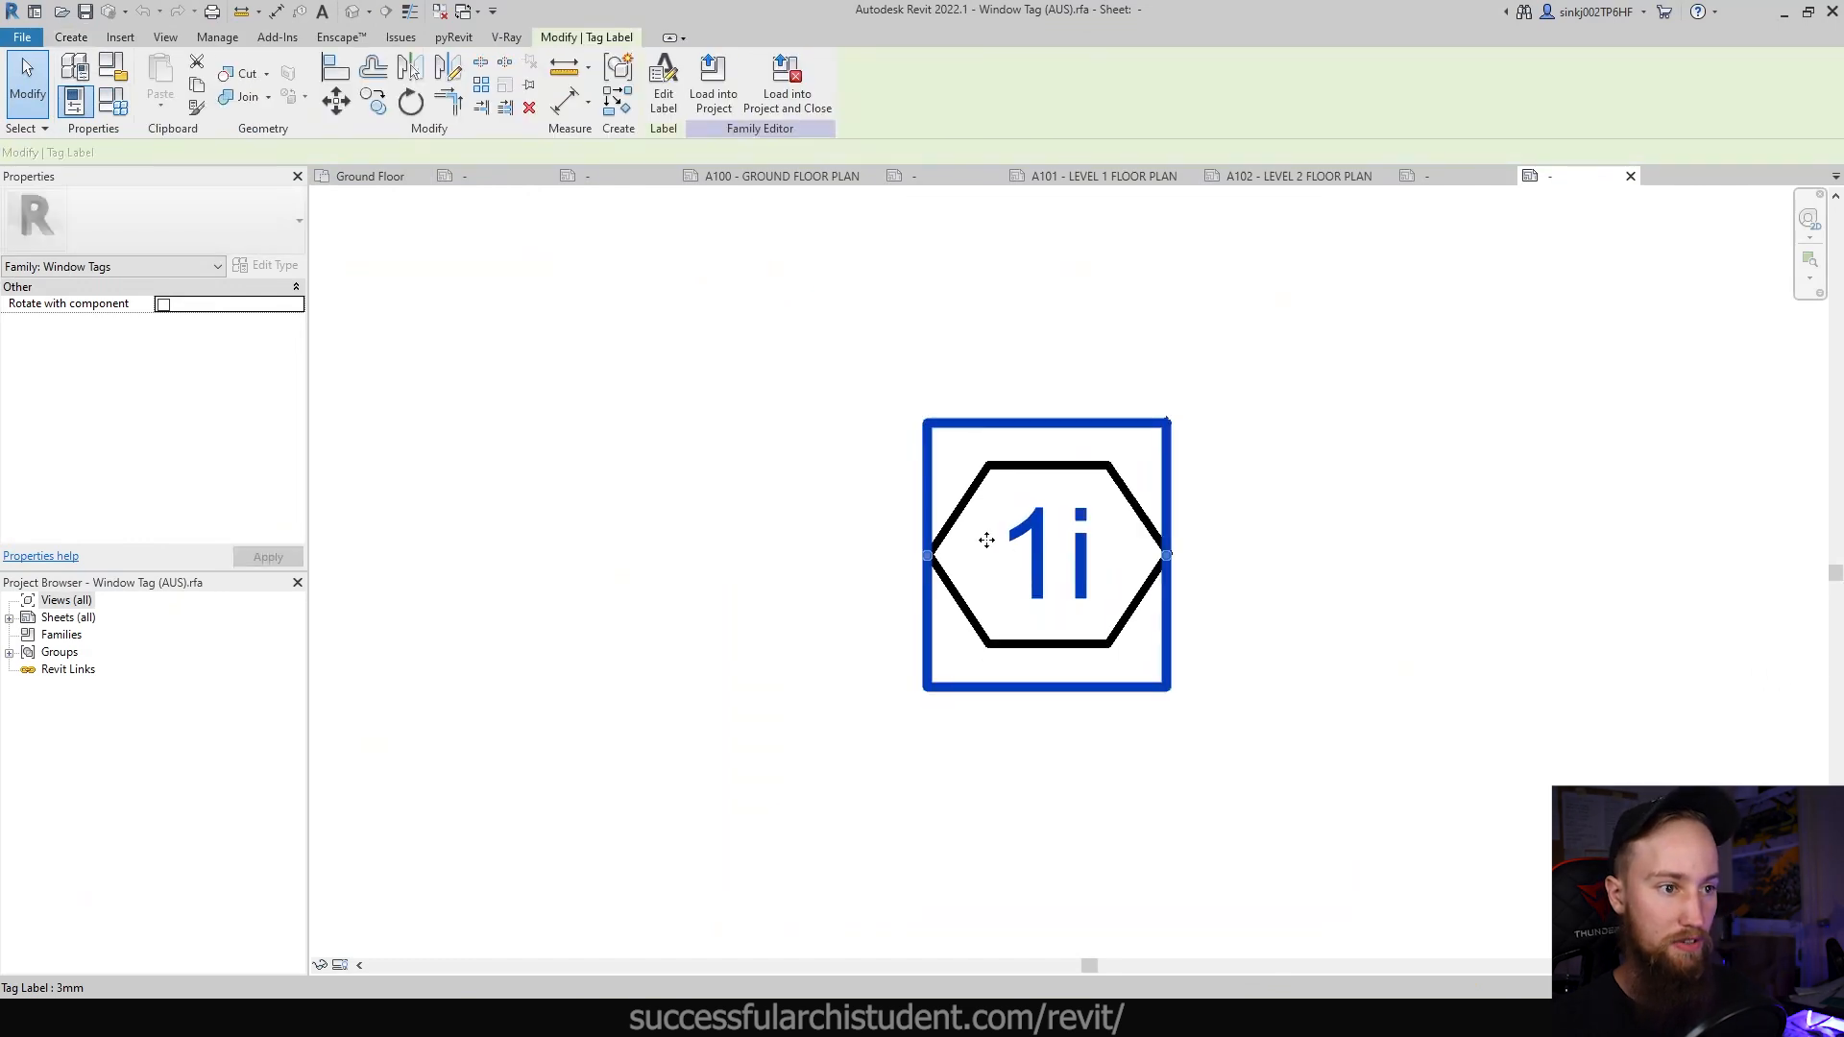
# Step: Add a 'W.' prefix to the window tag's Mark label and reload the family
pyautogui.click(221, 320)
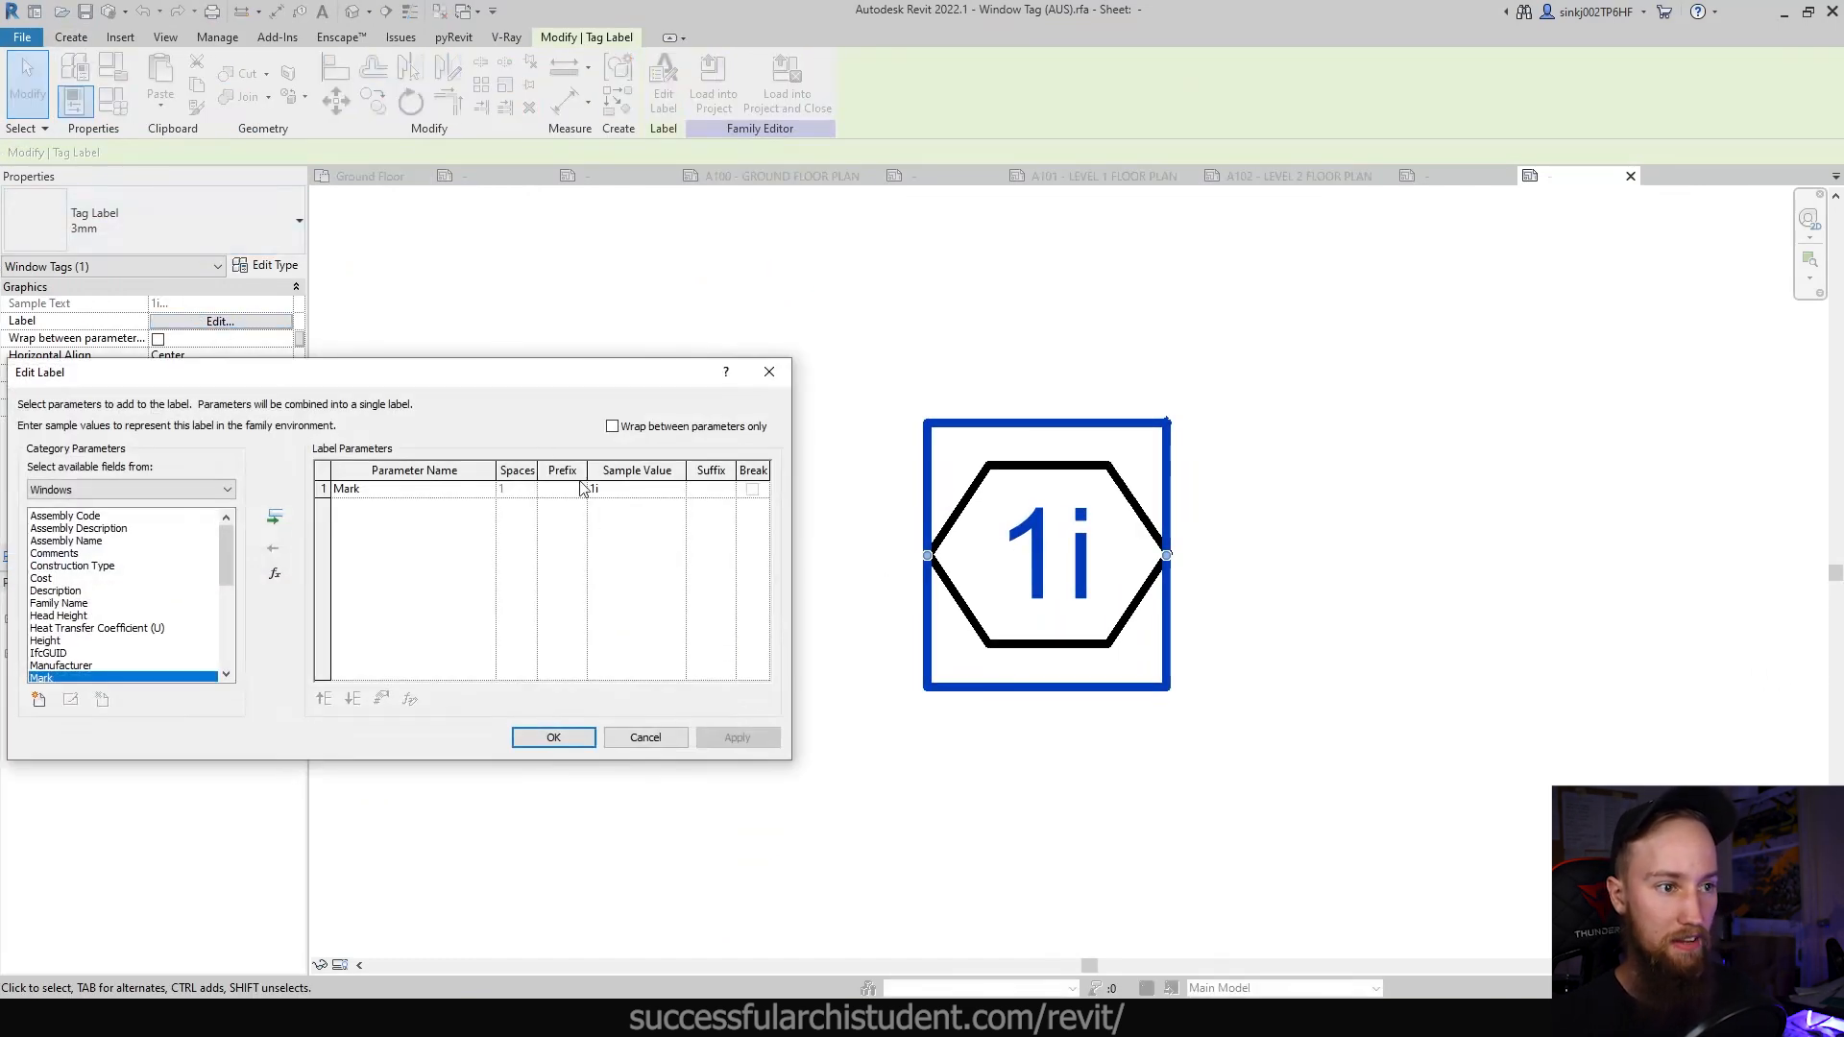
pyautogui.write('W.')
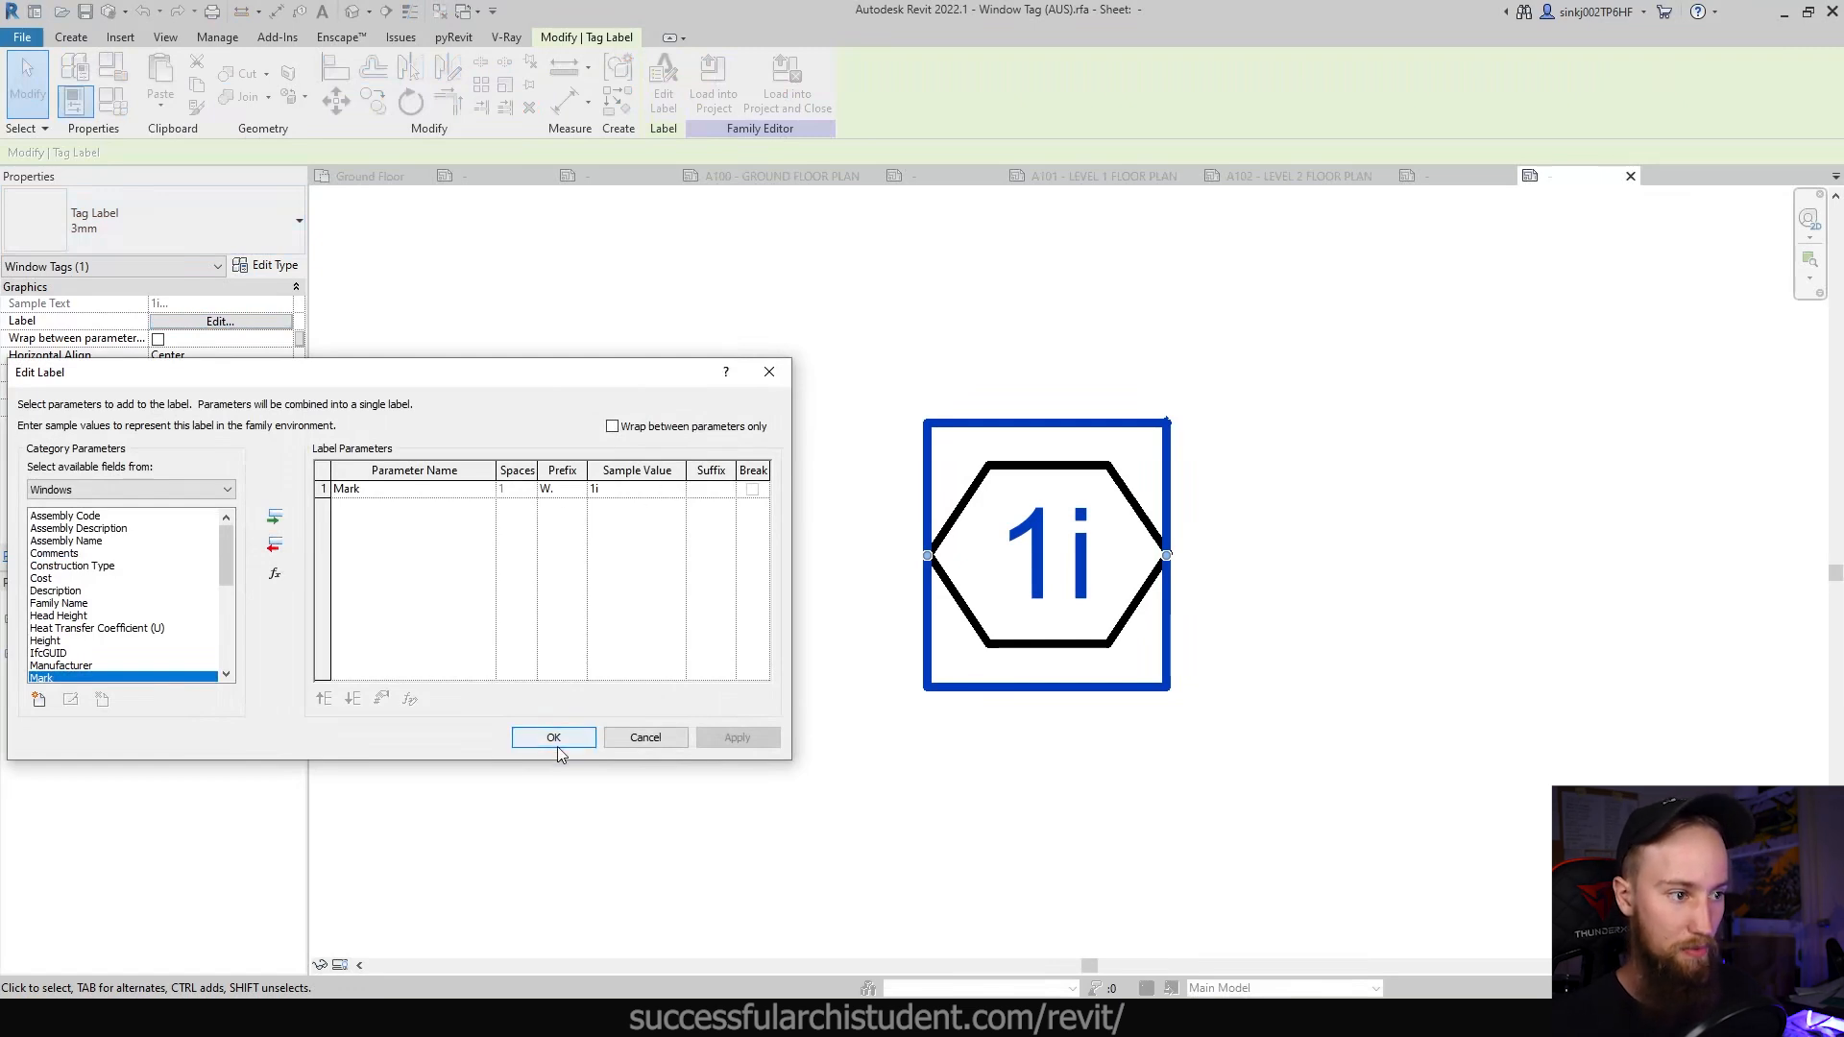
pyautogui.click(554, 737)
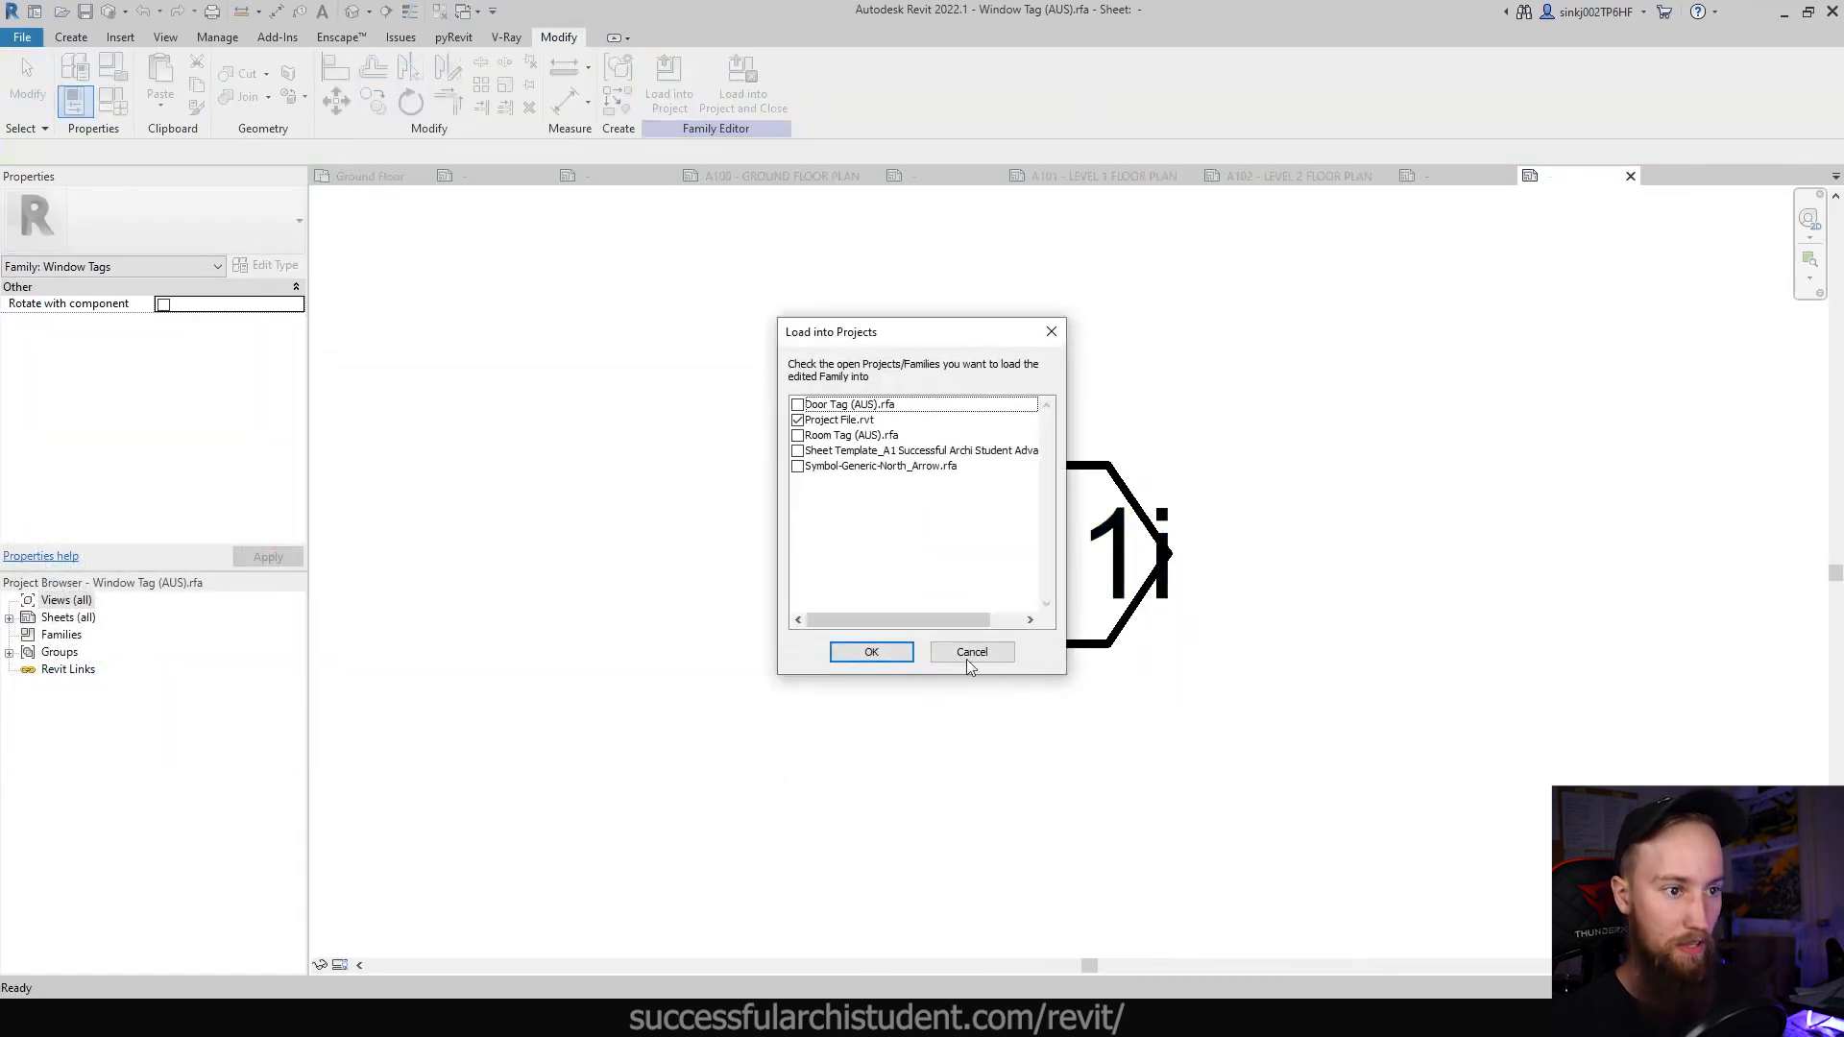
pyautogui.click(870, 651)
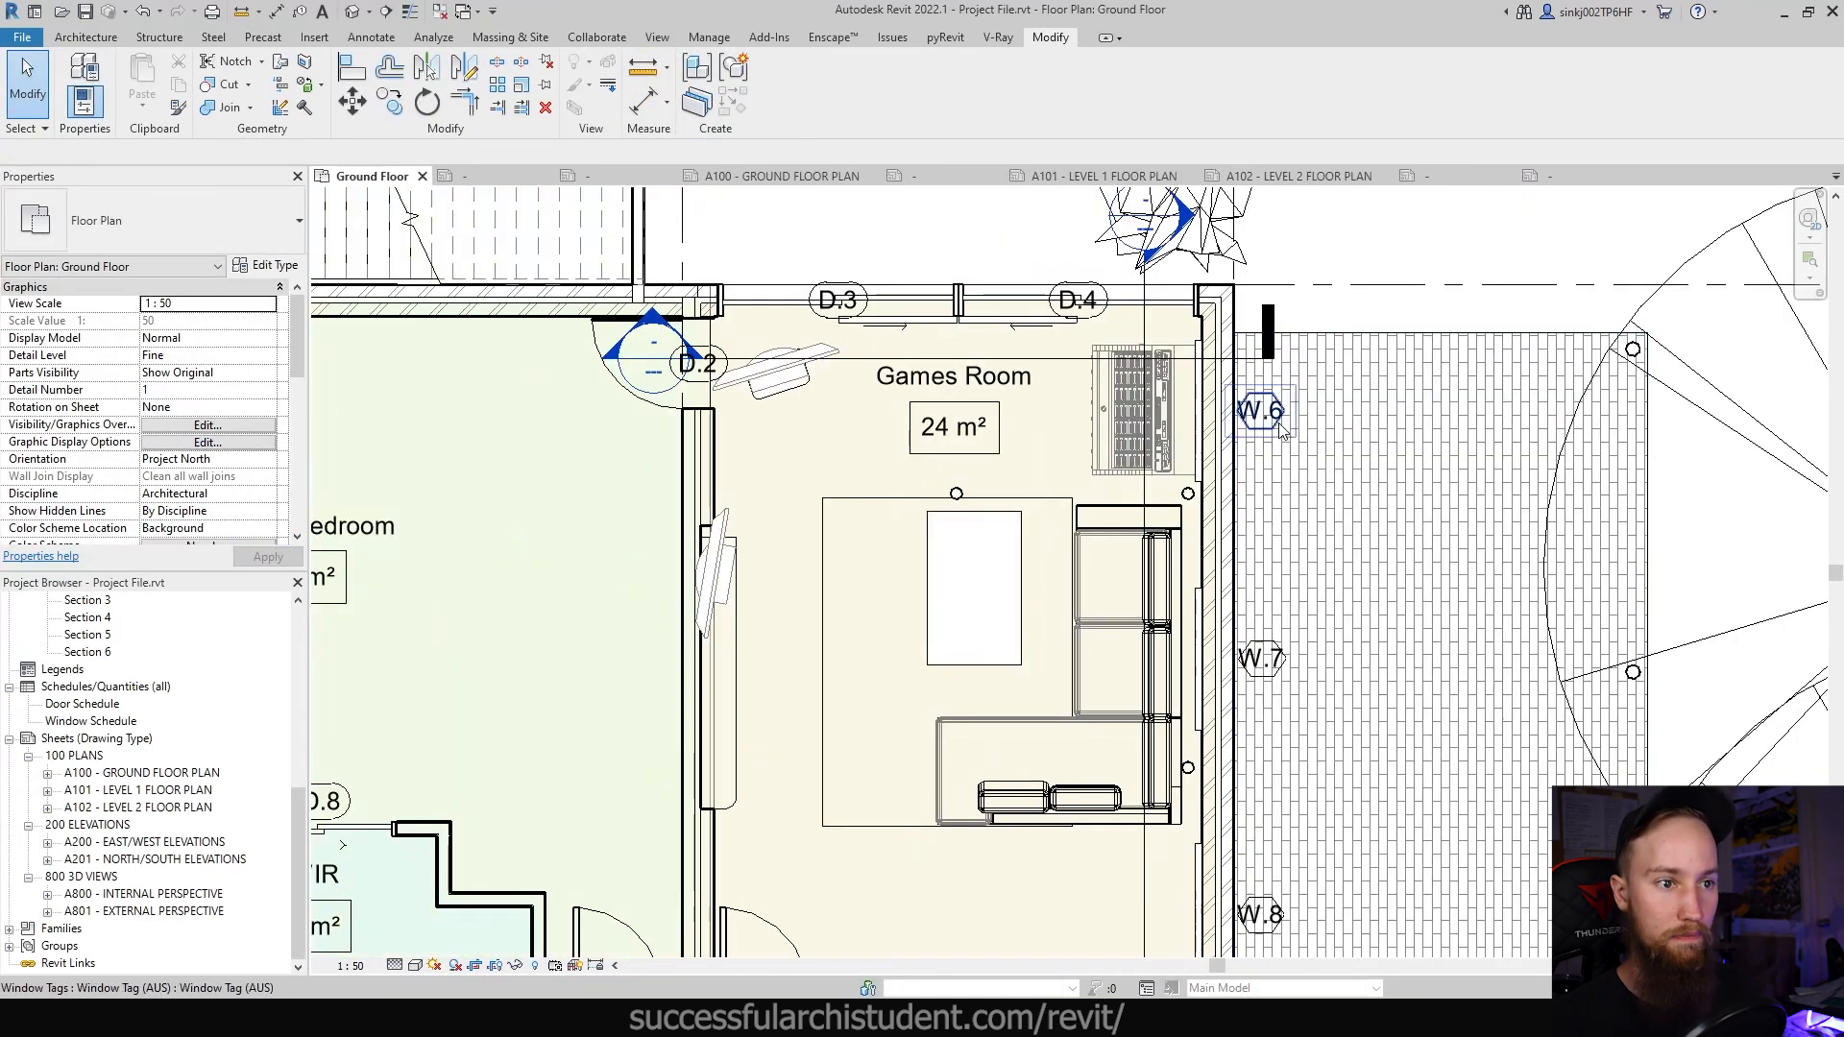
# Step: Widen the window tag hexagon by moving its slanted edges outward, then reload the family
pyautogui.click(1261, 412)
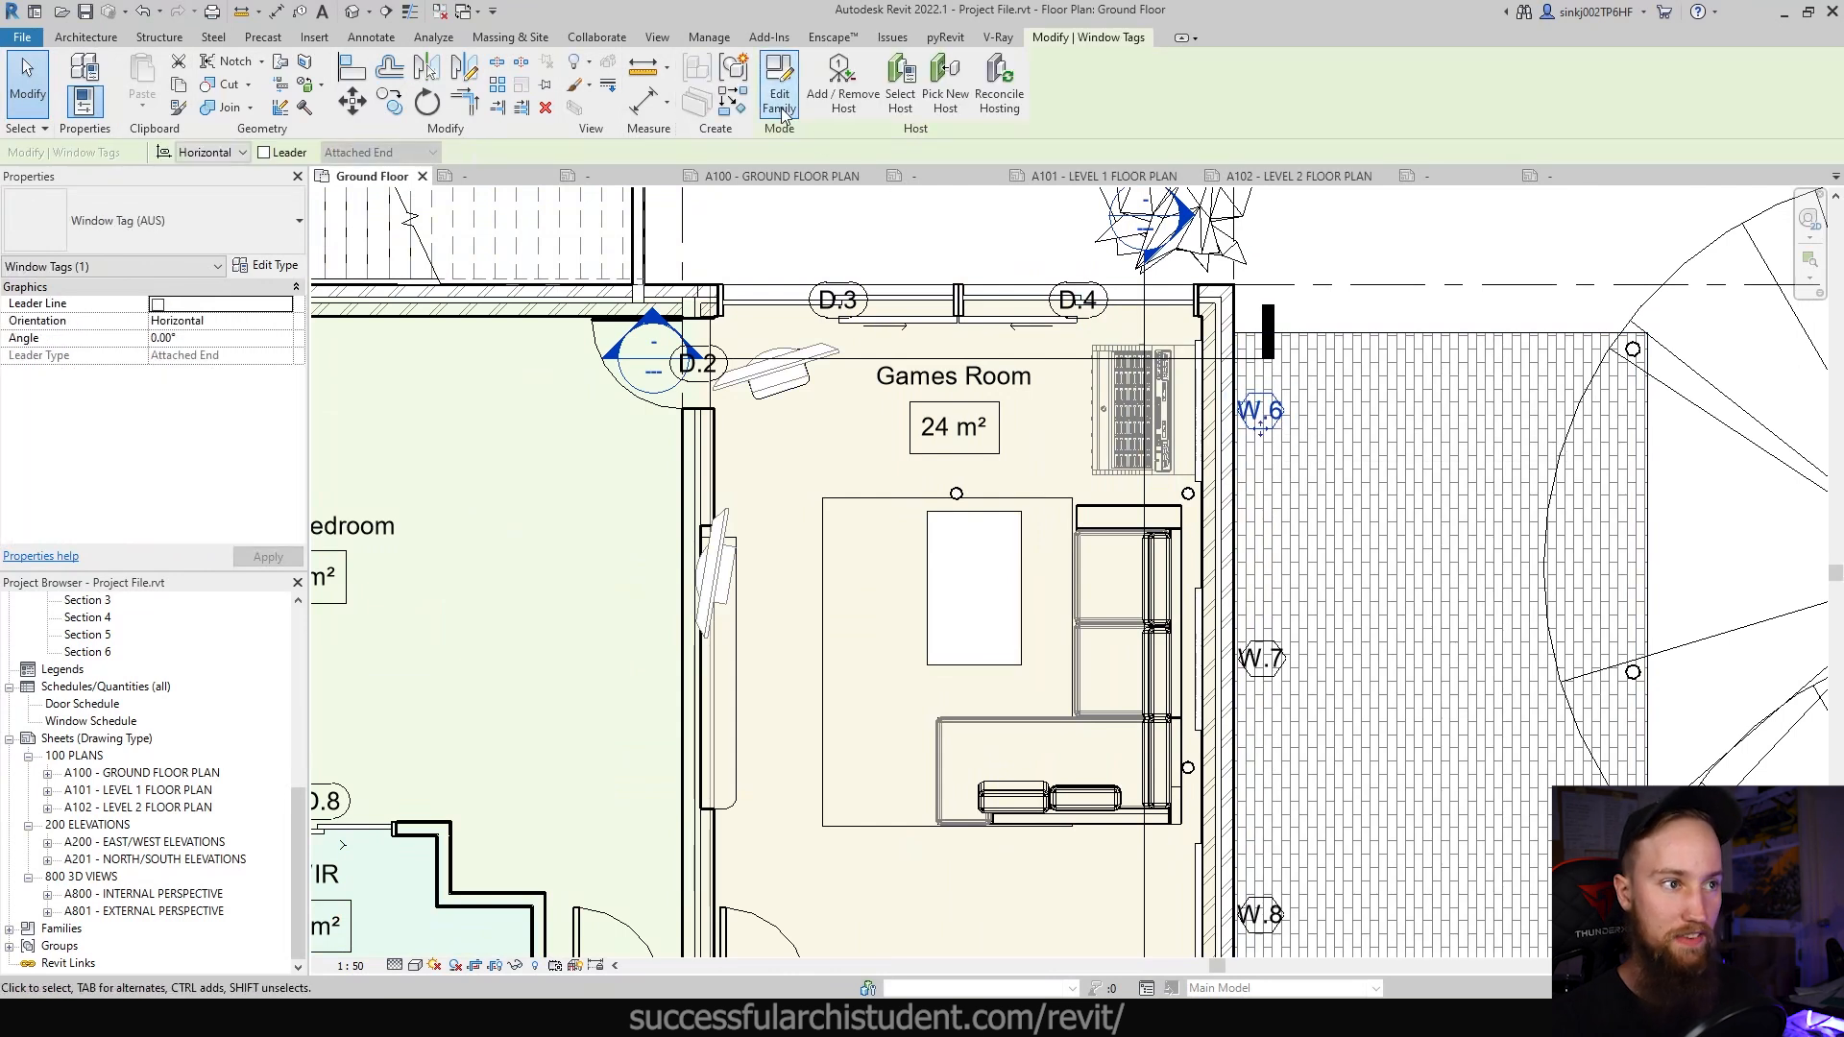
pyautogui.click(778, 89)
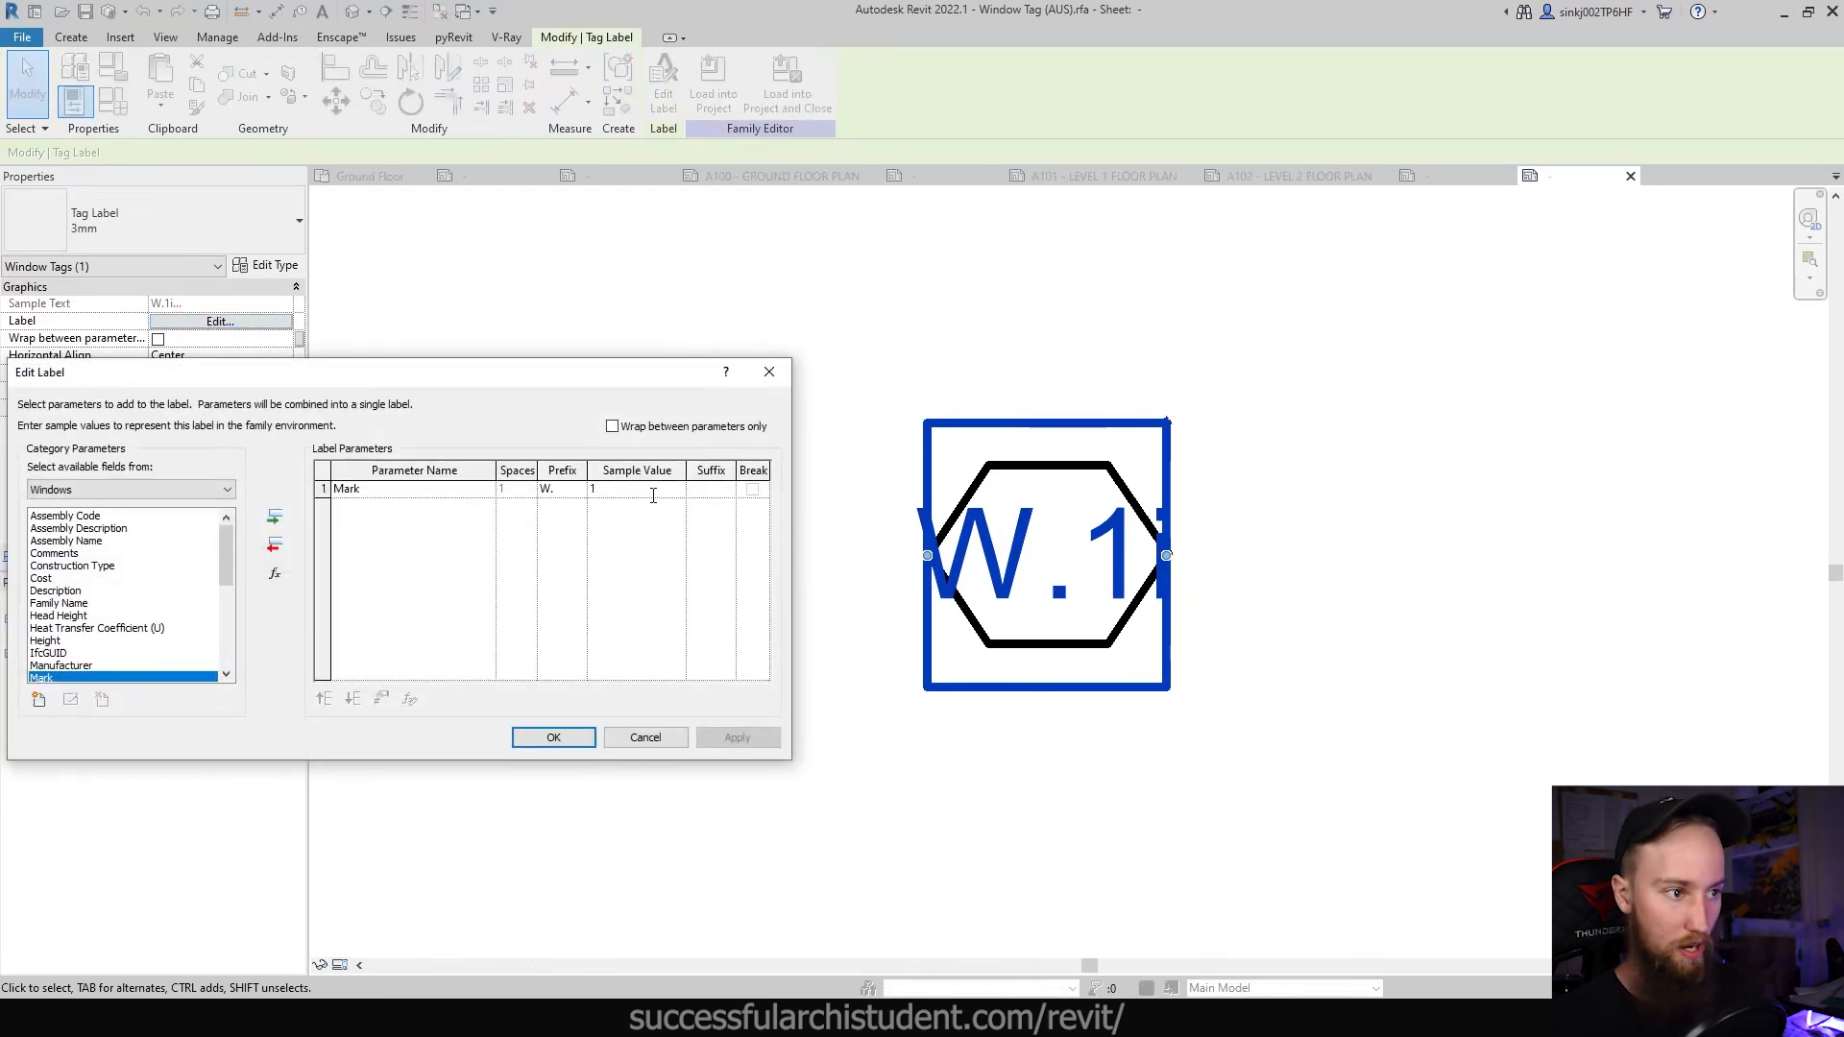
pyautogui.click(553, 737)
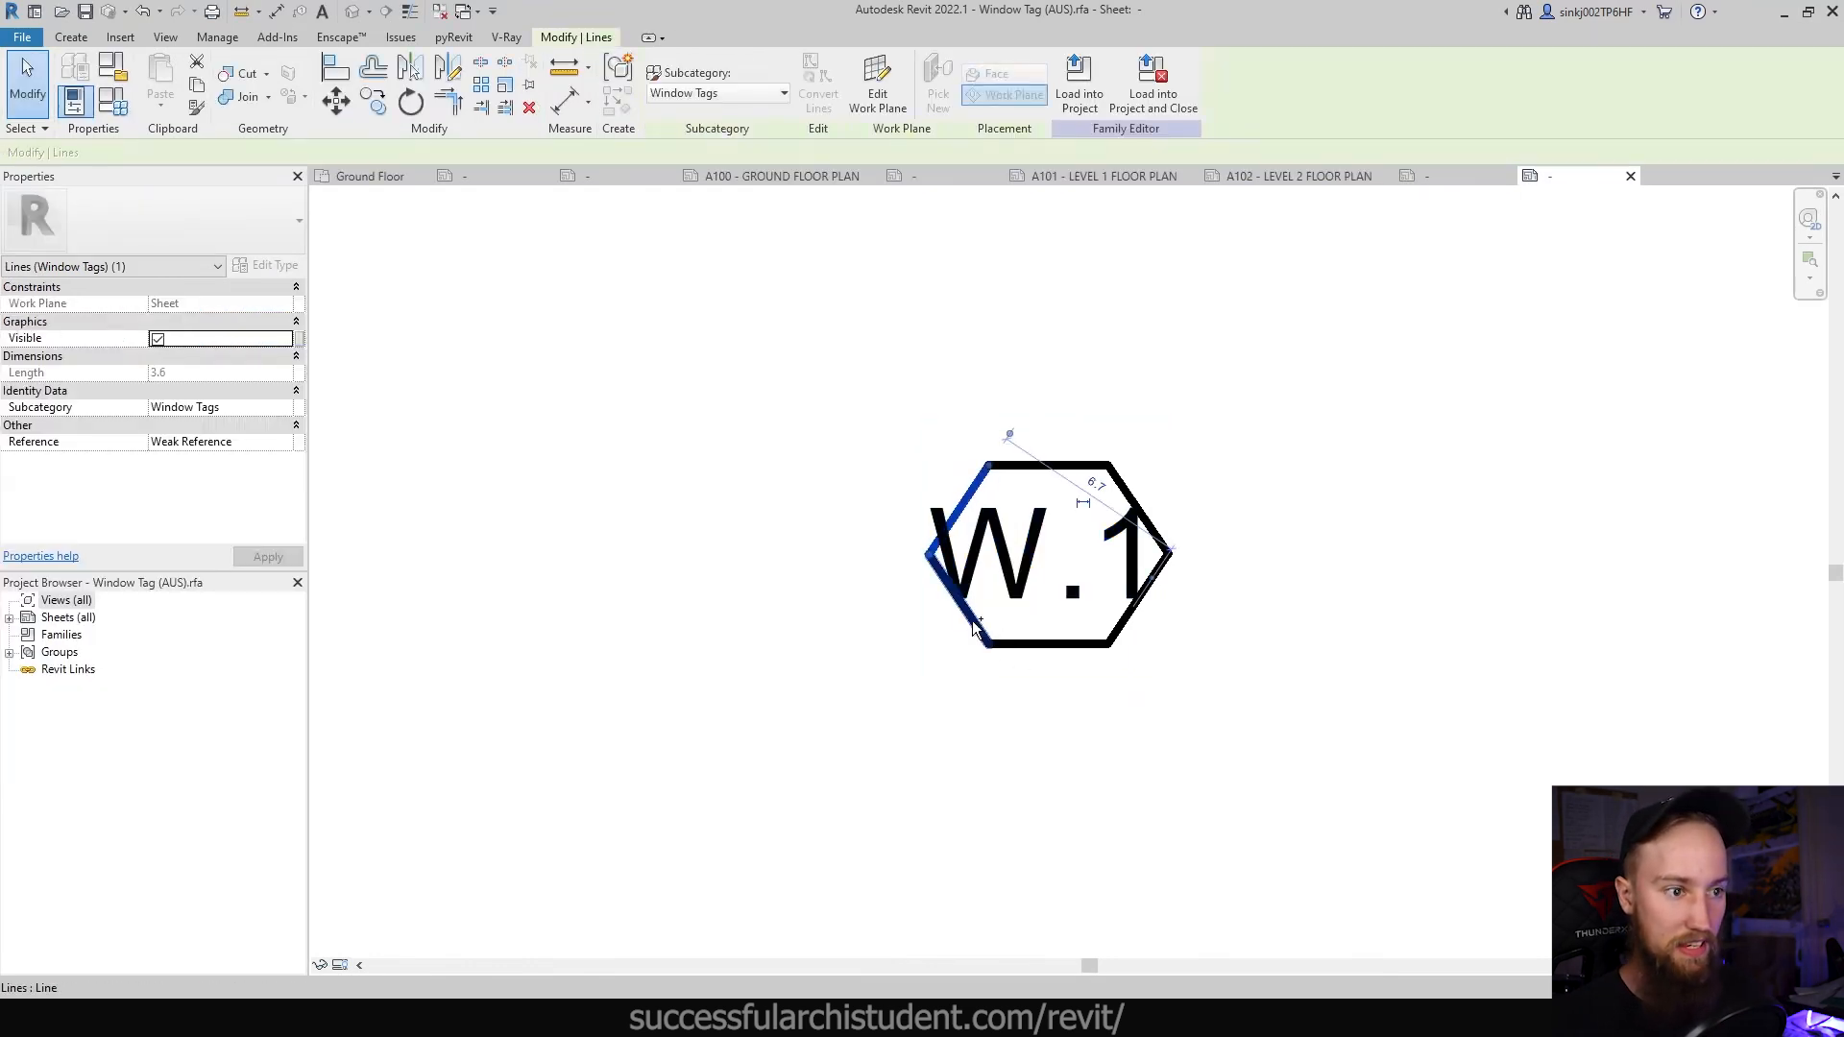
pyautogui.click(974, 619)
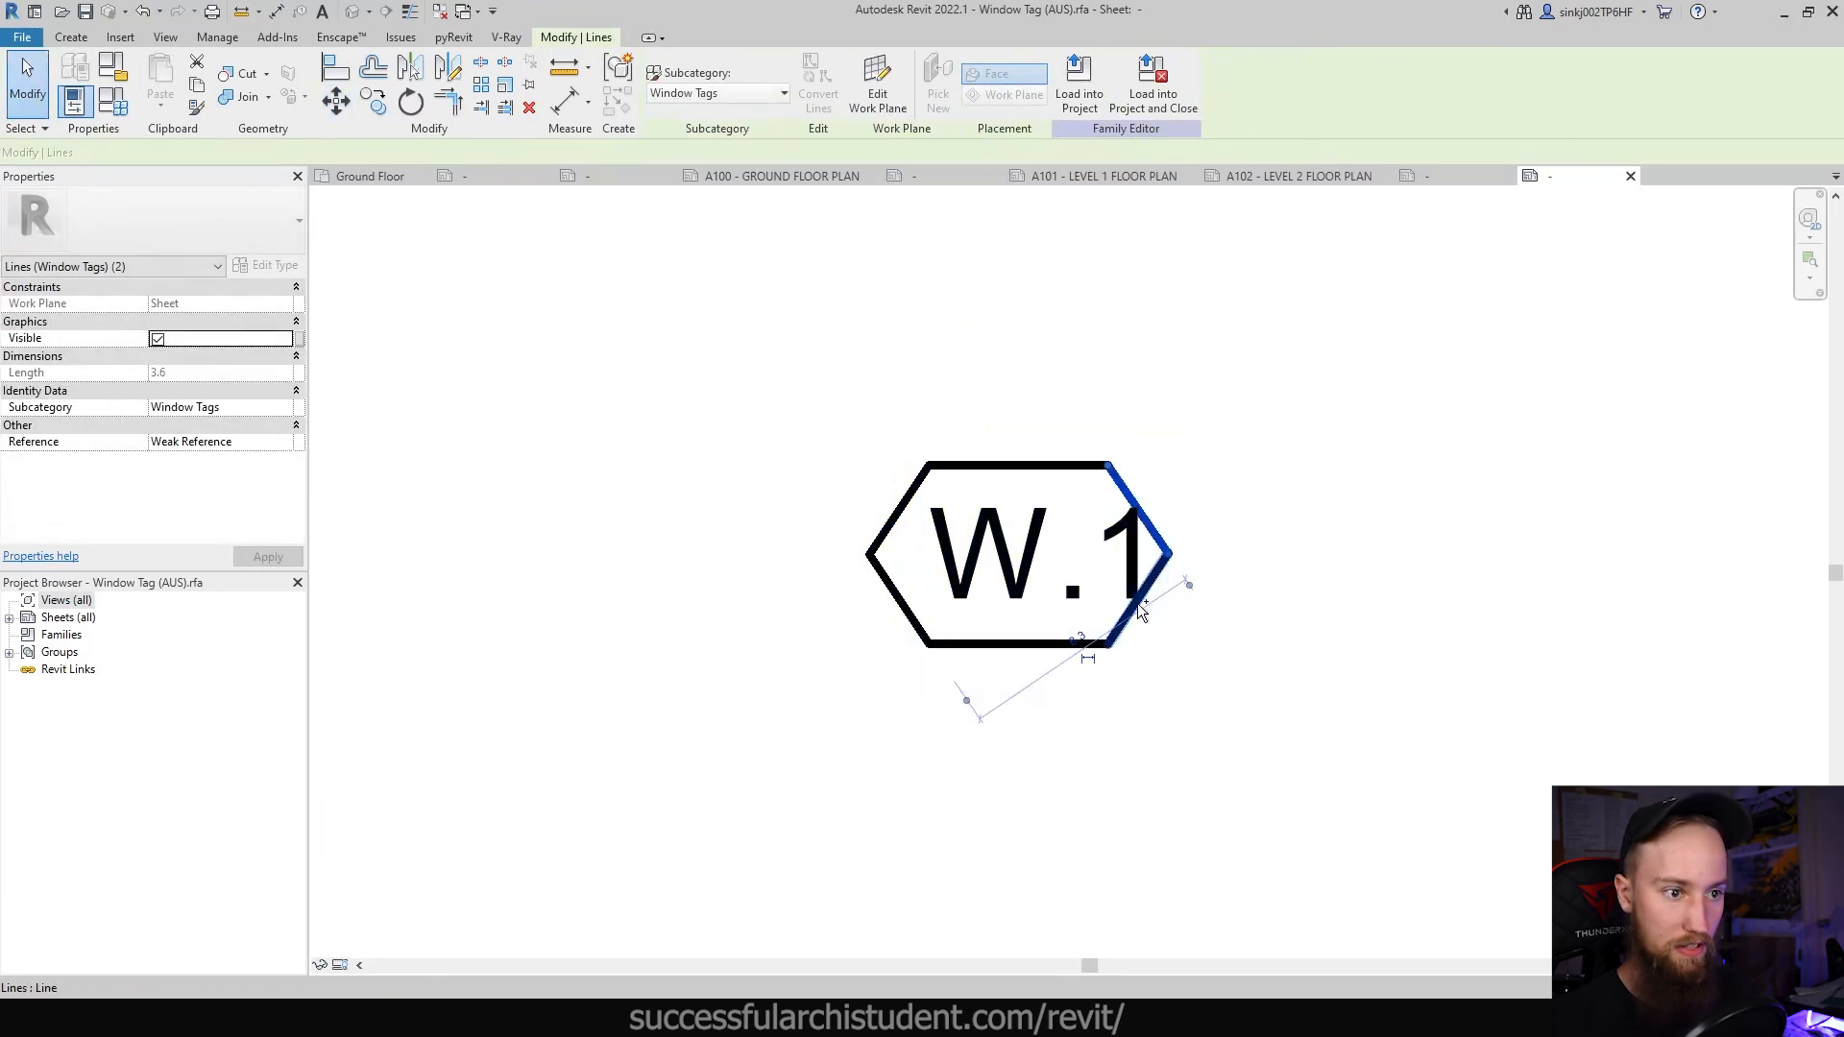
pyautogui.click(1164, 565)
pyautogui.write('2')
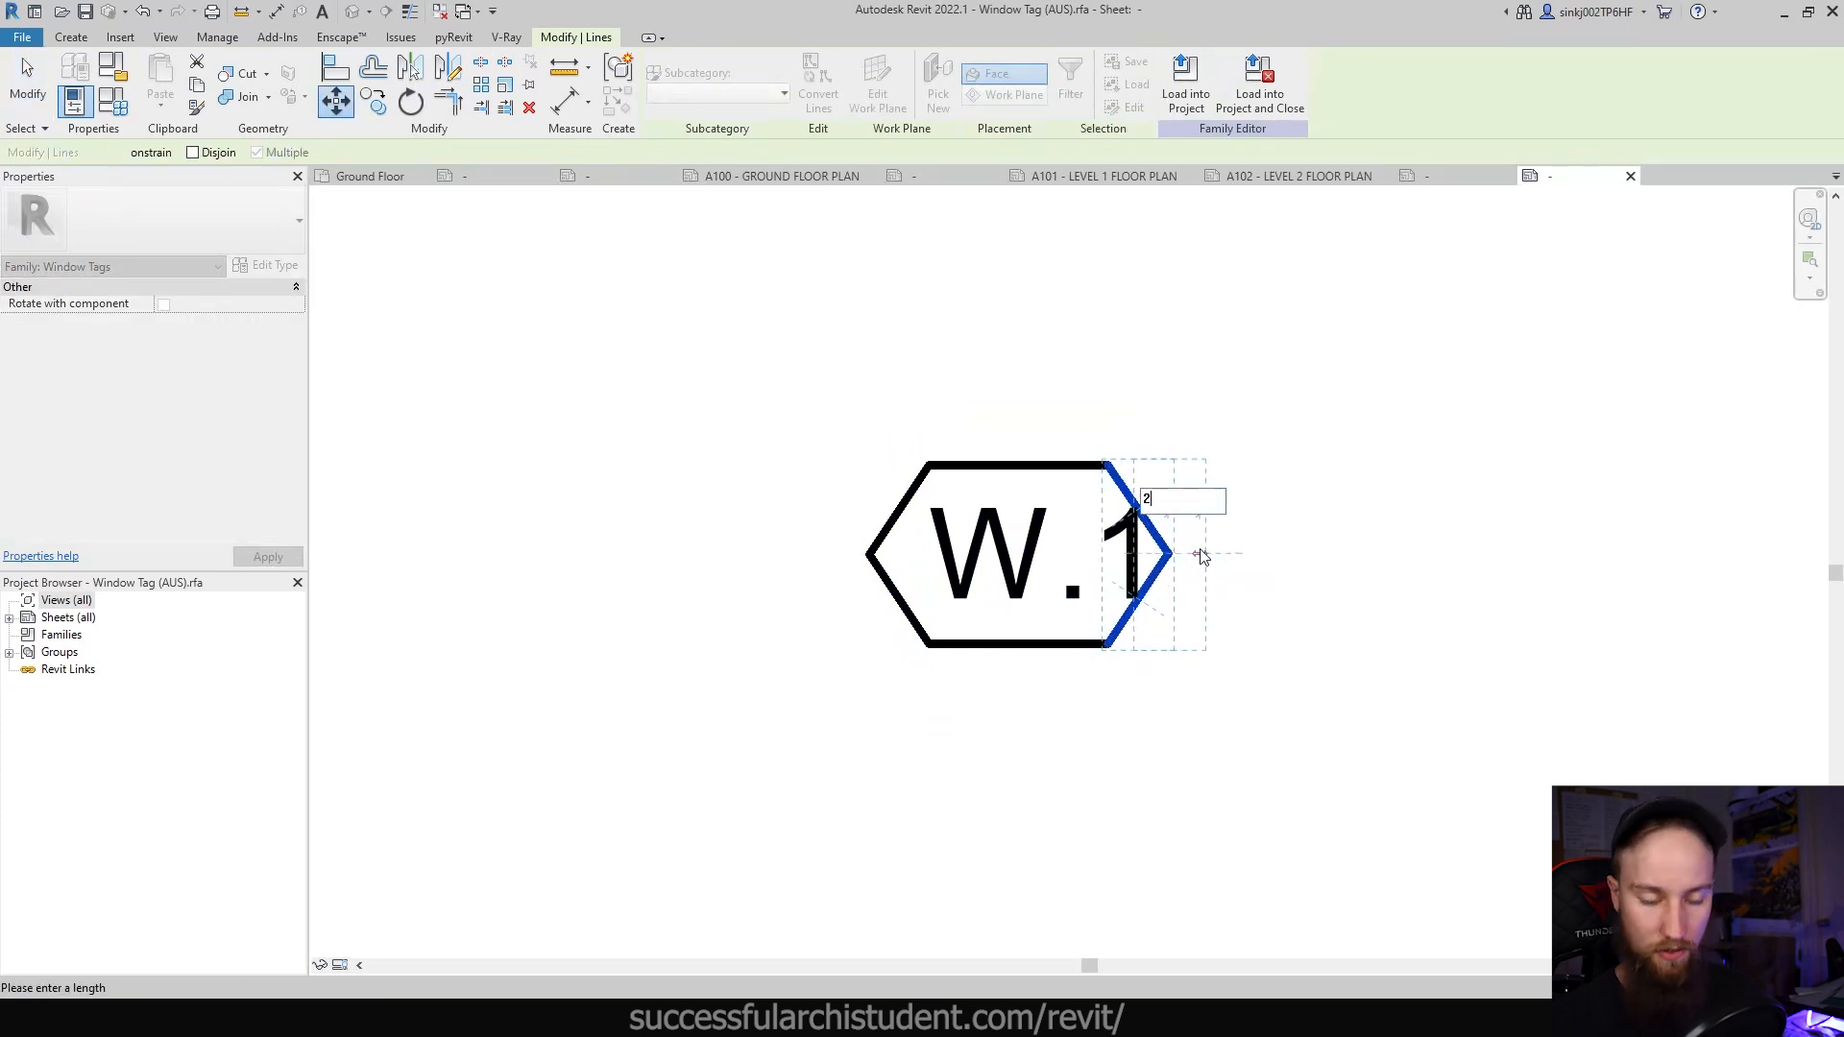
pyautogui.click(1183, 83)
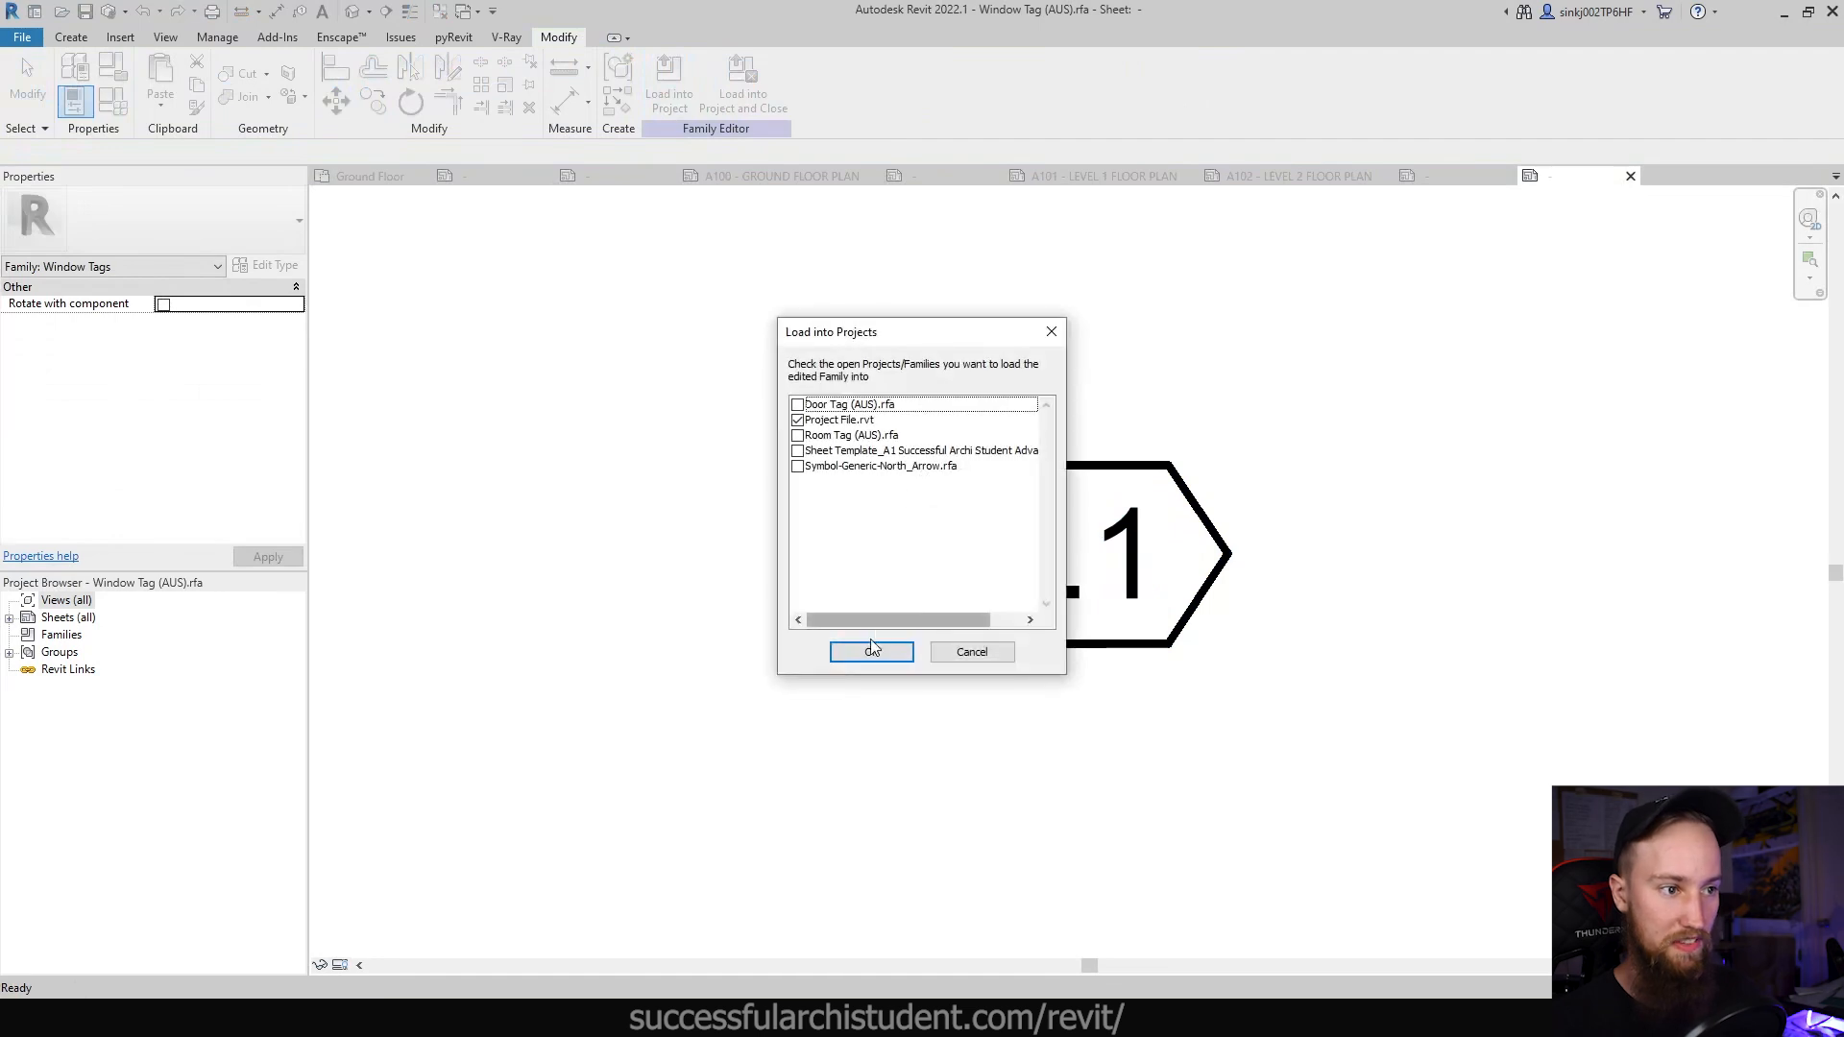
pyautogui.click(870, 651)
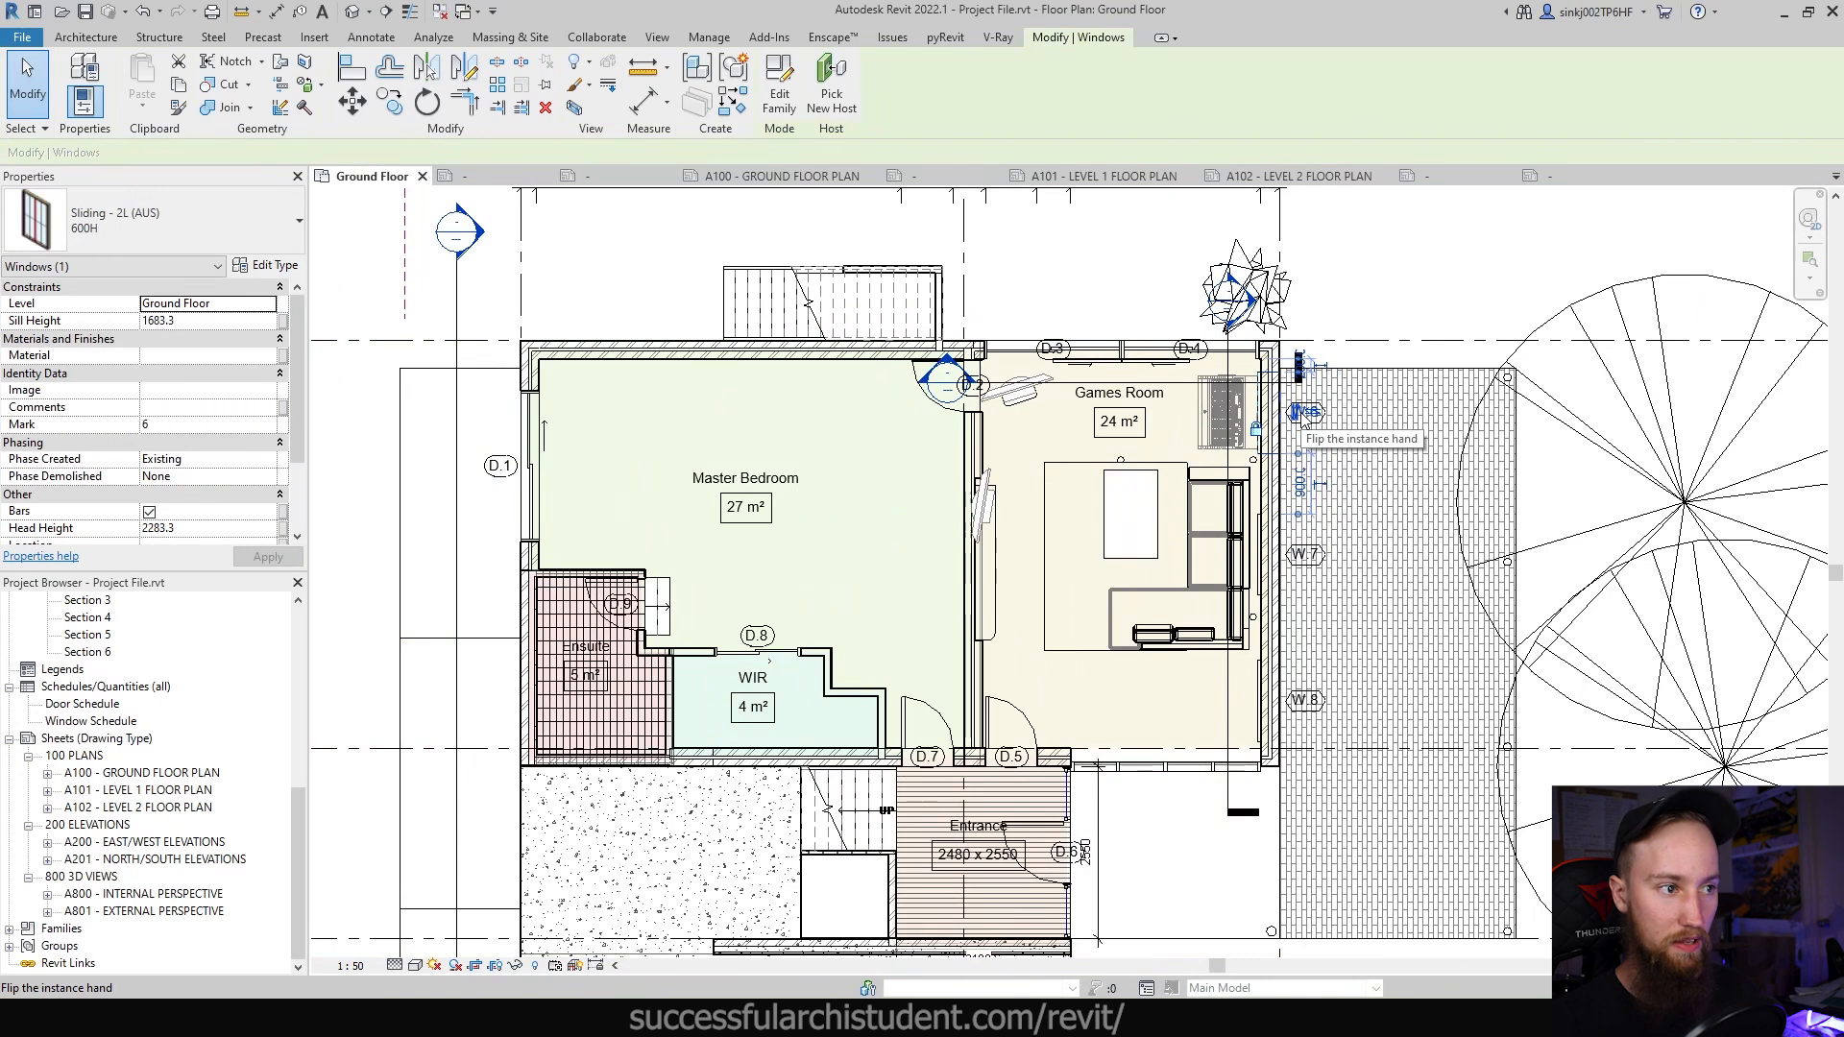
# Step: Change the Games Room window Marks to 1, 2 and 3 in their tags
pyautogui.scroll(3)
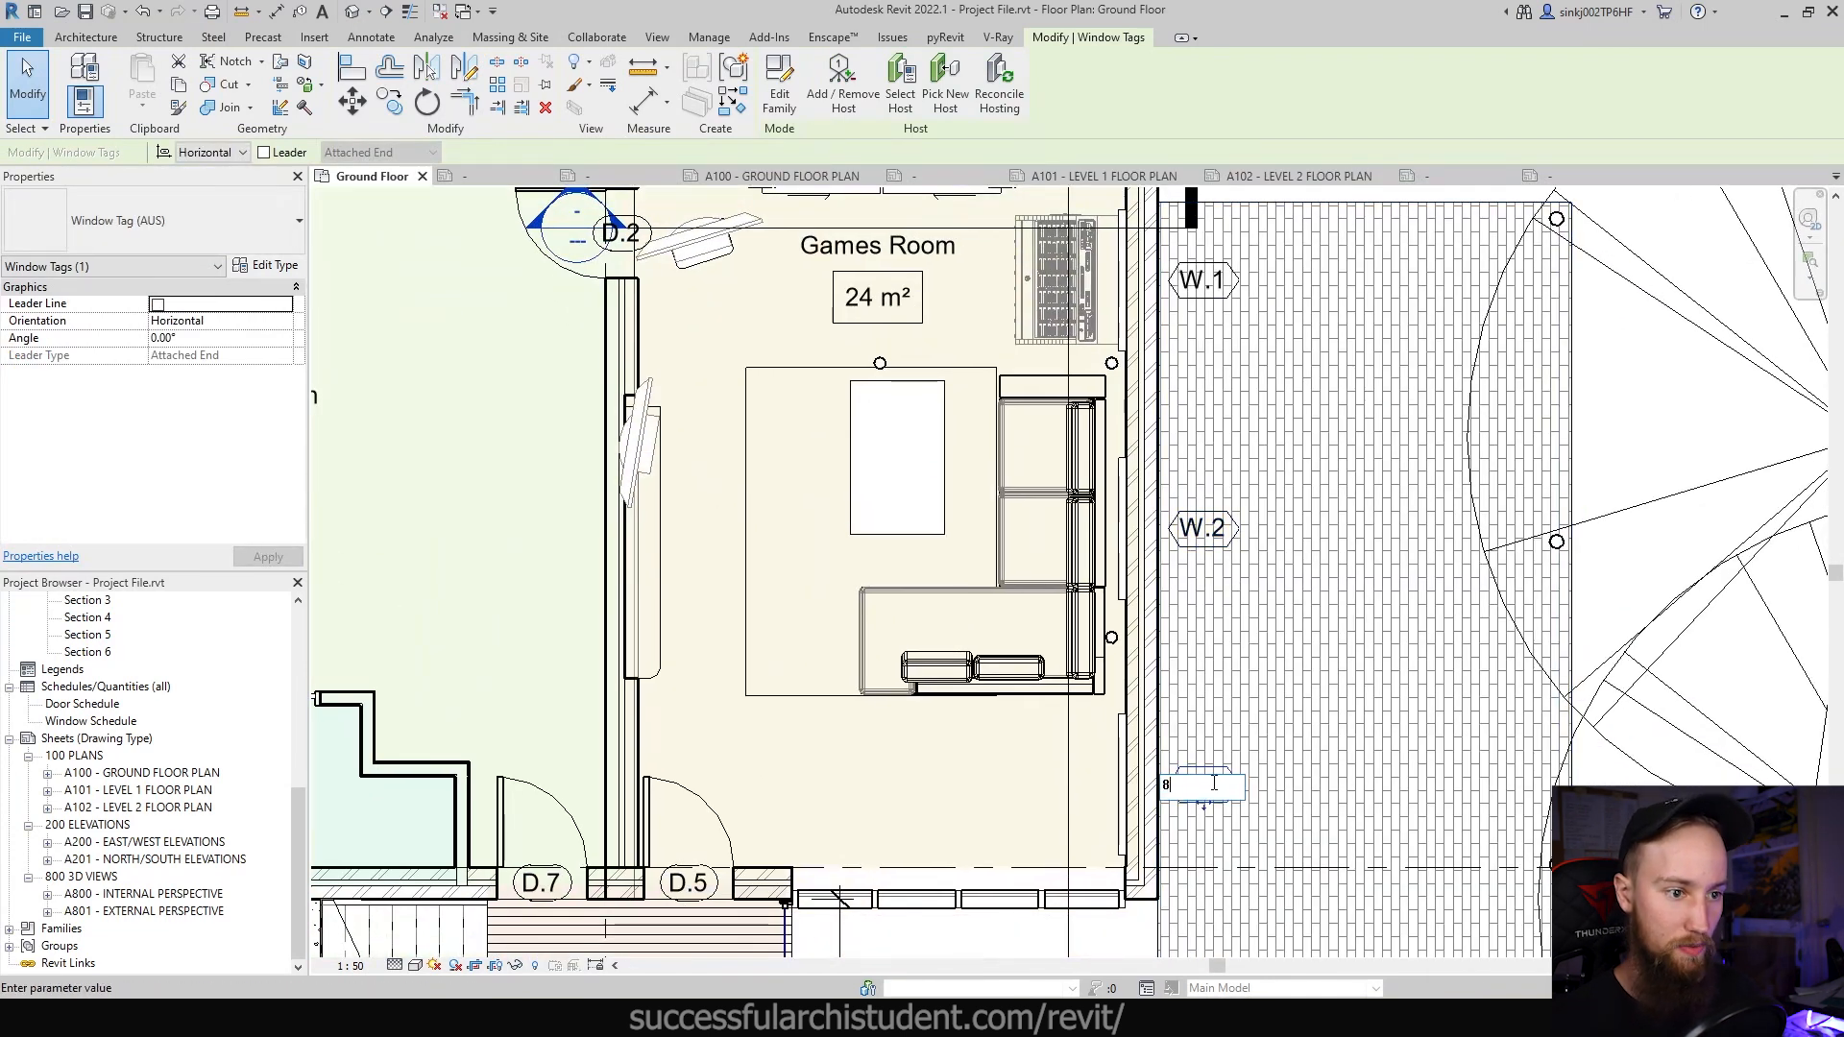
pyautogui.press('Escape')
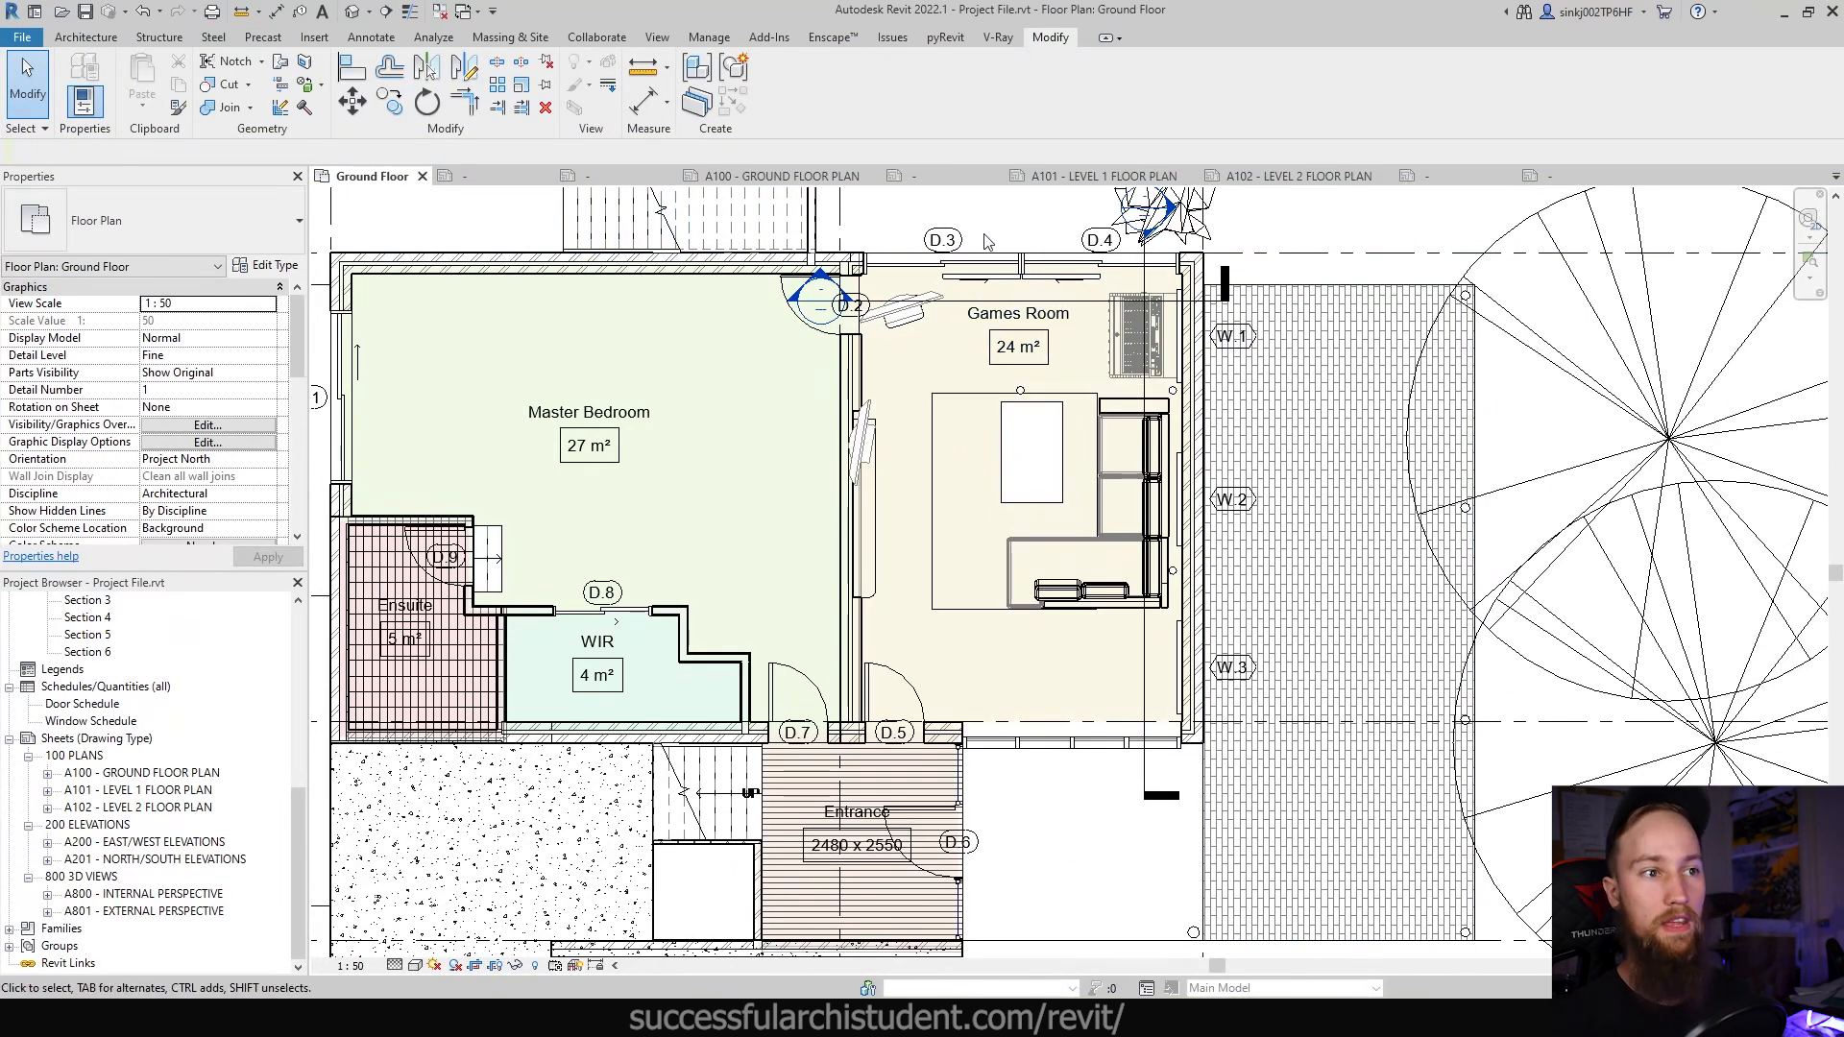
# Step: Copy the window tag's hexagon outline into the door tag family and reload it
pyautogui.click(942, 240)
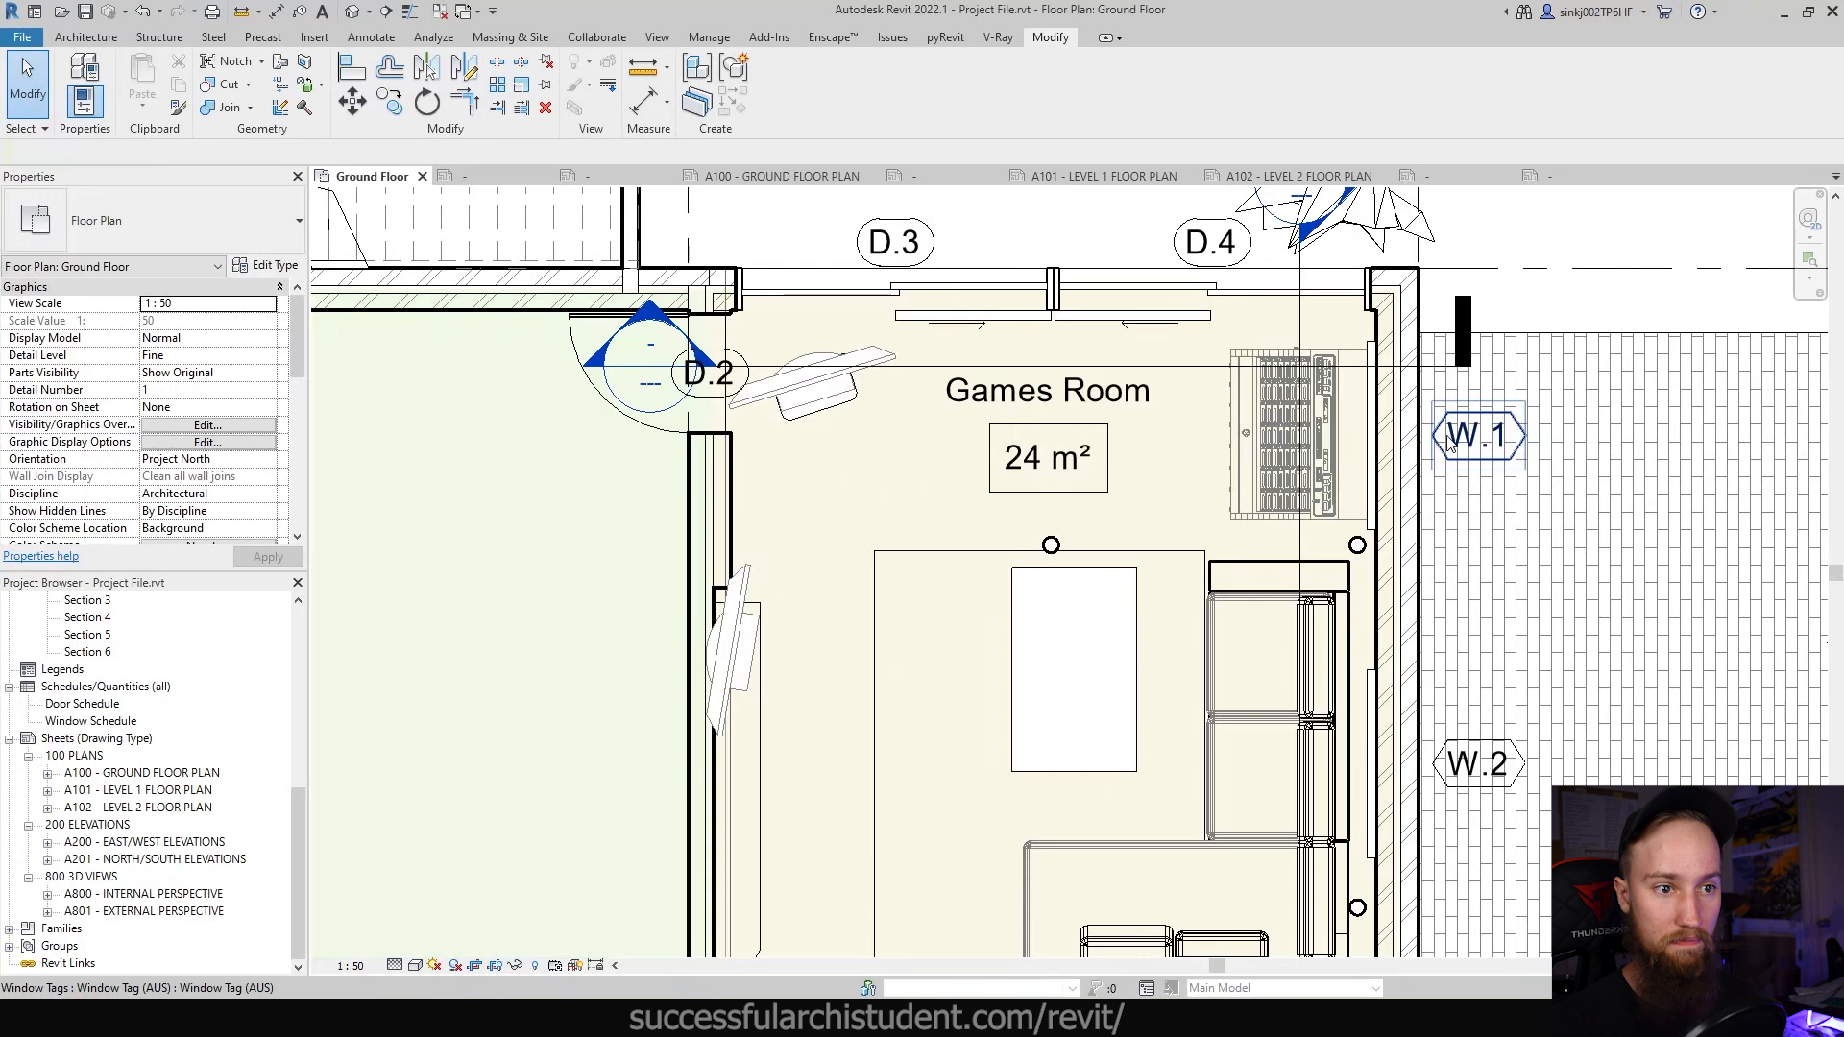
pyautogui.click(893, 242)
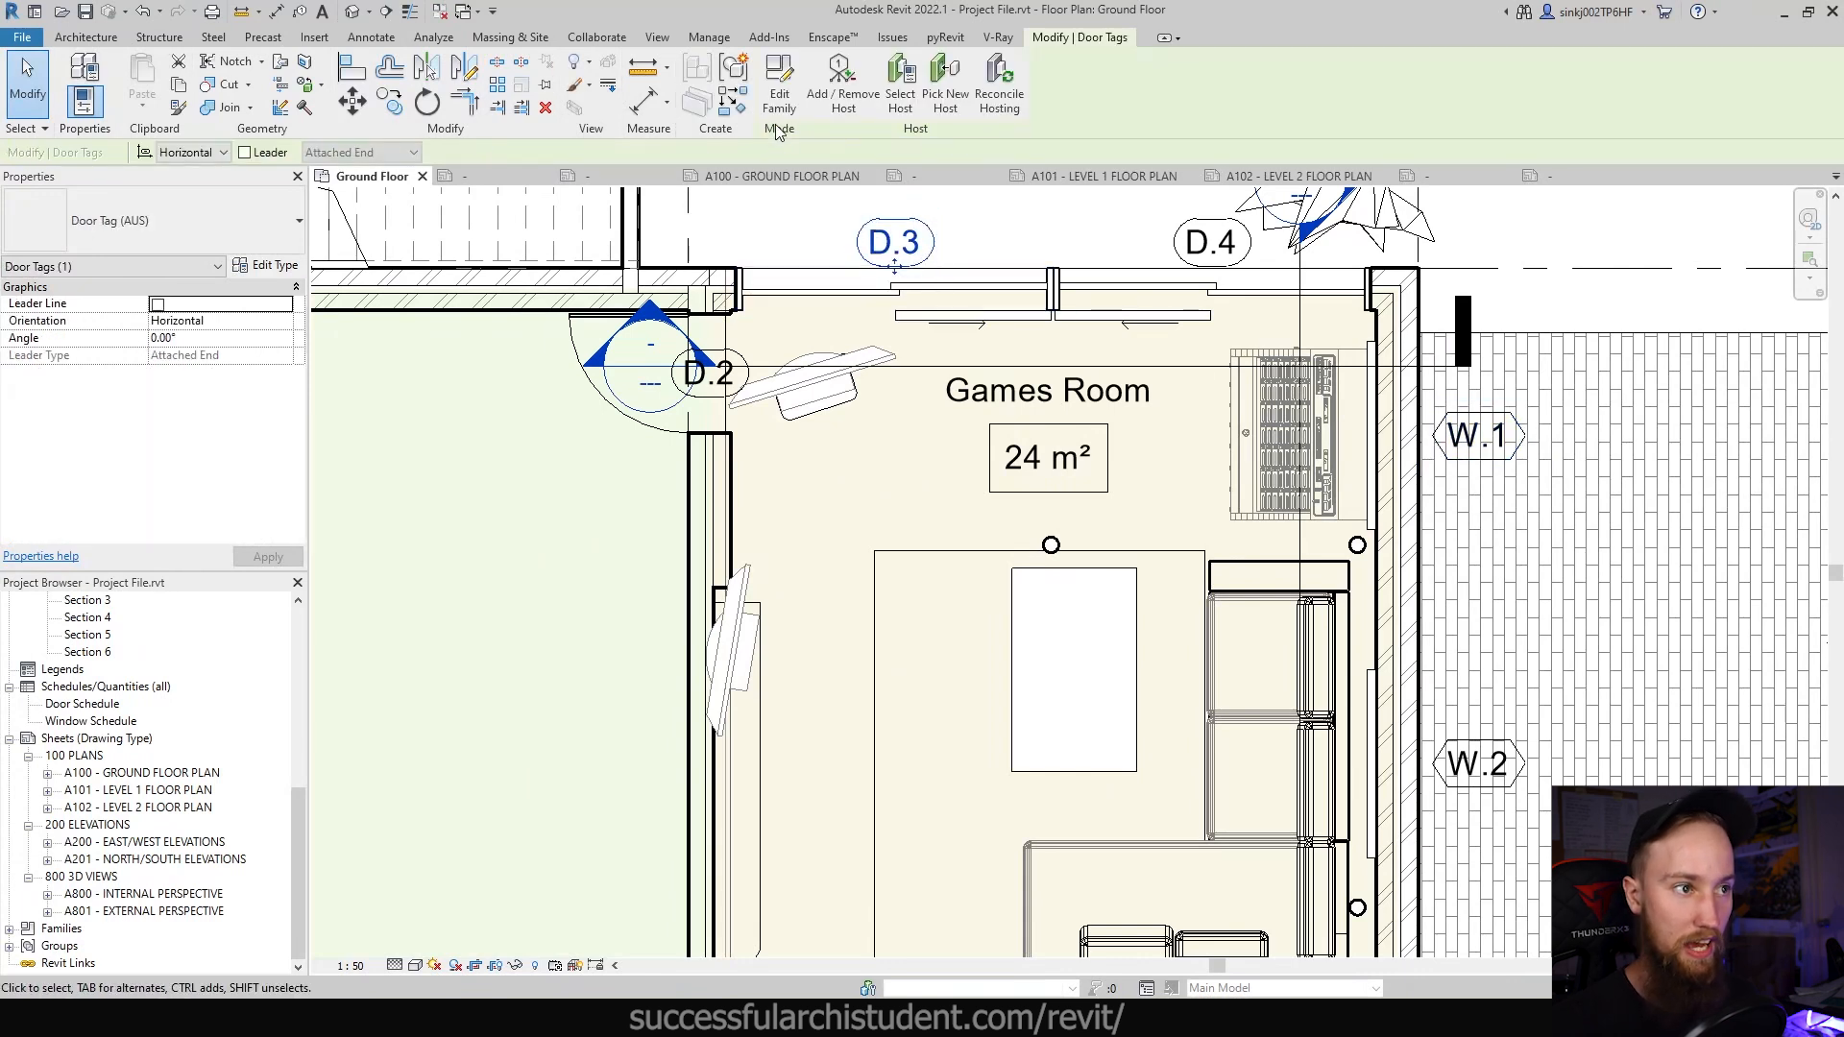
pyautogui.click(779, 82)
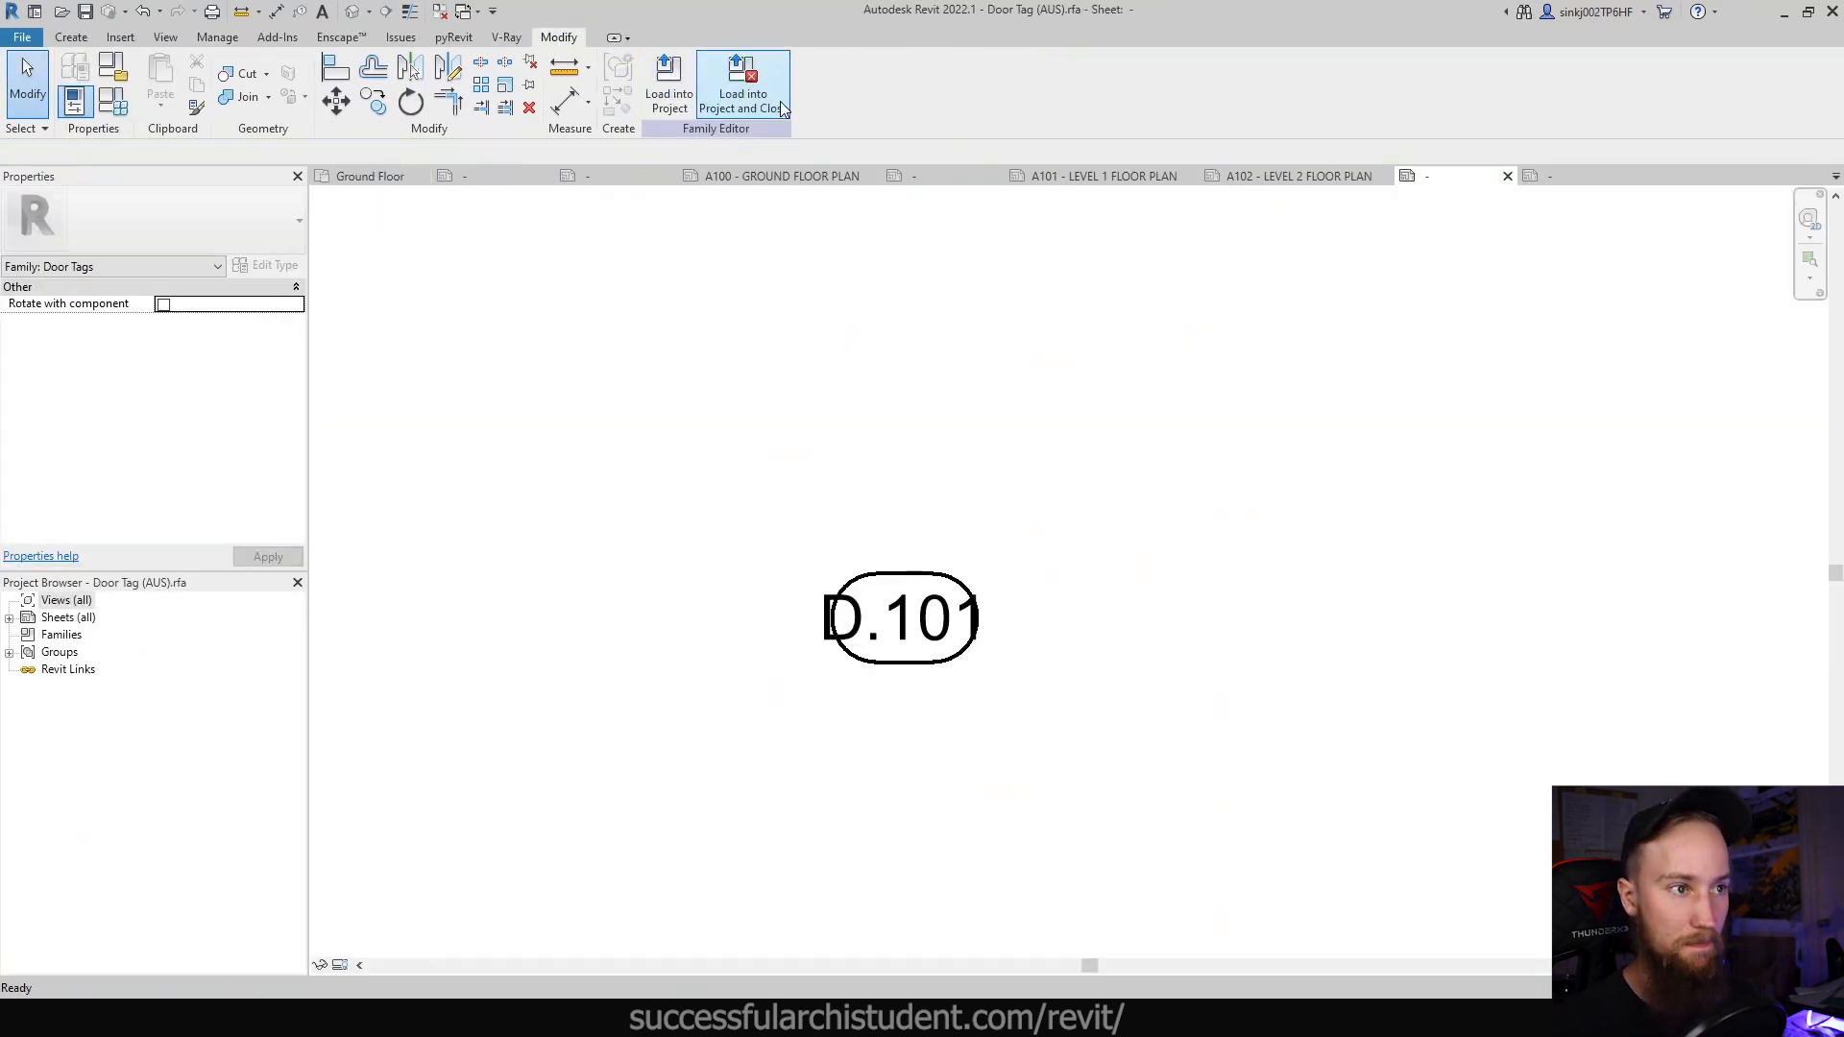
pyautogui.click(847, 576)
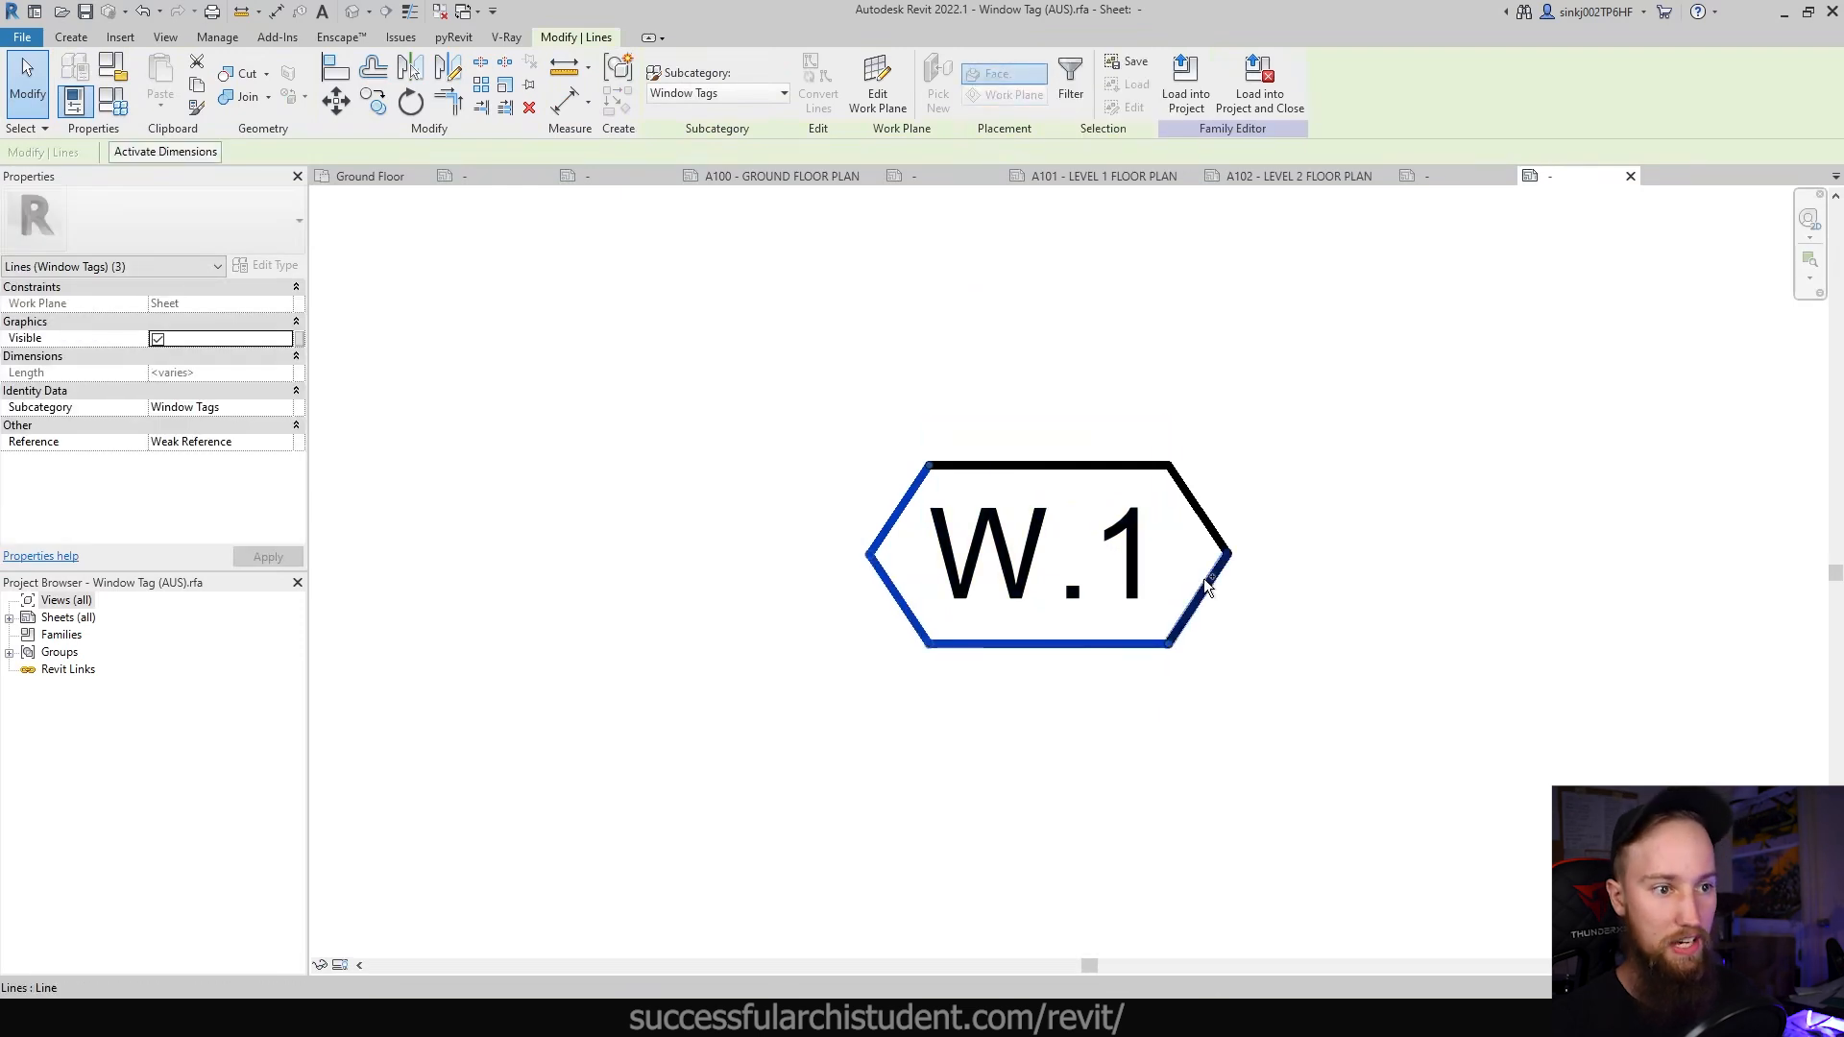
pyautogui.press('ctrl+c')
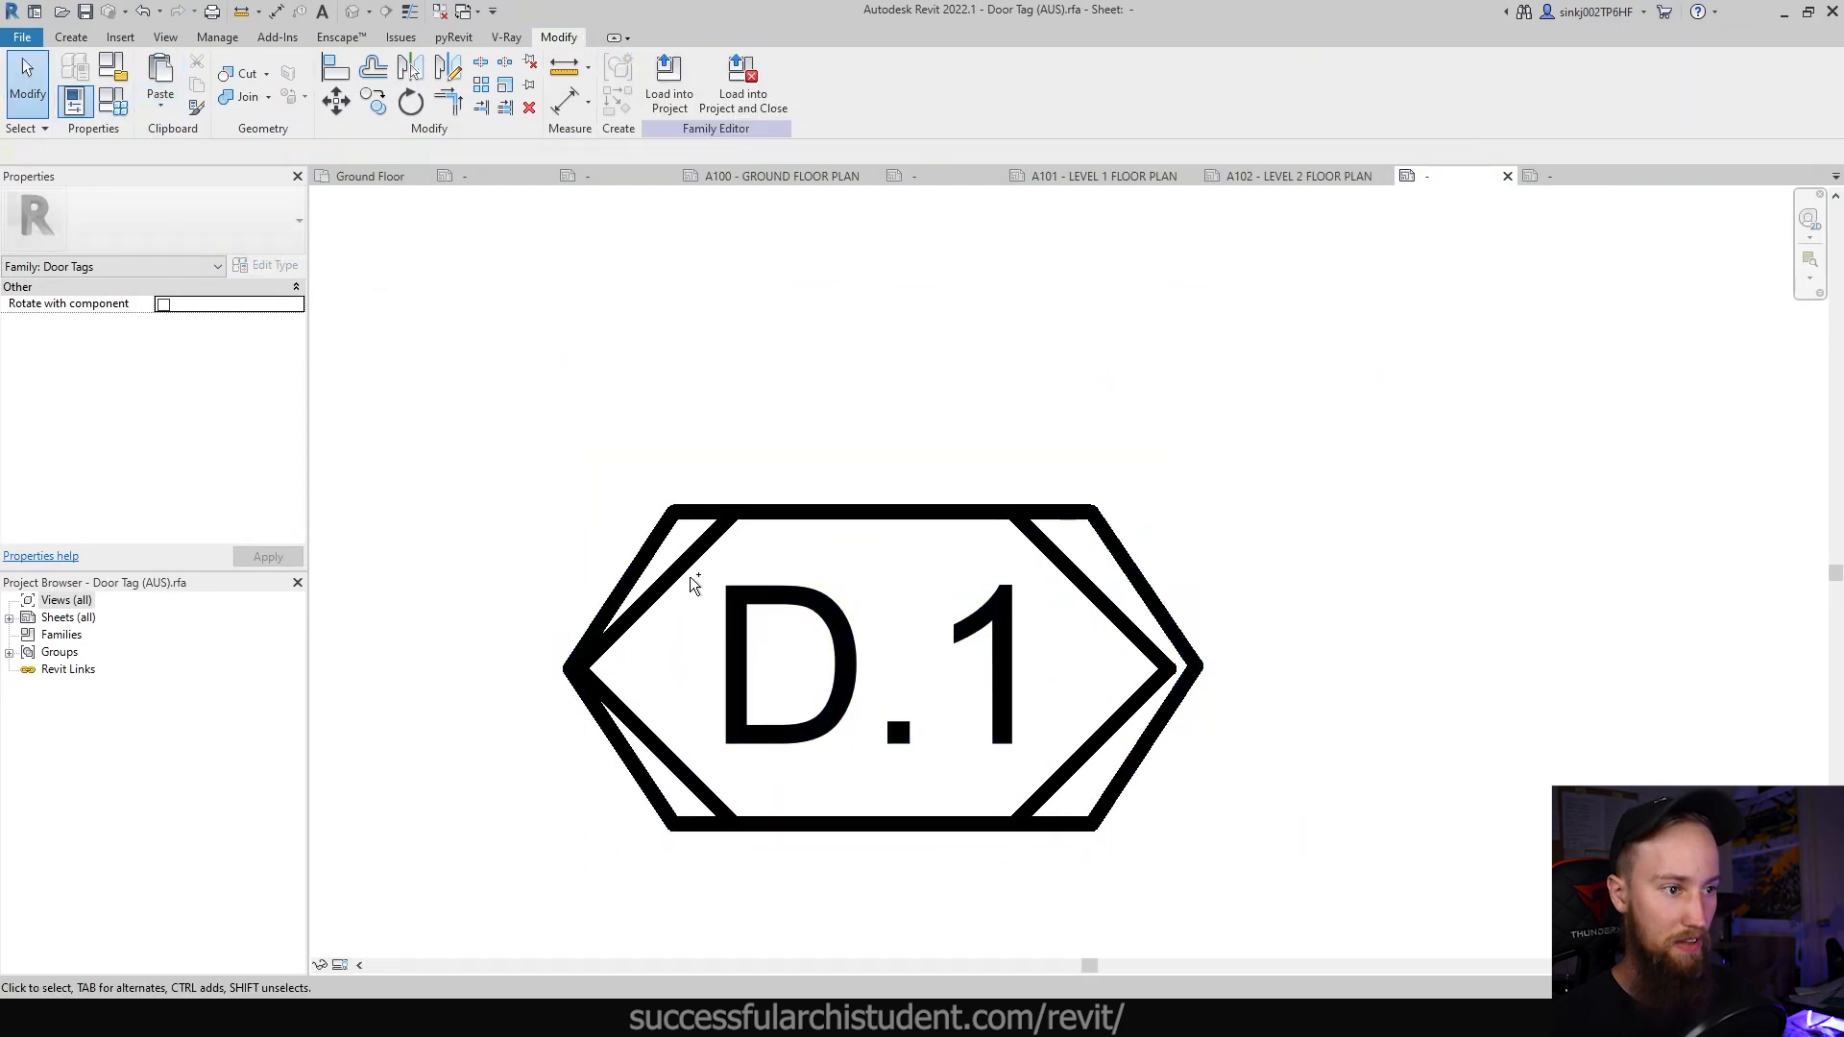
pyautogui.click(652, 564)
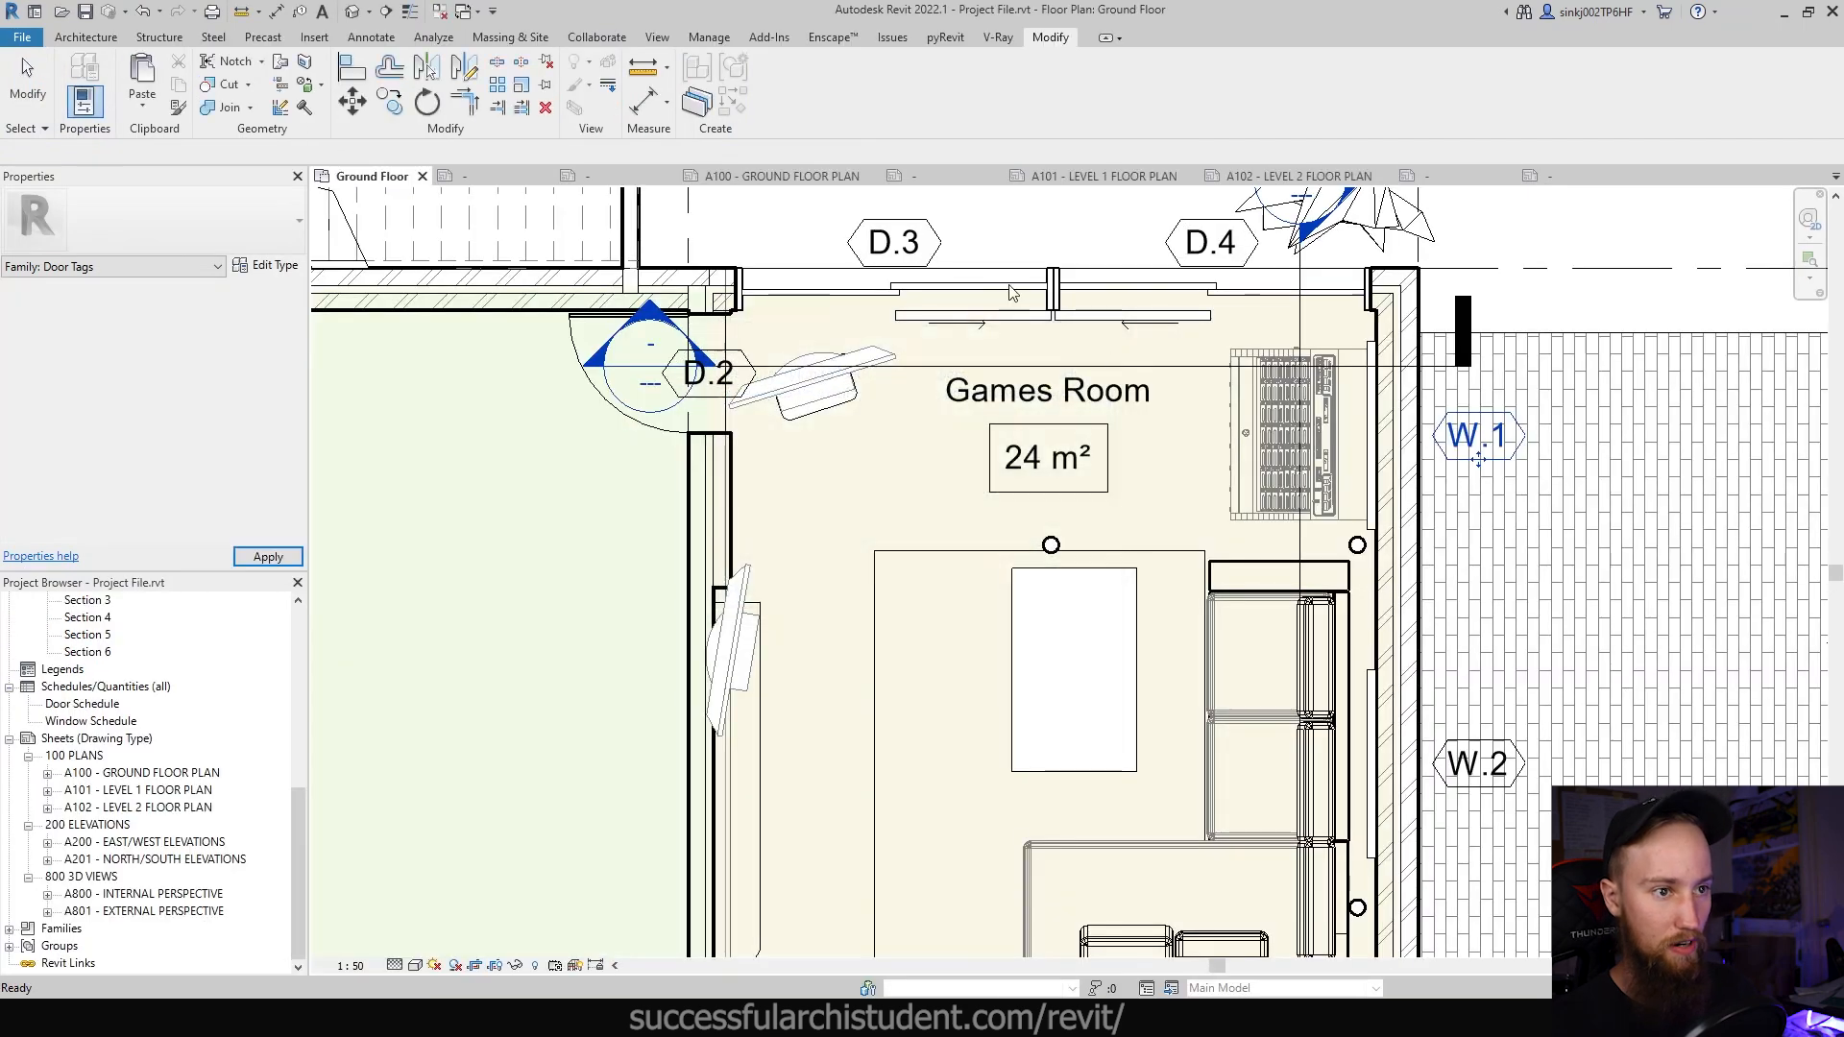
pyautogui.click(1103, 214)
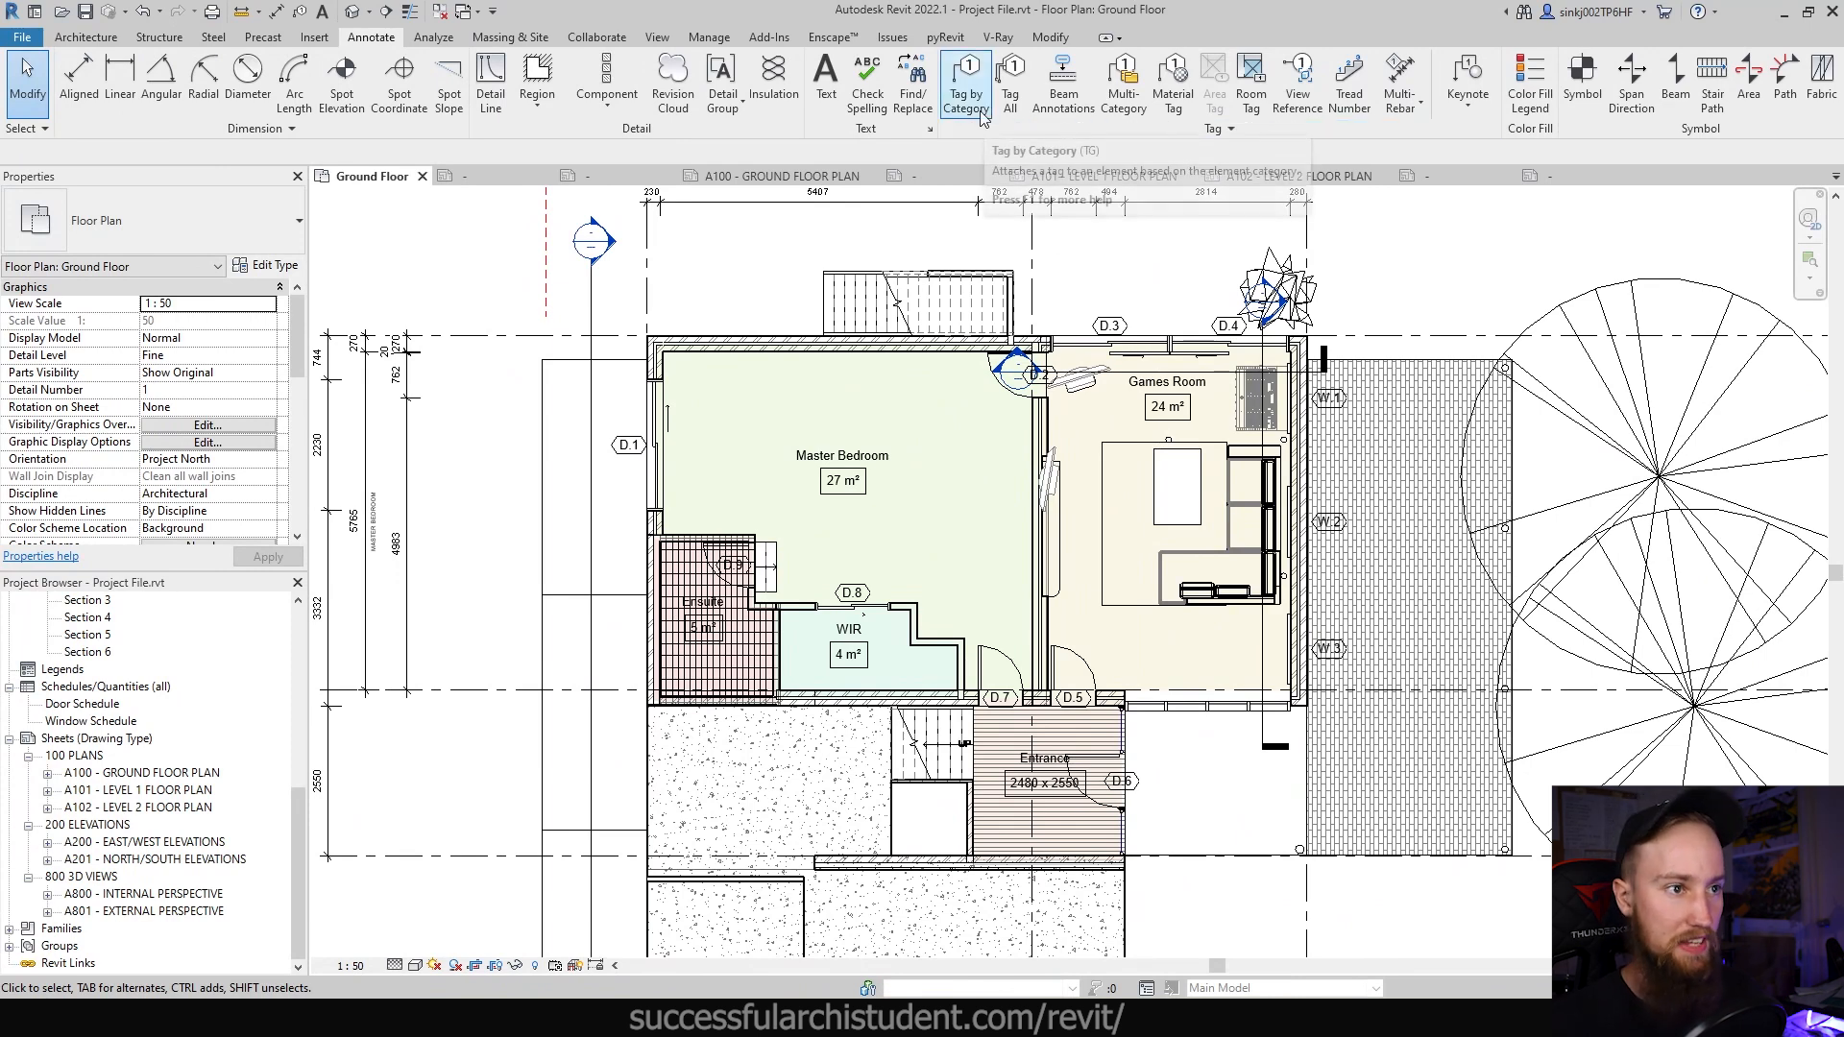
# Step: Place an Element Keynote WT-01 on the Master Bedroom's north double brick wall
pyautogui.click(1105, 345)
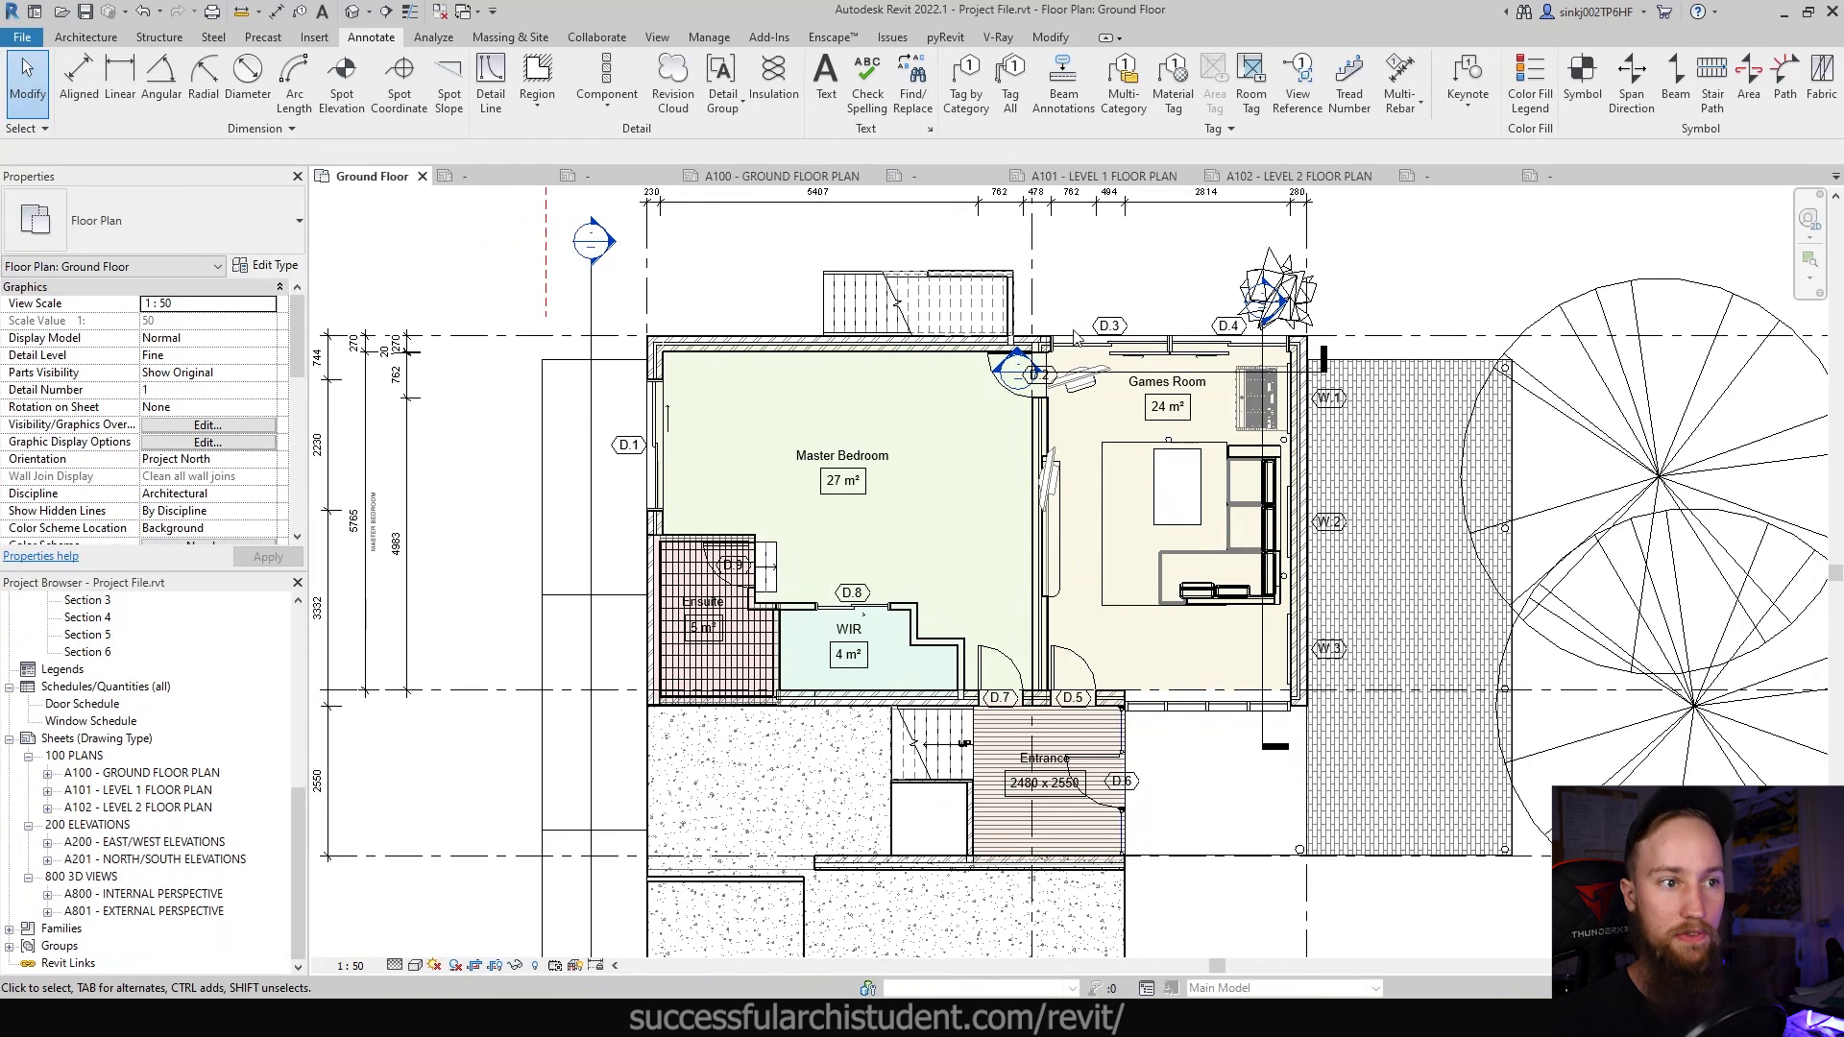
pyautogui.click(1465, 80)
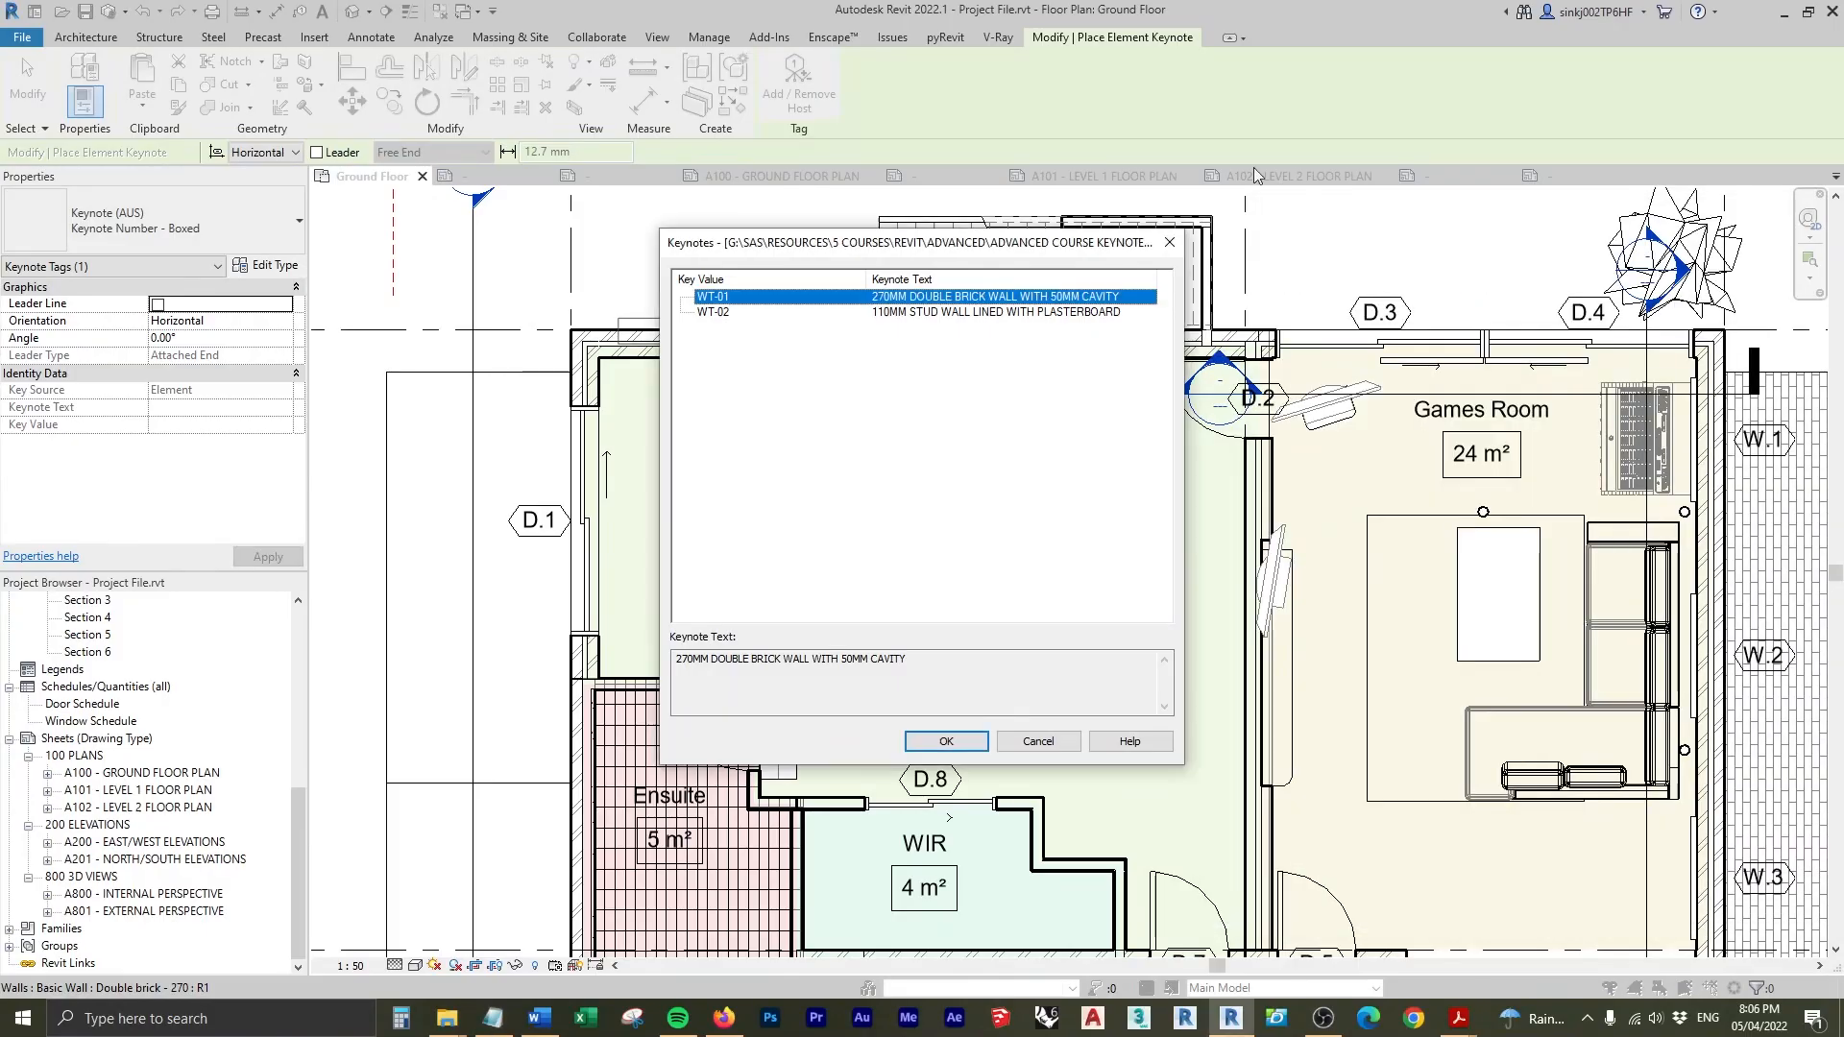
pyautogui.click(944, 741)
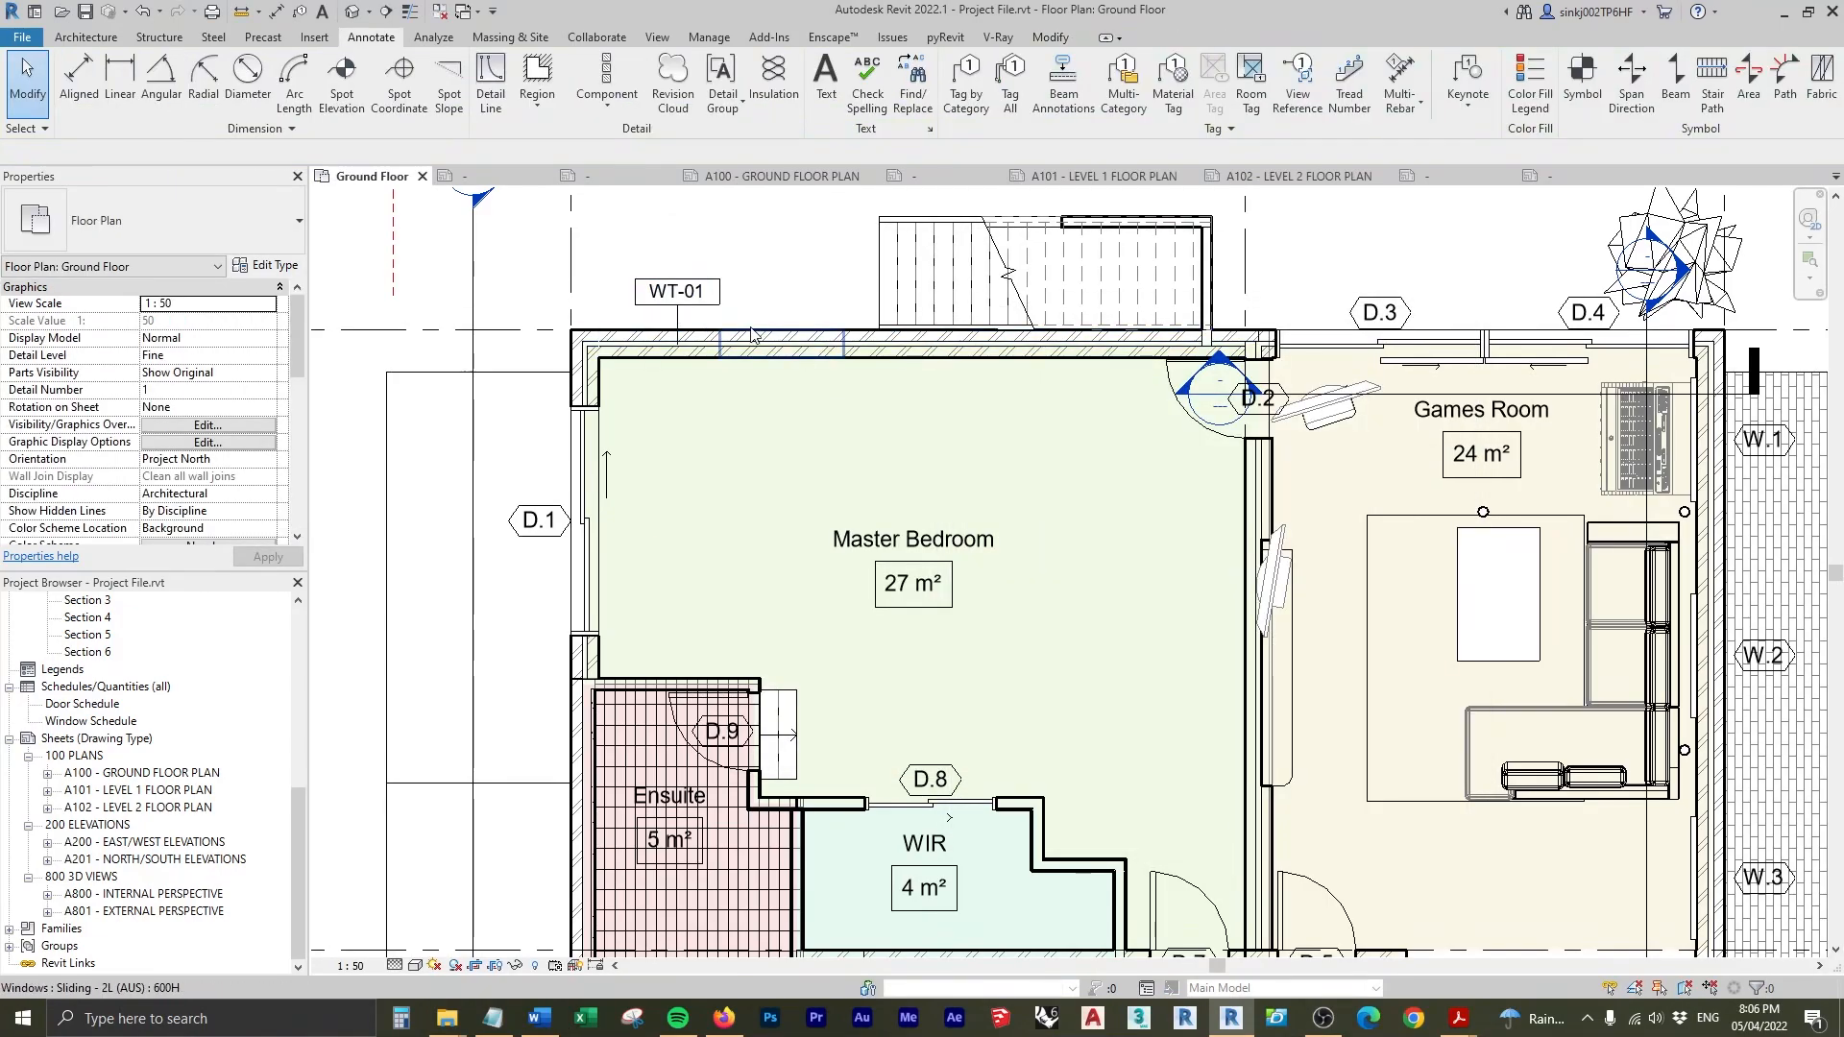